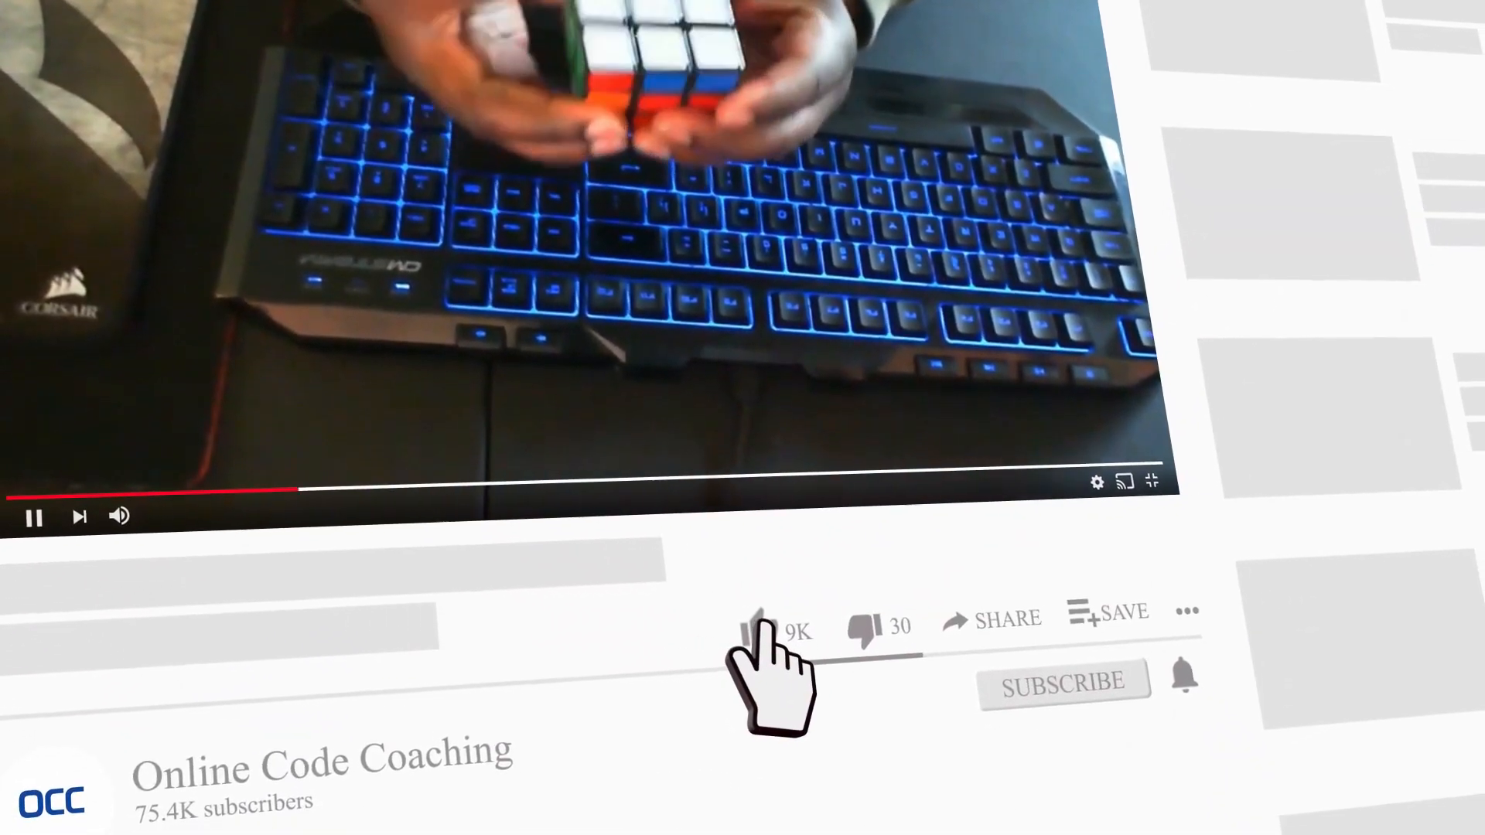
# Playtest the tycoon up to 795 coins, view the Giver script, then stop the test
pyautogui.click(767, 630)
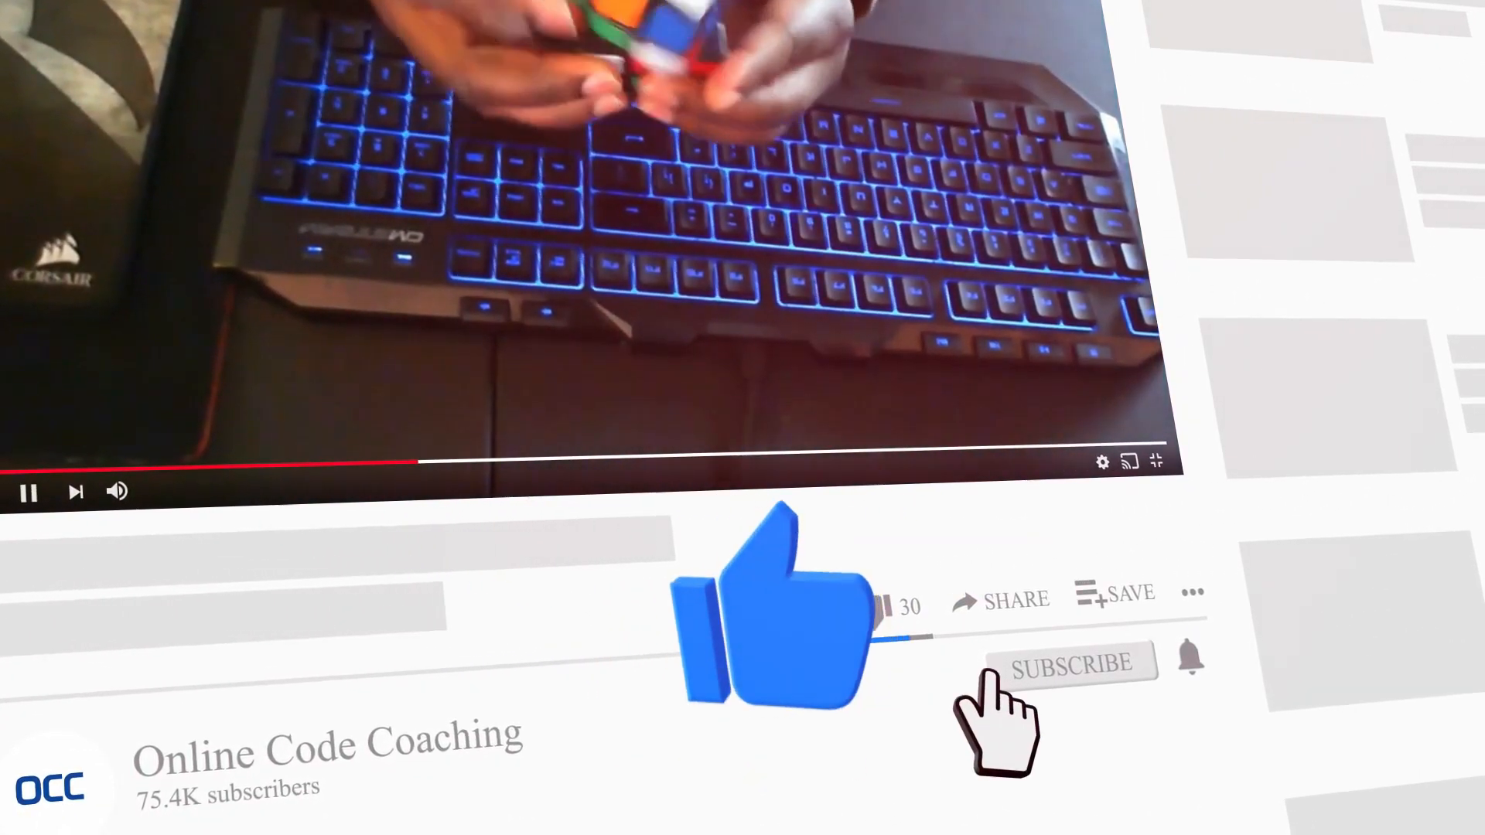
pyautogui.click(1071, 661)
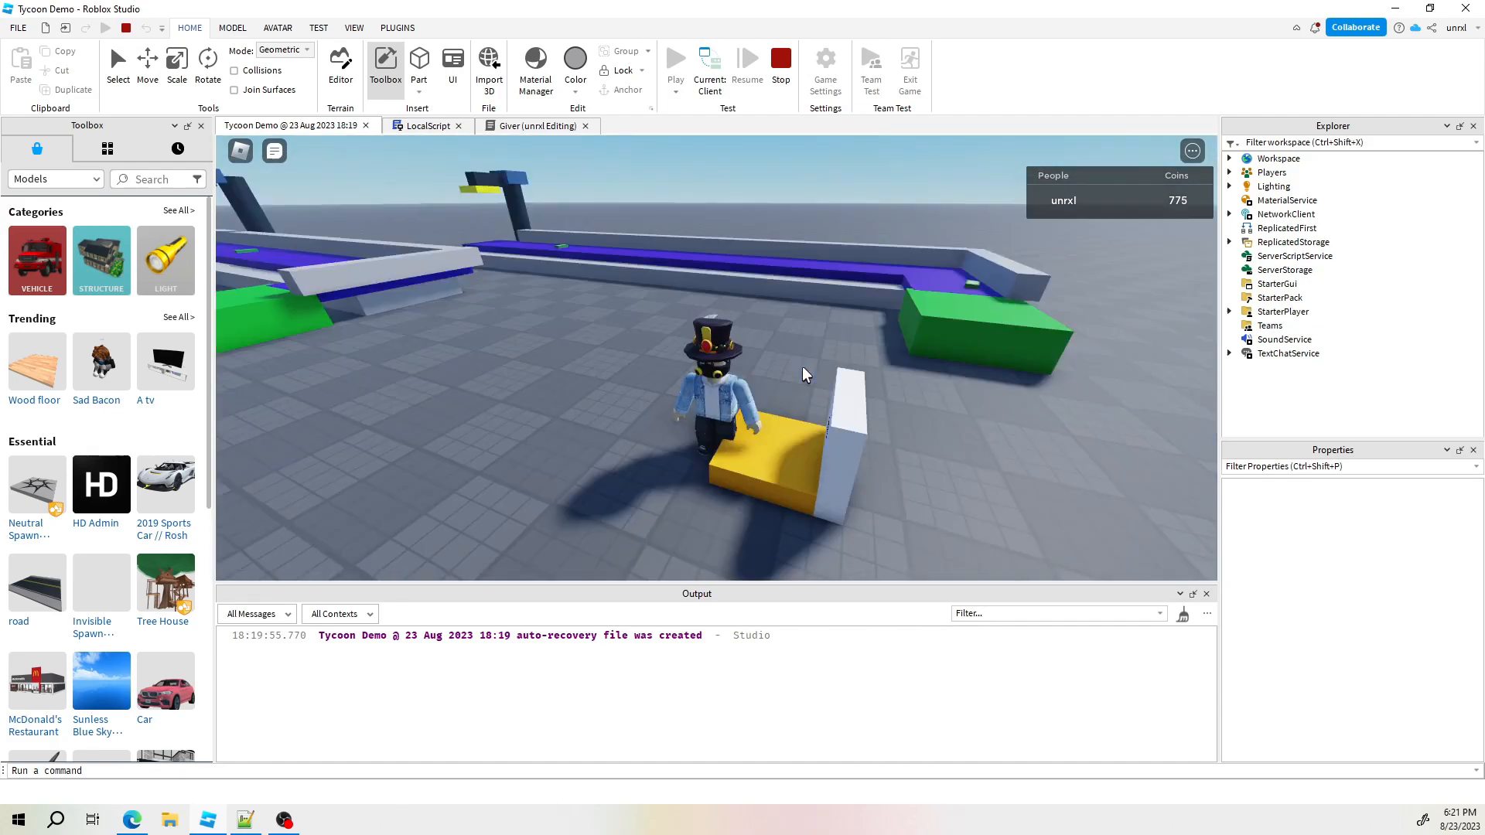
pyautogui.click(535, 125)
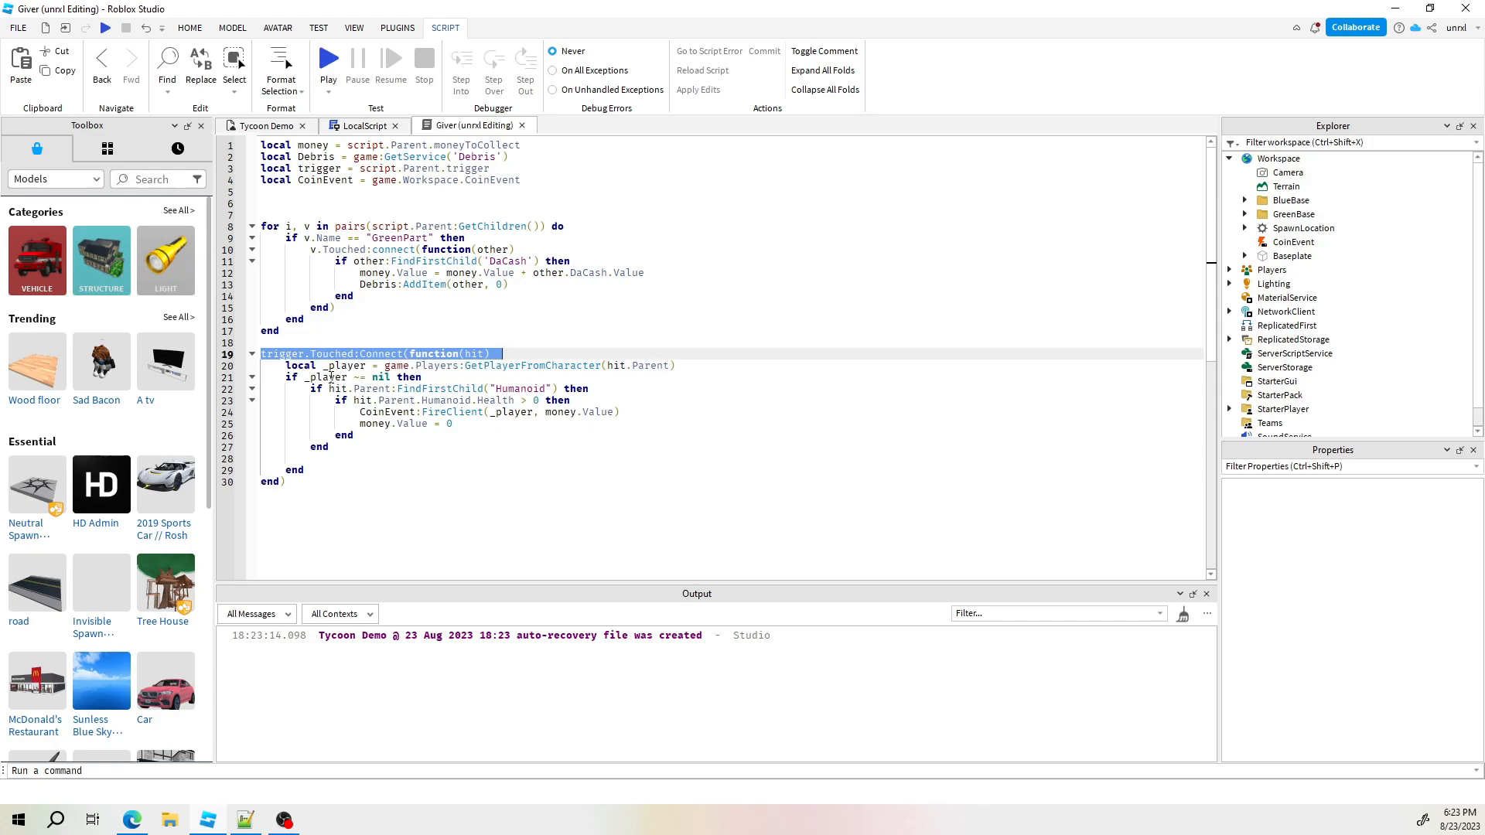
pyautogui.click(402, 400)
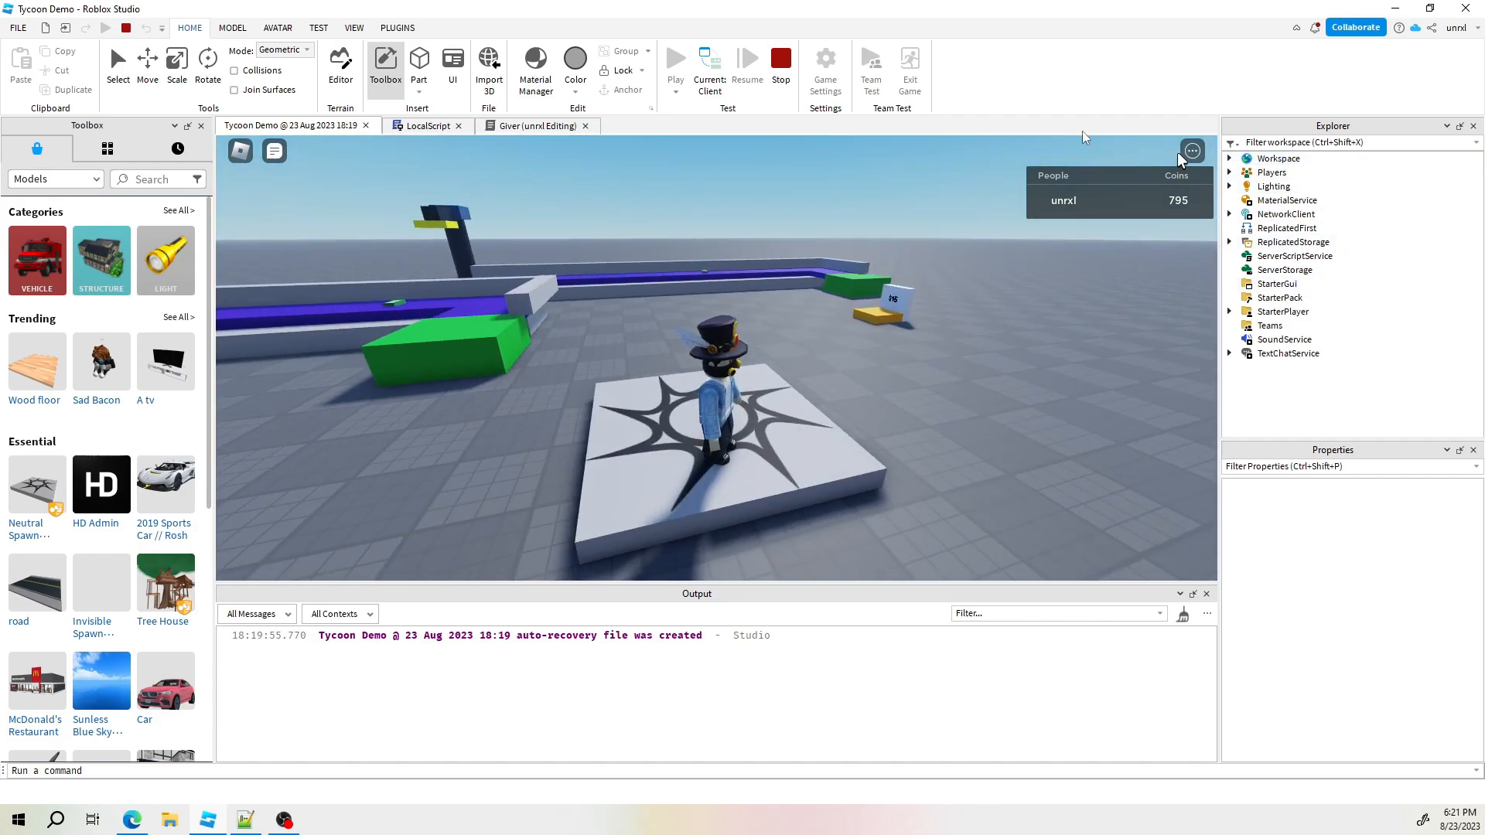
pyautogui.click(781, 67)
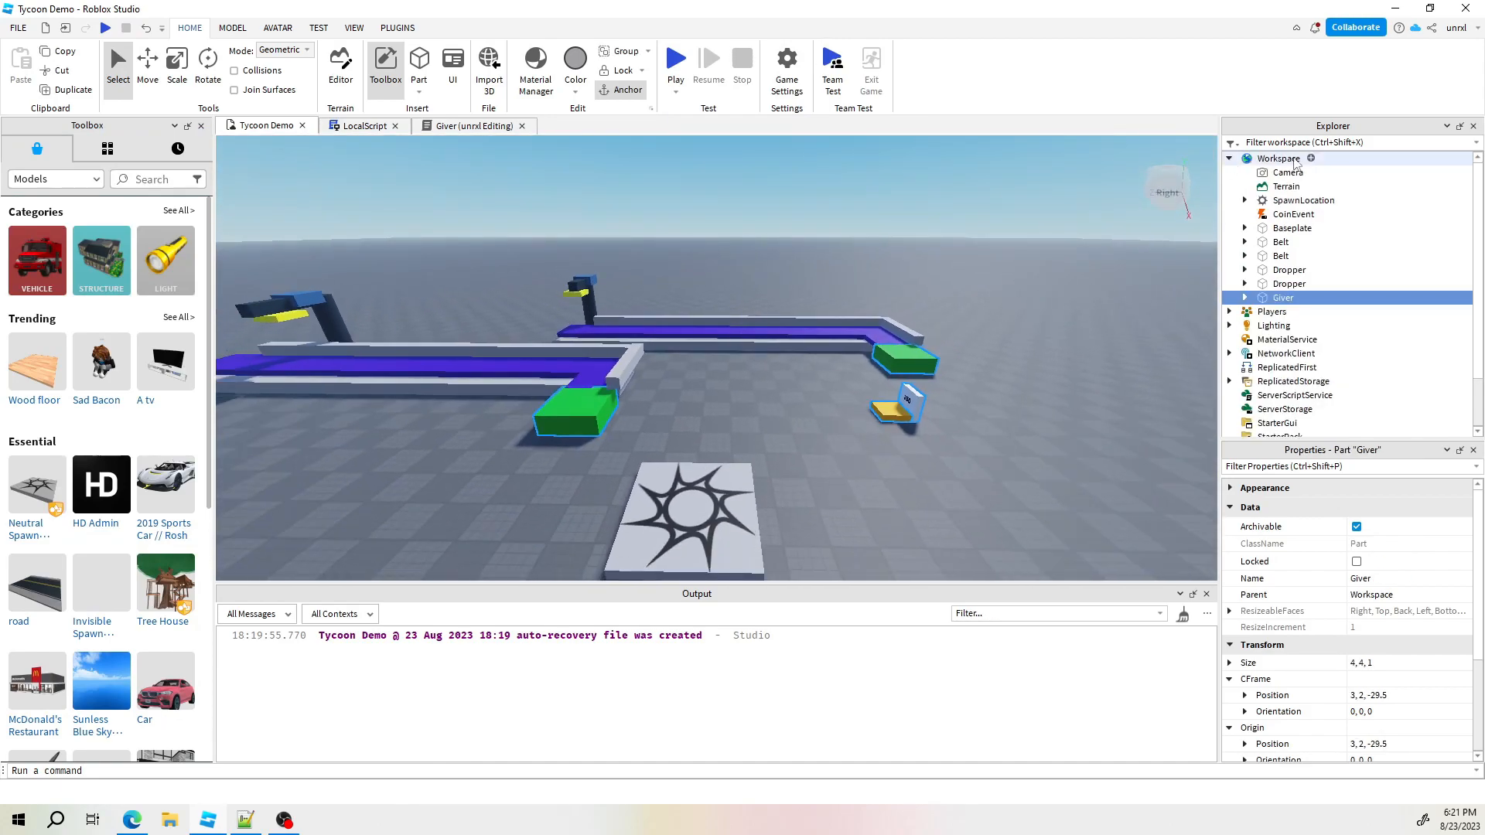
# Insert a new Folder into Workspace and name it BlueBase
pyautogui.click(1311, 158)
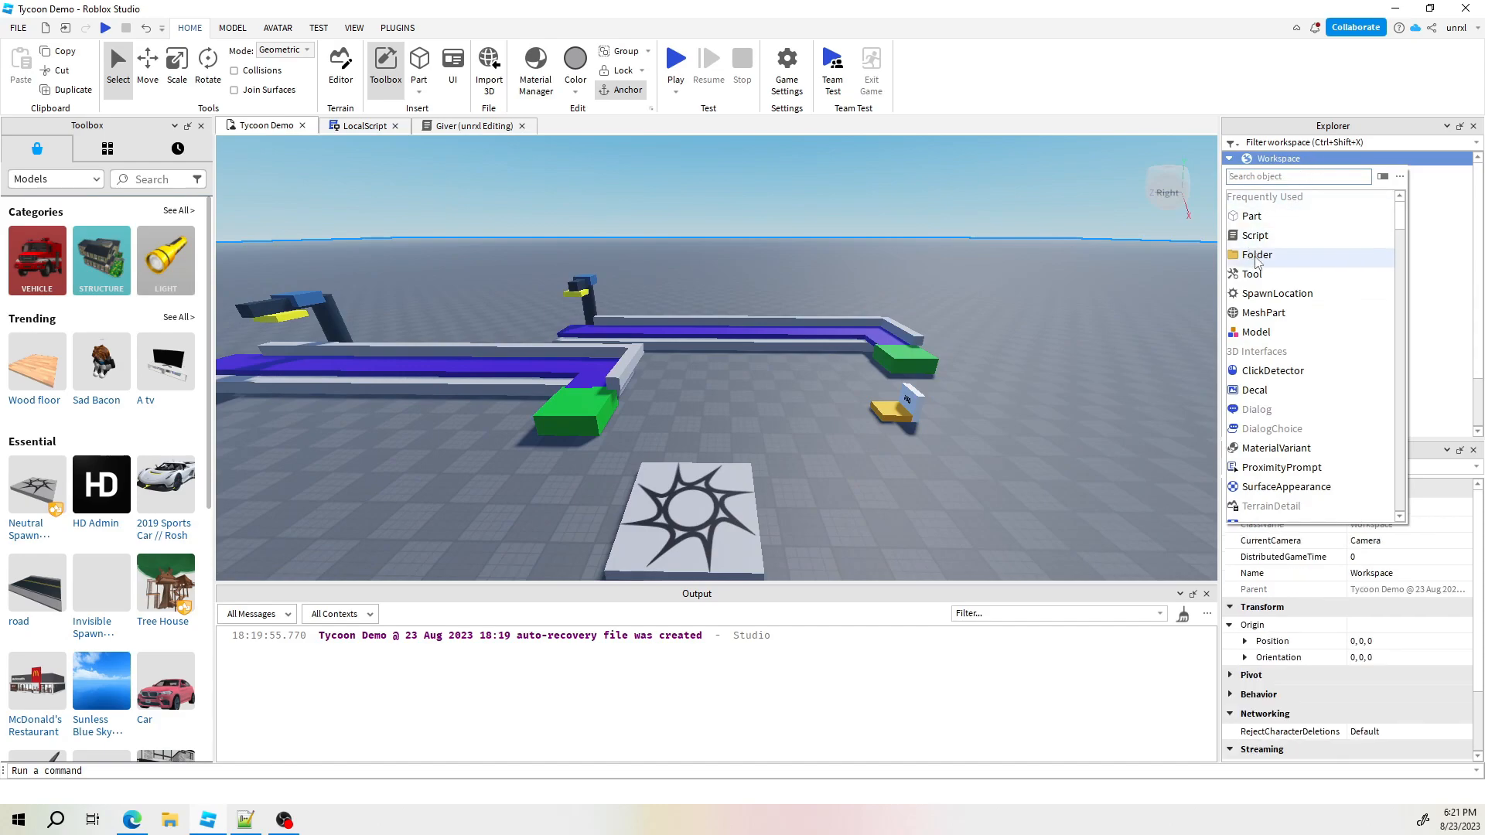
pyautogui.click(1257, 255)
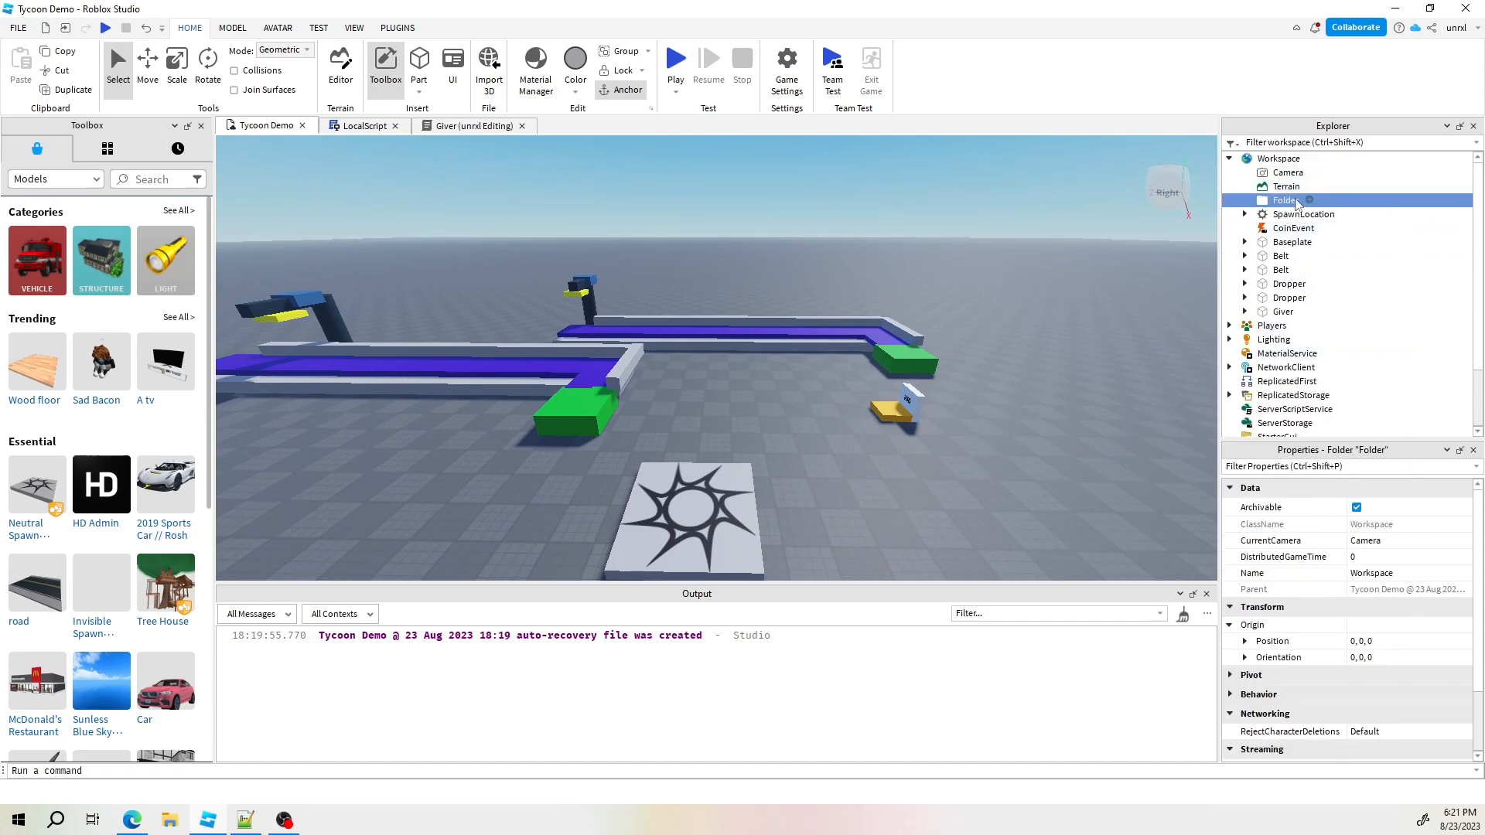
pyautogui.doubleClick(1401, 540)
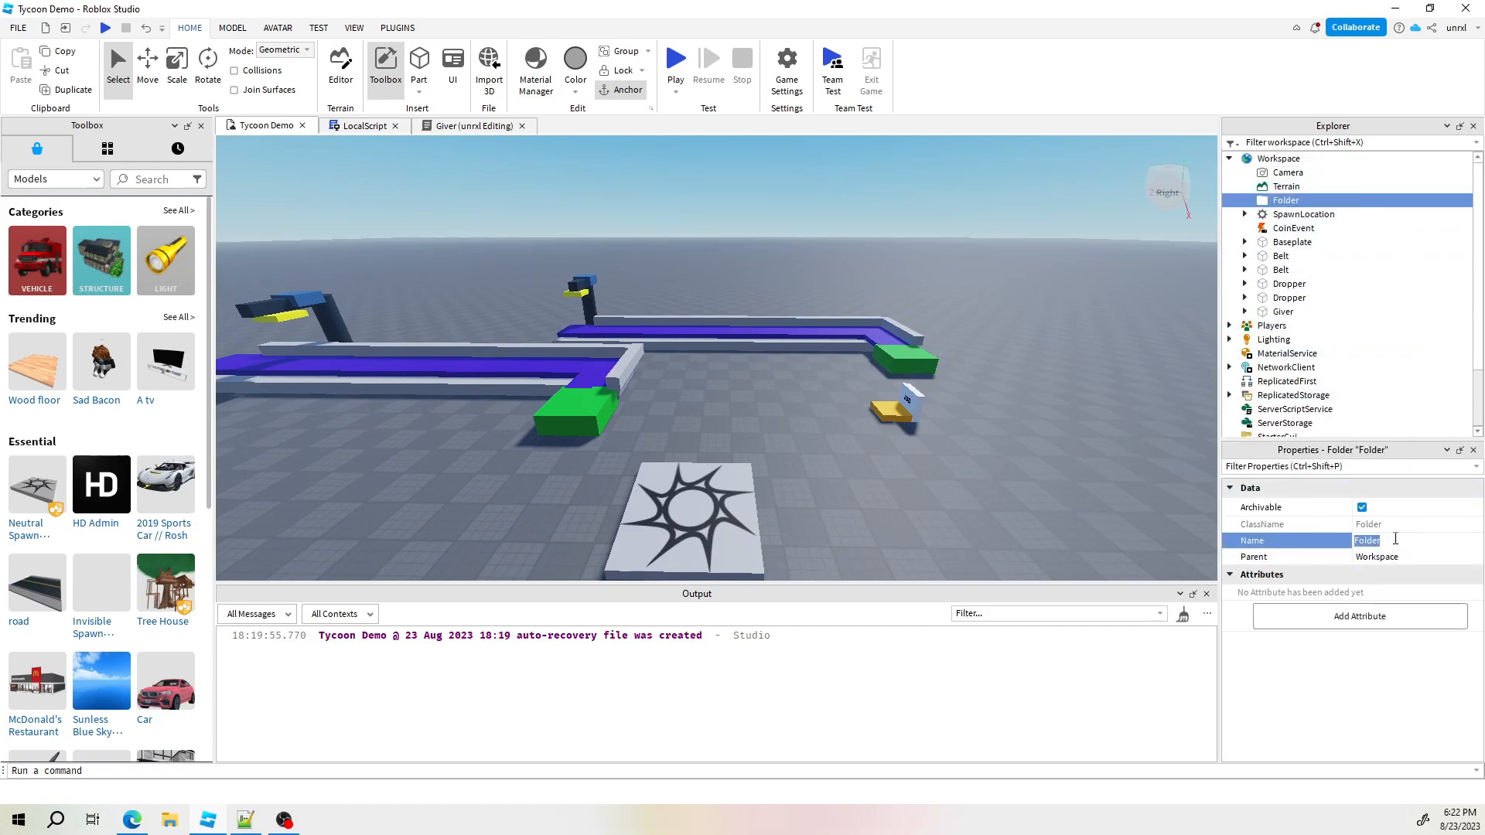
pyautogui.write('B')
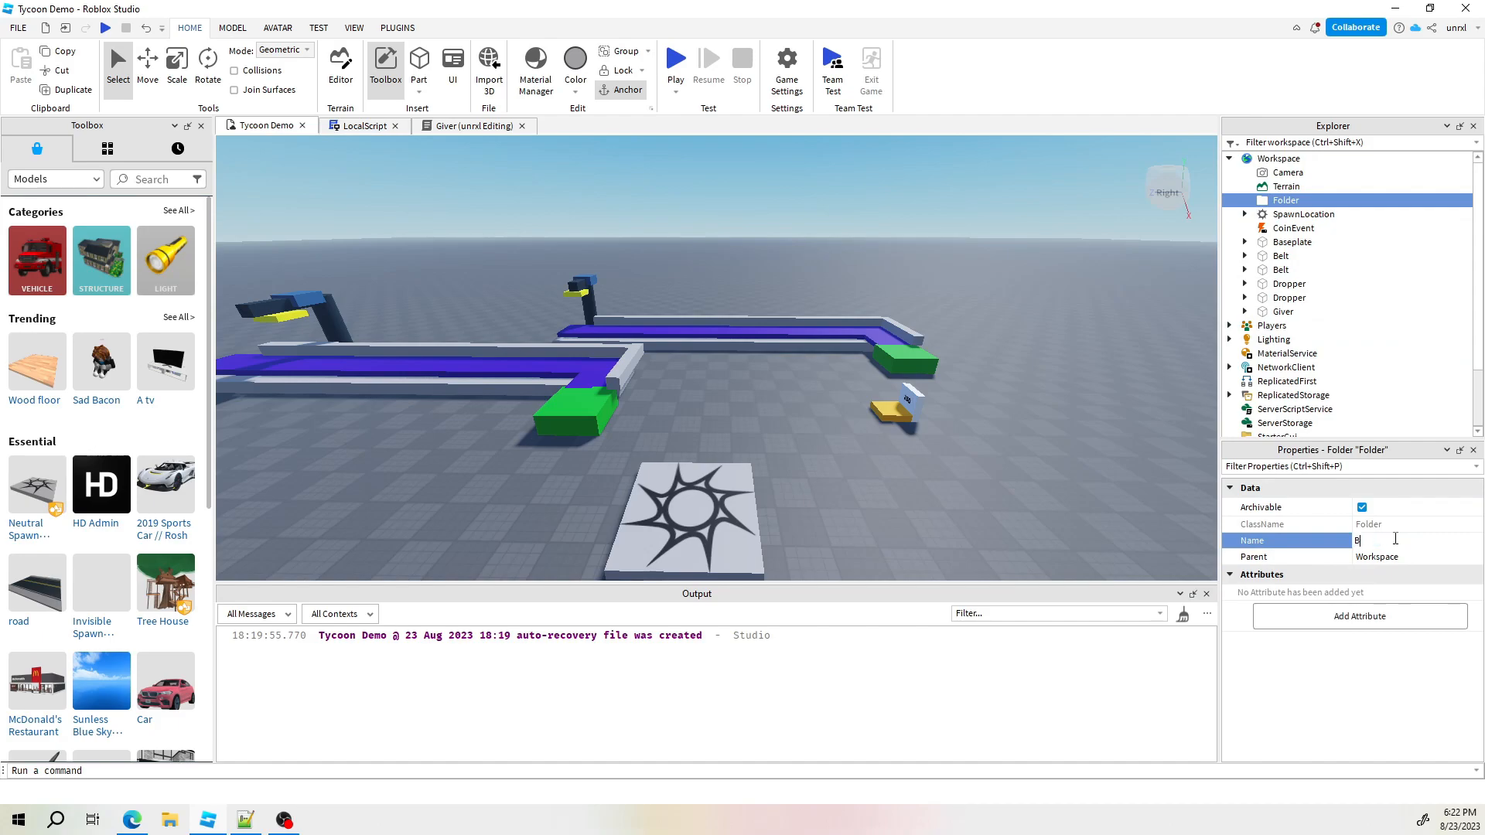
pyautogui.write('lueBase')
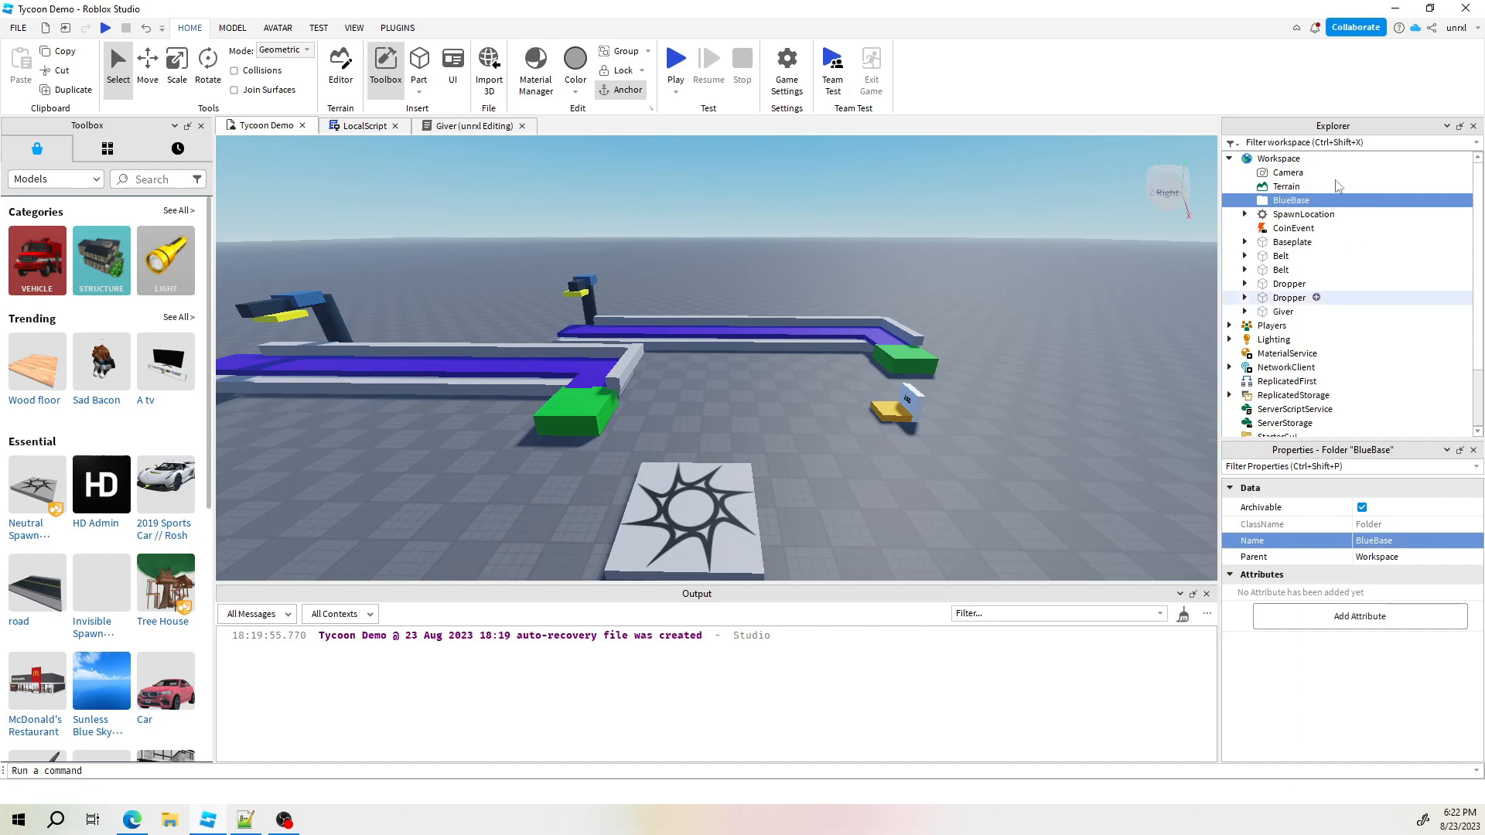
# Move the belts, droppers and giver into BlueBase and duplicate the folder
pyautogui.click(1290, 241)
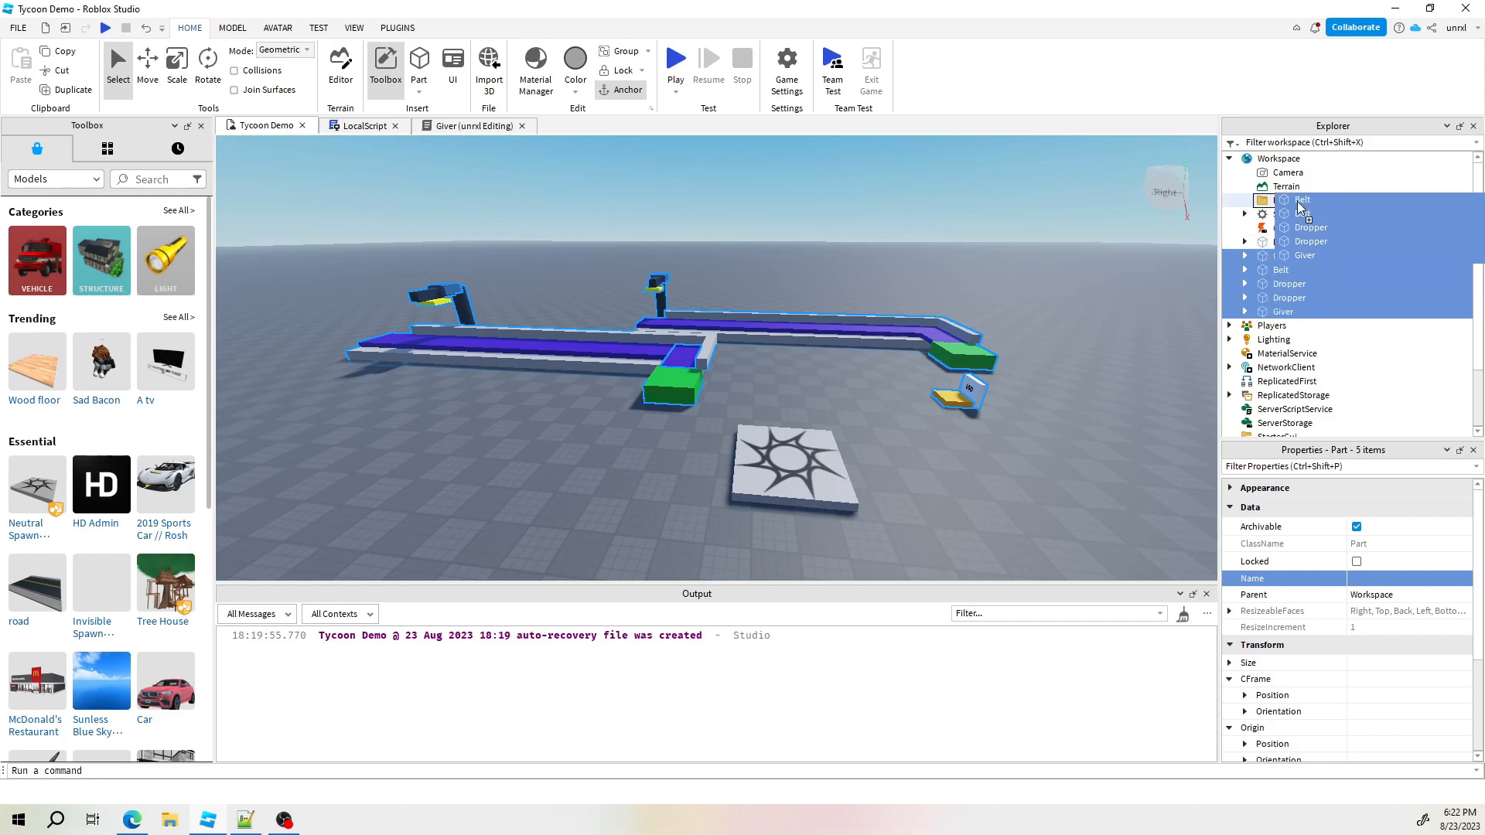
pyautogui.click(1290, 200)
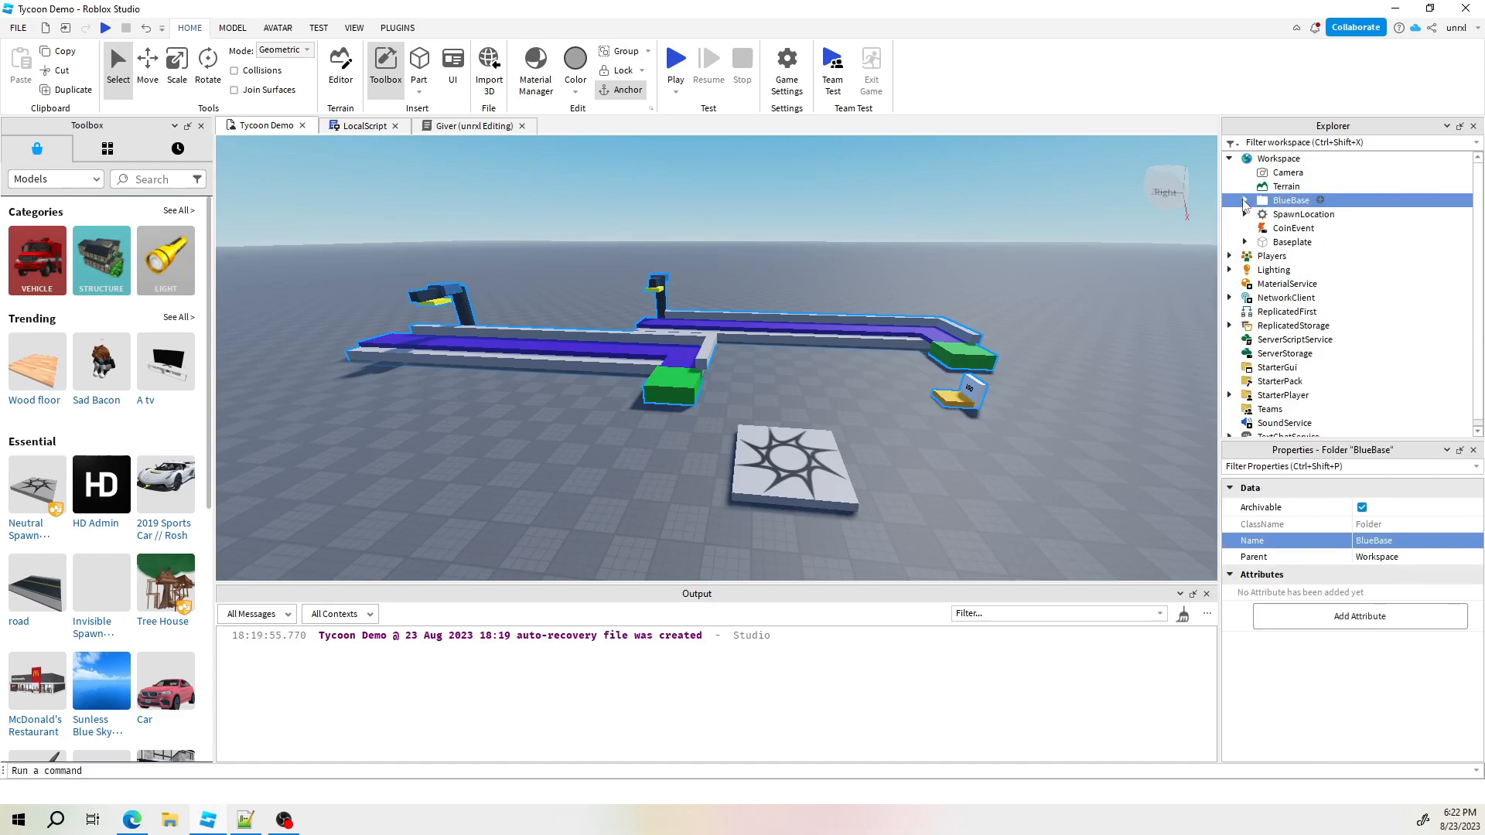
pyautogui.rightClick(1290, 199)
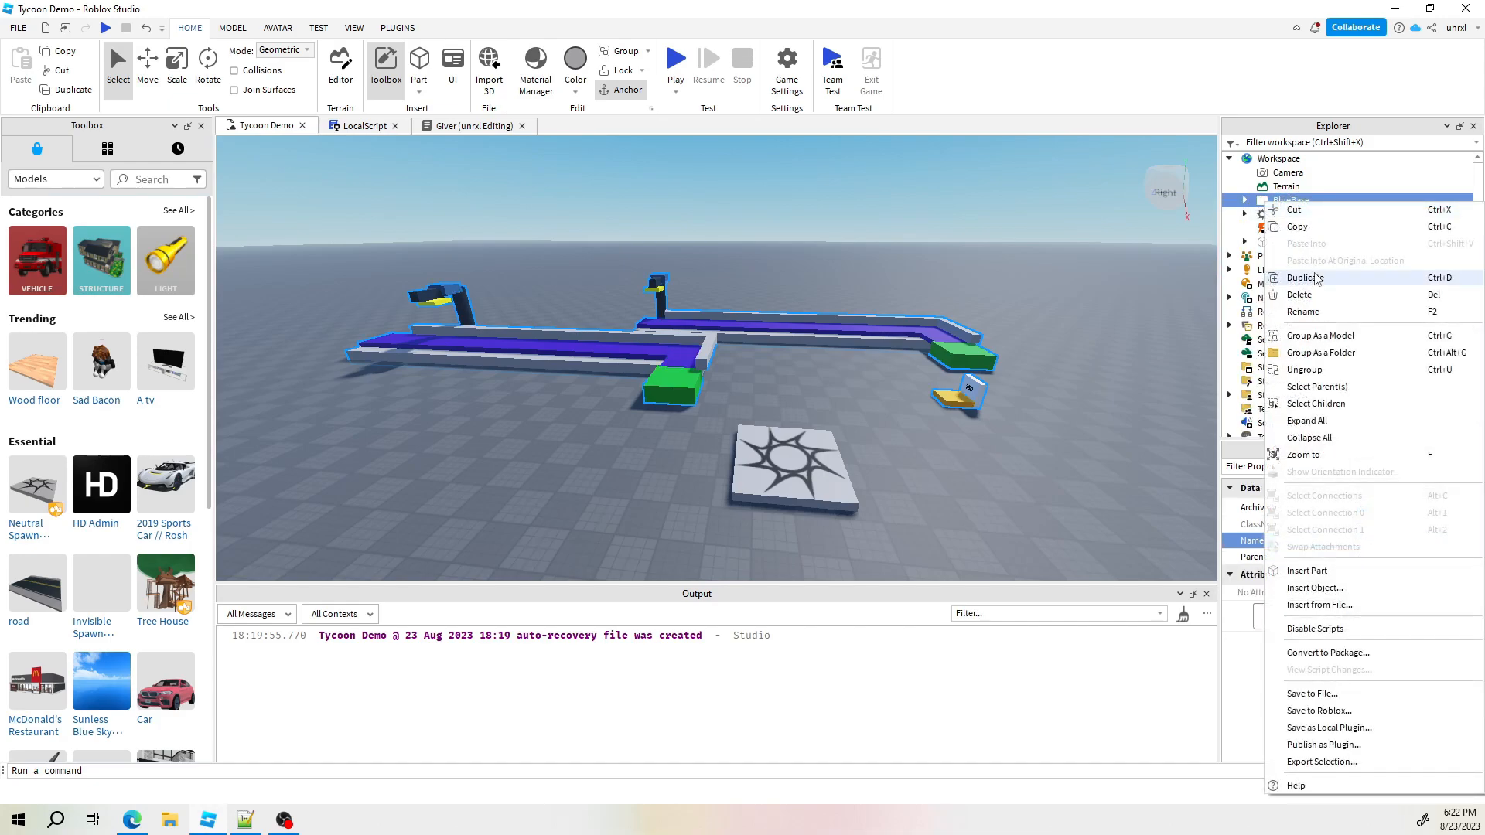
pyautogui.click(1307, 277)
pyautogui.write('GreenBase')
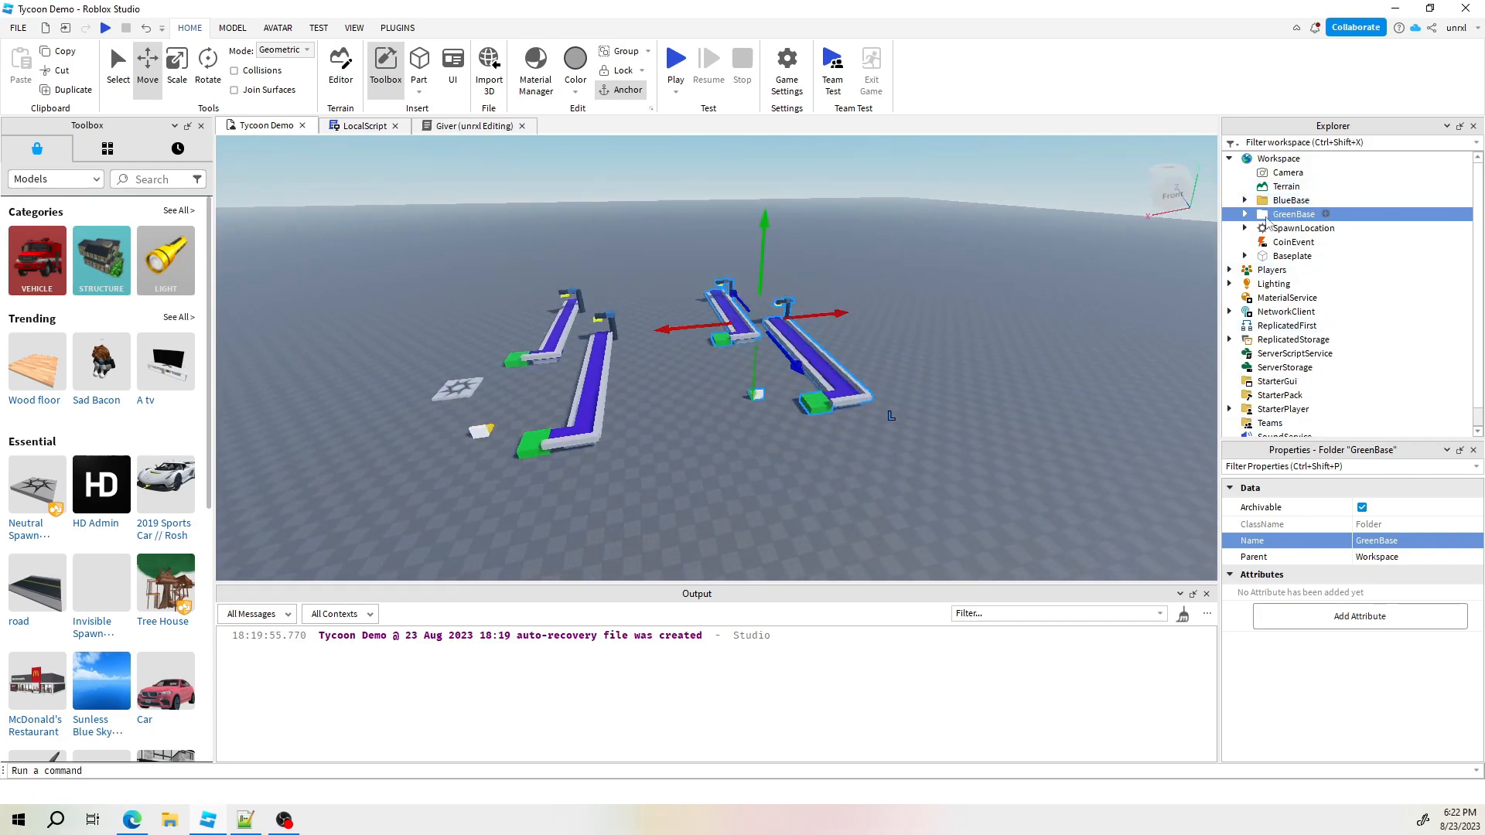
# Start a new playtest, collecting 600 coins beside the $5 giver
pyautogui.click(674, 58)
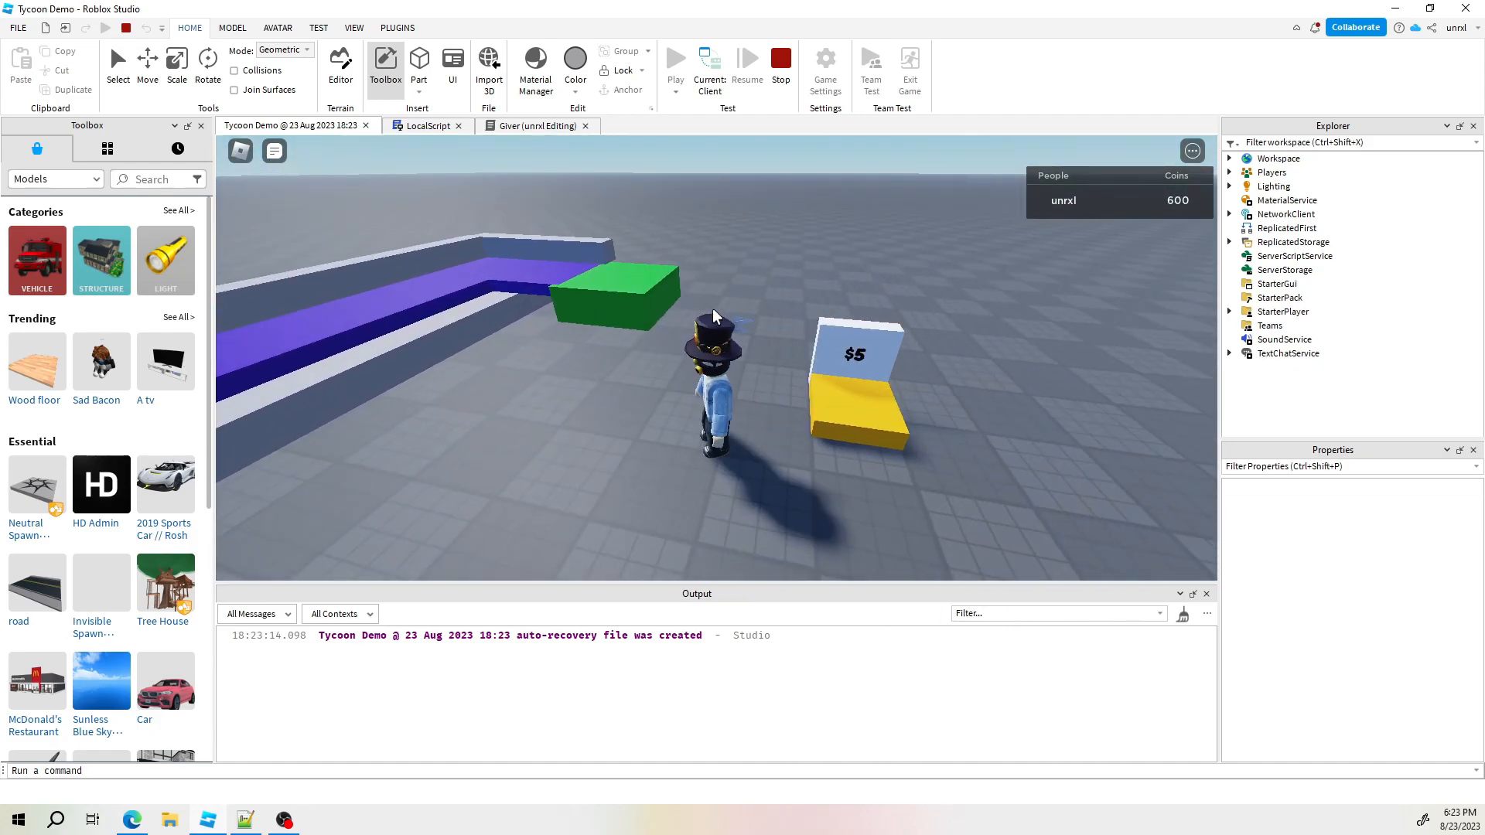
# Stop the playtest and delete the GreenBase folder from Workspace
pyautogui.click(780, 63)
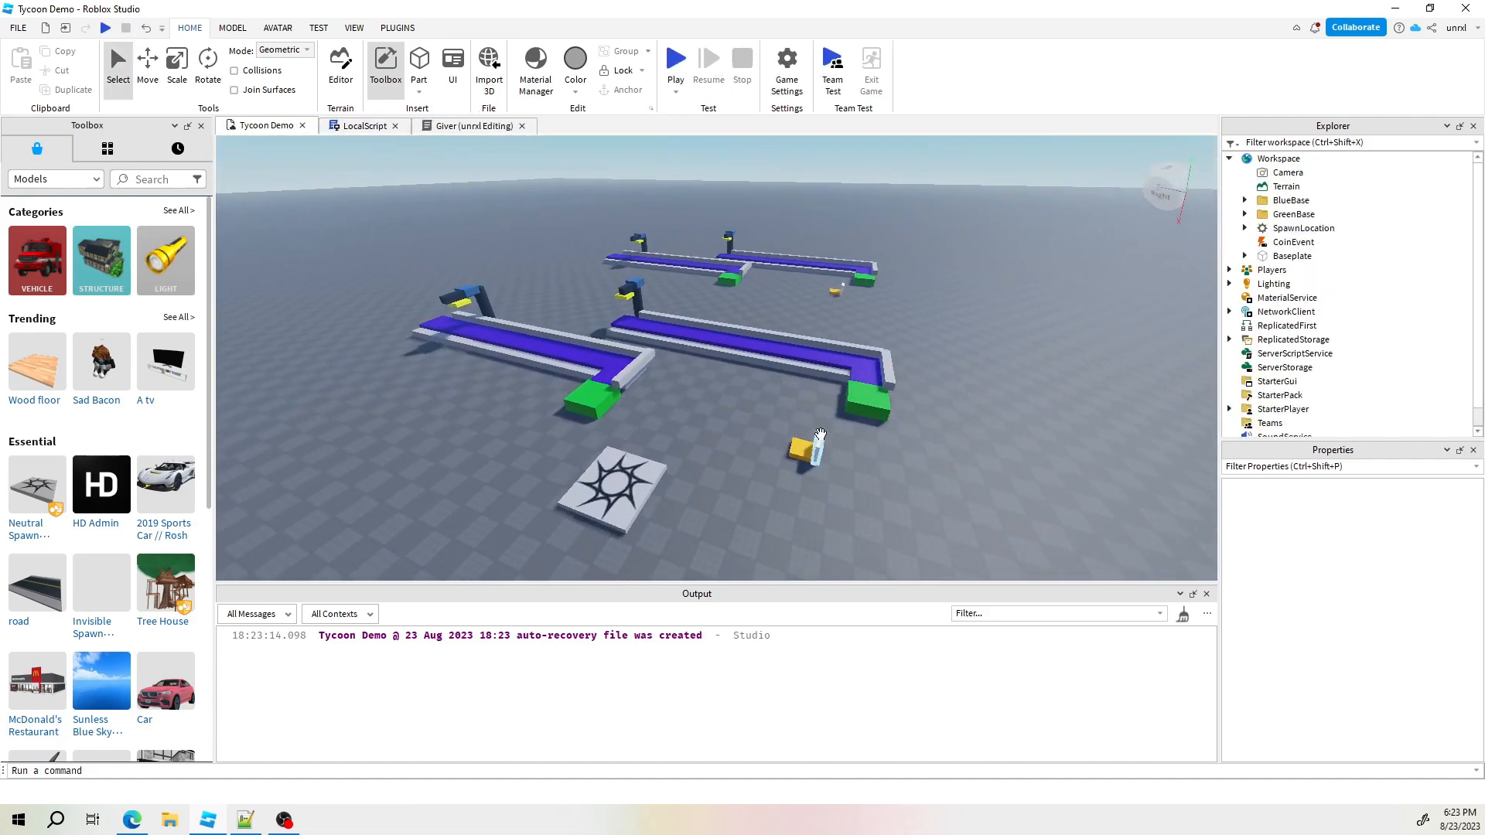
pyautogui.click(1292, 214)
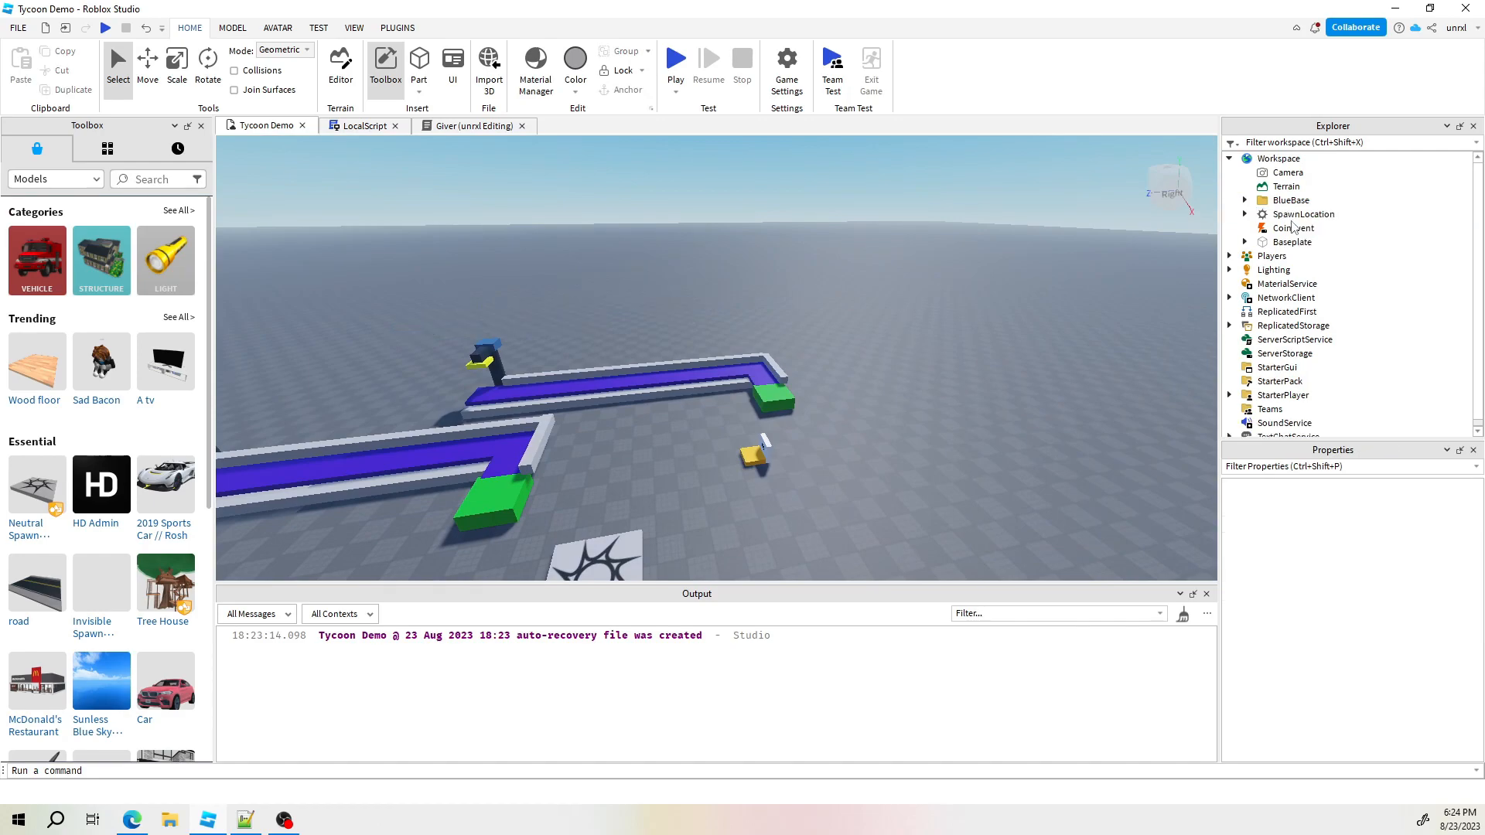
pyautogui.click(1291, 200)
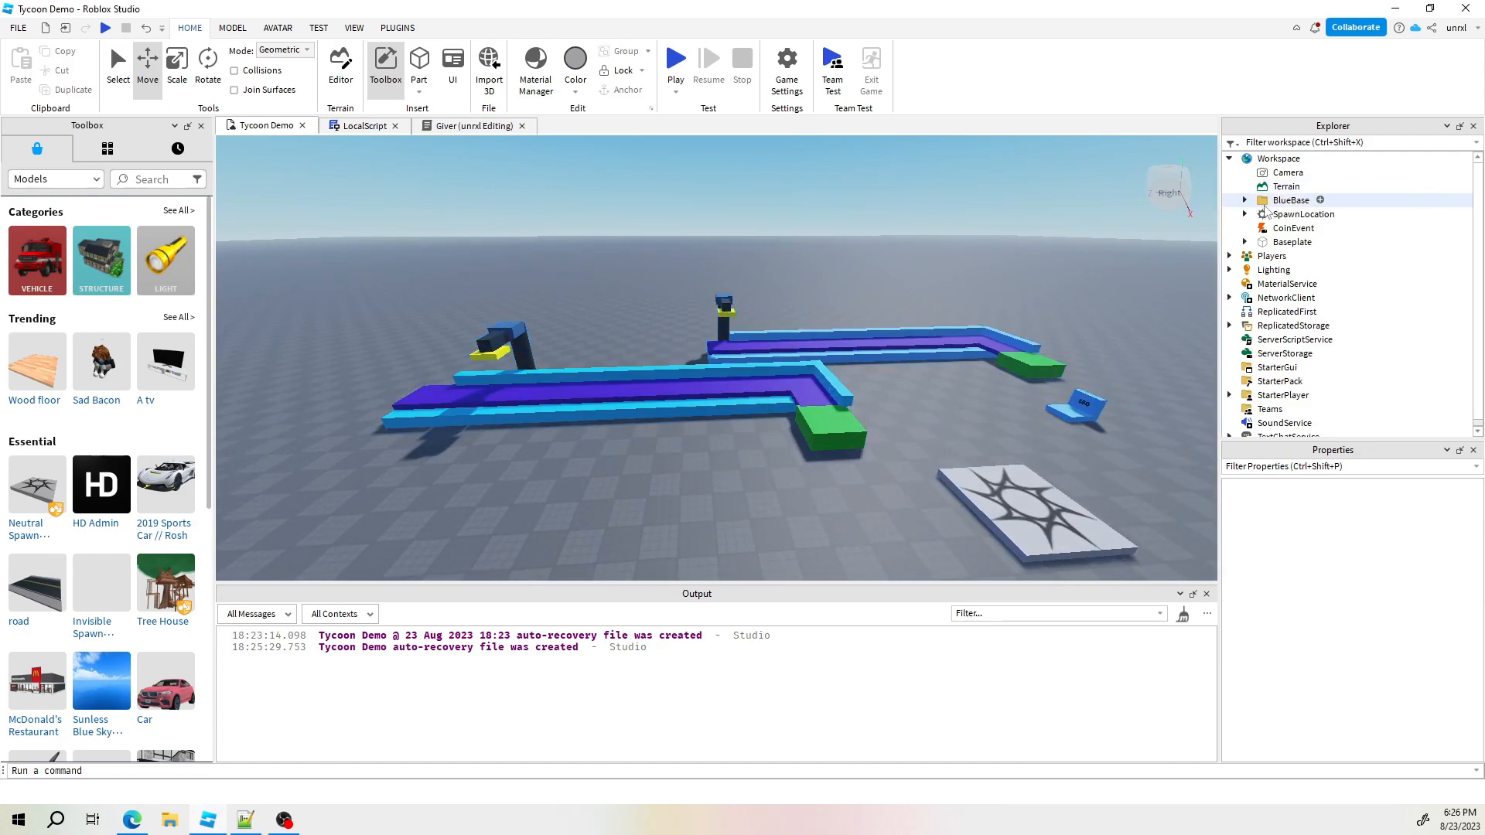
# Insert a ModuleScript into Workspace by searching 'mo' in the insert list
pyautogui.click(1290, 199)
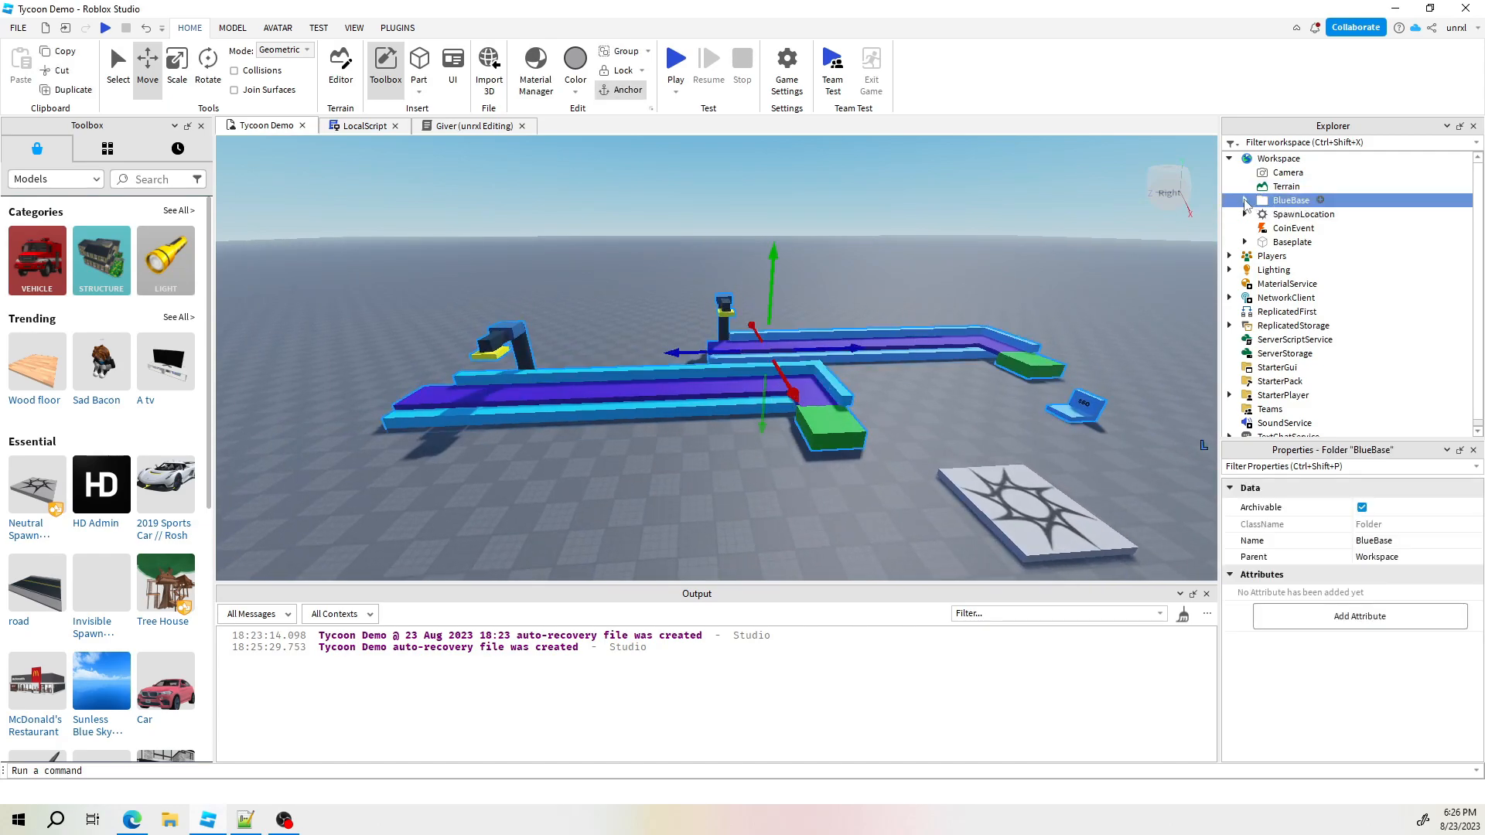
pyautogui.click(1245, 199)
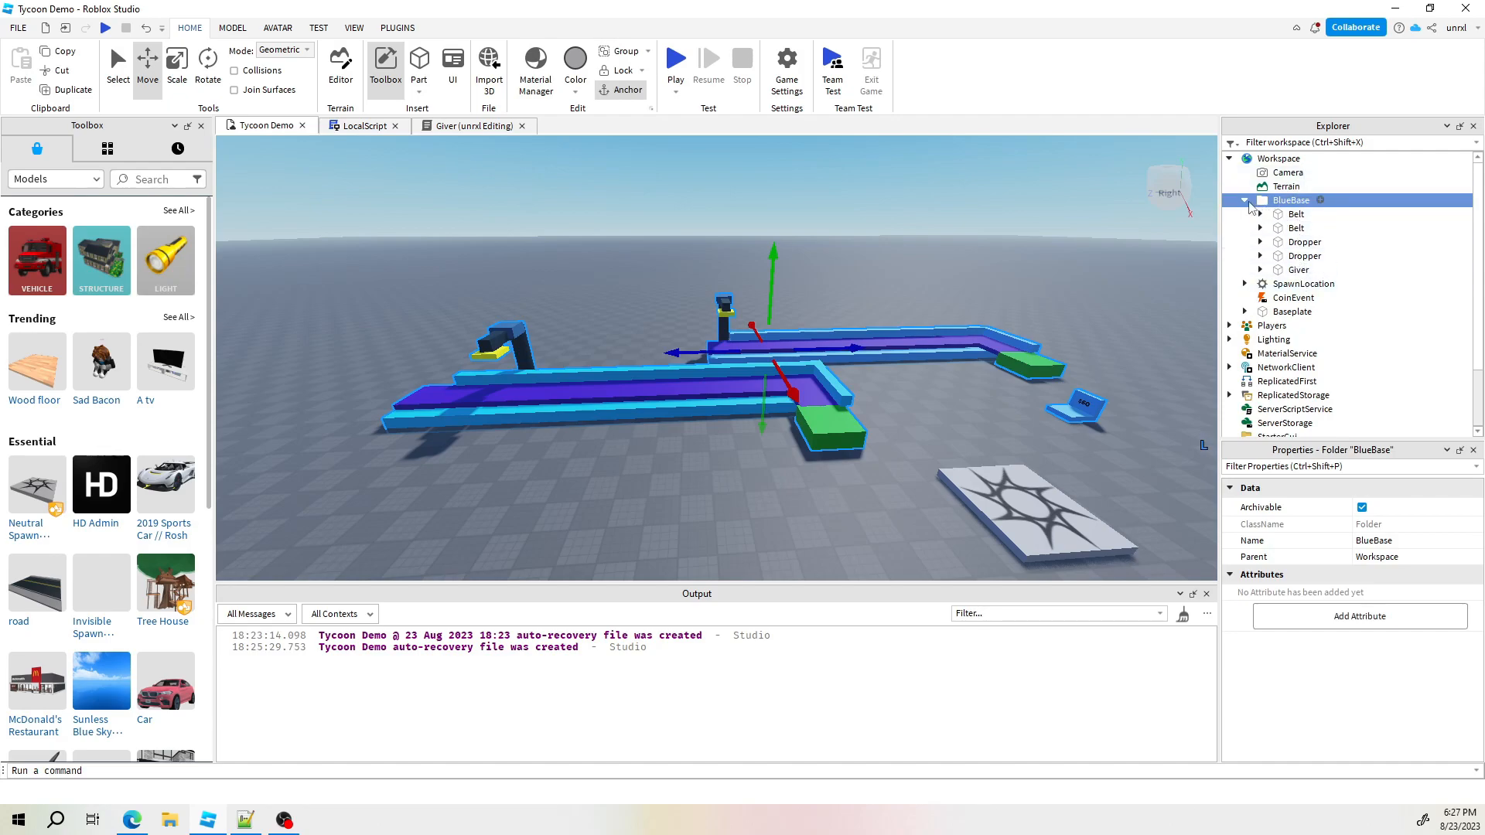
pyautogui.click(1278, 158)
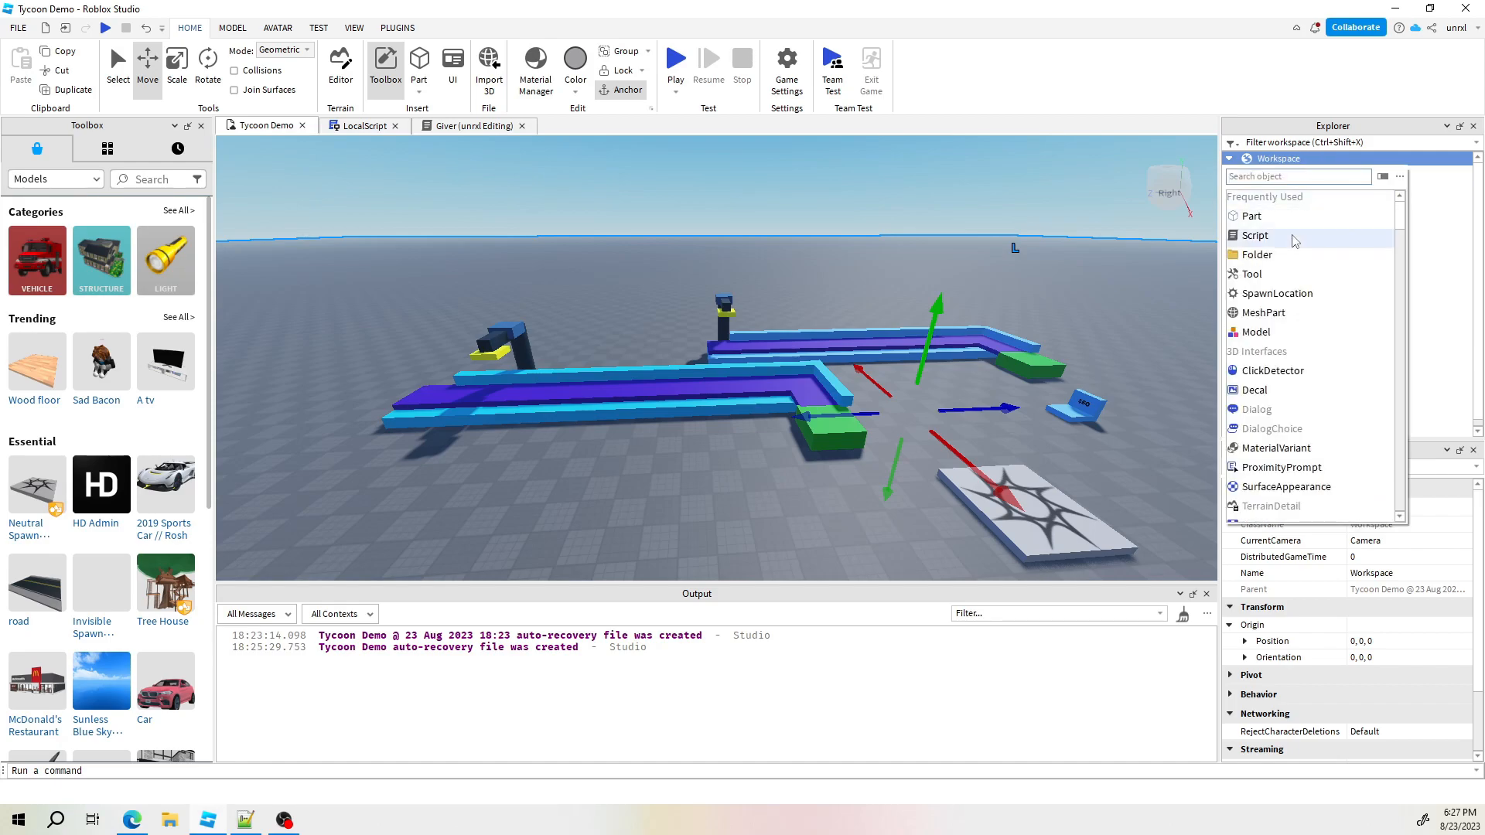
pyautogui.moveTo(1288, 312)
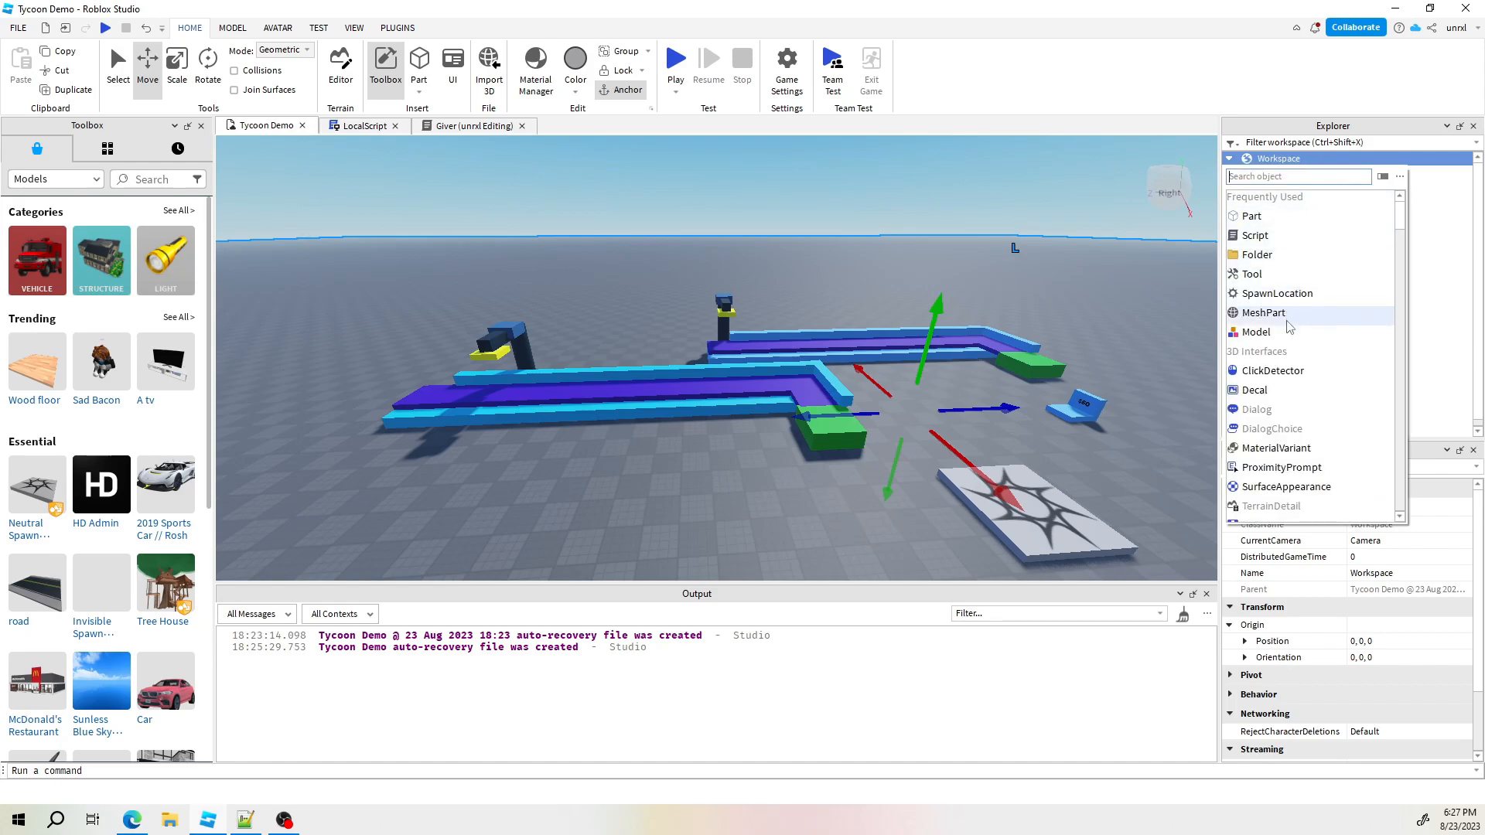
pyautogui.write('m')
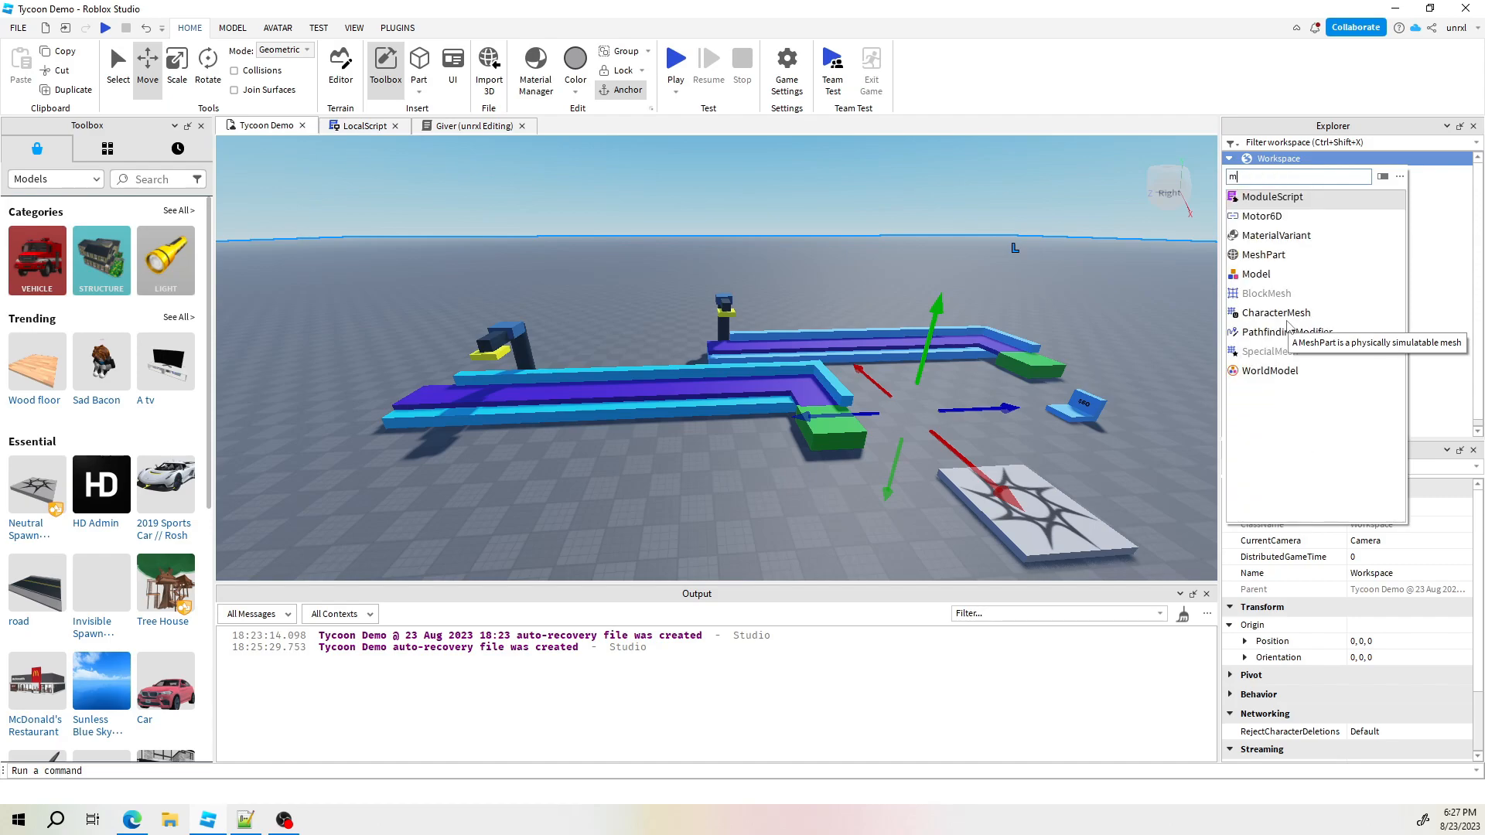
pyautogui.write('o')
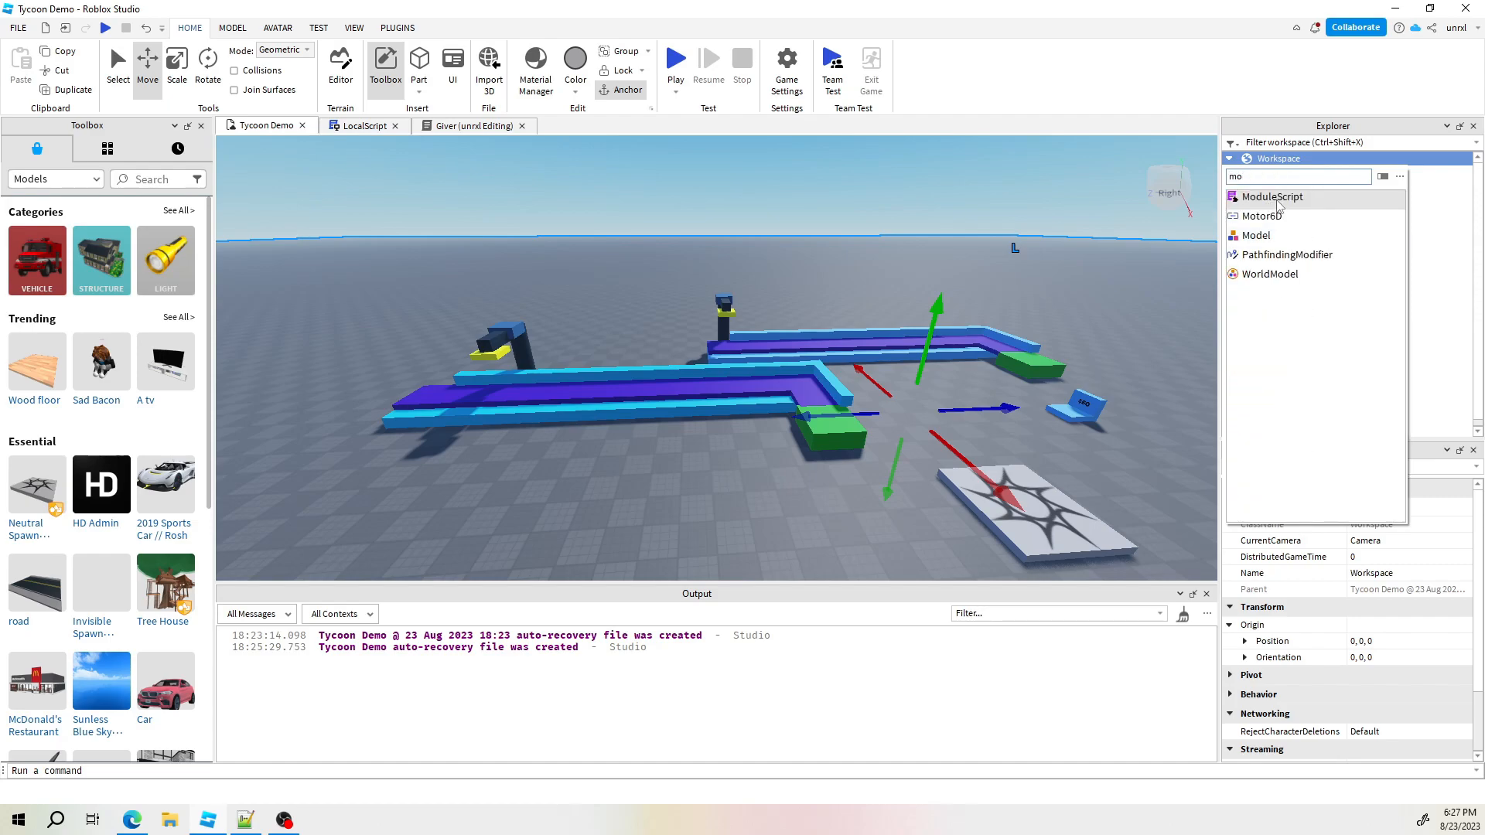
pyautogui.doubleClick(1271, 196)
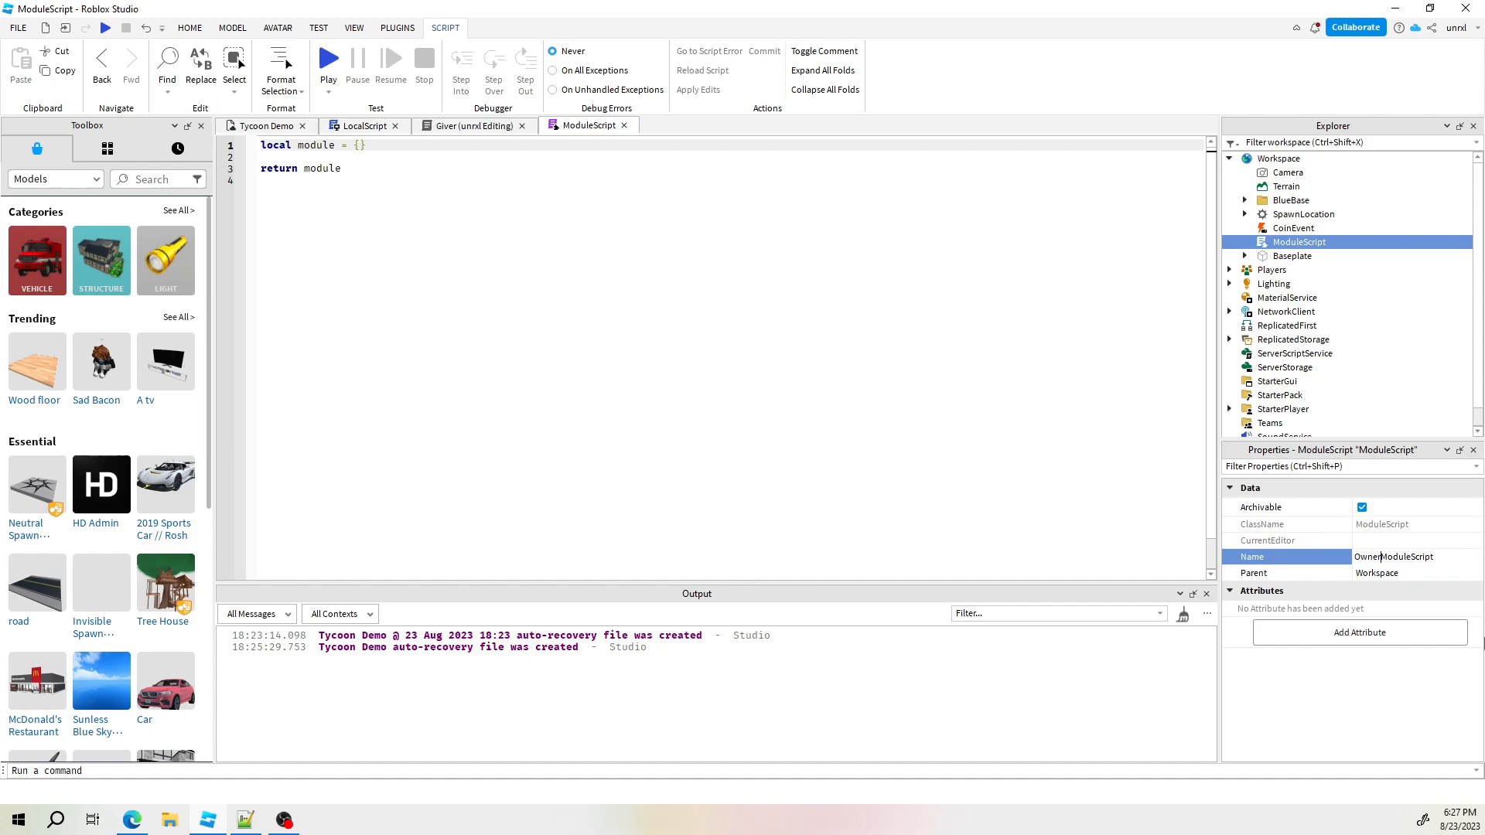
# Confirm the name OwnerModuleScript and replace 'module' in the return line with it
pyautogui.press('Return')
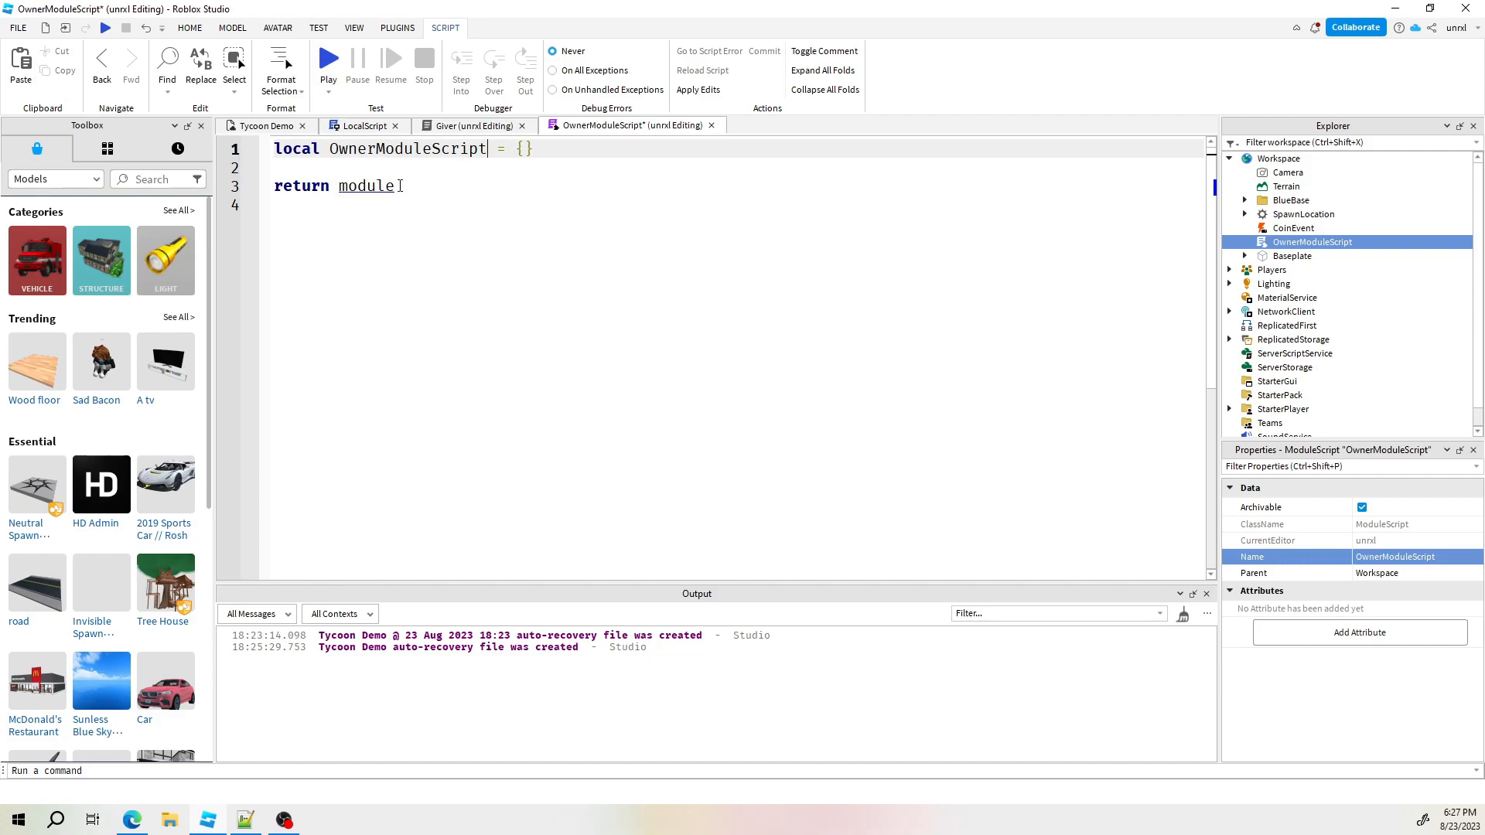
pyautogui.doubleClick(371, 185)
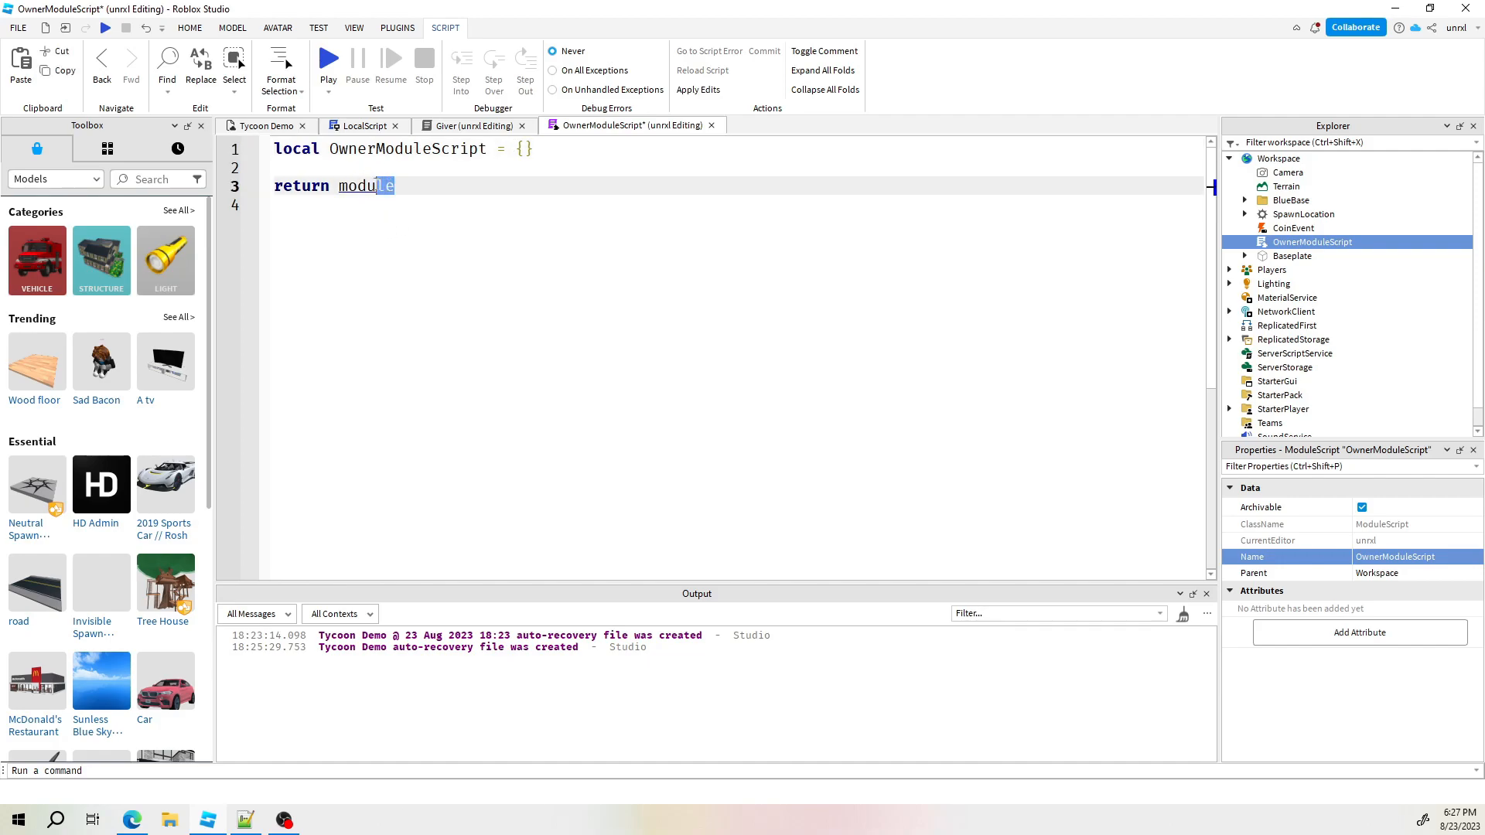
pyautogui.write('OwnerModuleScript')
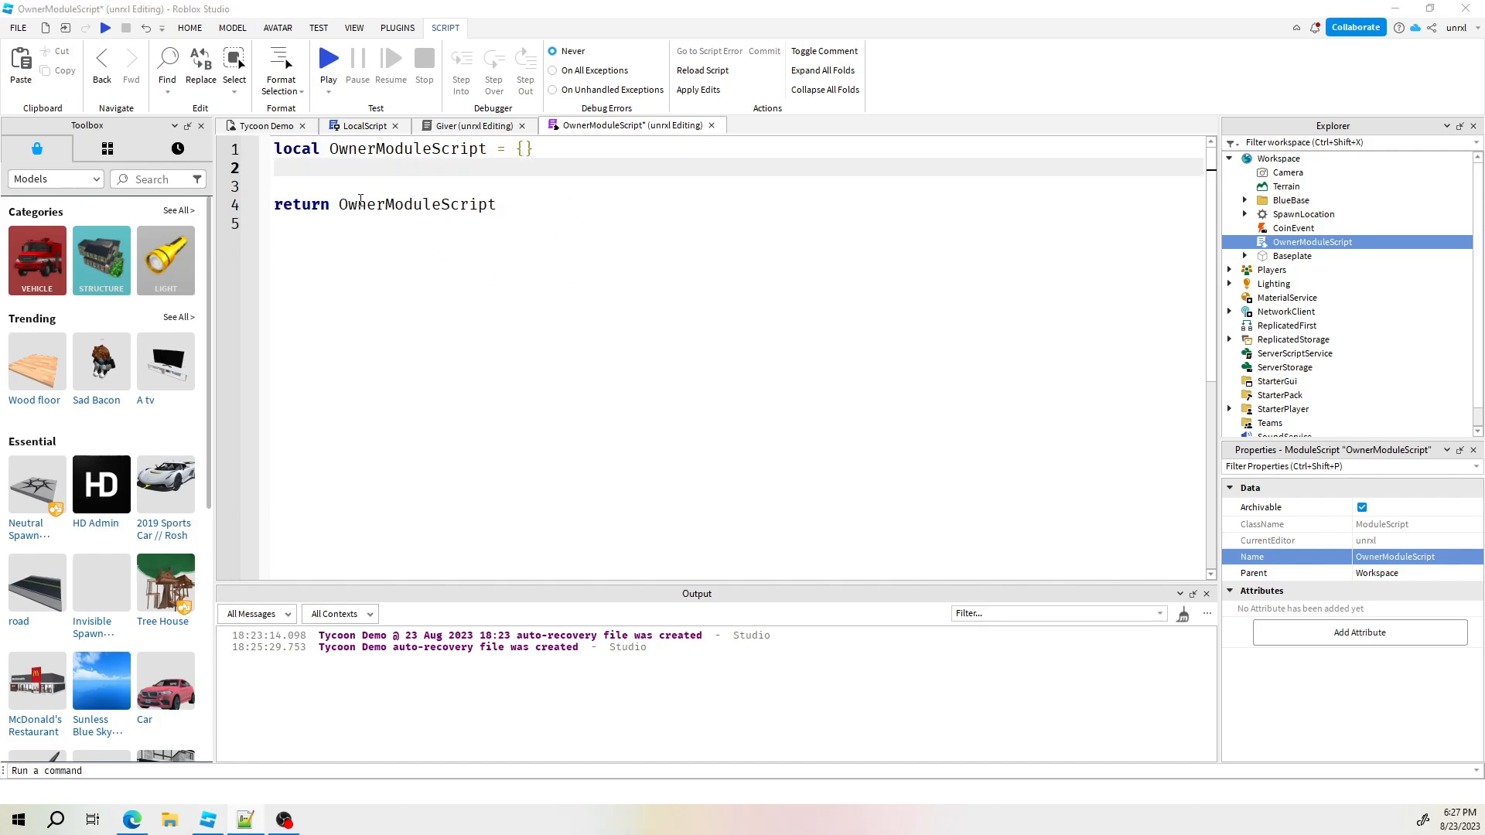
# Add ownerModuleData = {} and RegisterOwner(player, object) setting ownerModuleData[object] = player
pyautogui.write('local ownerModuleData = {}')
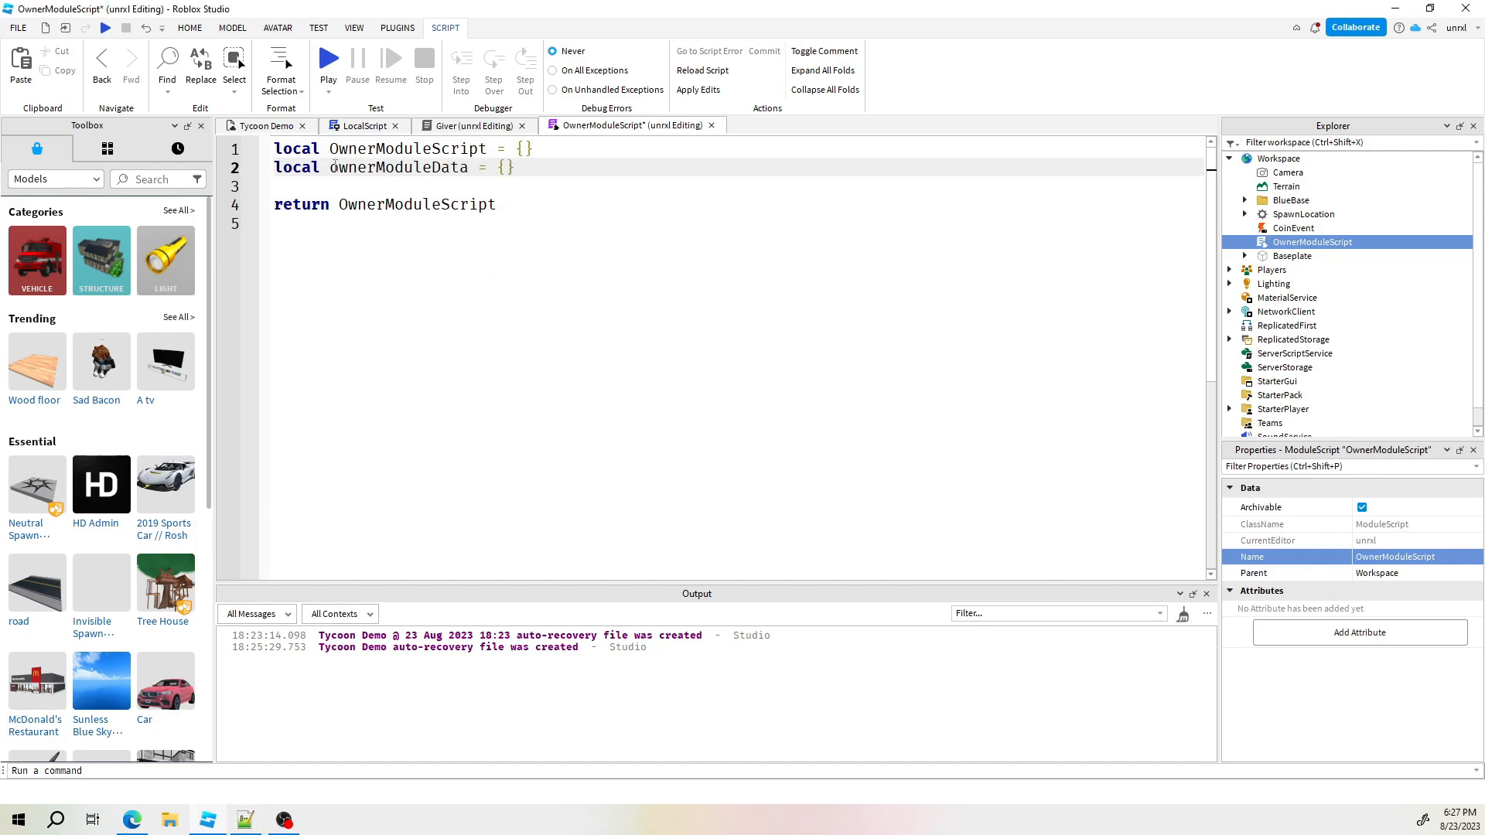
pyautogui.click(519, 167)
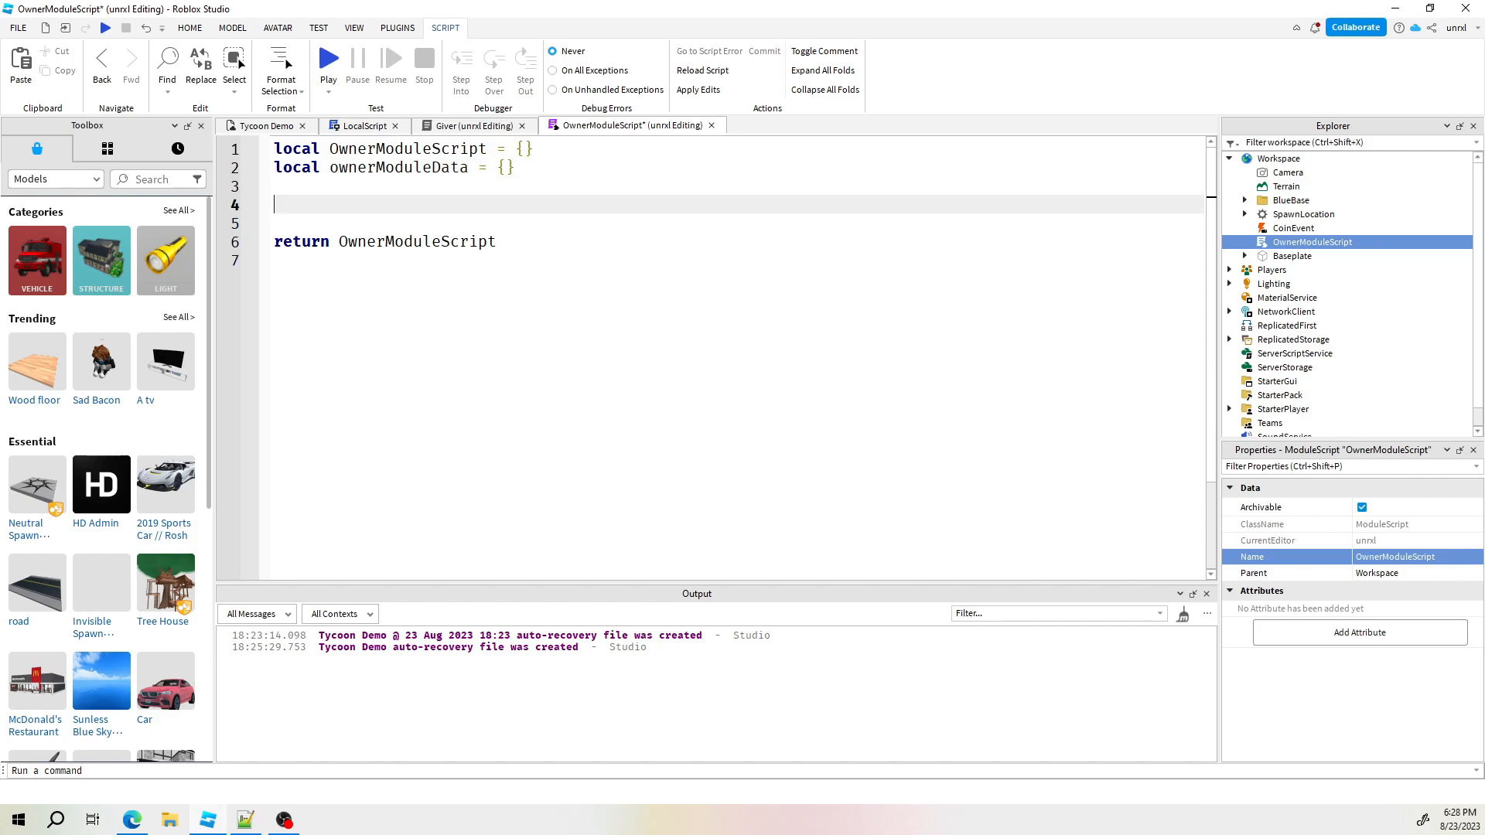
pyautogui.write('function')
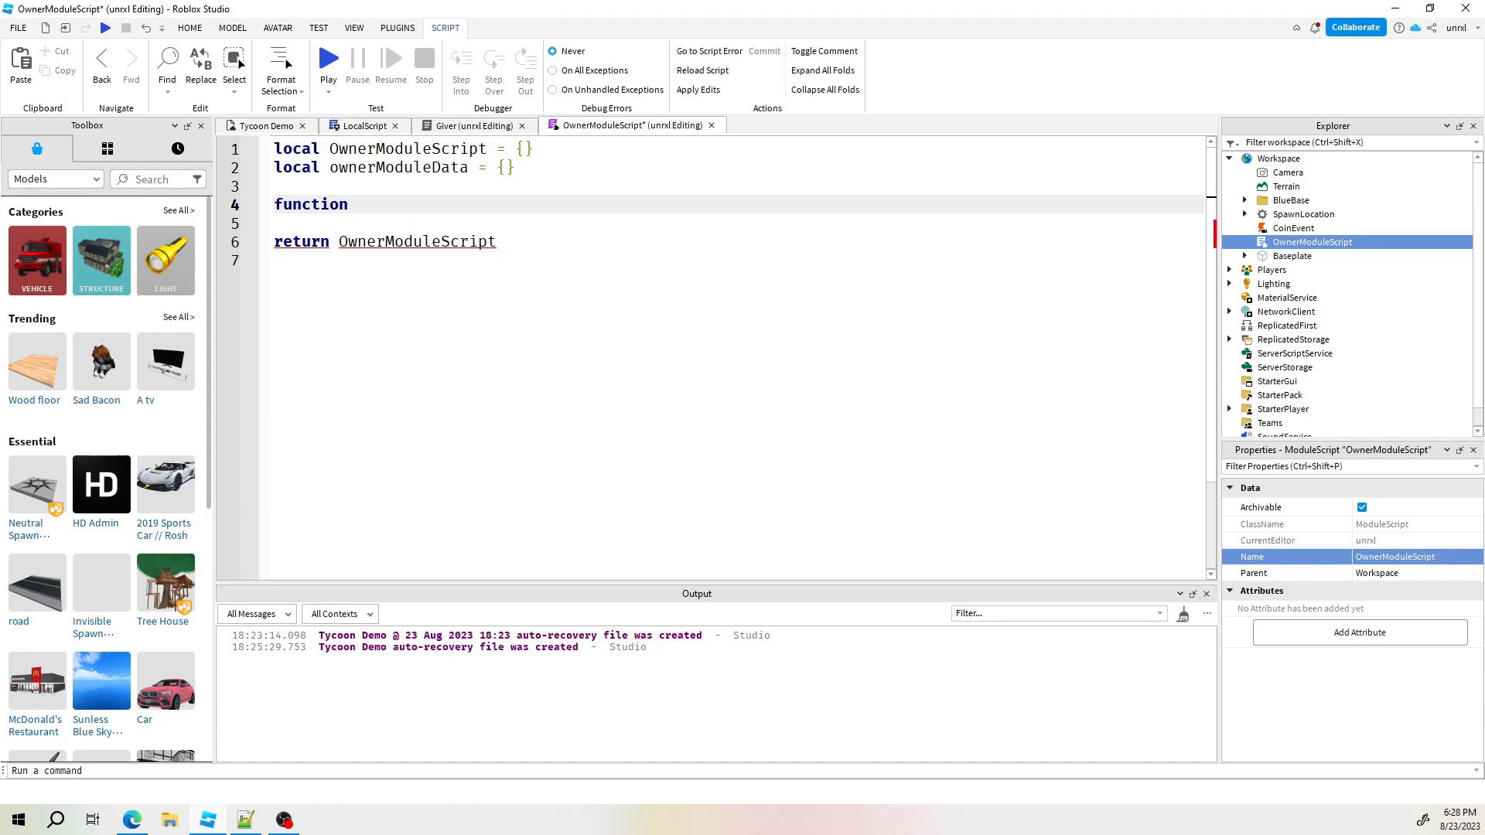
pyautogui.write('O')
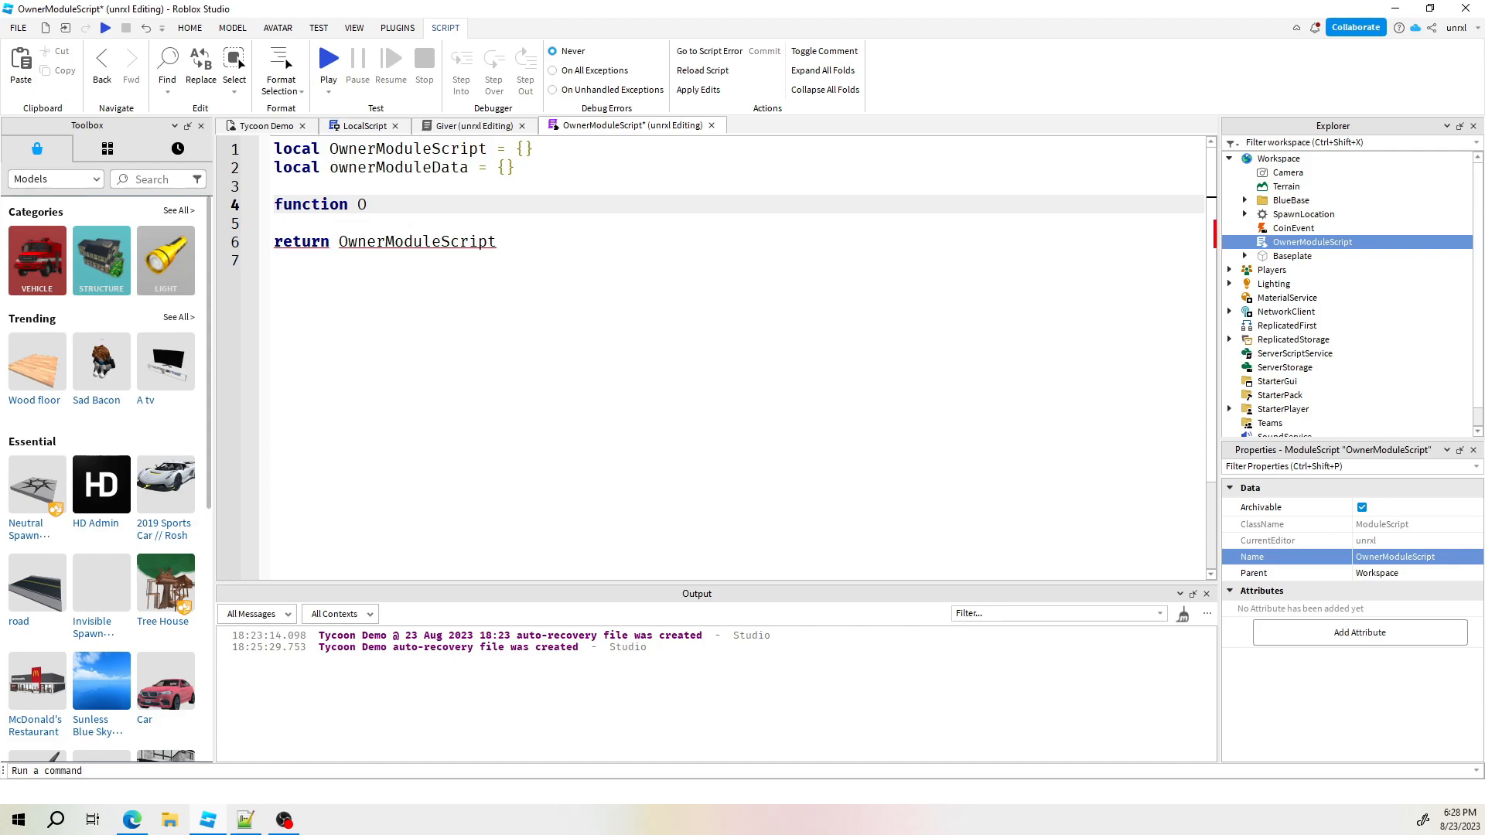
pyautogui.write('OwnerModuleScrip')
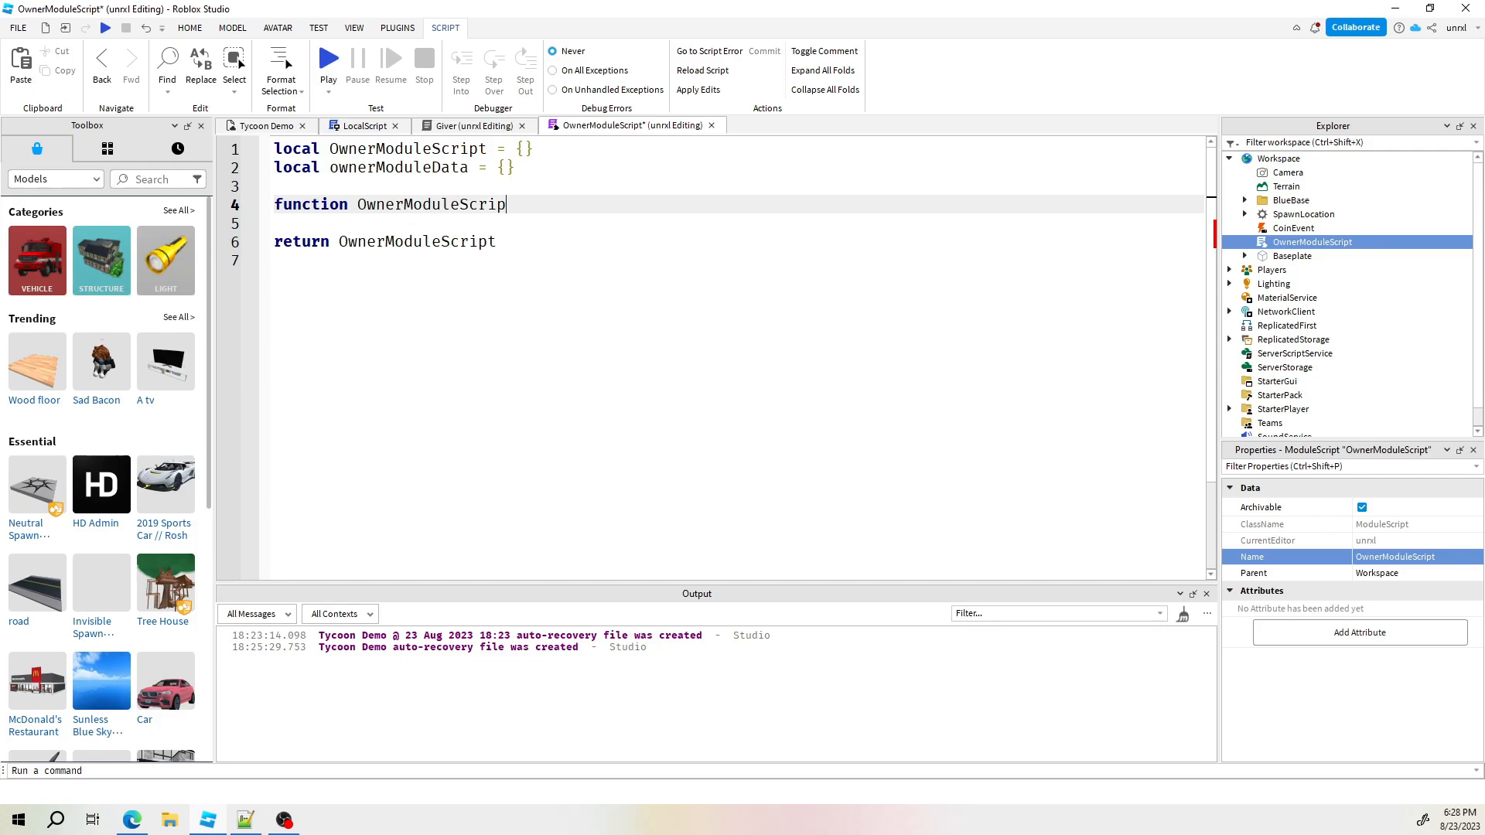
pyautogui.write('t.')
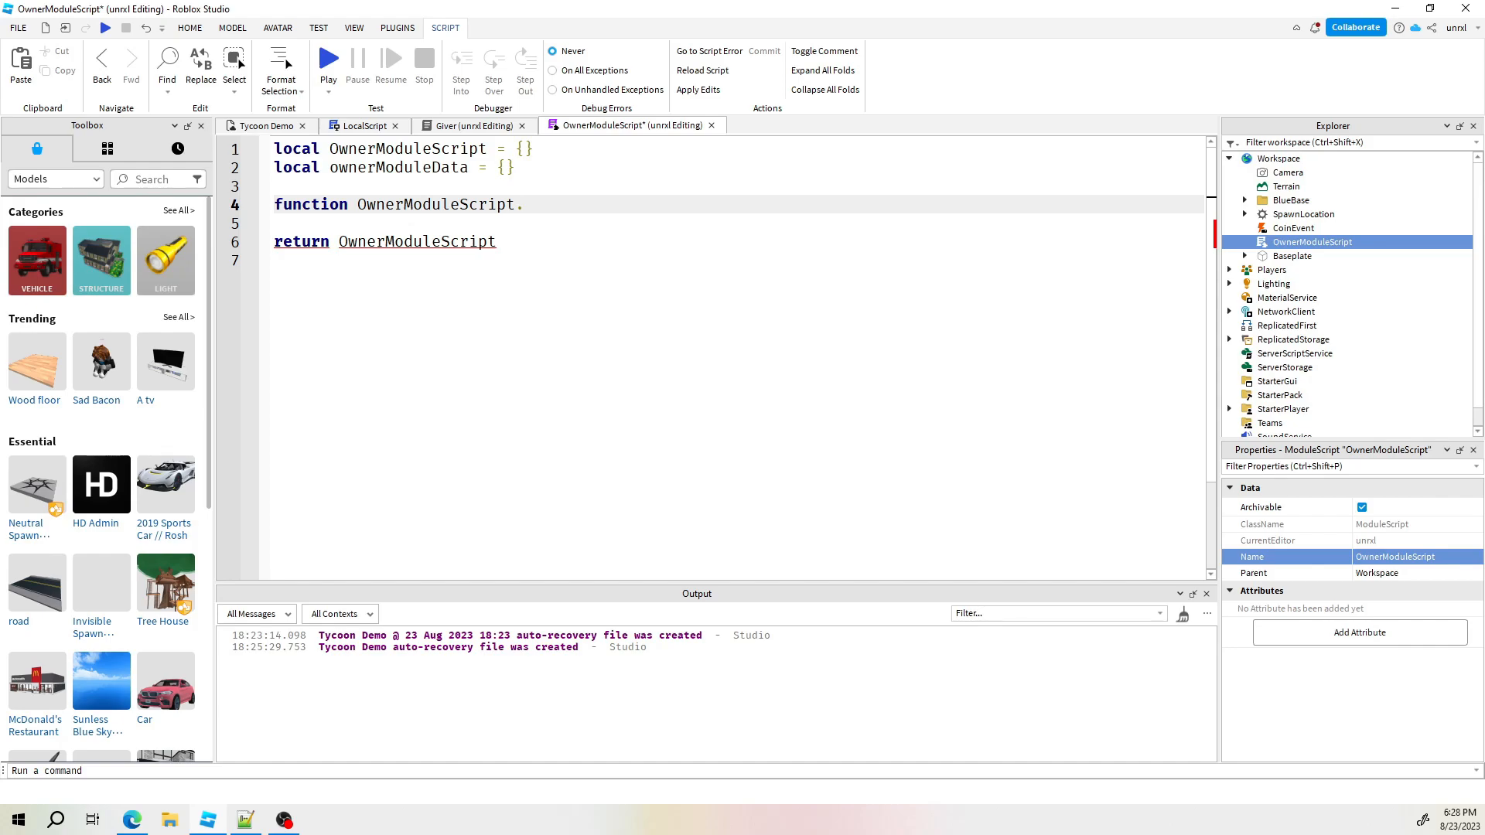
pyautogui.write('Regis')
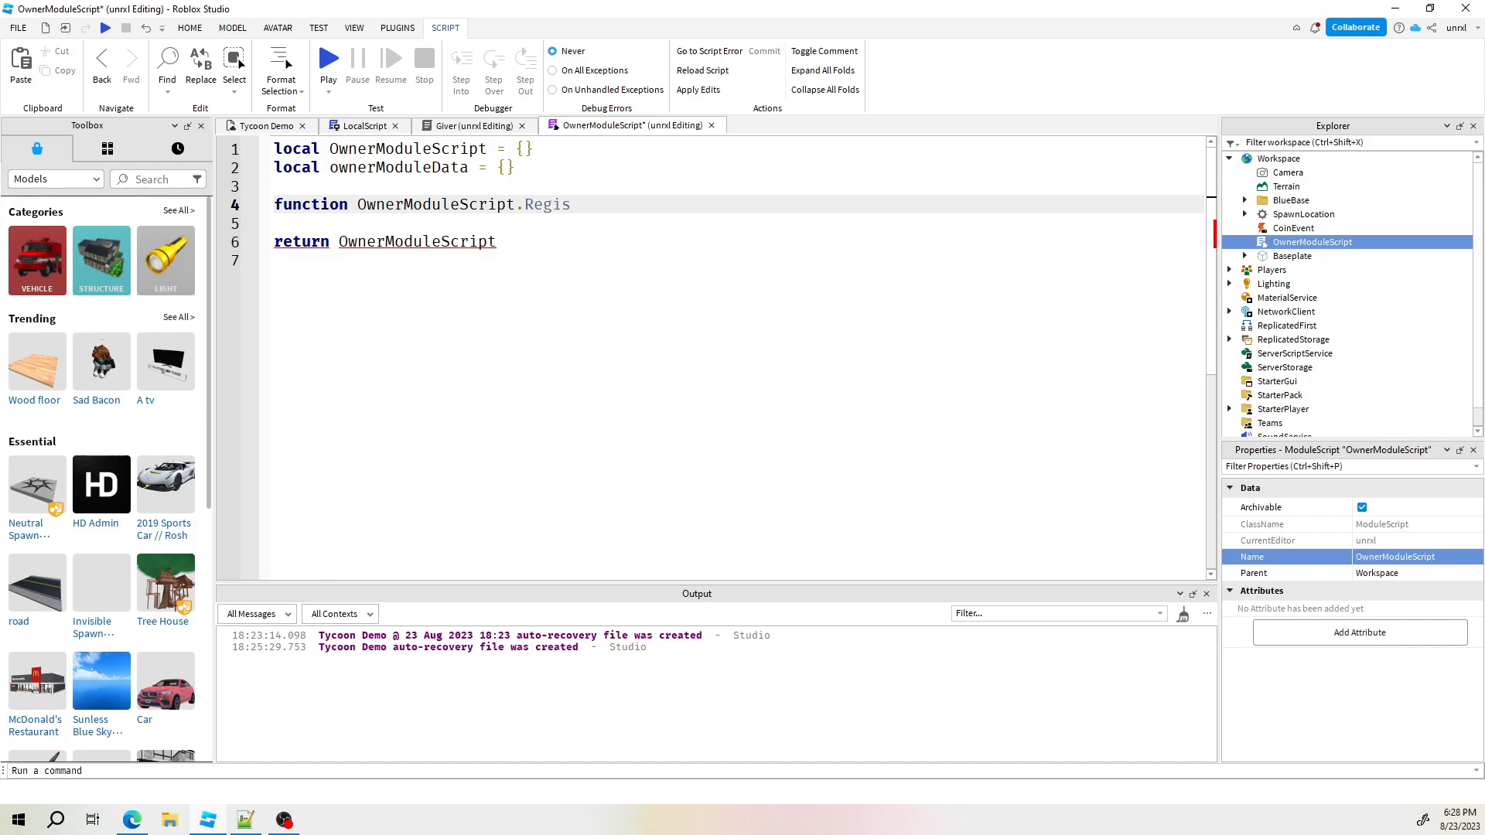
pyautogui.write('terO')
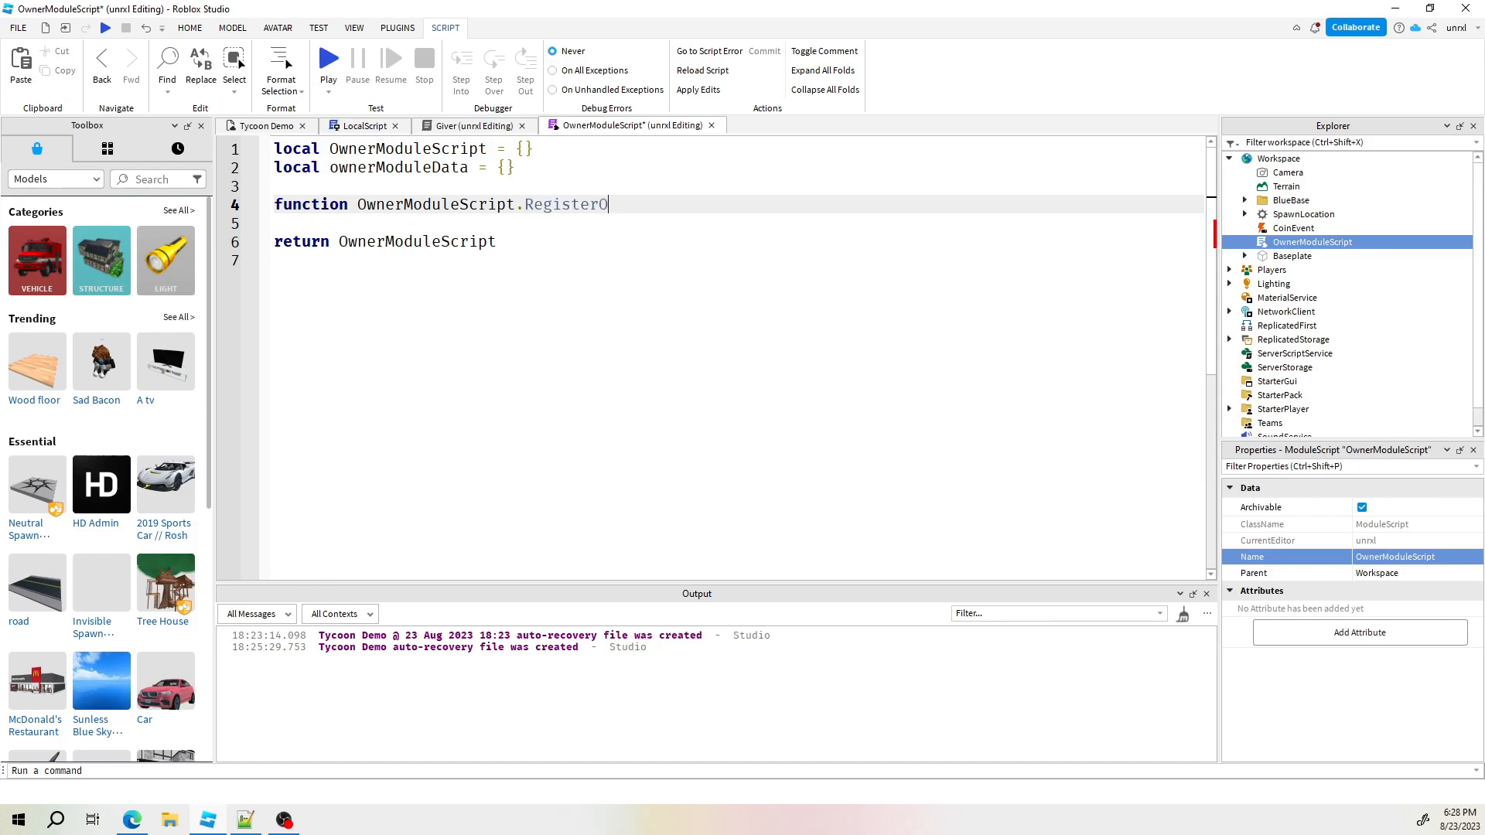
pyautogui.write('wner')
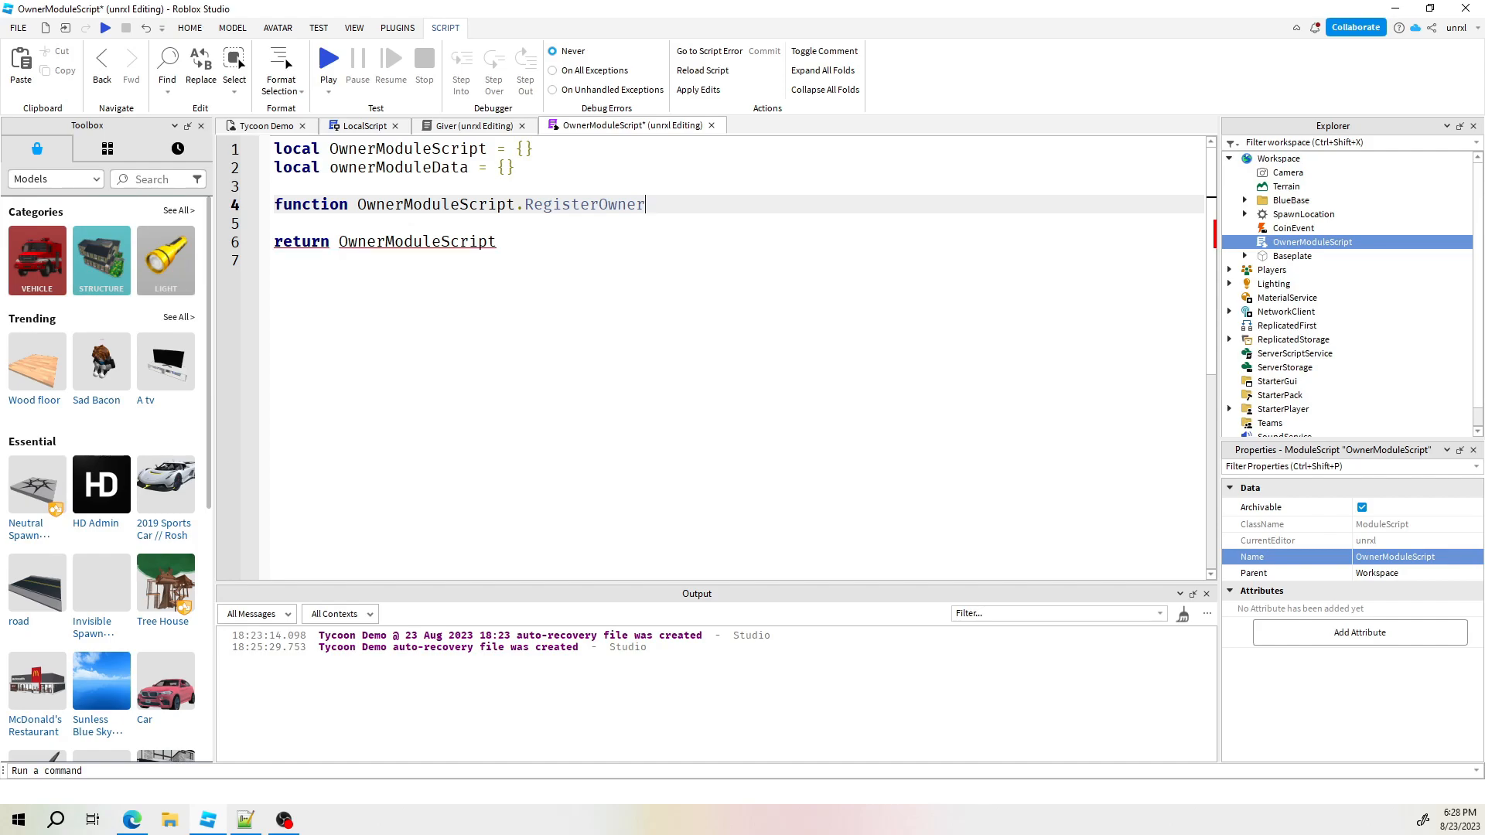
pyautogui.write('(pl)')
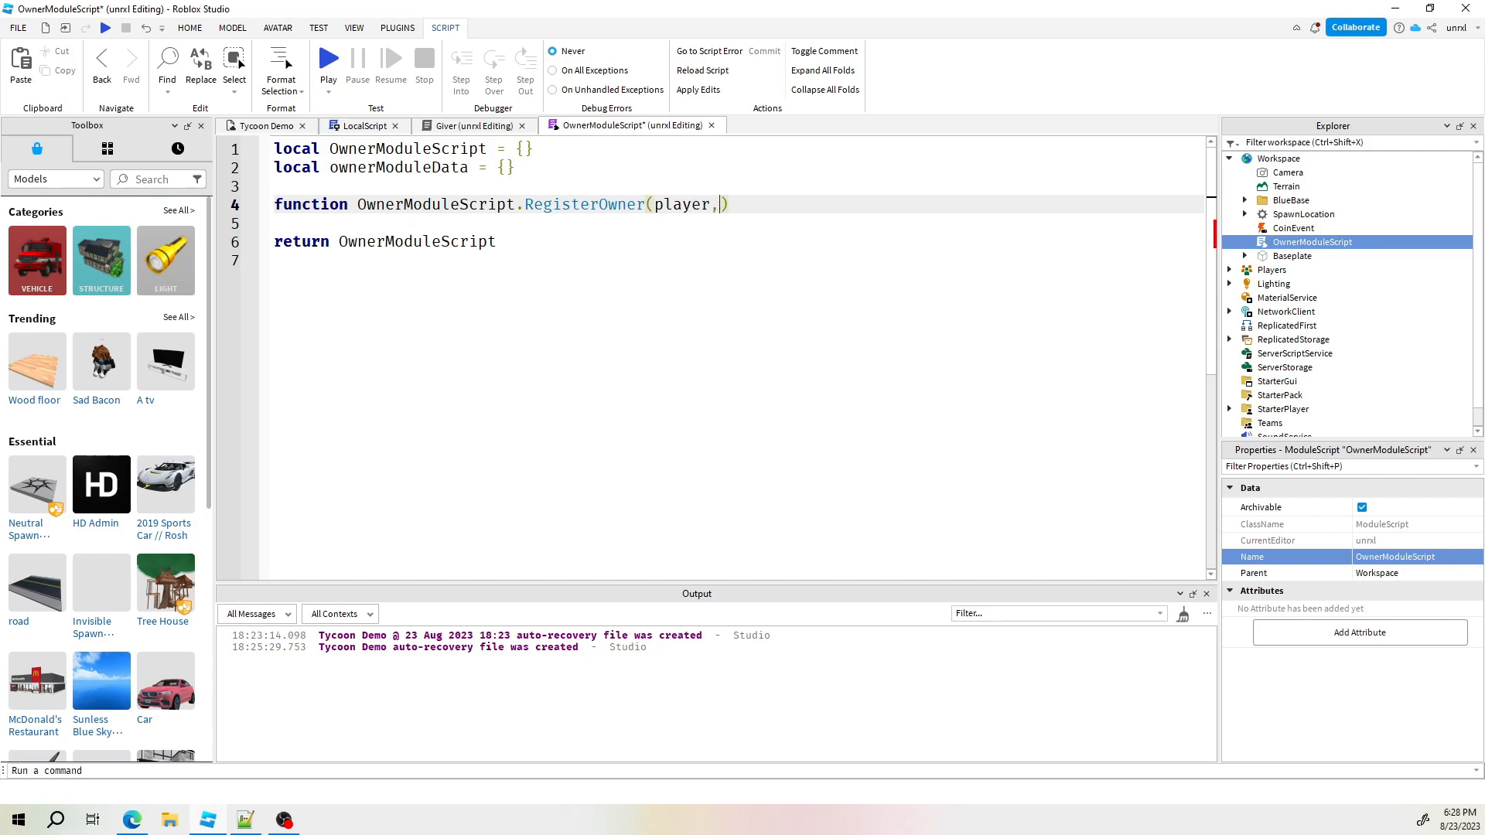
pyautogui.write('object')
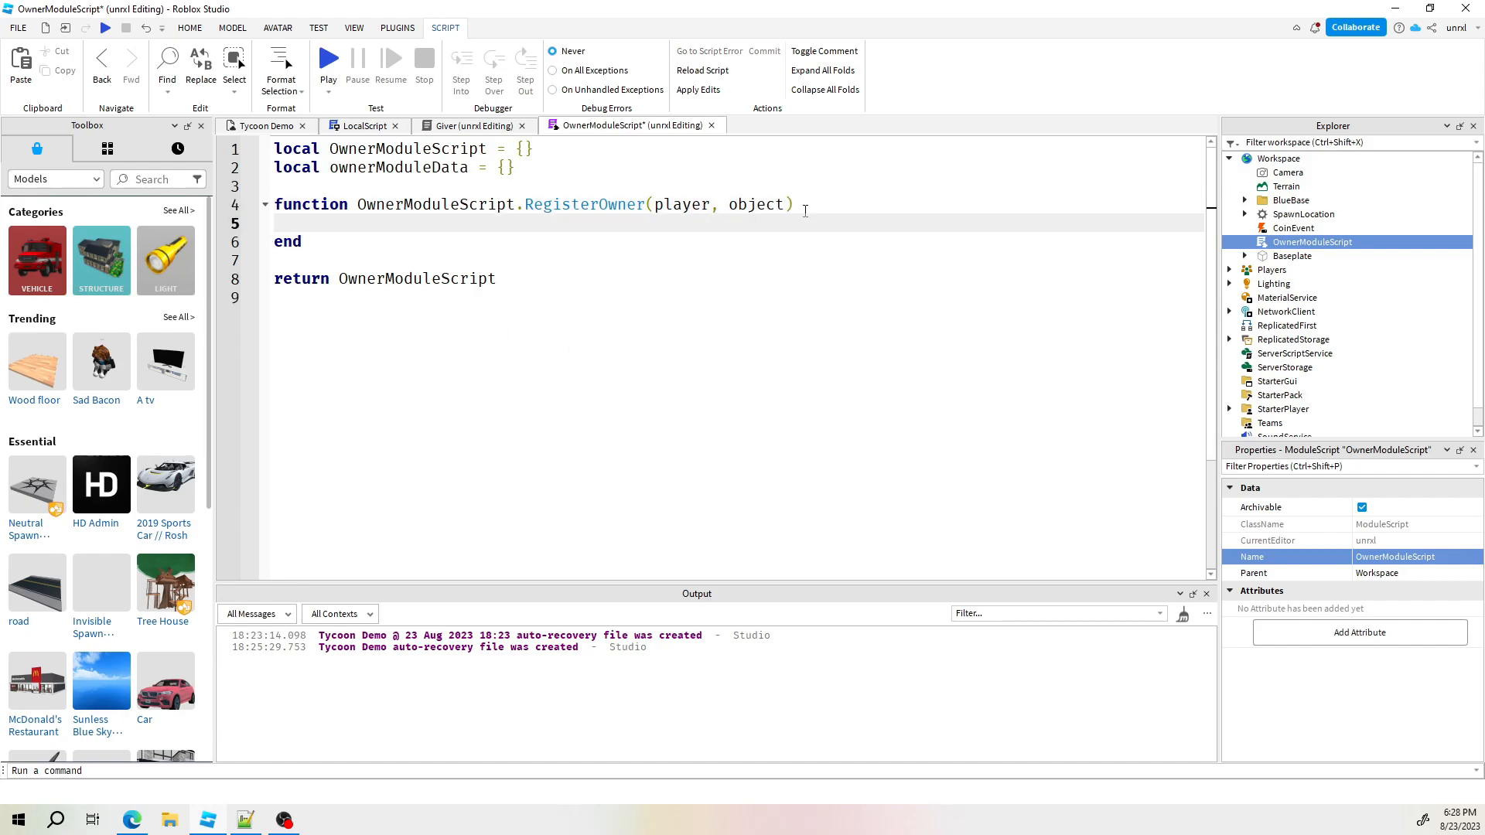
pyautogui.write('ownerModuleData')
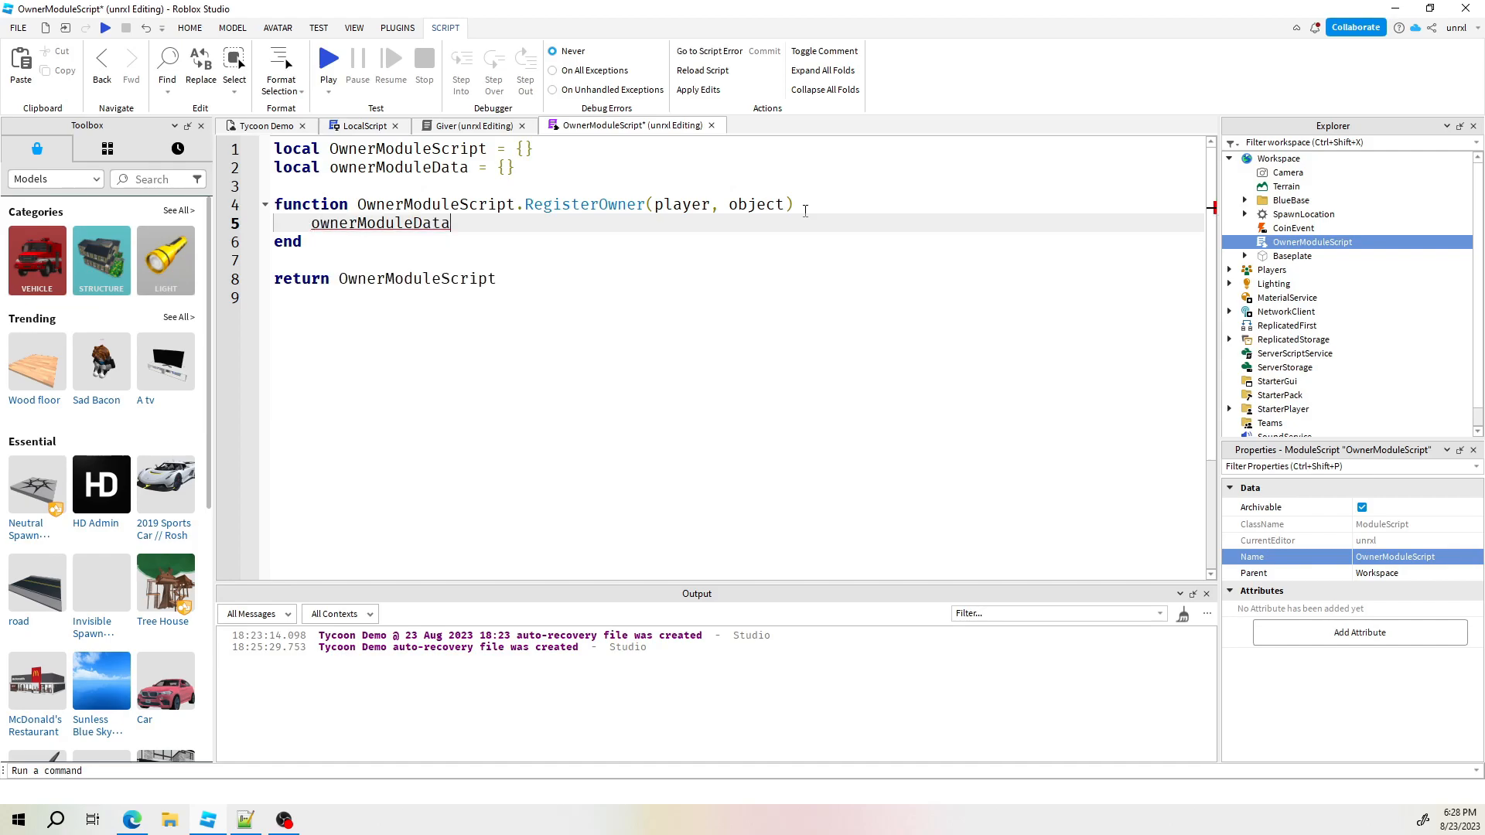
pyautogui.write('[object] = player')
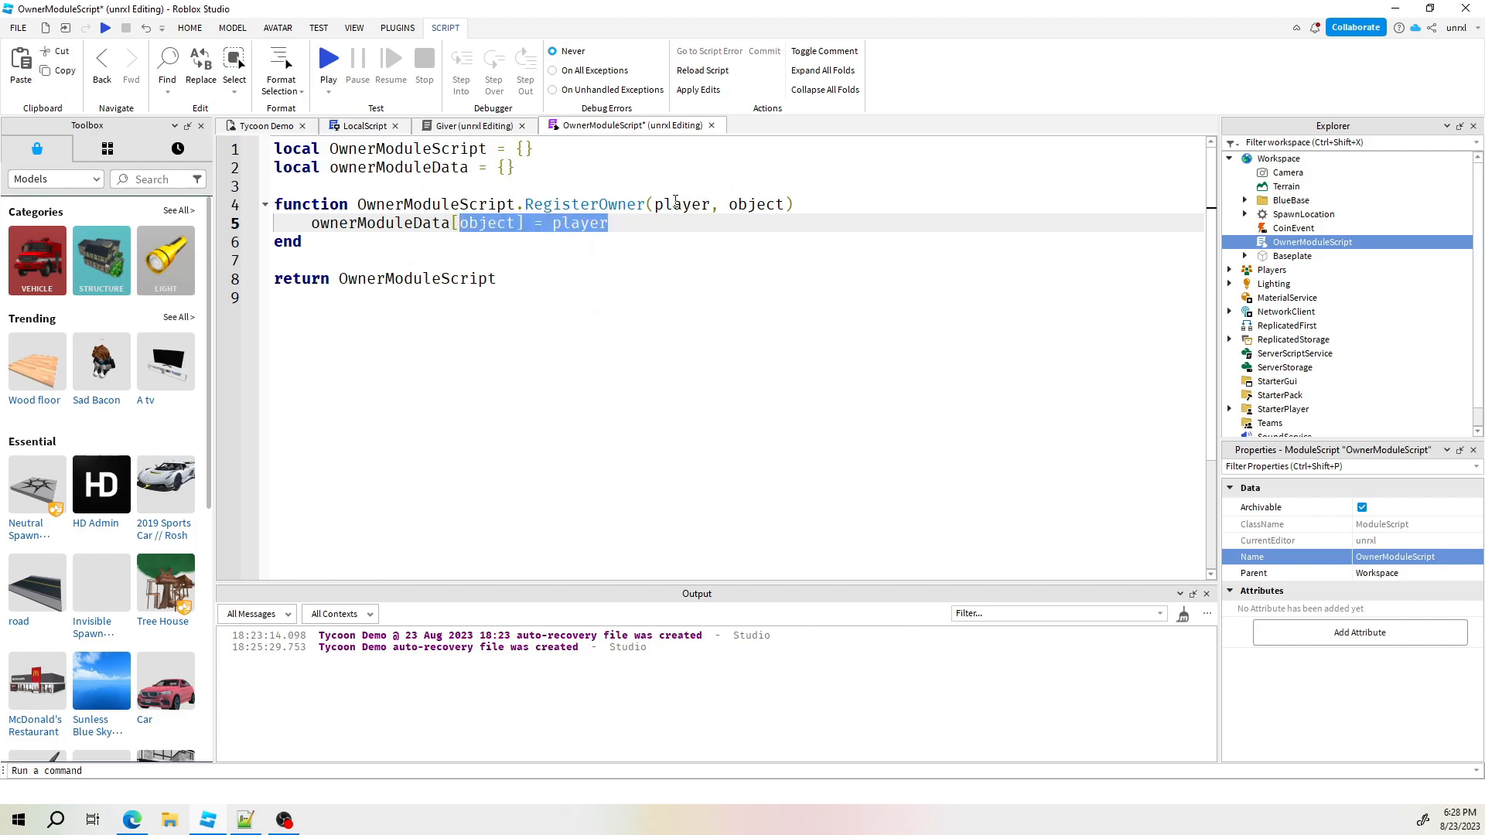
pyautogui.click(322, 241)
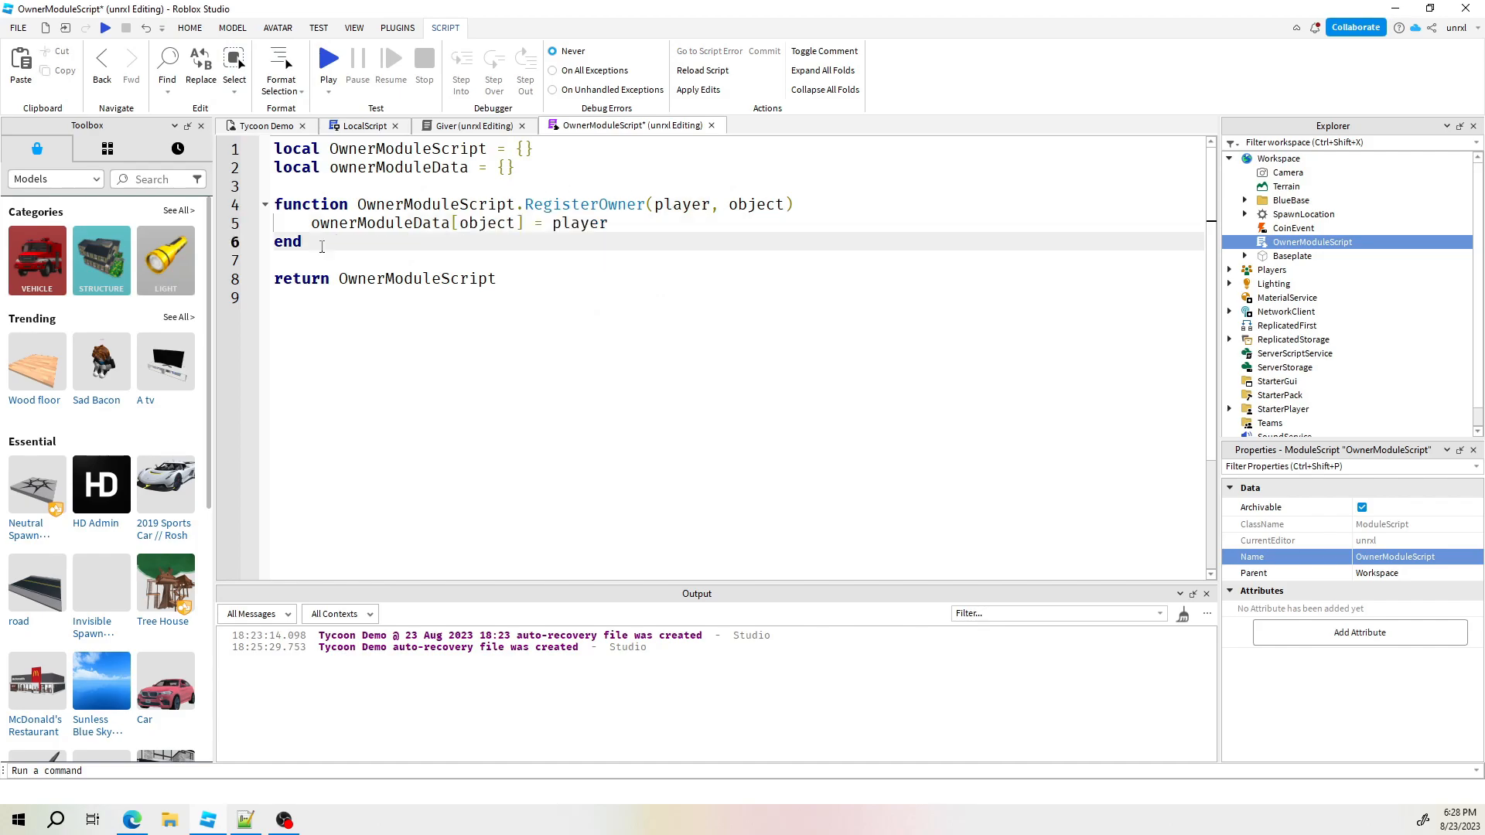
# Add OwnerModuleScript.GetOwner(object) returning ownerModuleData[object]
pyautogui.press('enter')
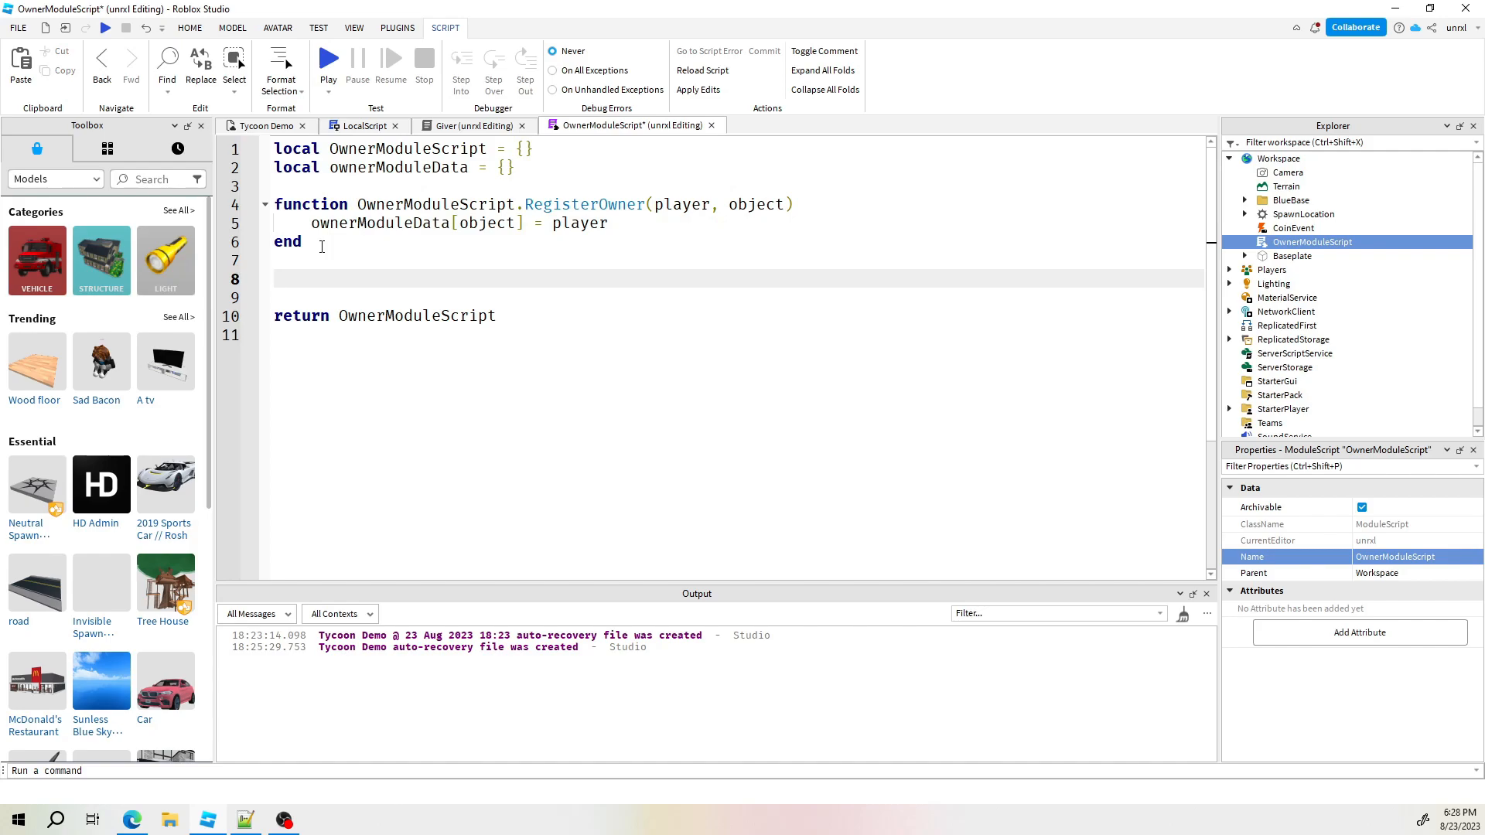
pyautogui.write('func')
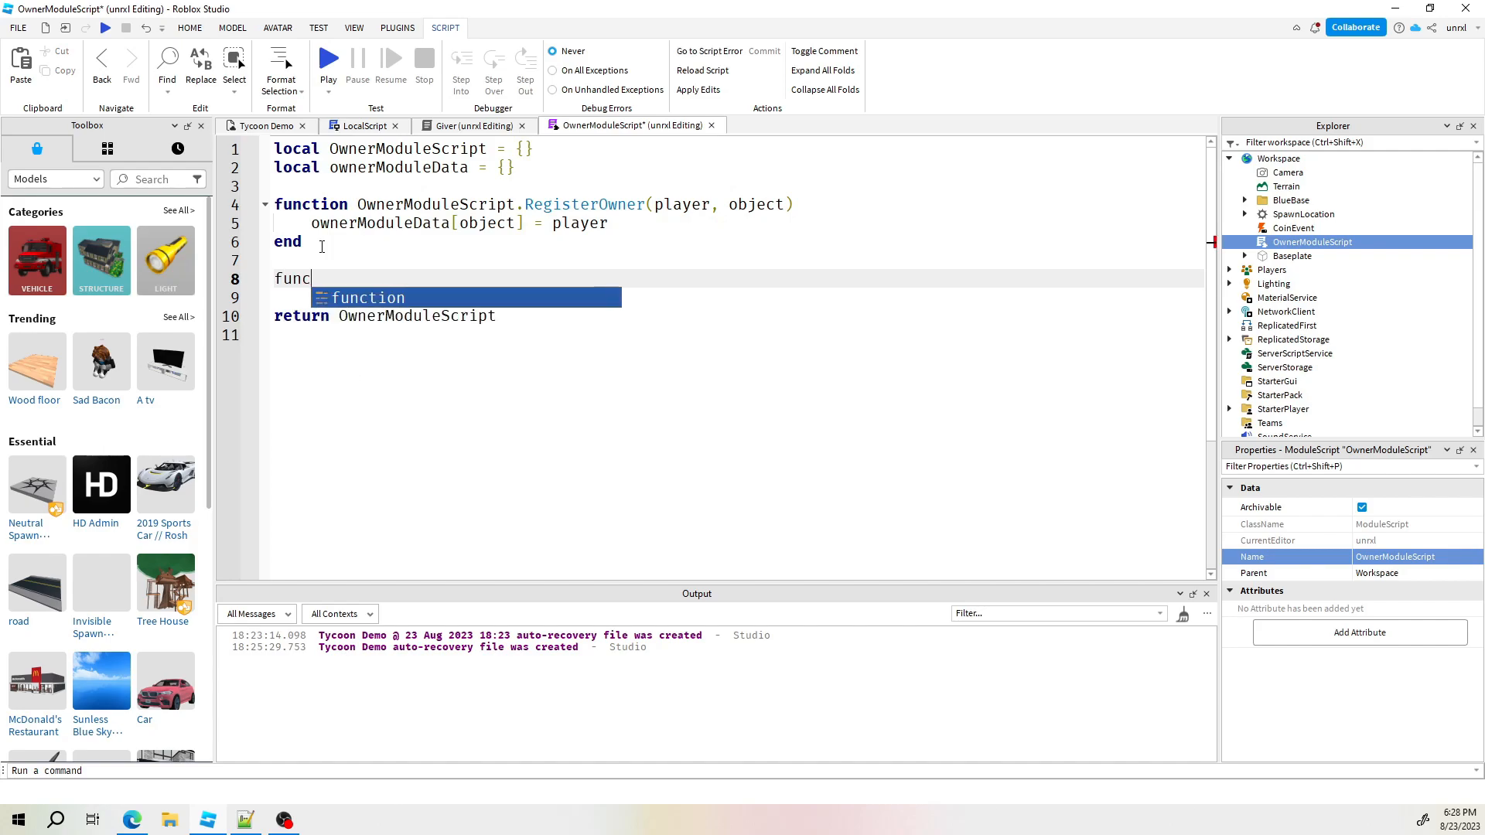
pyautogui.write('tion o')
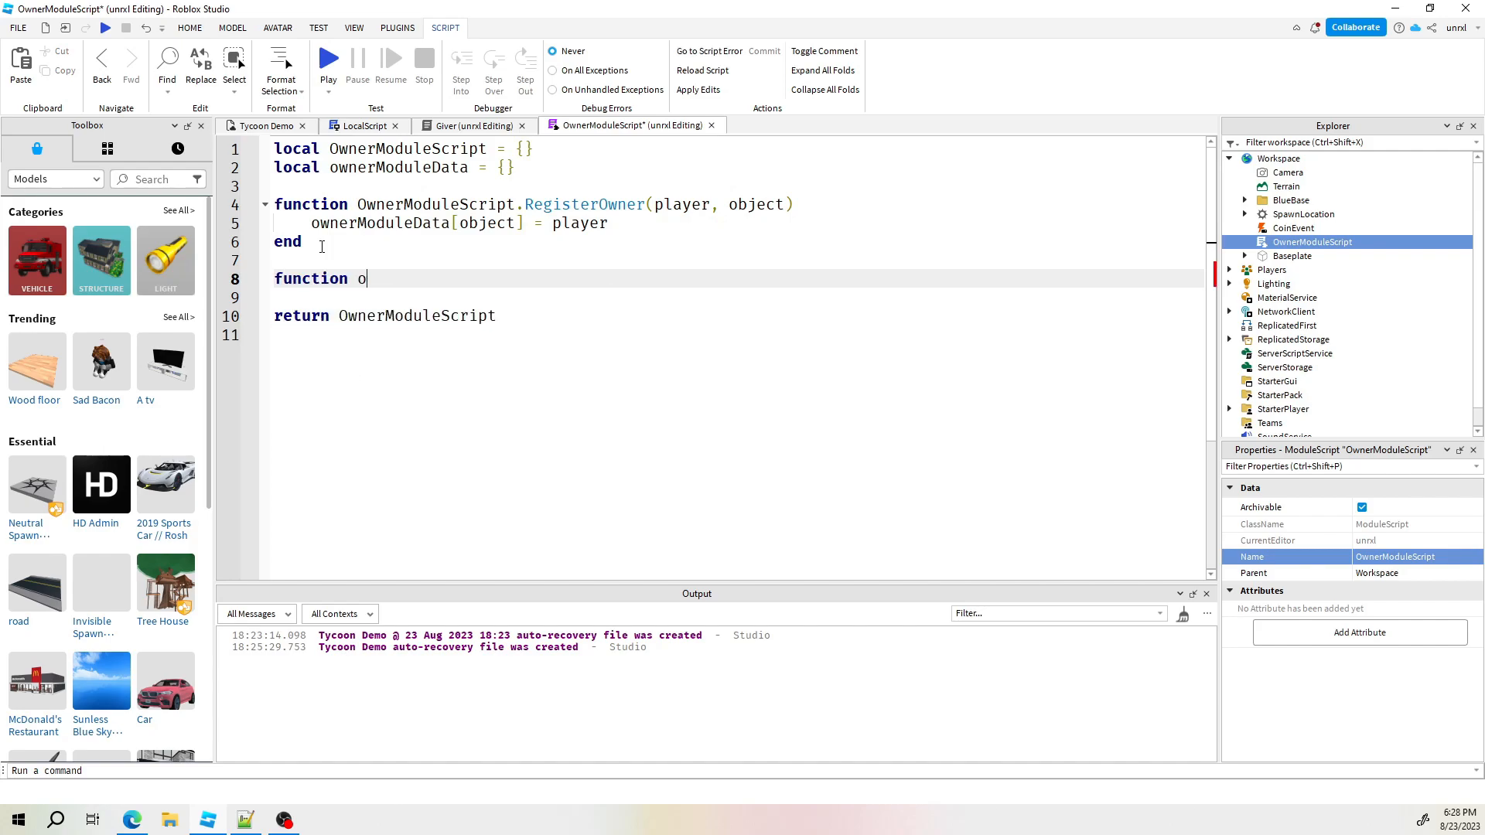
pyautogui.press('Backspace')
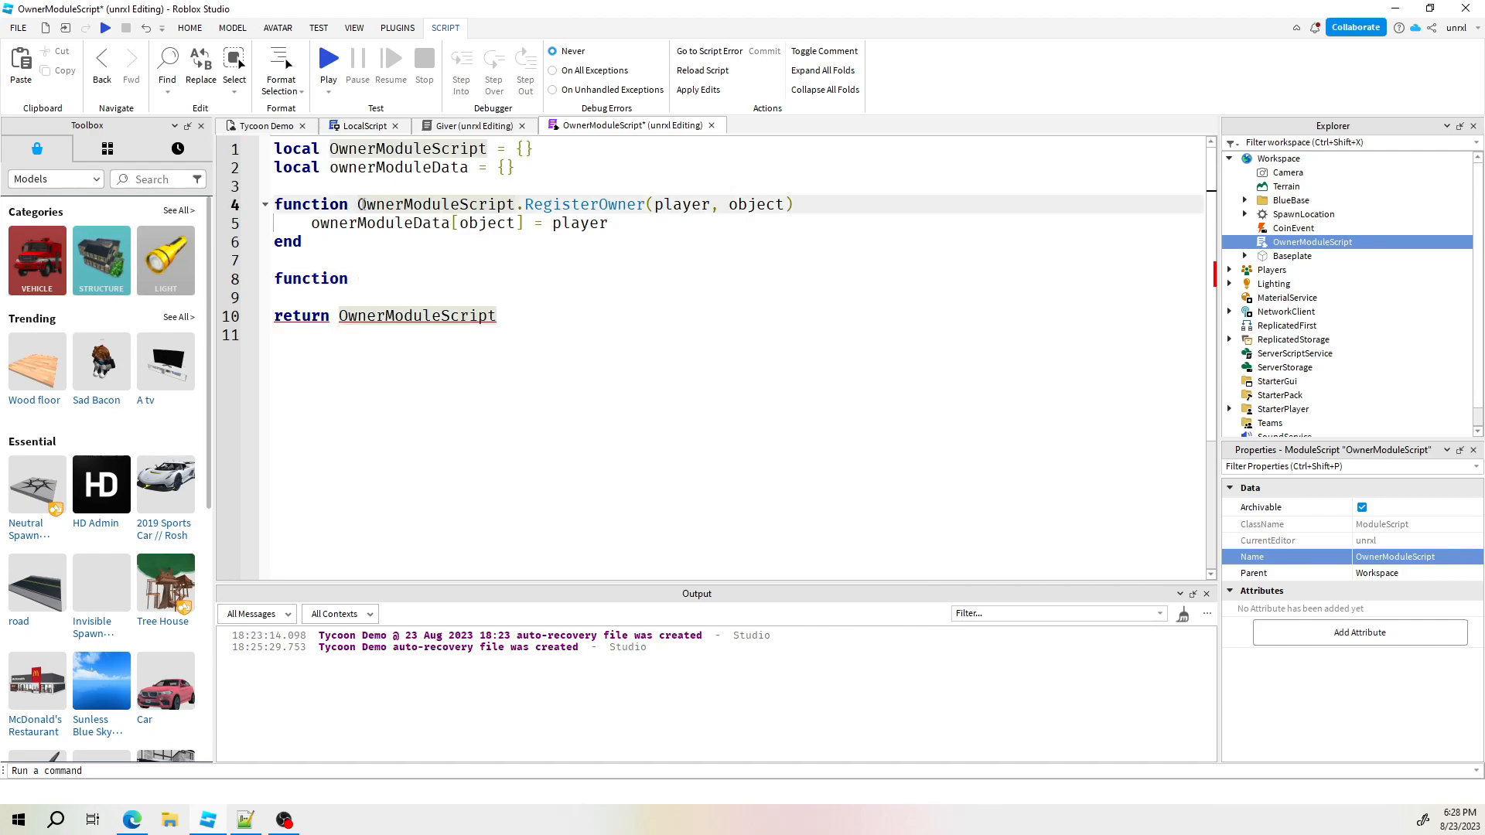
pyautogui.doubleClick(433, 204)
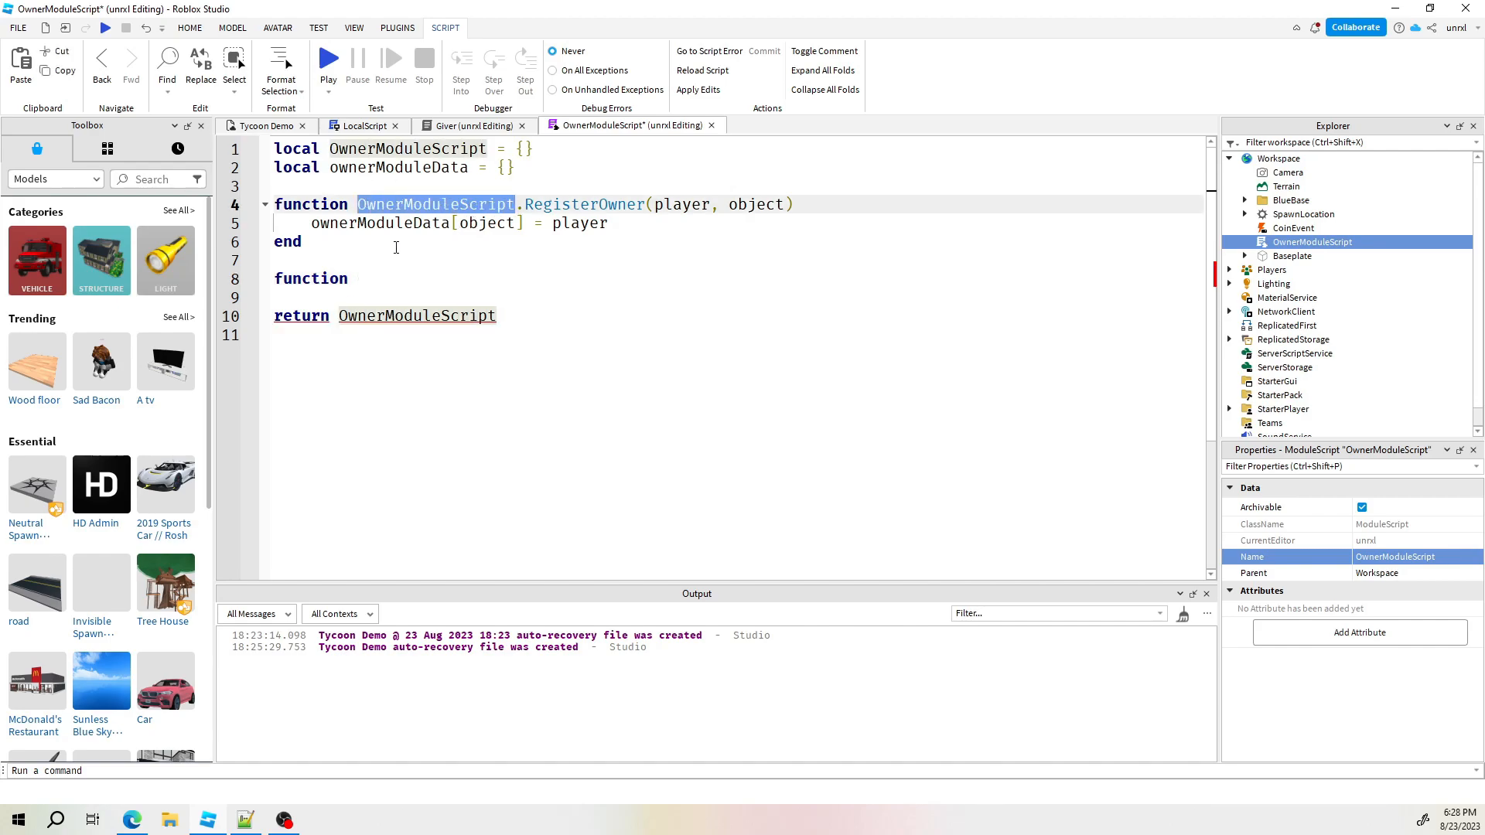
pyautogui.write('OwnerModuleScript')
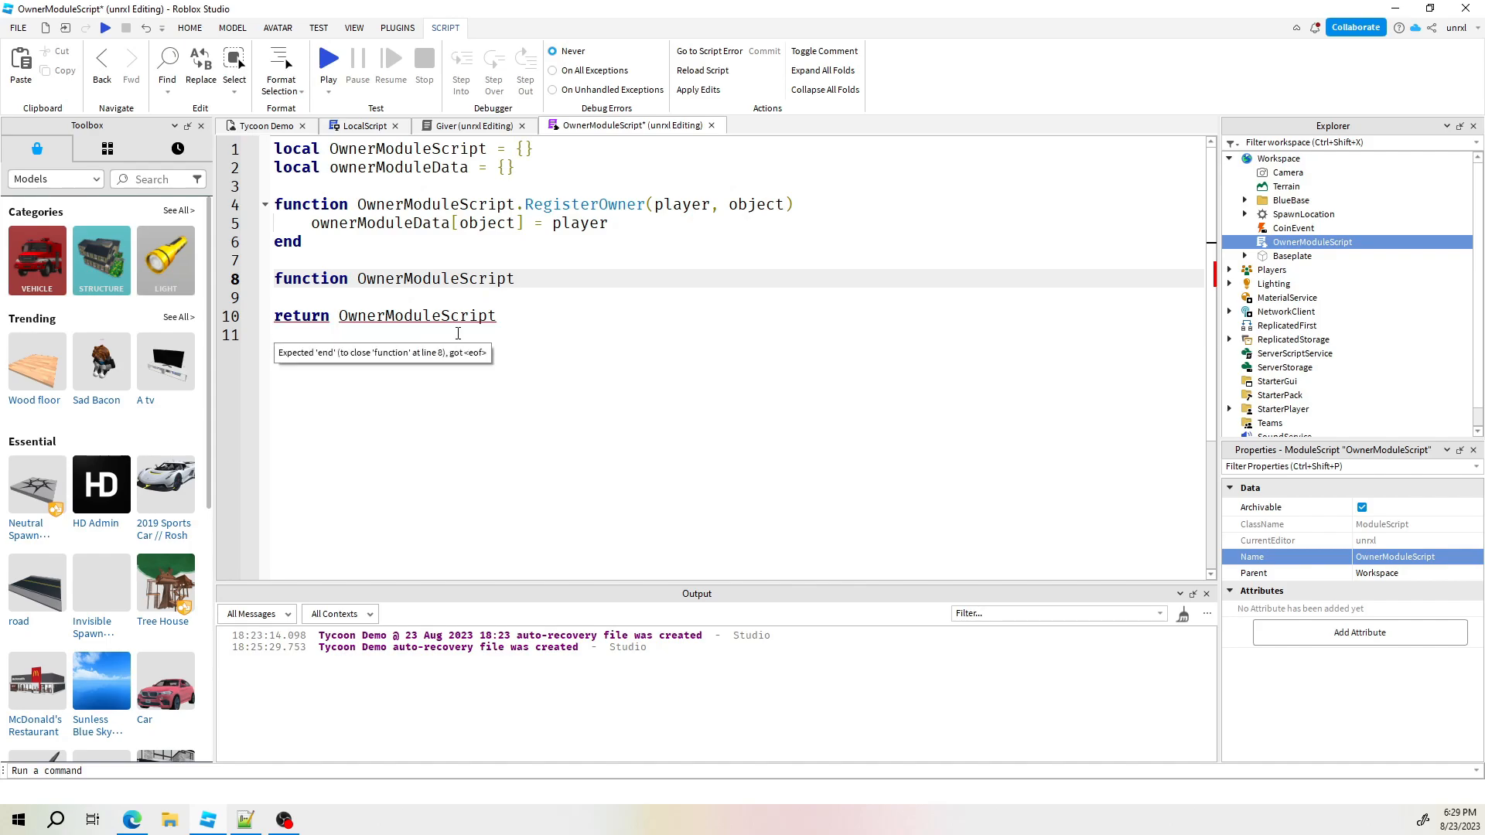
pyautogui.write('.Get')
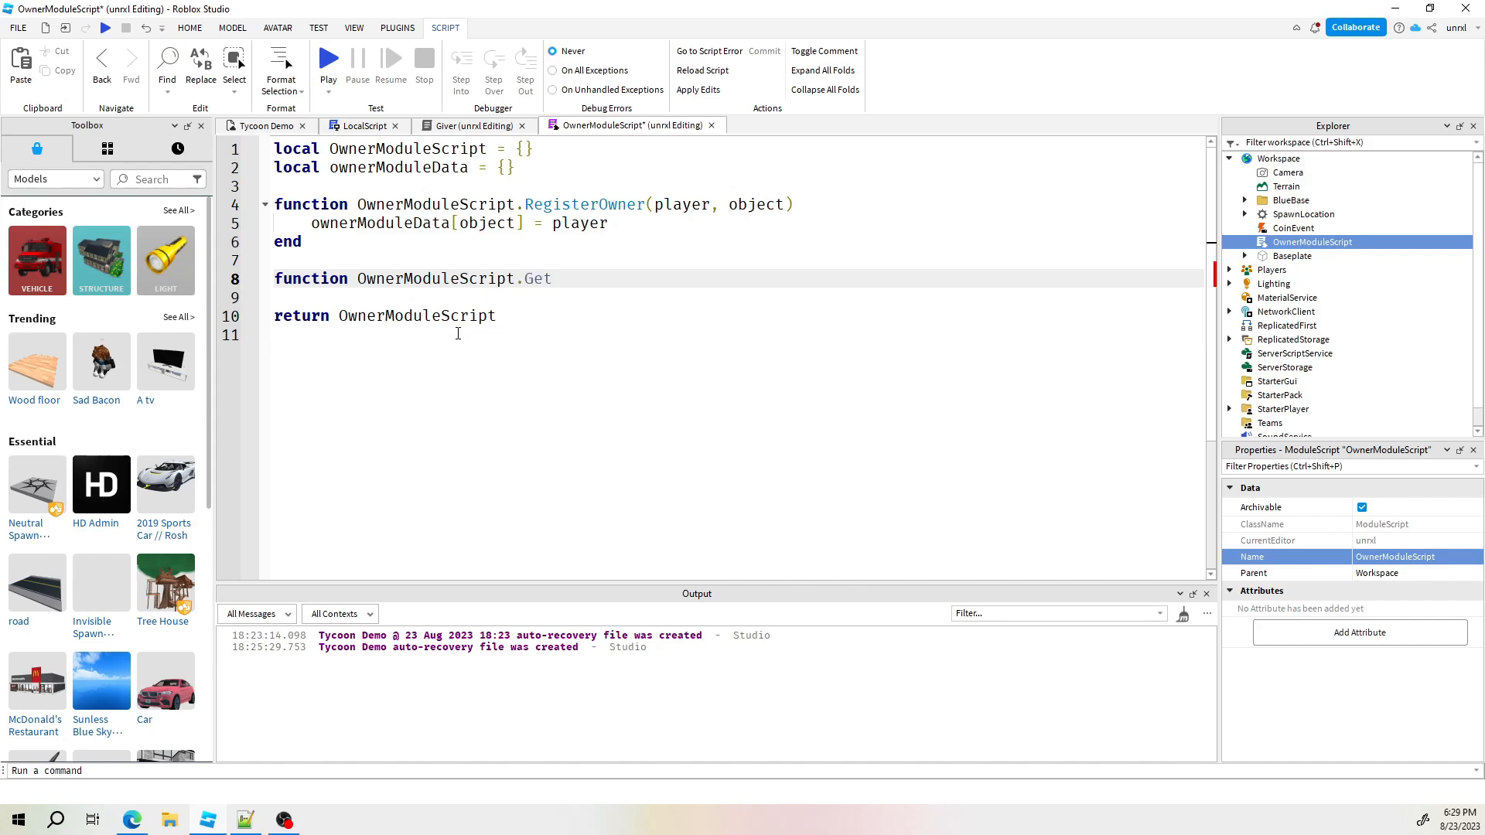
pyautogui.write('Owner')
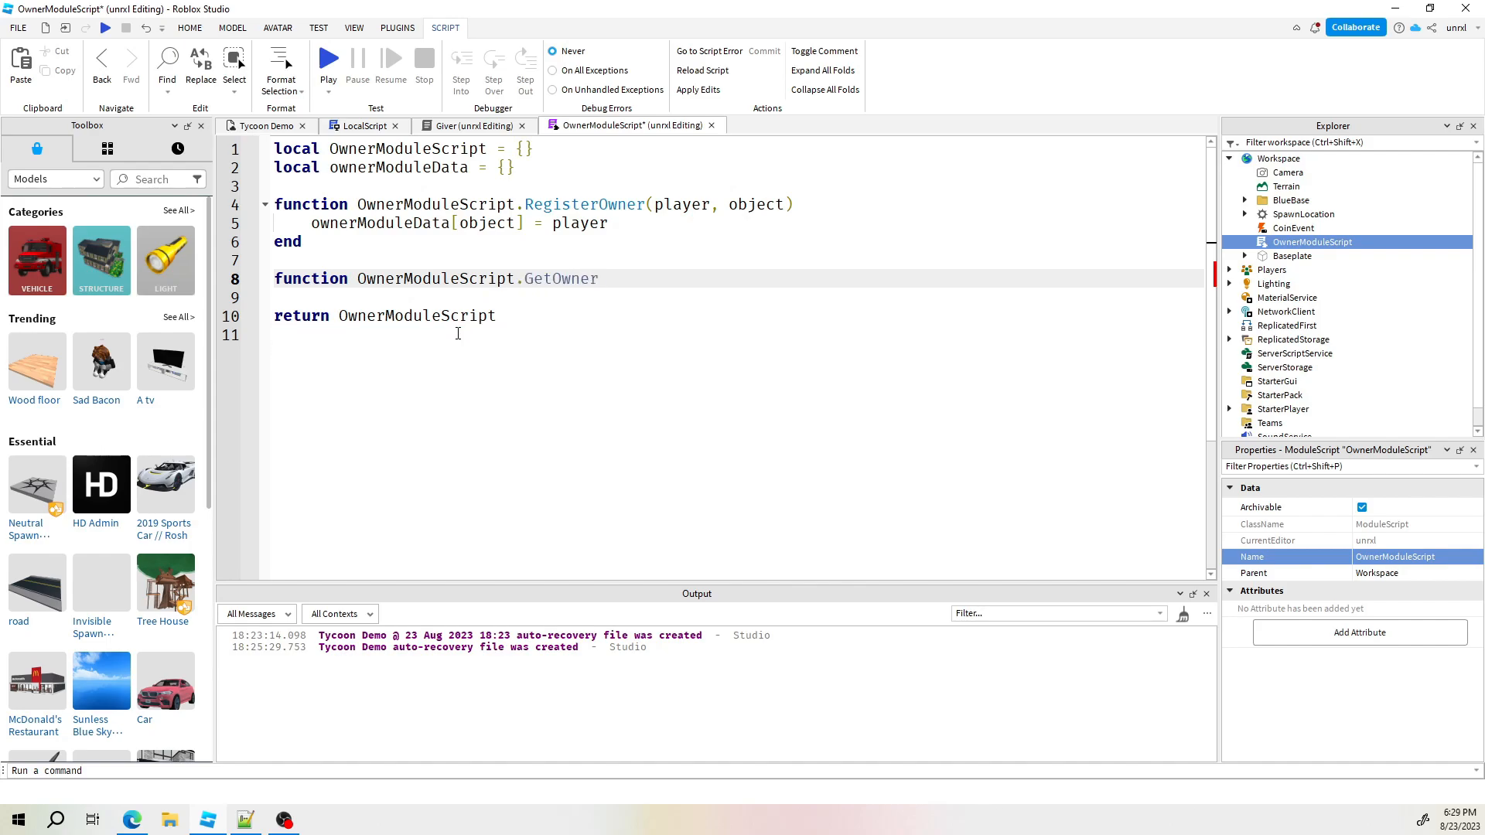
pyautogui.write('()')
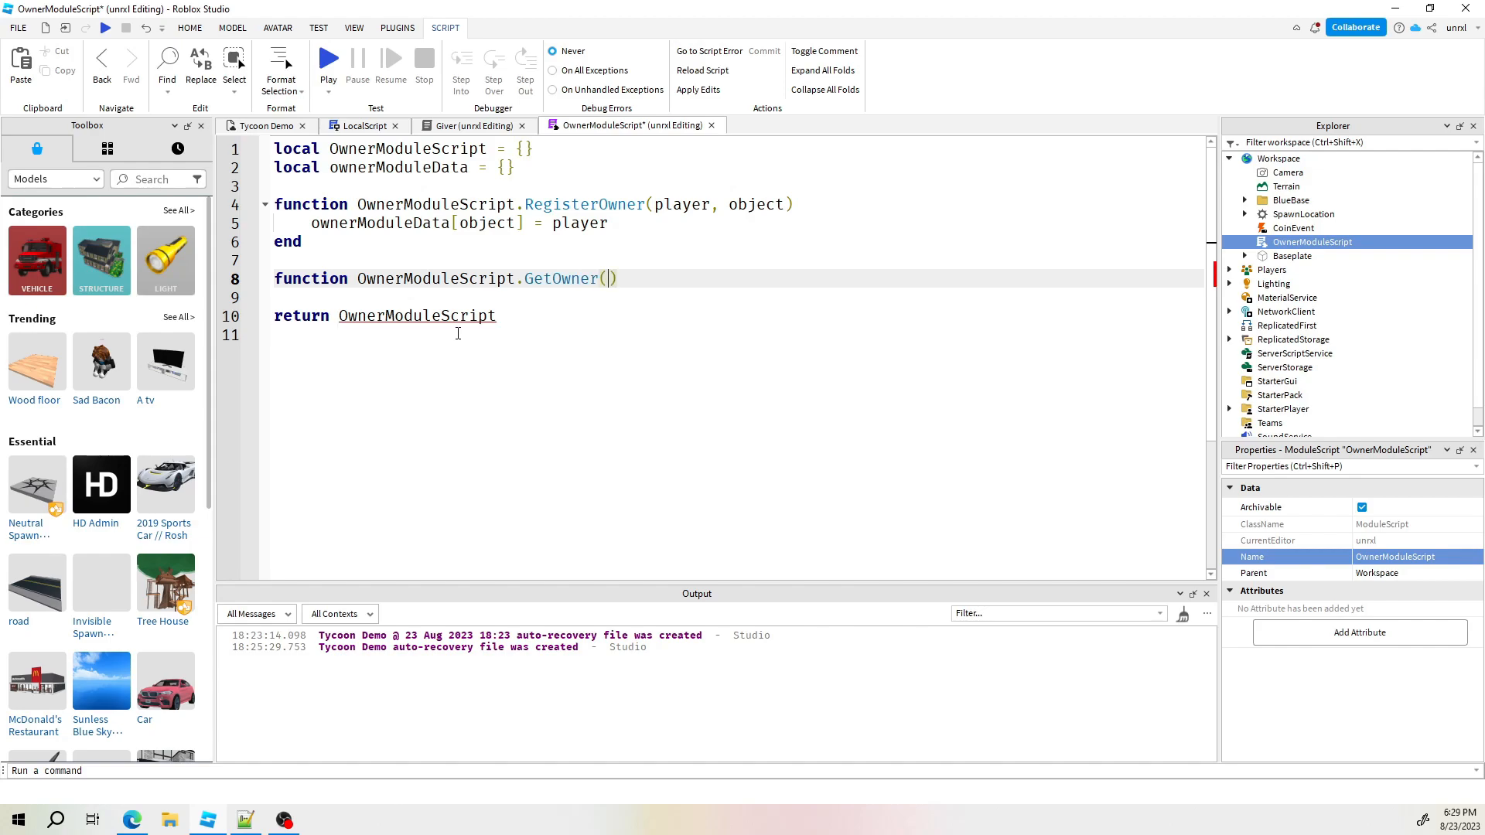
pyautogui.write('object')
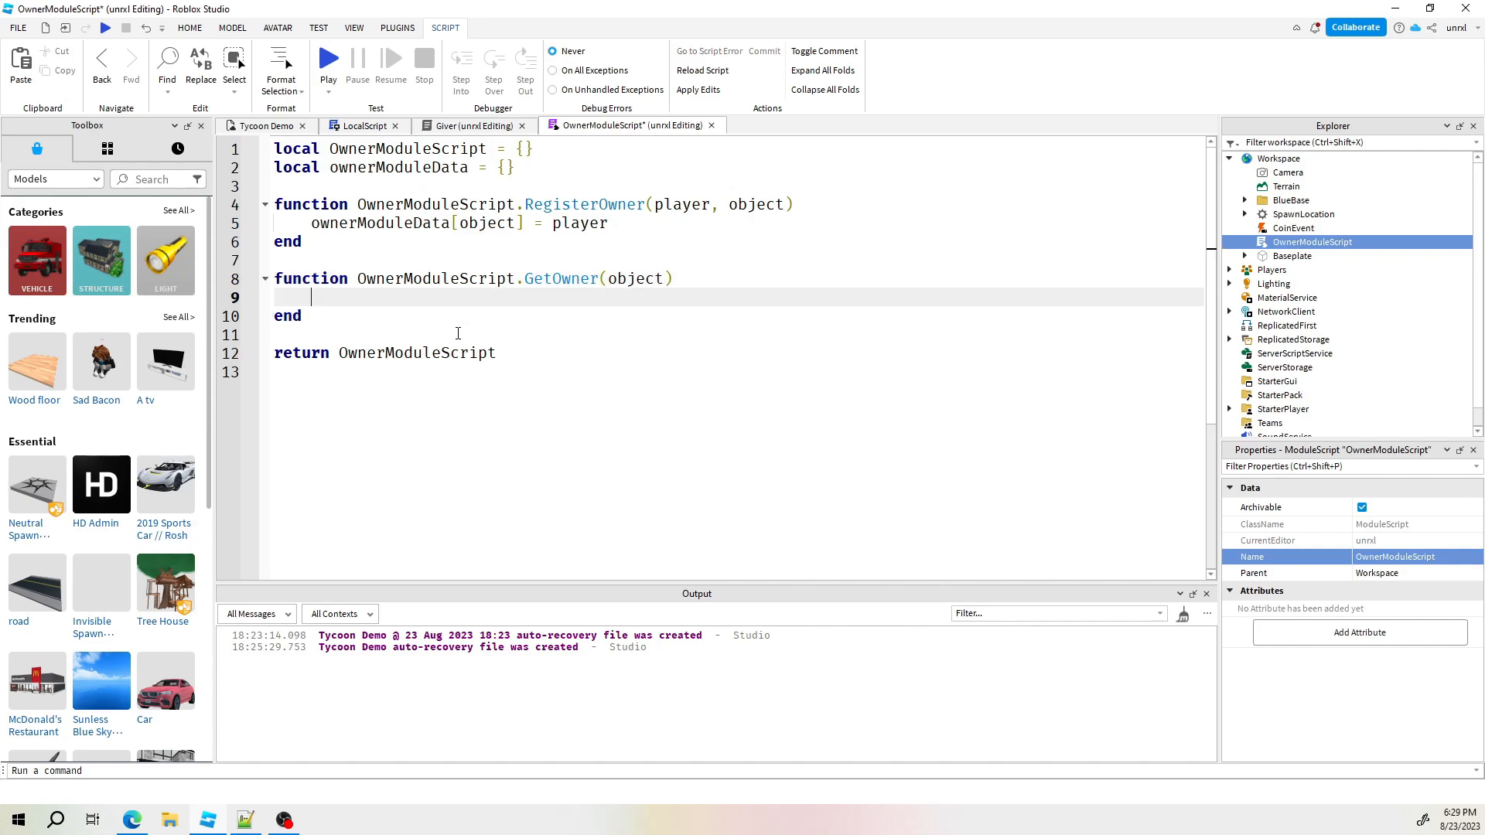
pyautogui.write('return')
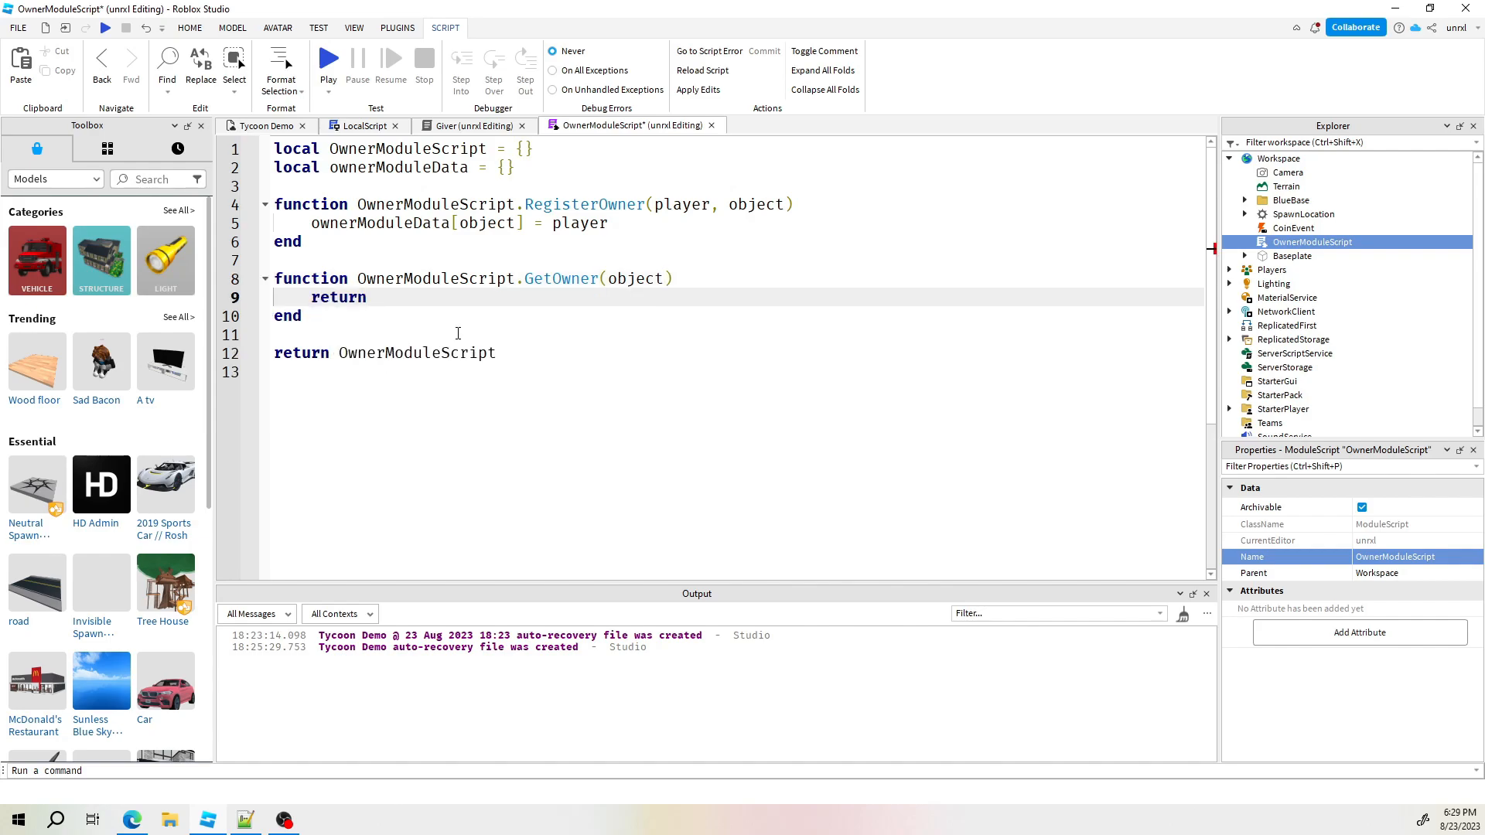
pyautogui.click(367, 297)
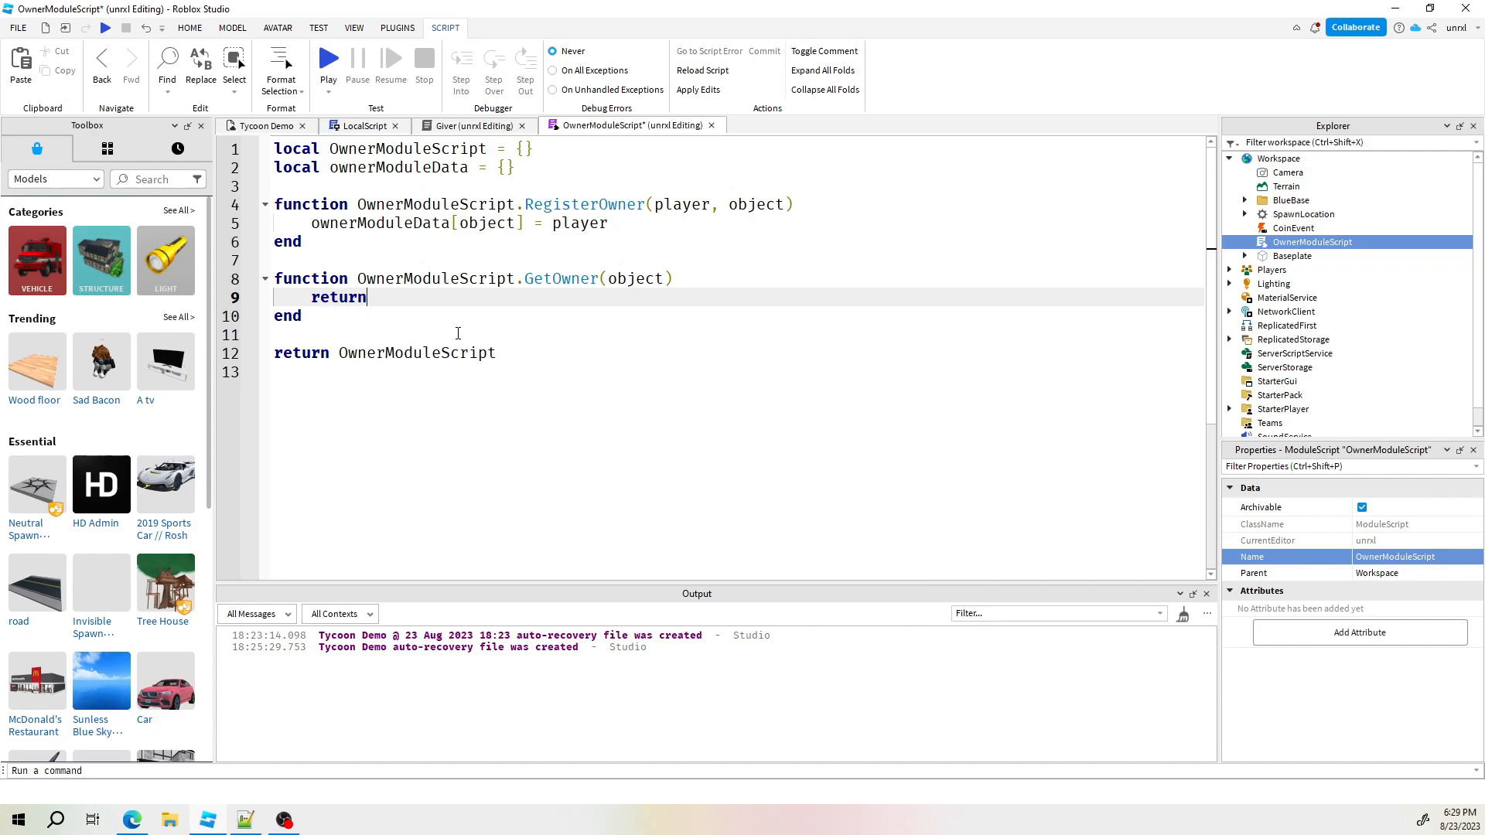
pyautogui.write('ownerModuleData')
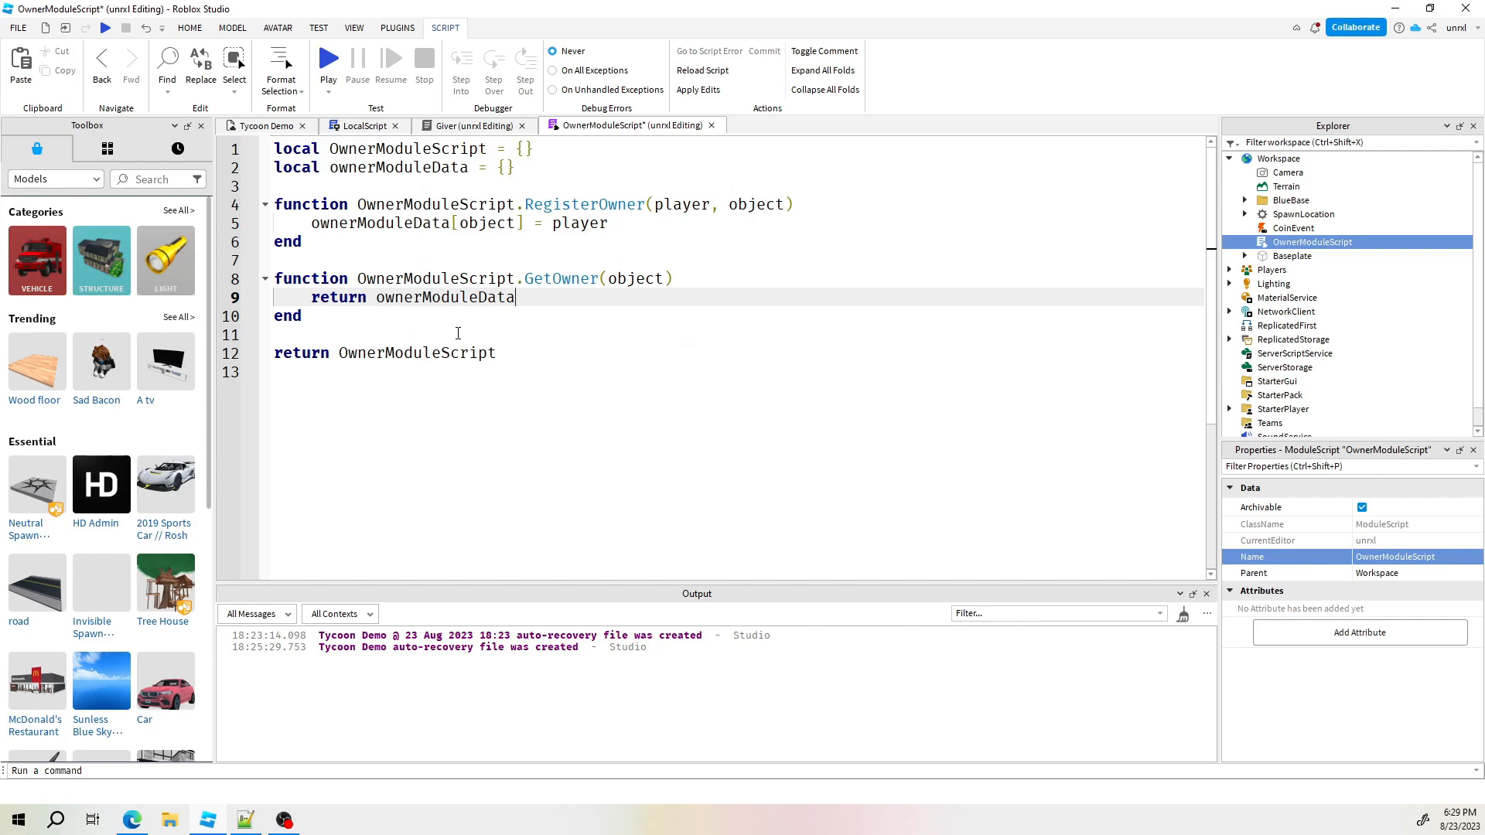
pyautogui.write('[on')
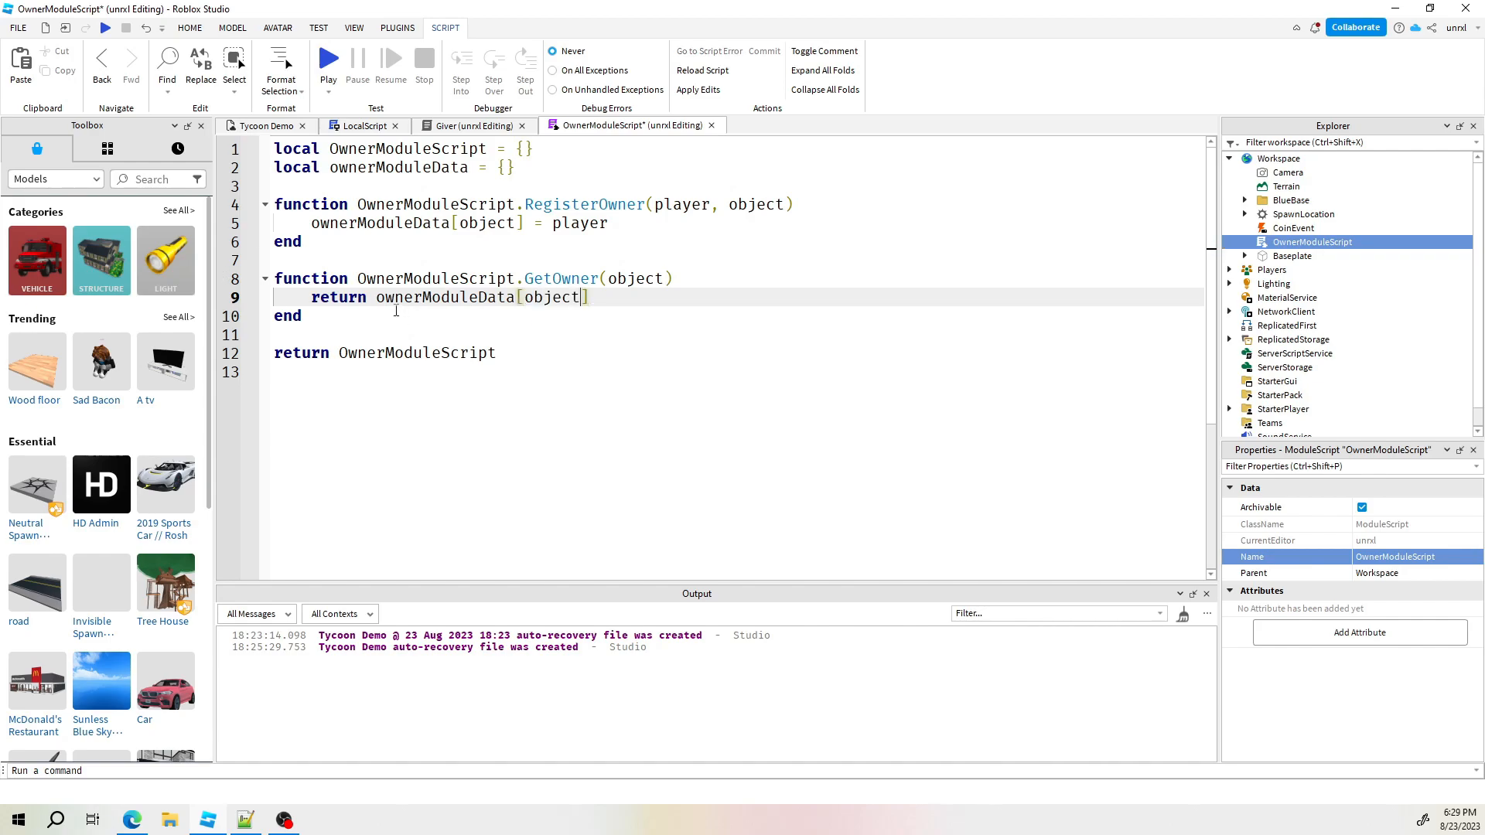
pyautogui.click(473, 335)
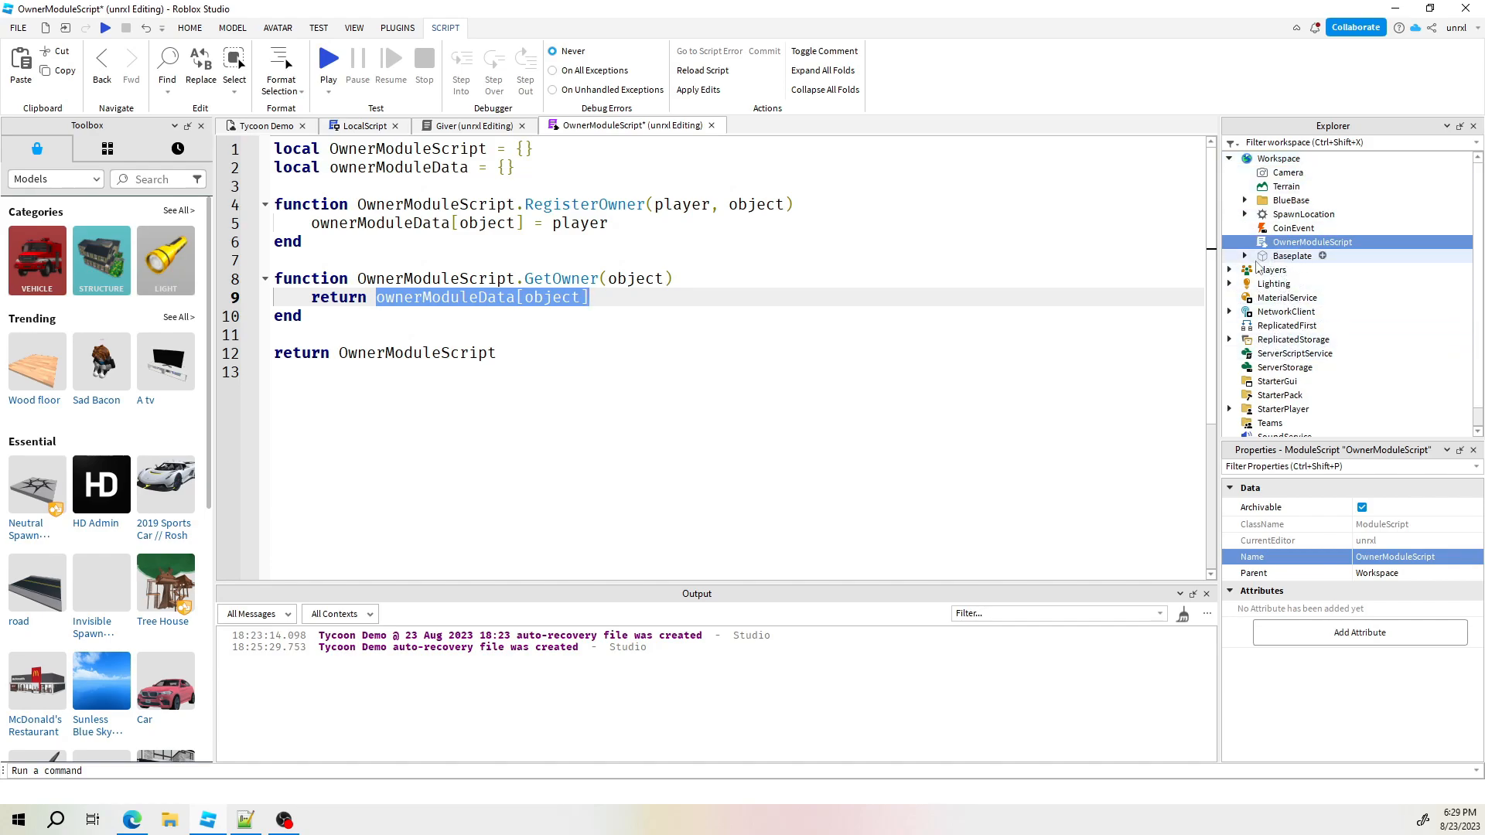
# Expand BlueBase > Giver in Explorer and open the Giver script
pyautogui.click(1291, 199)
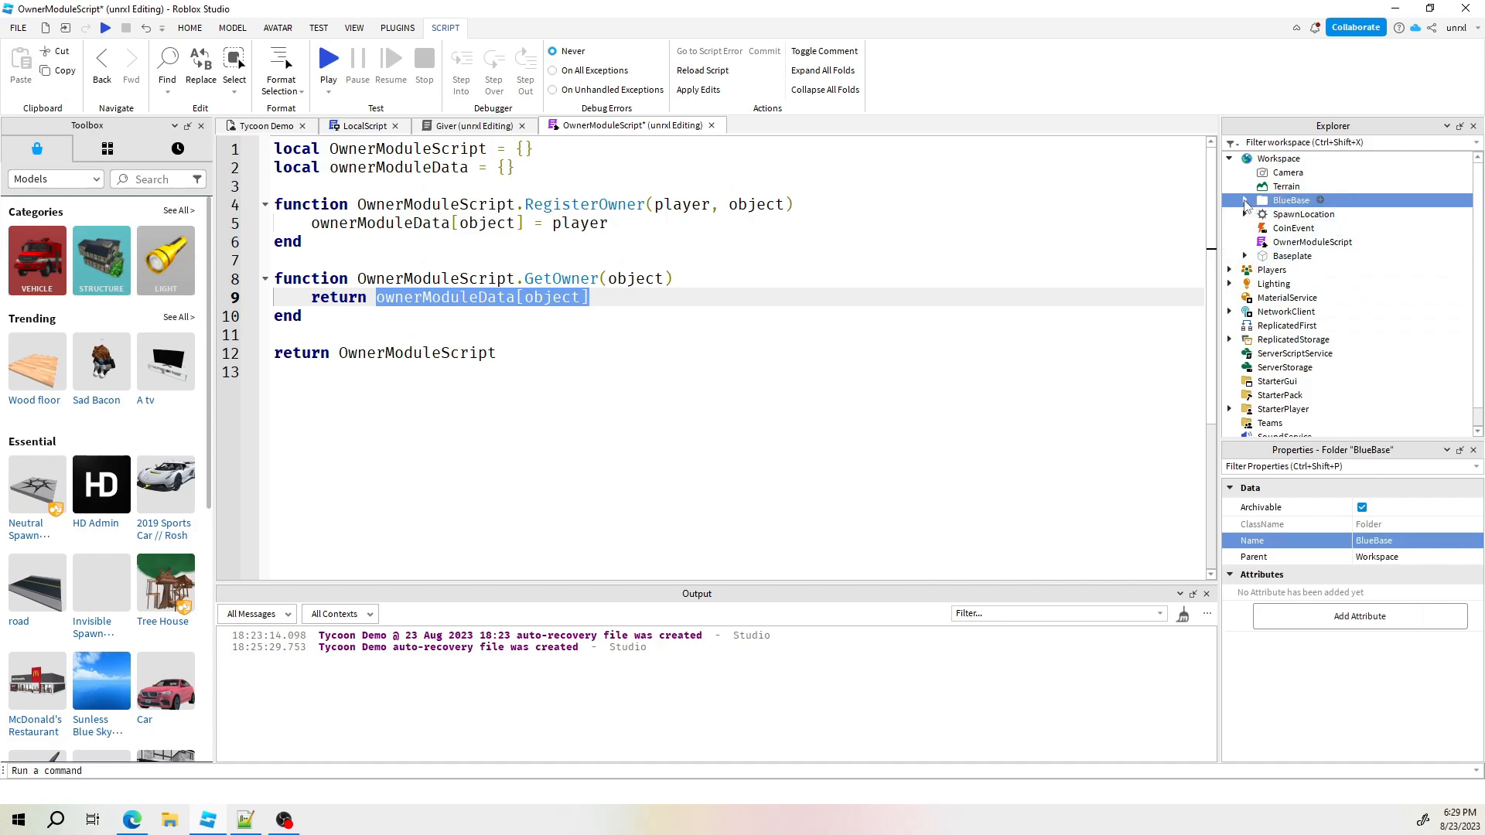
pyautogui.click(1245, 200)
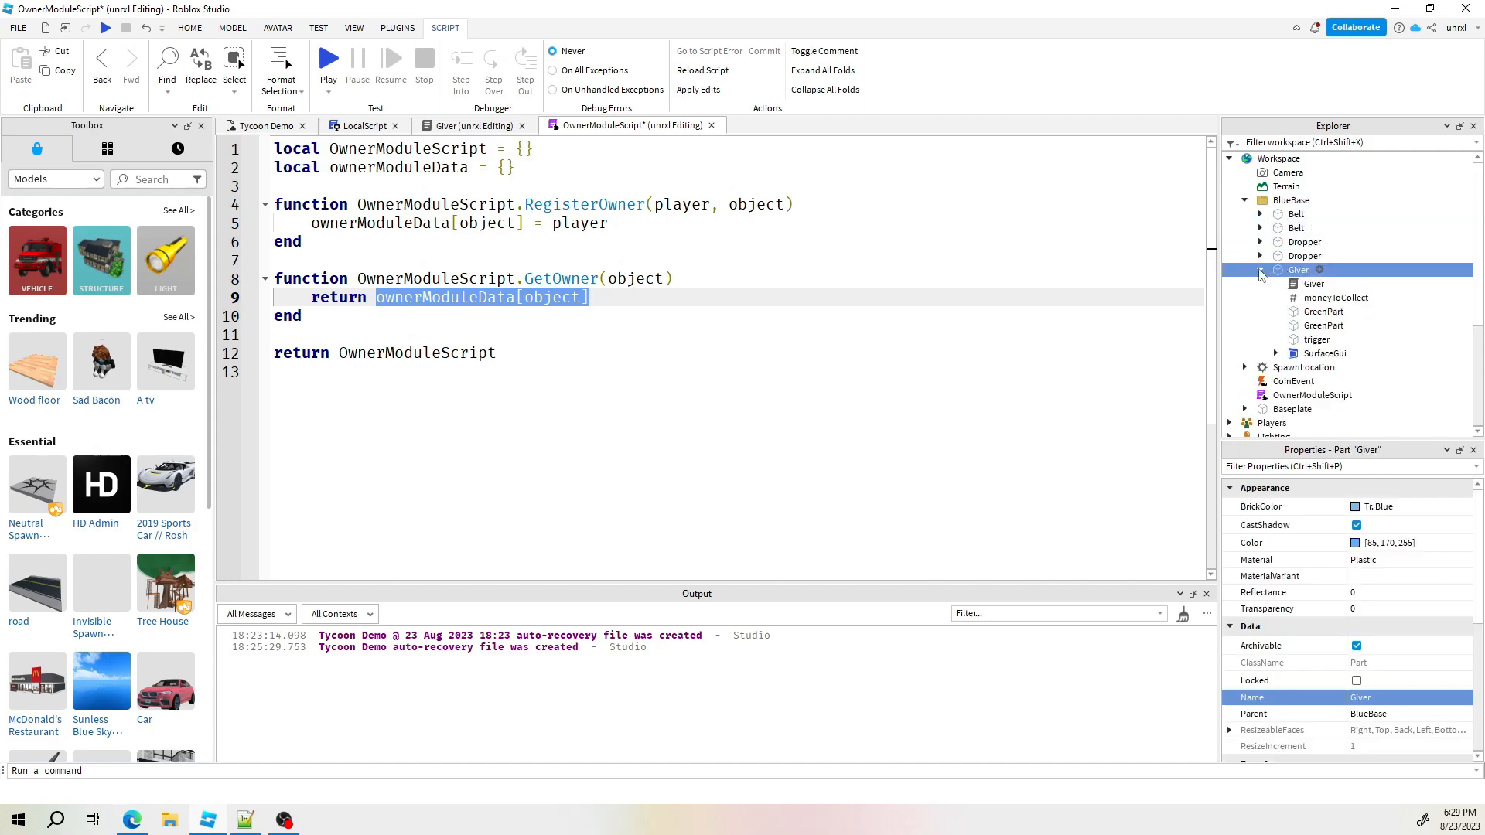
pyautogui.click(1315, 283)
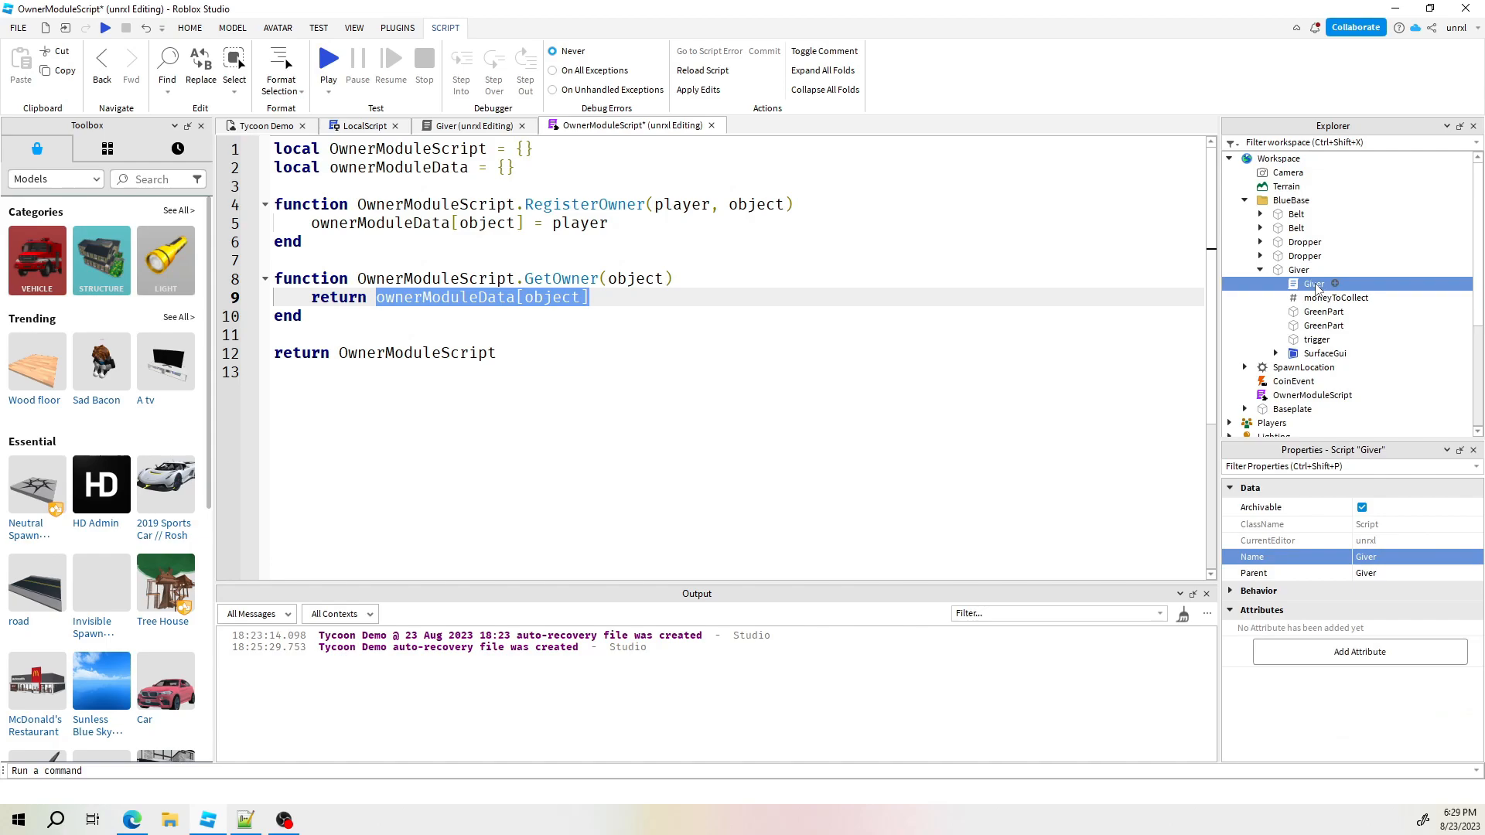
pyautogui.click(468, 125)
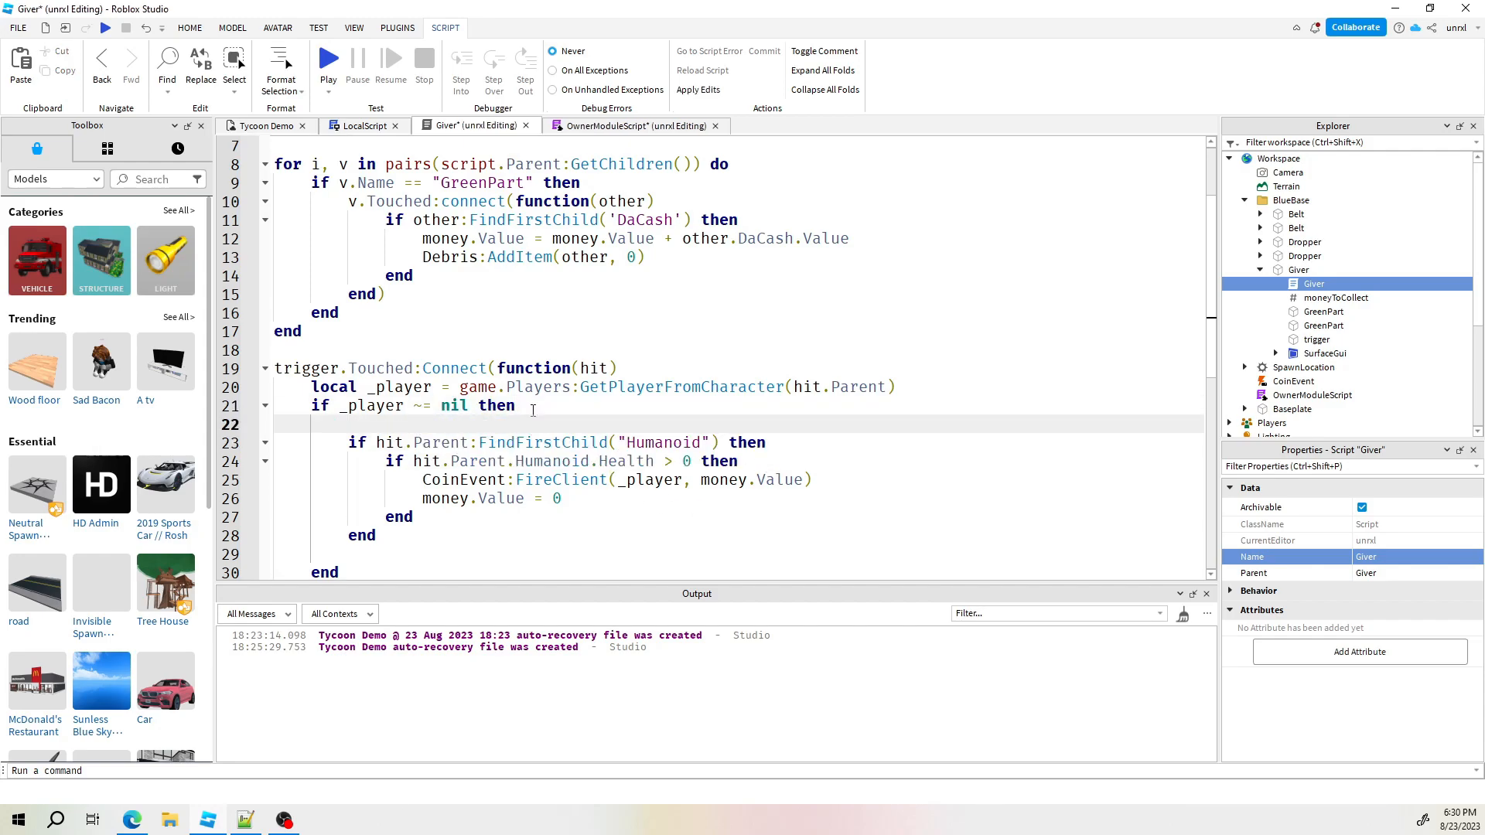
# Add the comment '--check who is owner of this object' inside the touch handler
pyautogui.write('--')
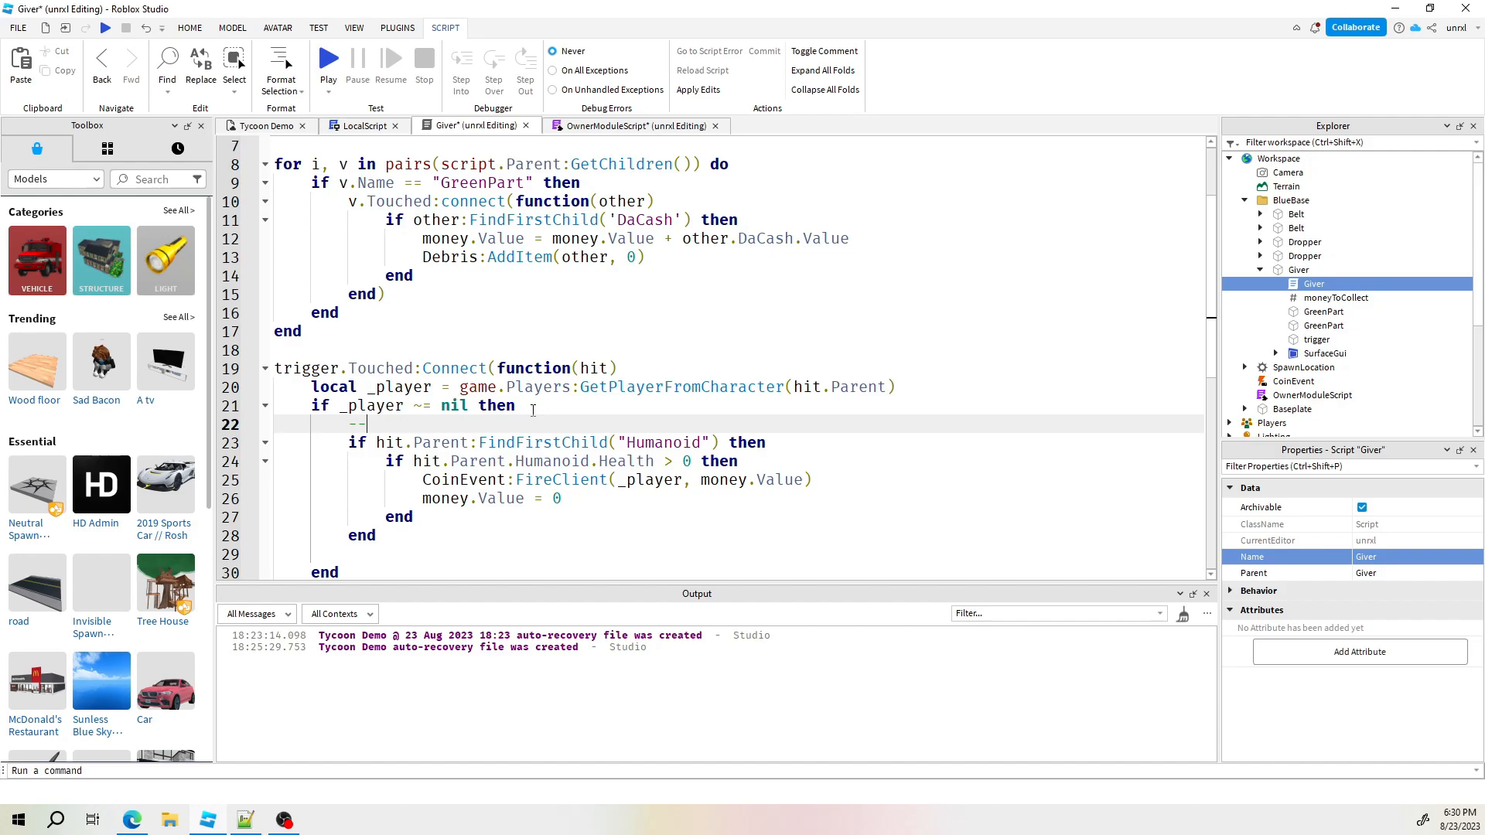
pyautogui.write('ceck')
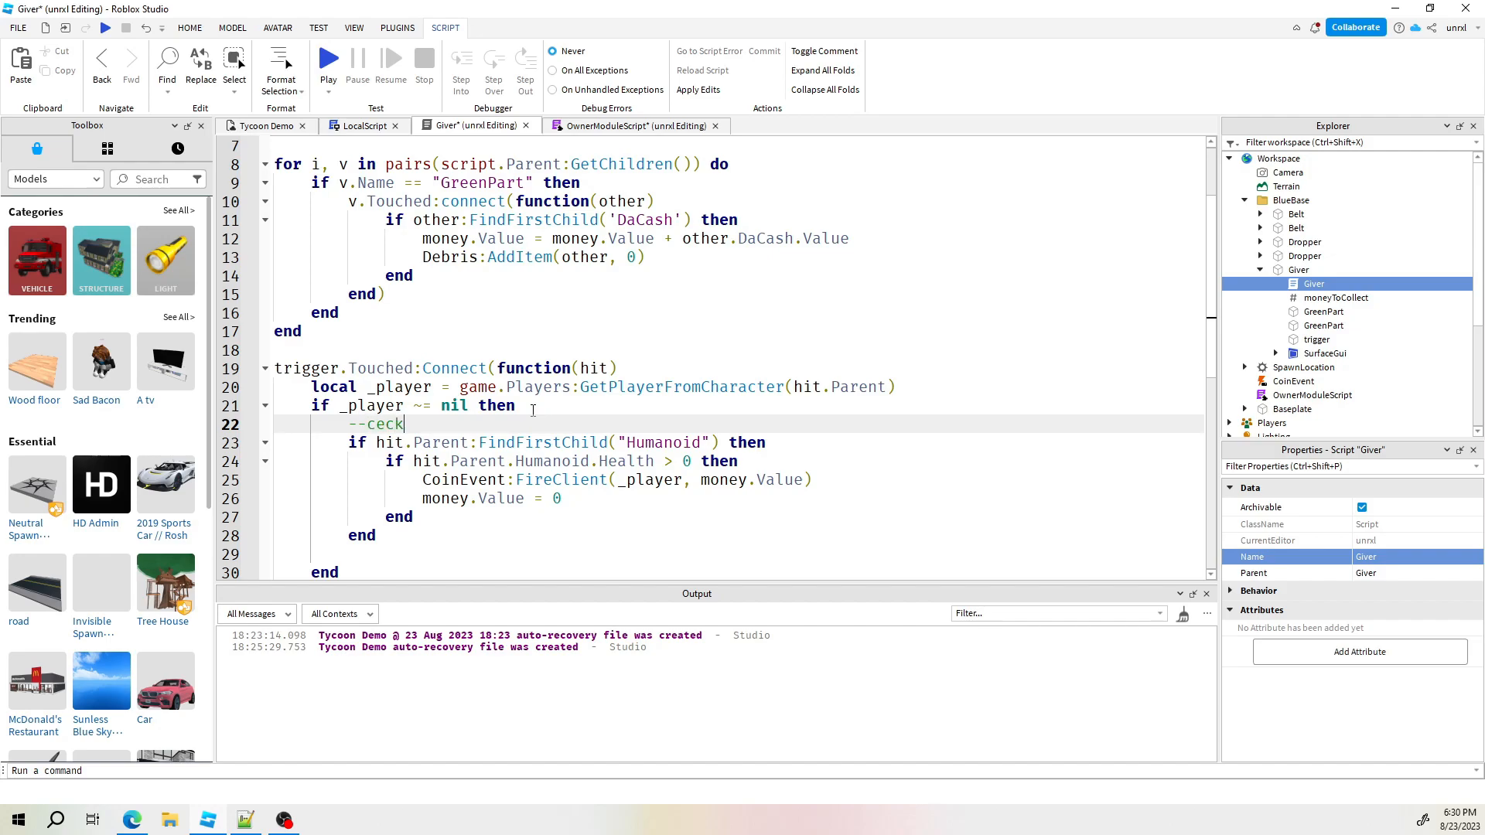
pyautogui.write('h')
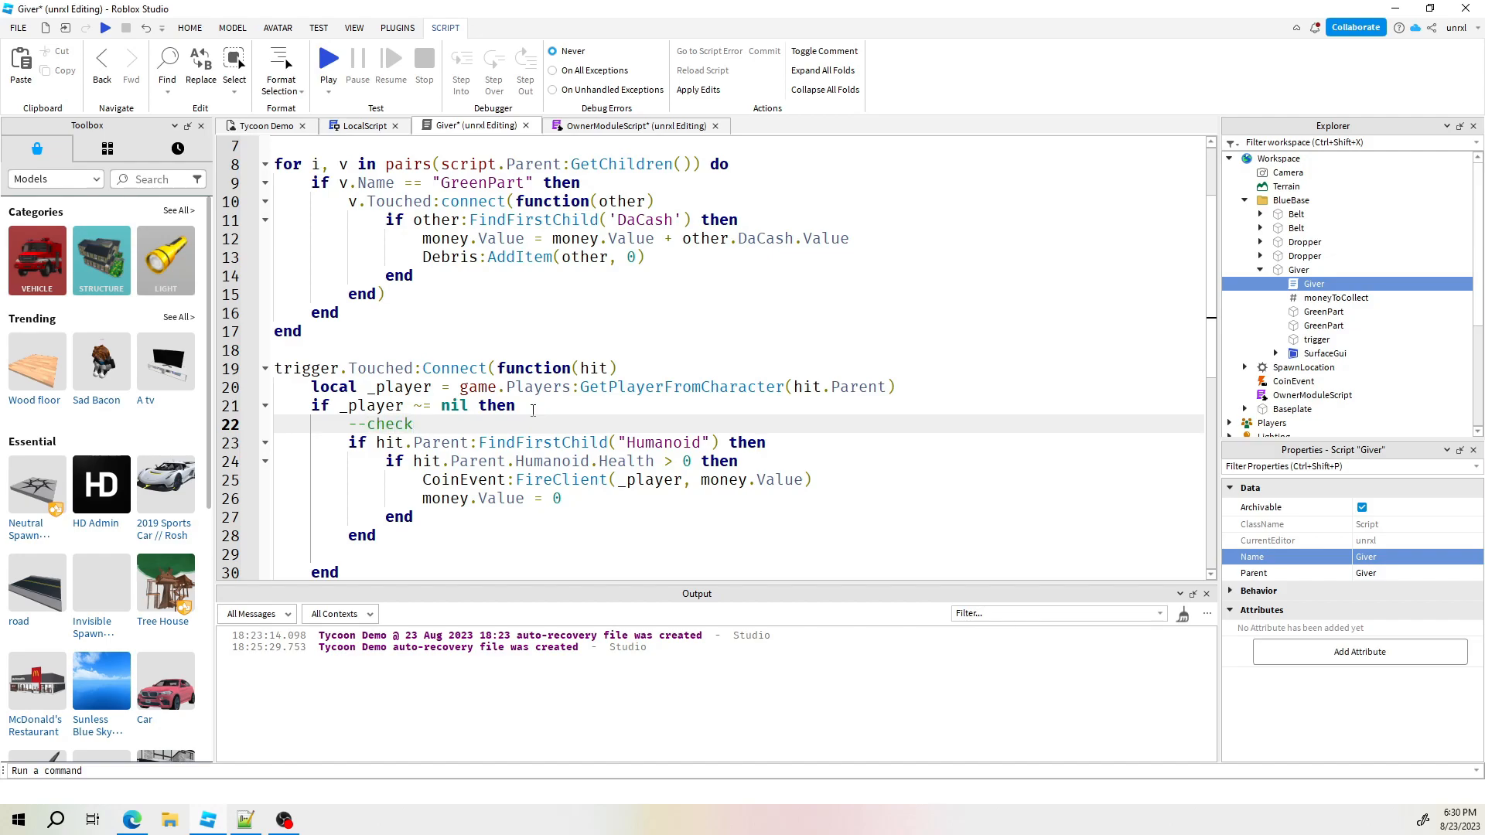
pyautogui.write('who is owner of this object')
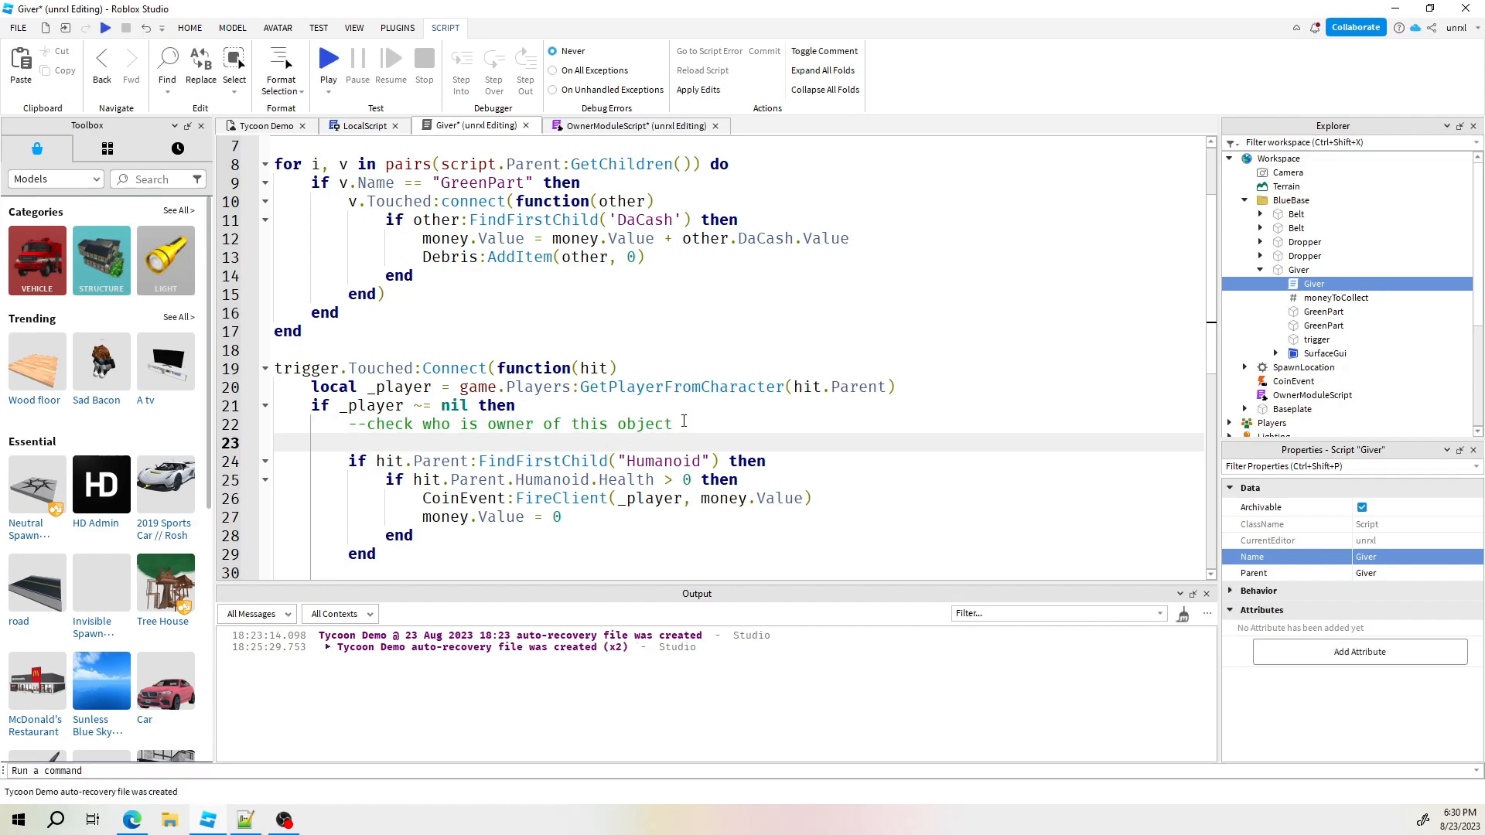
pyautogui.scroll(3)
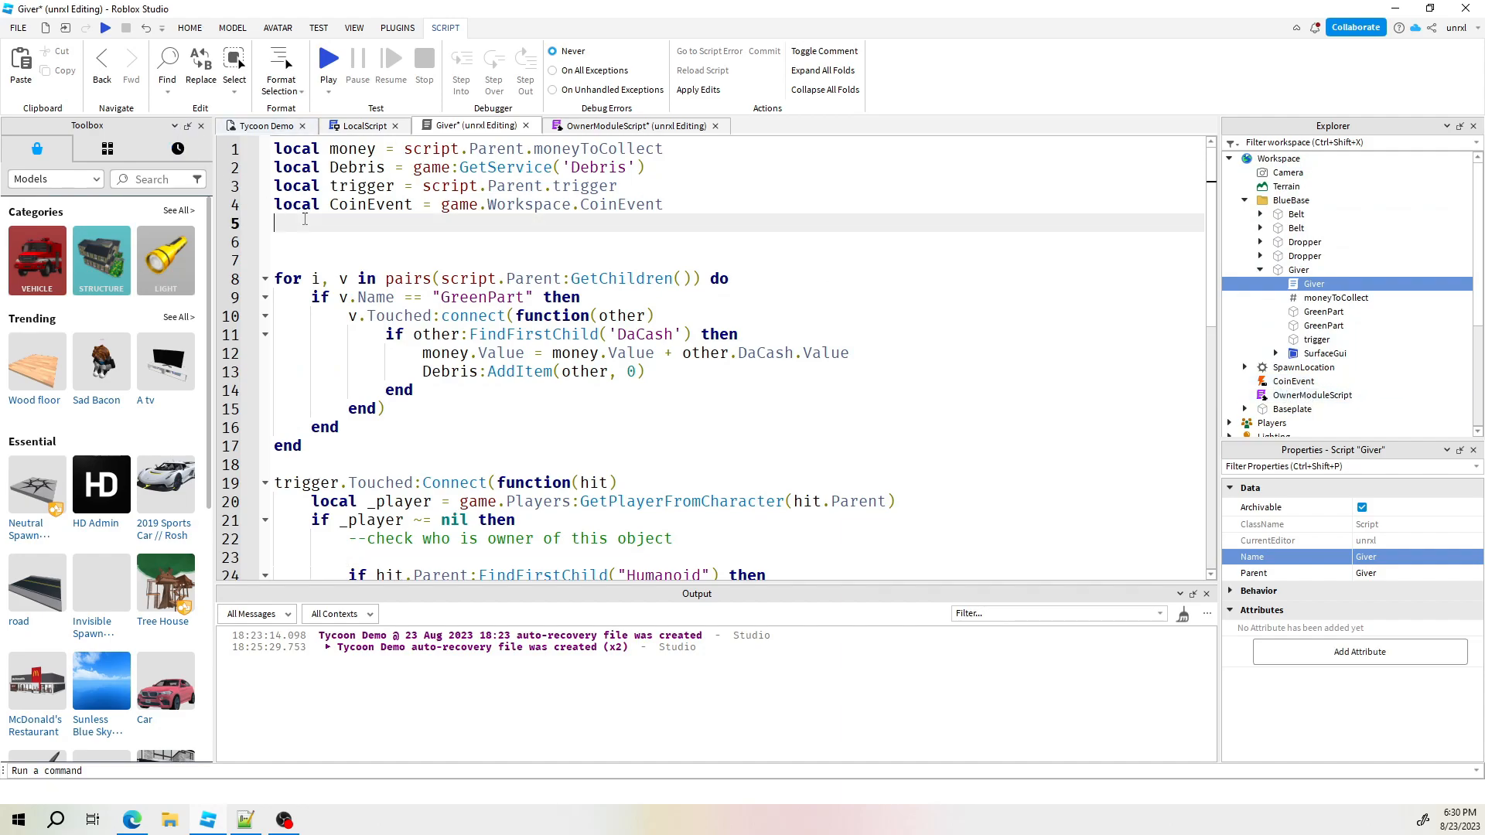
# Add local ownerMod = require(workspace:WaitForChild("OwnerModuleScript")) at the Giver script's top
pyautogui.write('local')
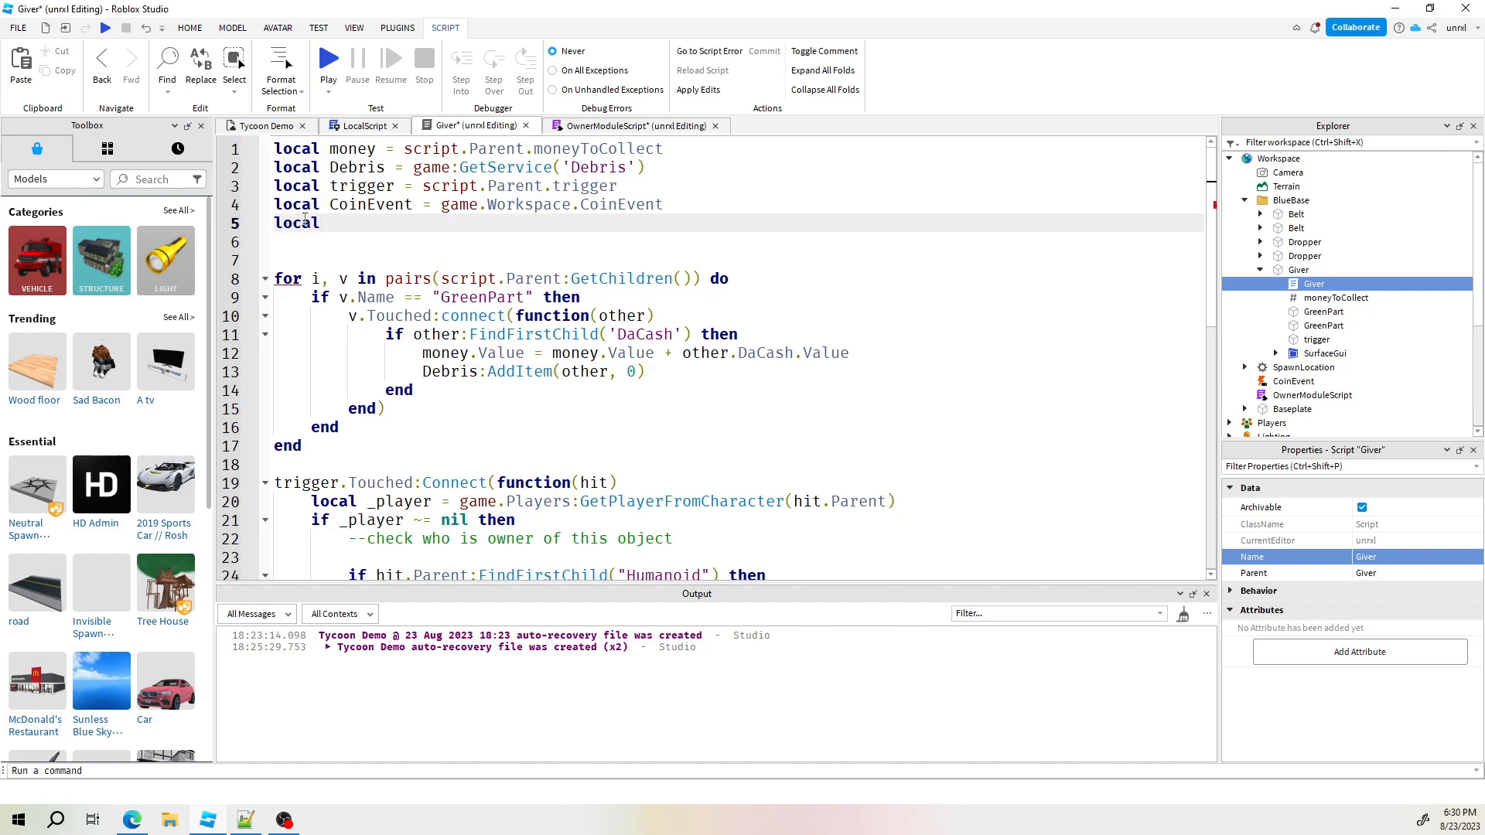
pyautogui.write('own')
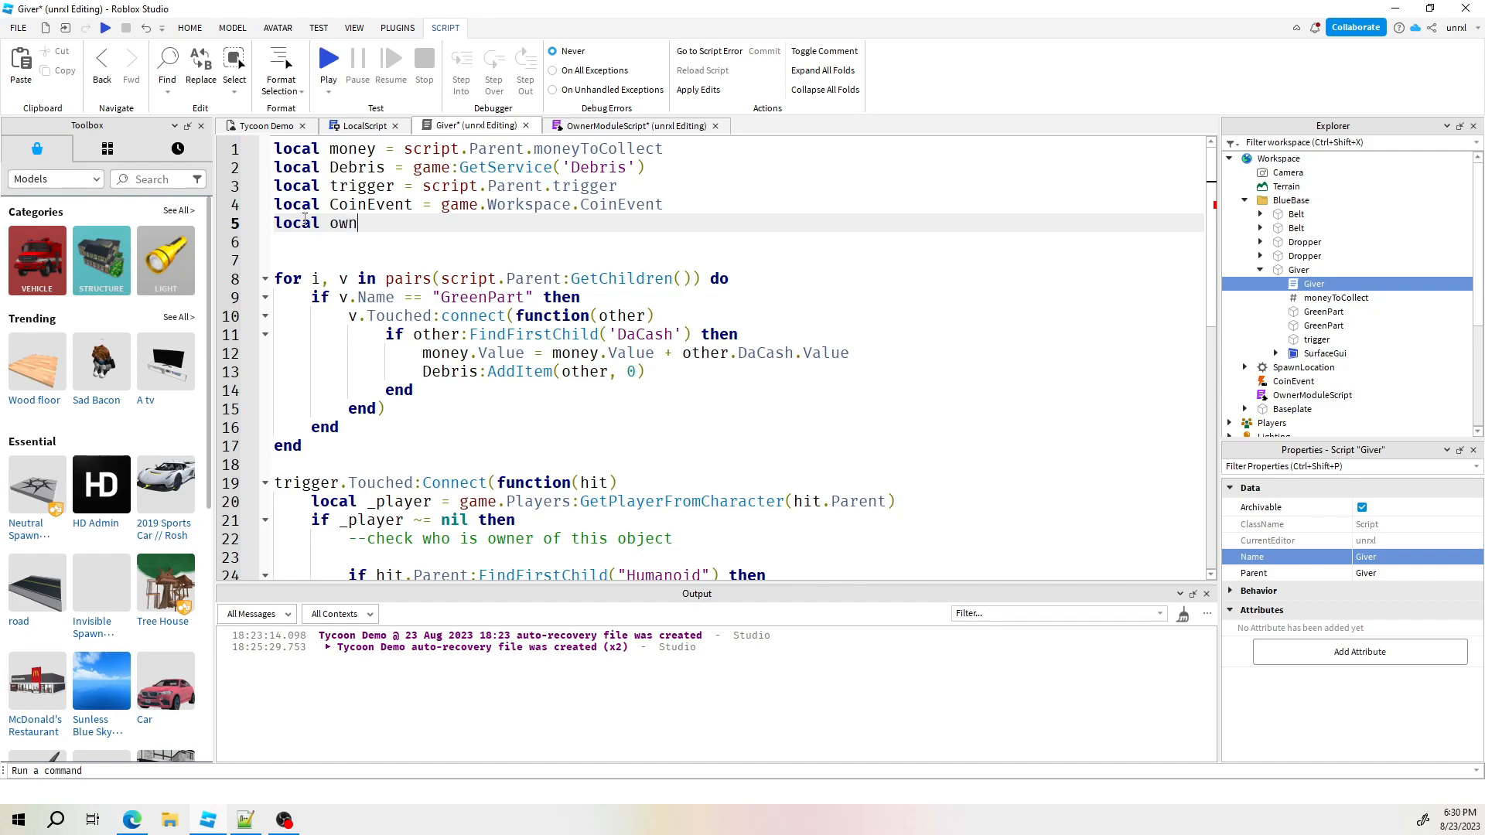
pyautogui.write('erMo')
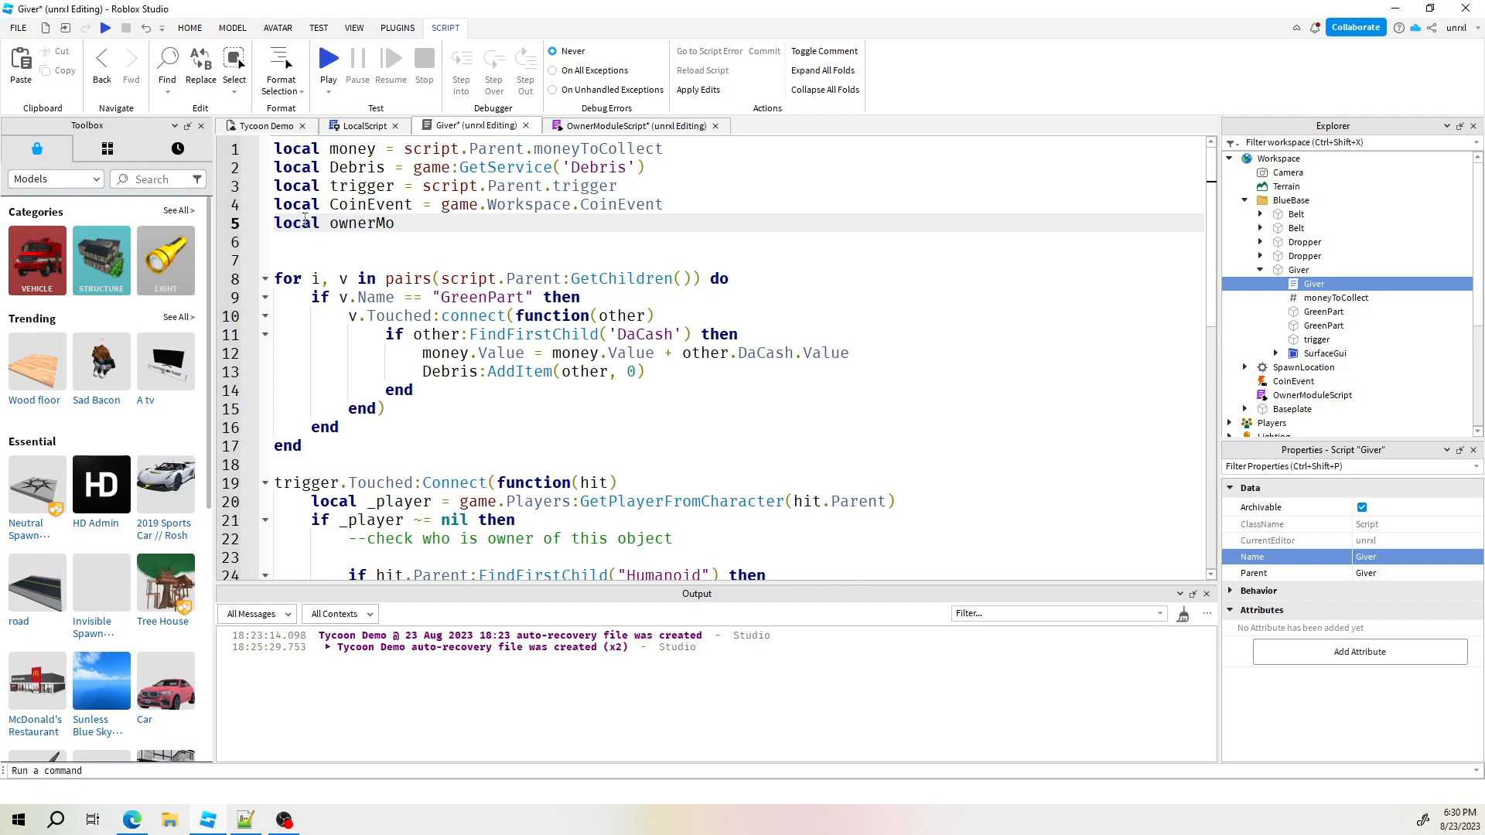
pyautogui.write('d =')
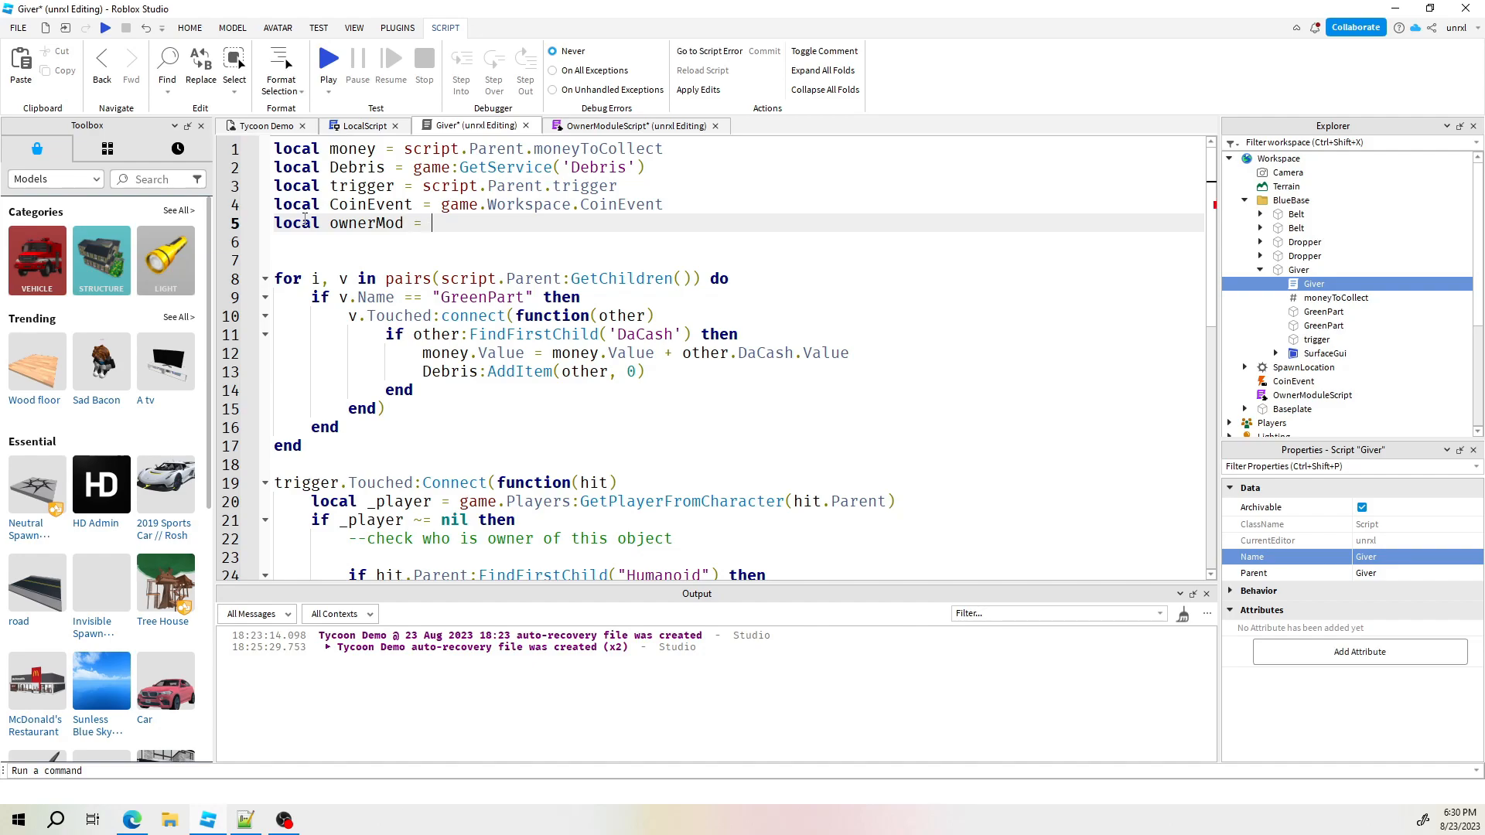
pyautogui.write('require(')
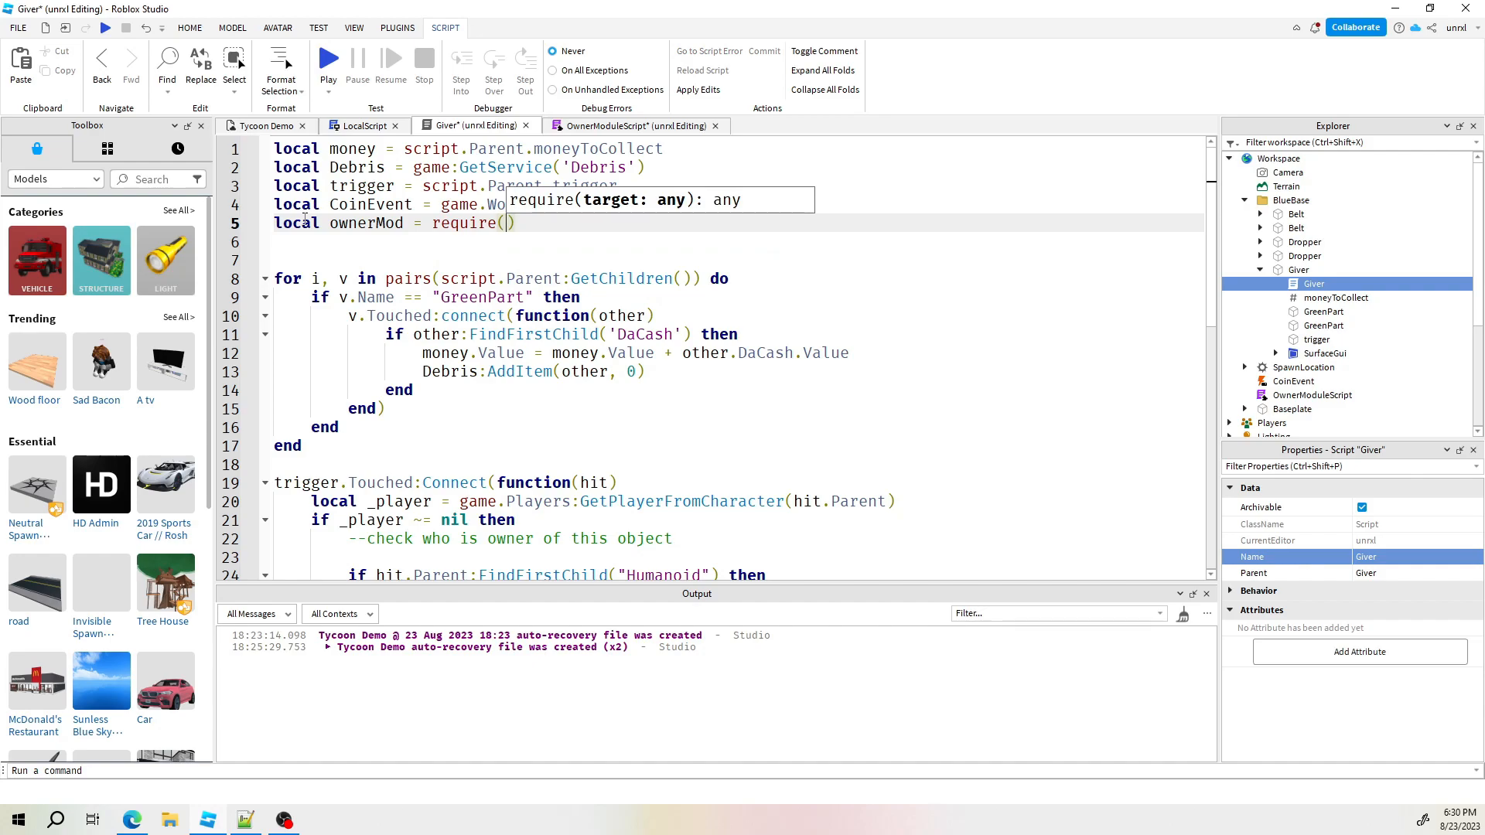
pyautogui.write('workspace.')
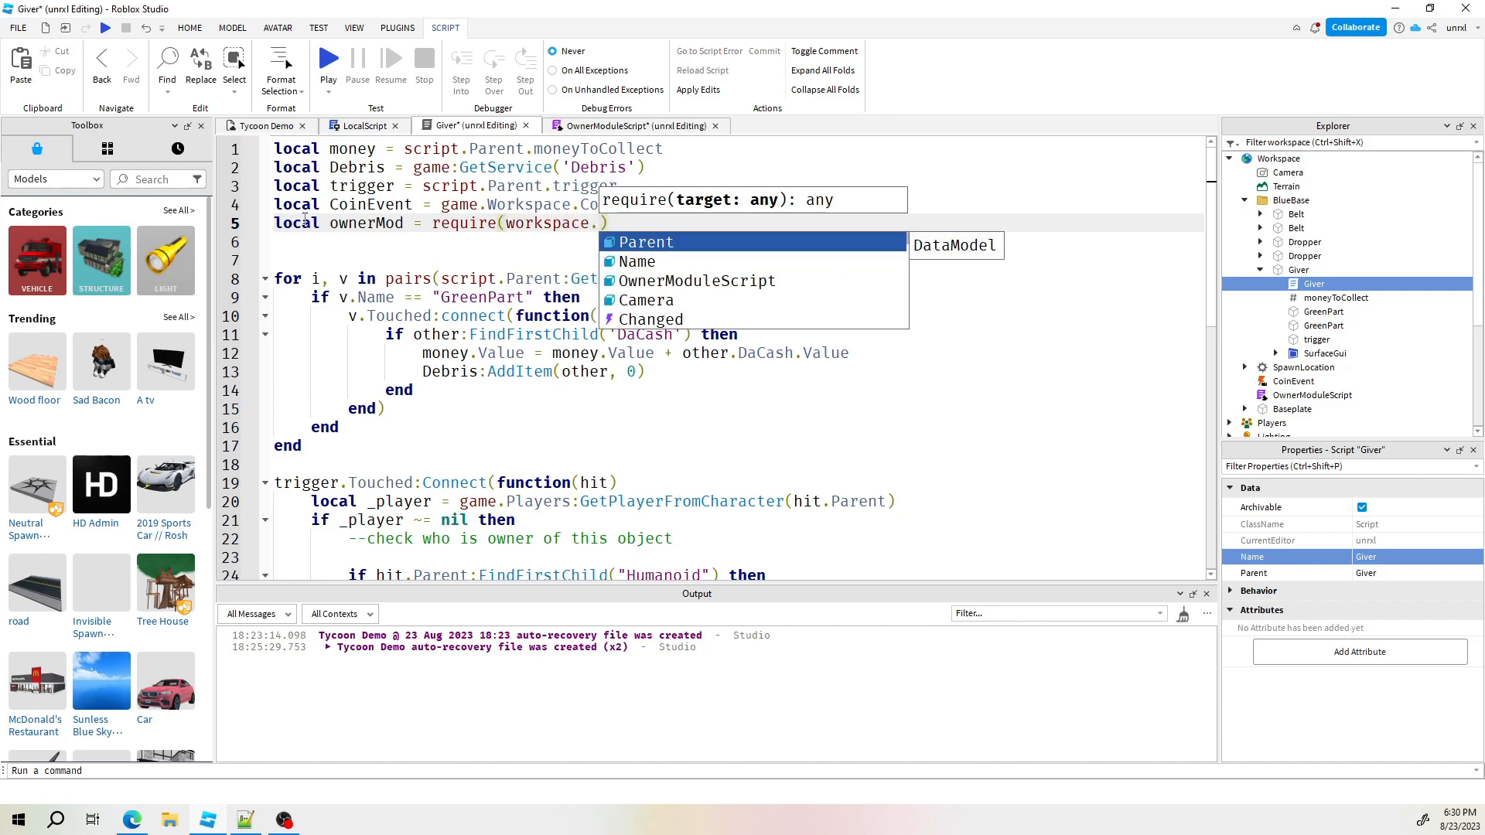
pyautogui.write('workspace')
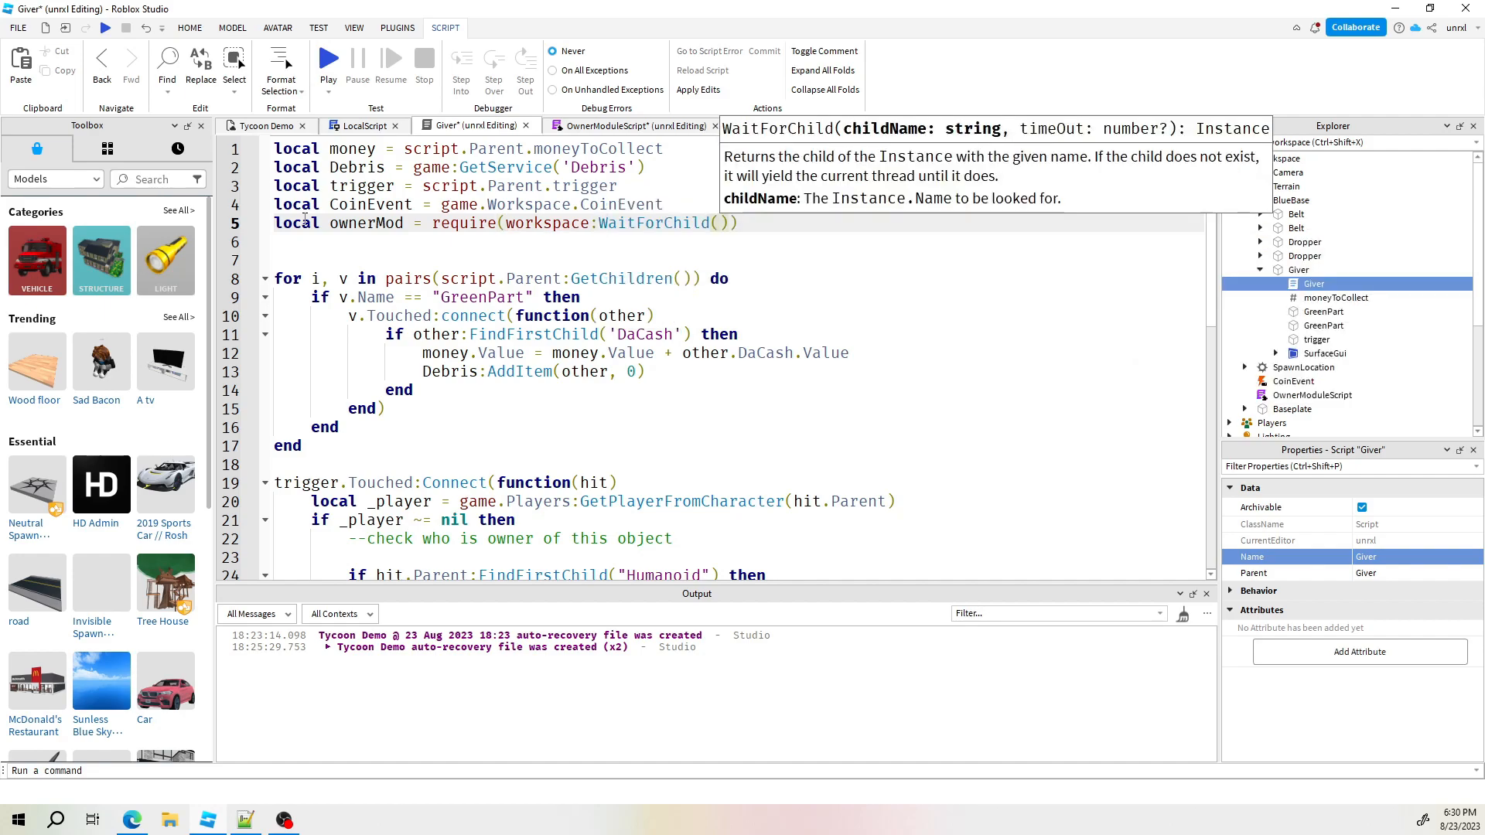
pyautogui.write('""')
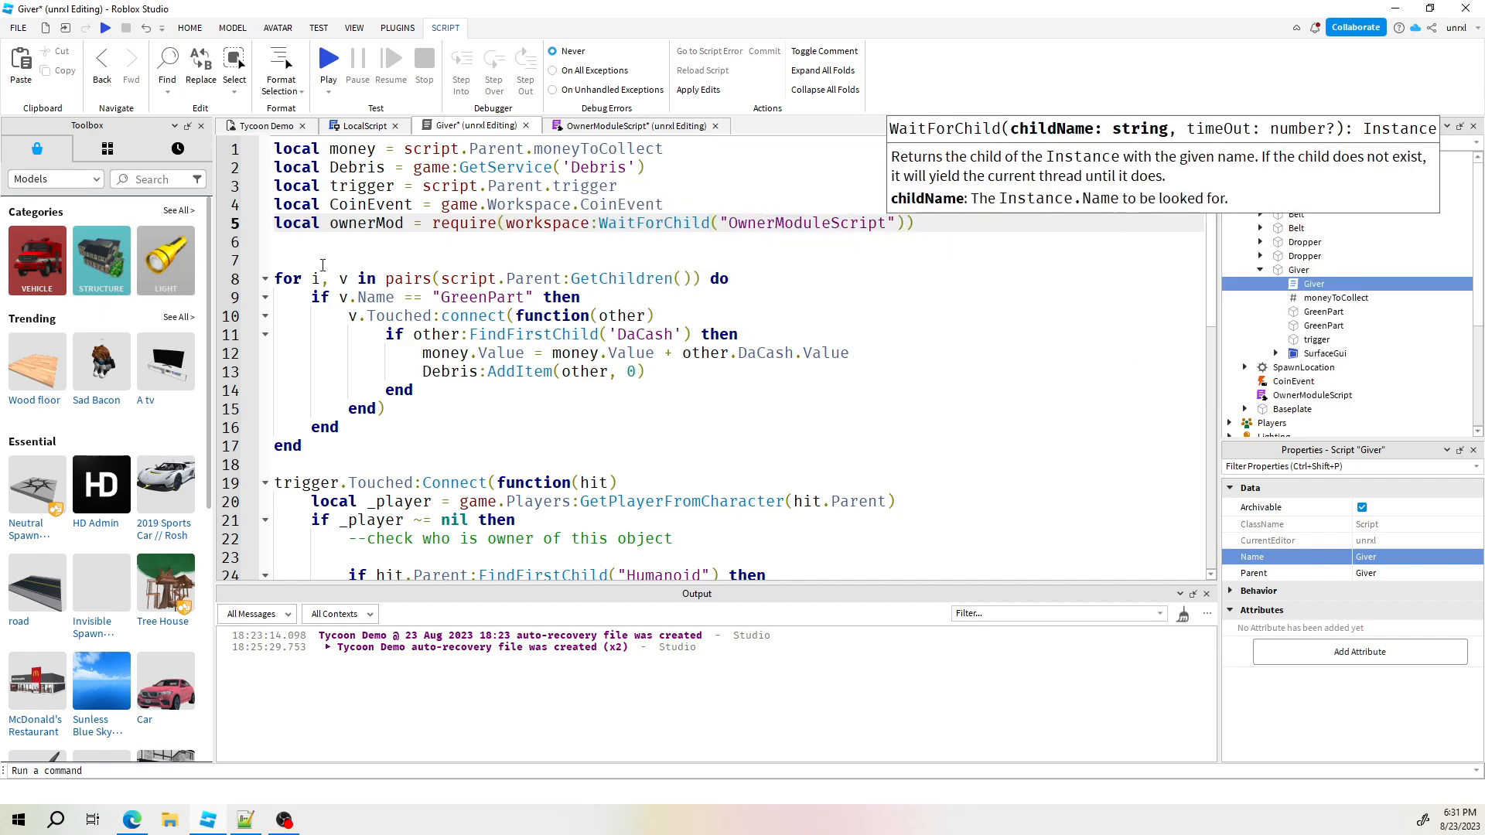
pyautogui.doubleClick(367, 222)
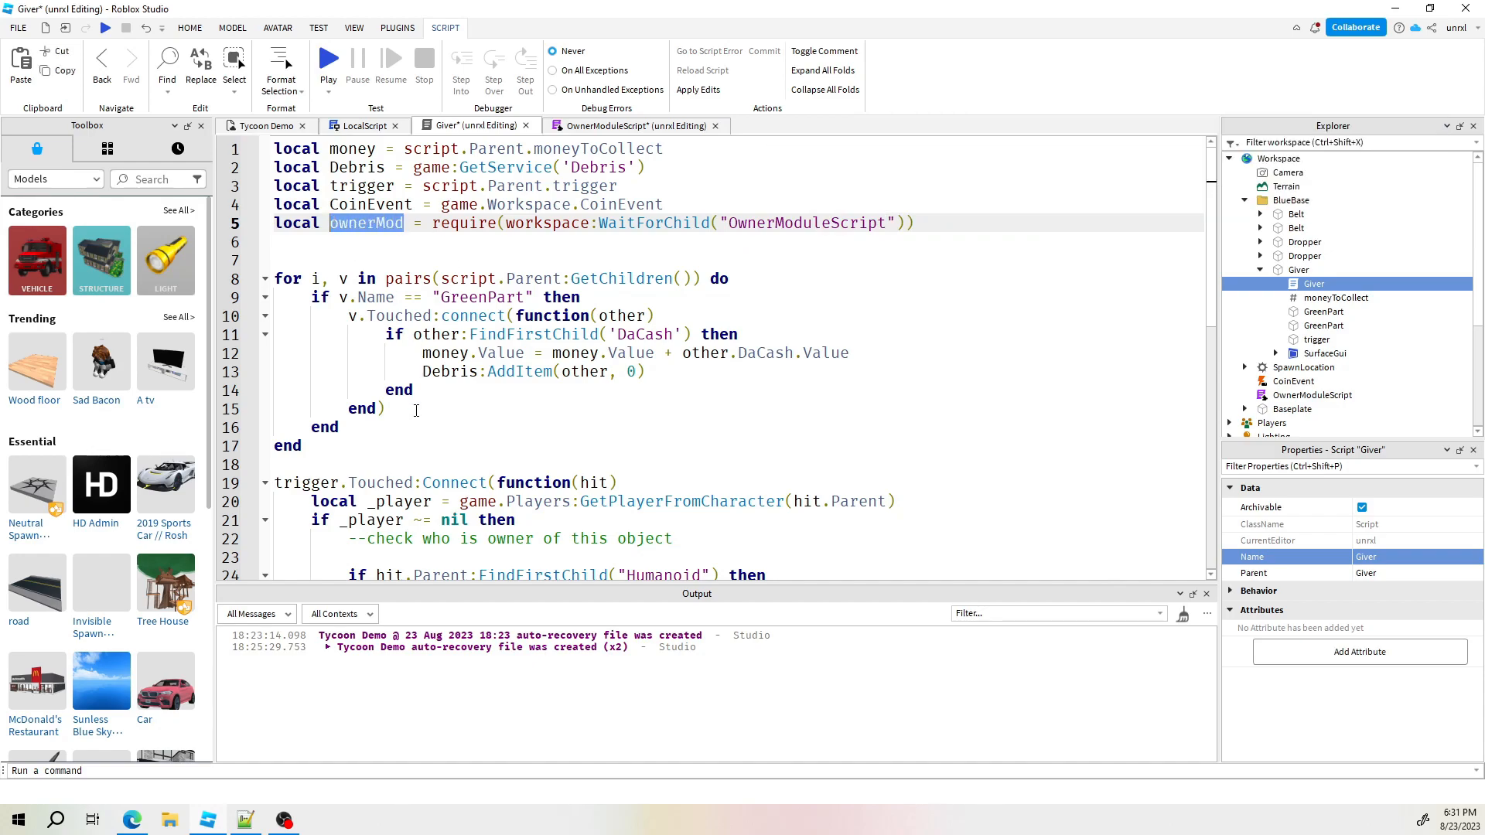
pyautogui.moveTo(935, 210)
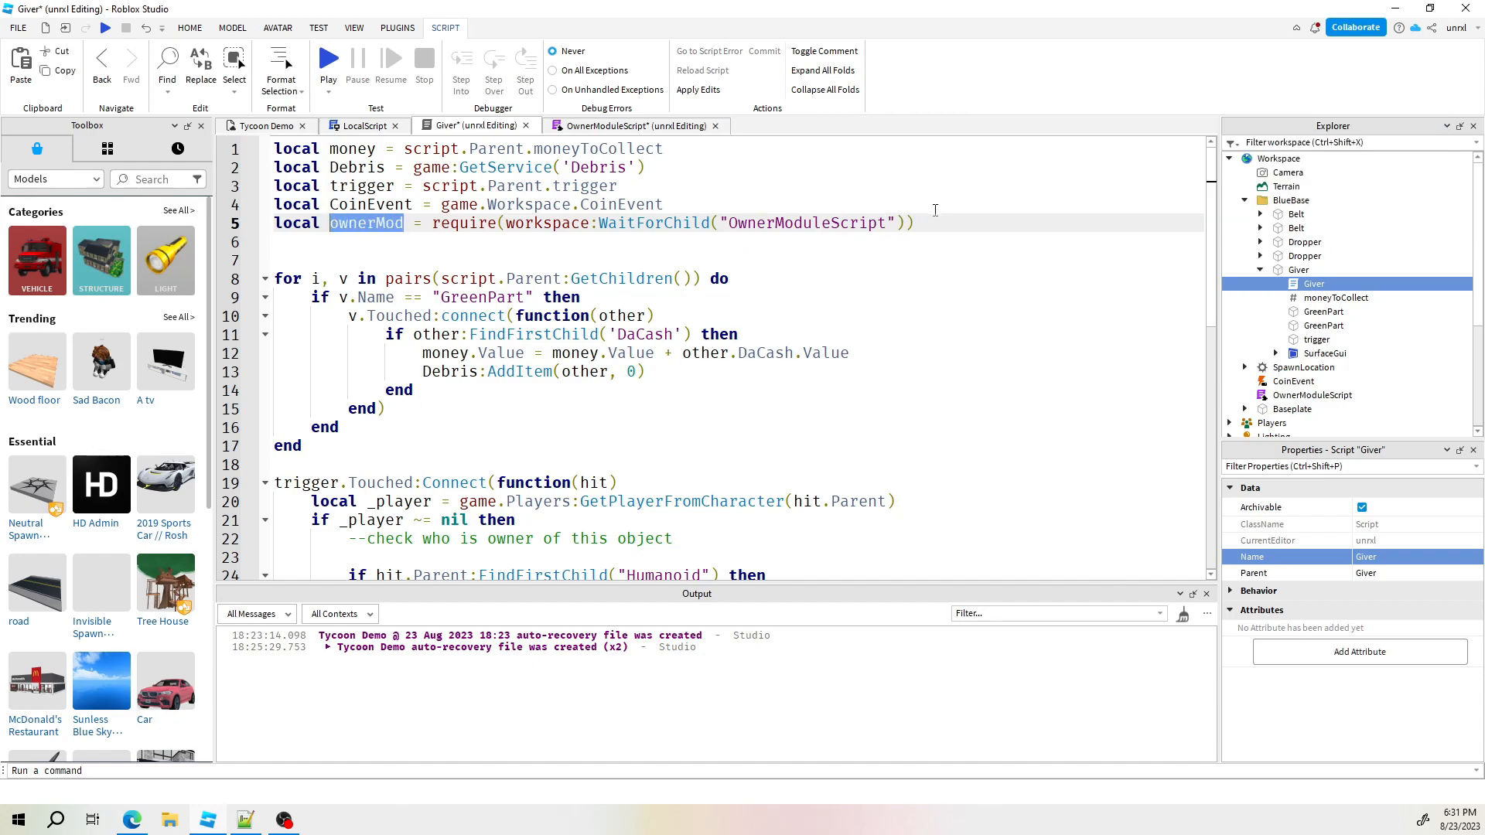
pyautogui.scroll(-3)
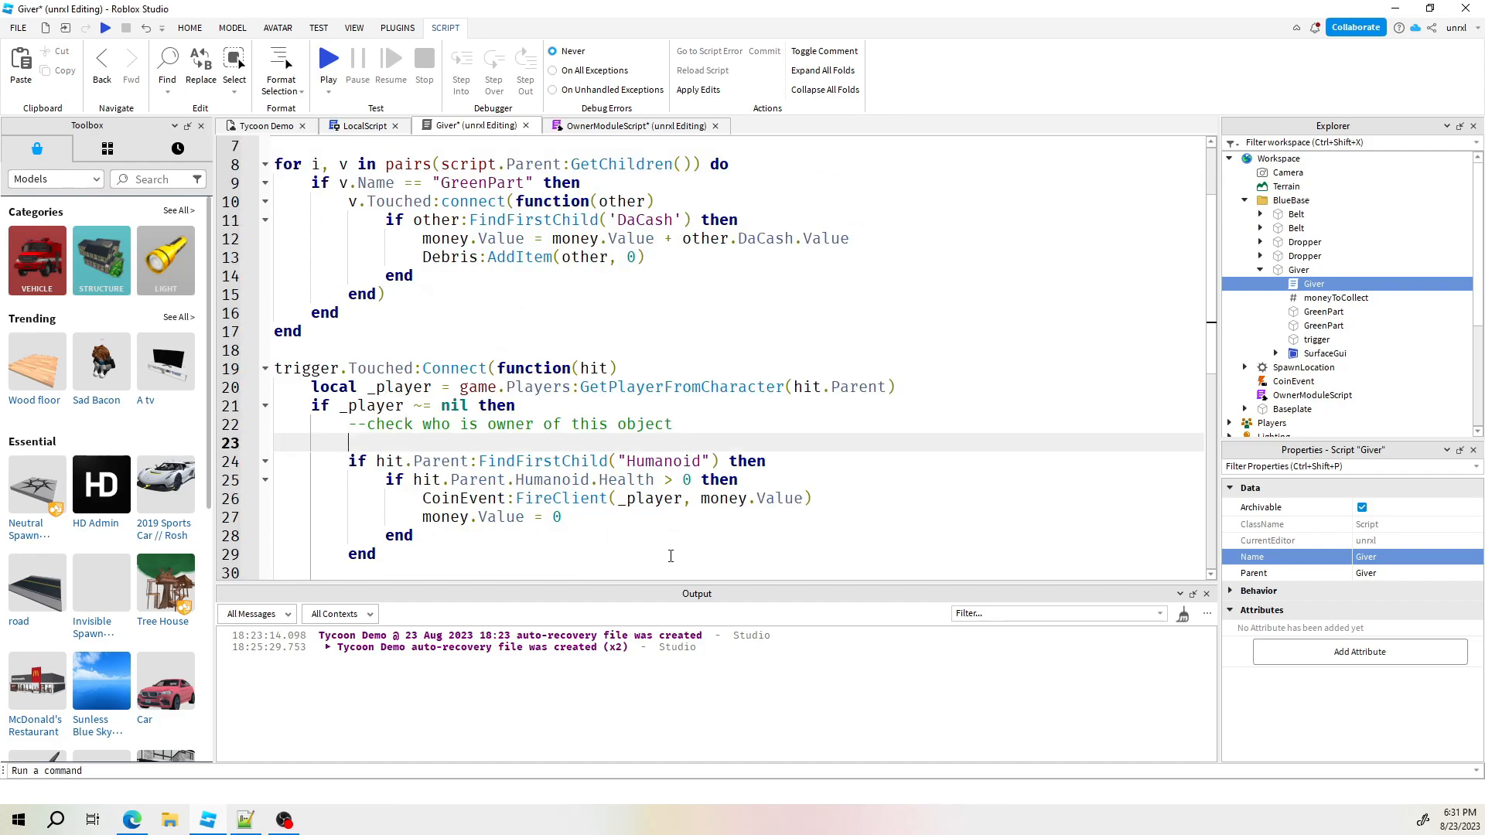
# Wrap the Humanoid payout check inside 'if ownerMod.GetOwner(trigger) == _player then'
pyautogui.write('if')
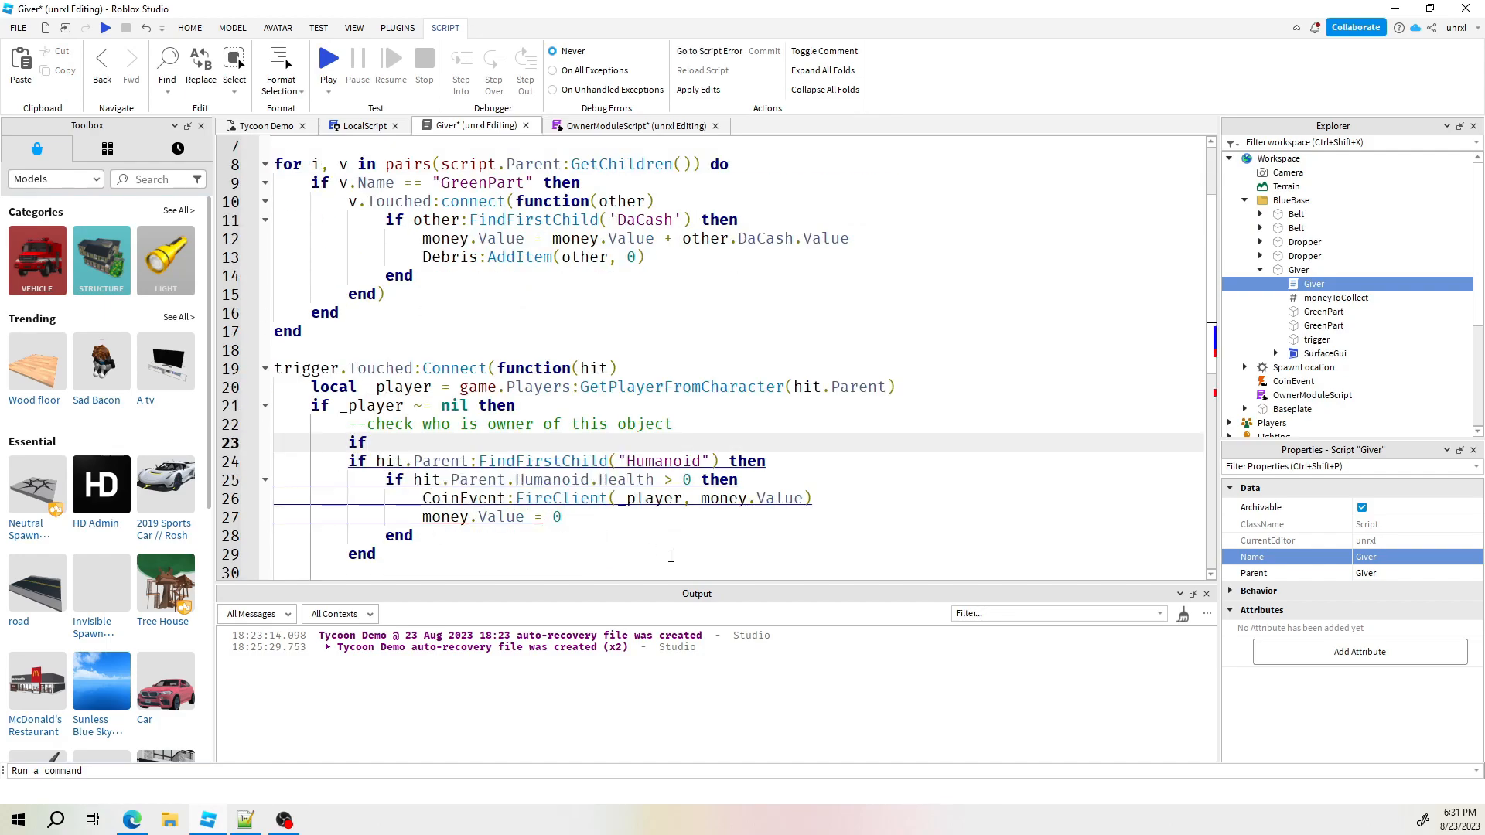
pyautogui.write('ownerMod')
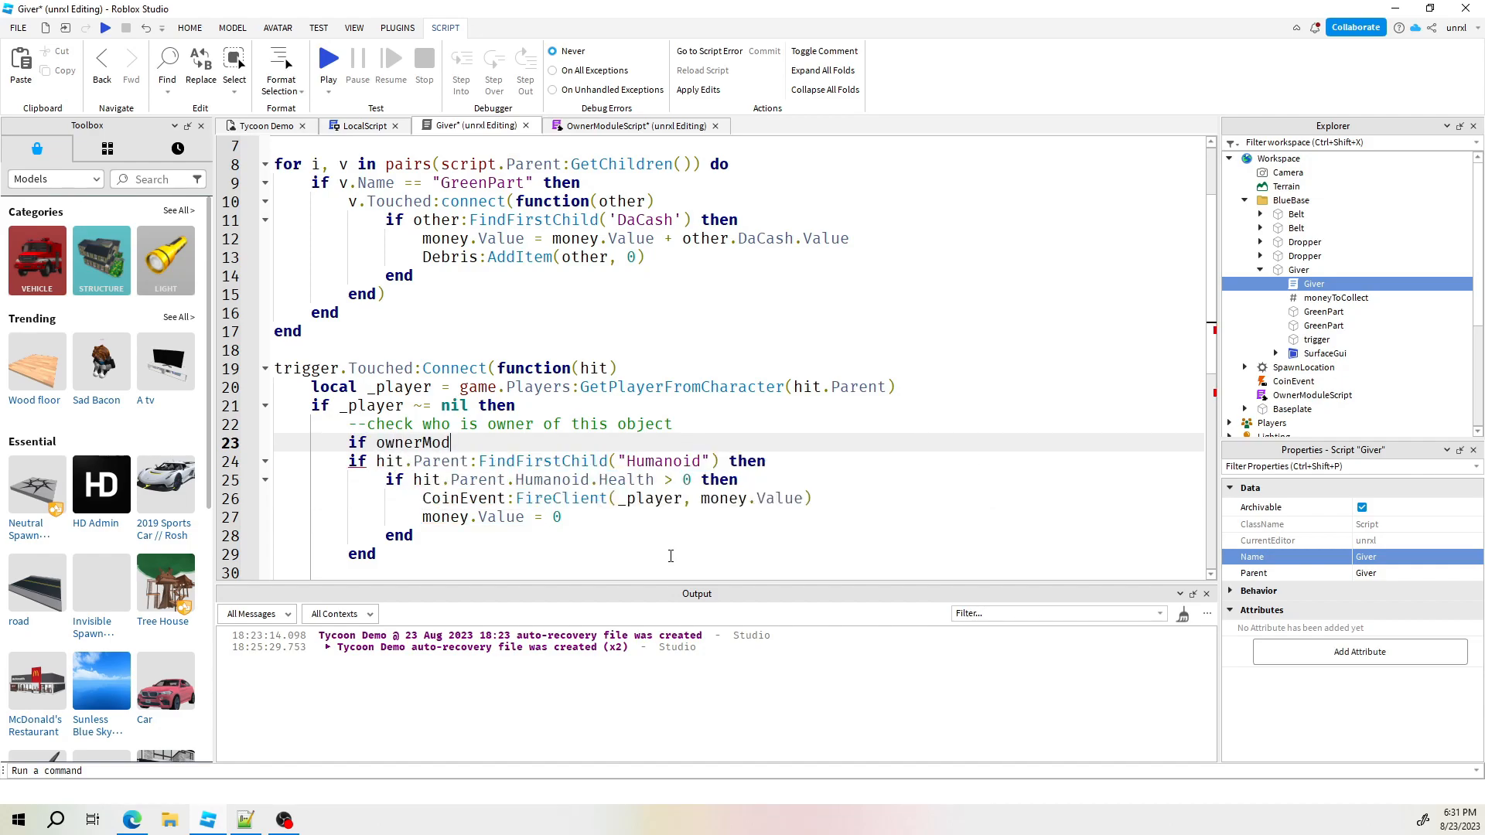
pyautogui.write('g')
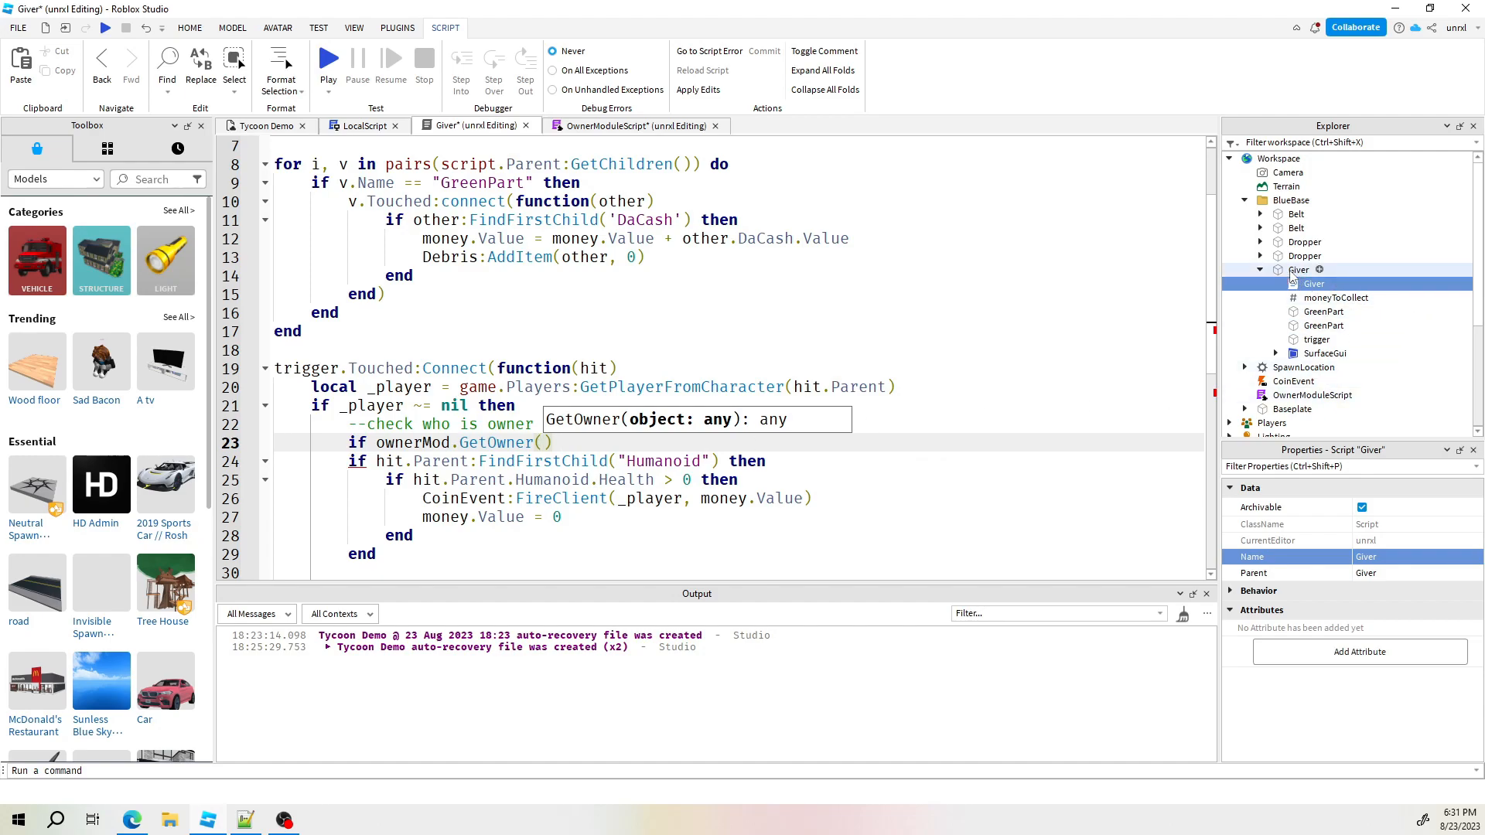
pyautogui.scroll(3)
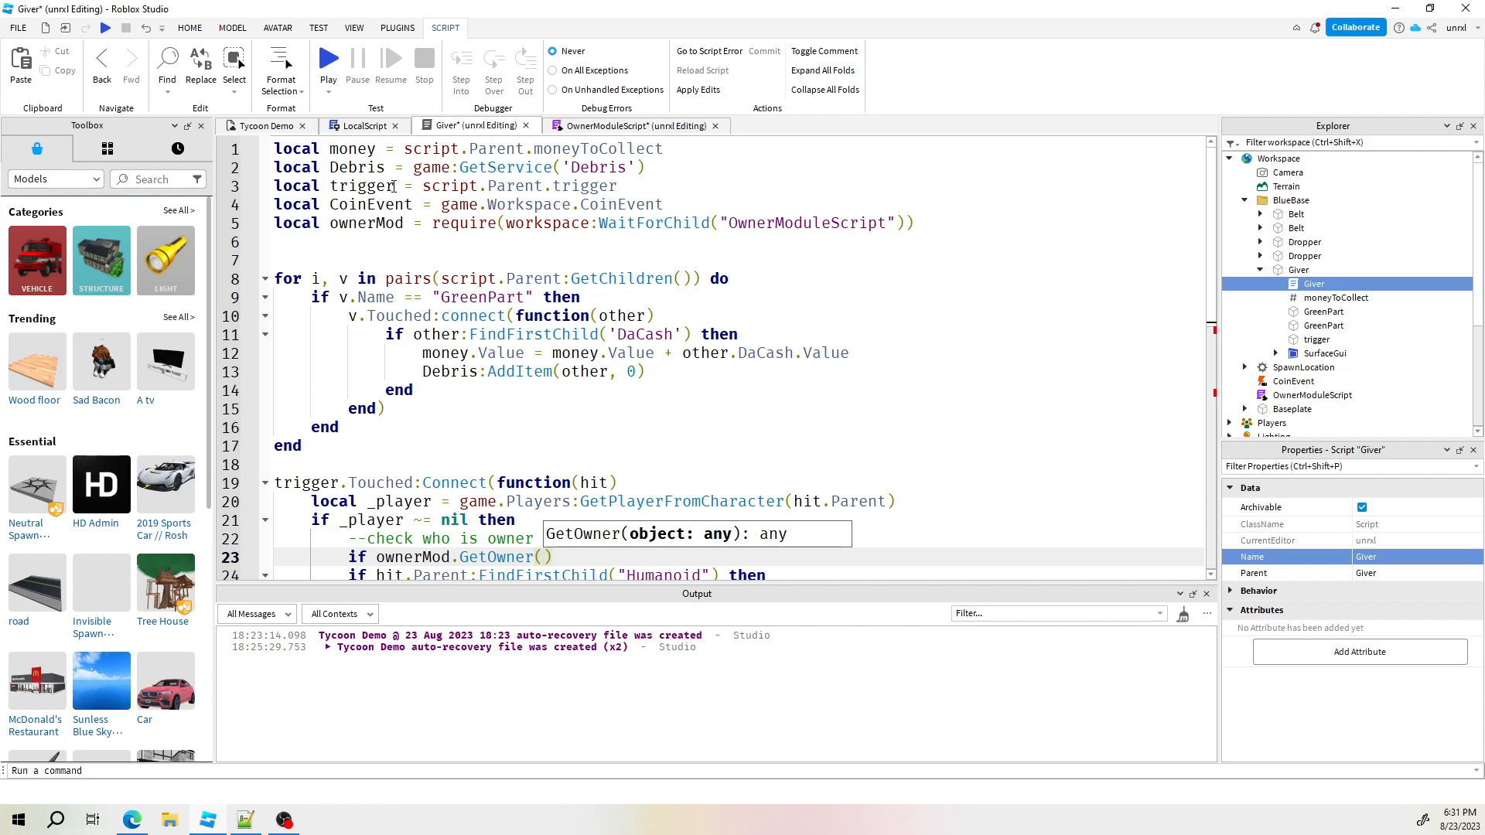
pyautogui.doubleClick(360, 186)
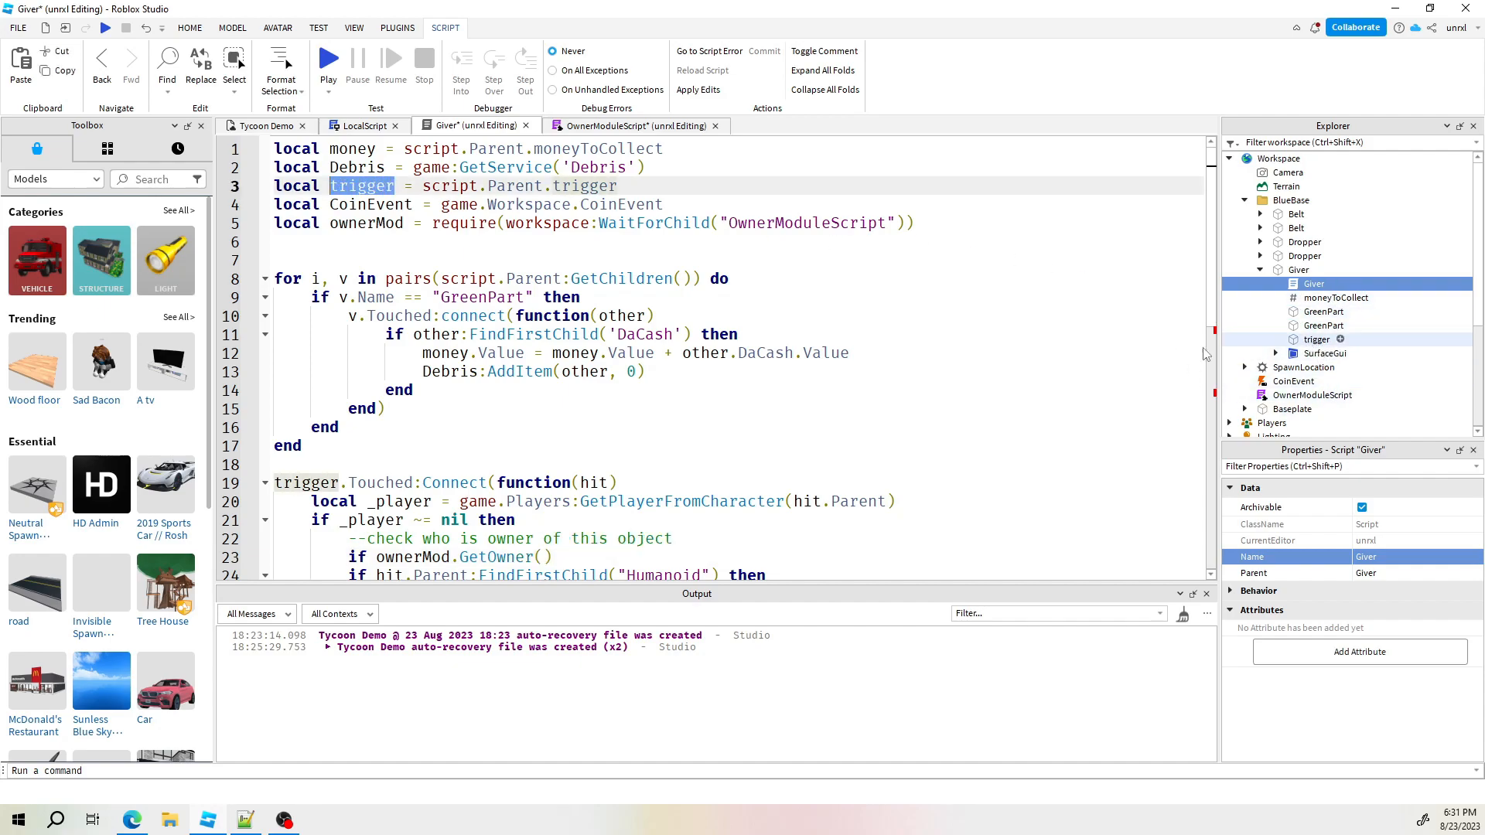
pyautogui.scroll(-3)
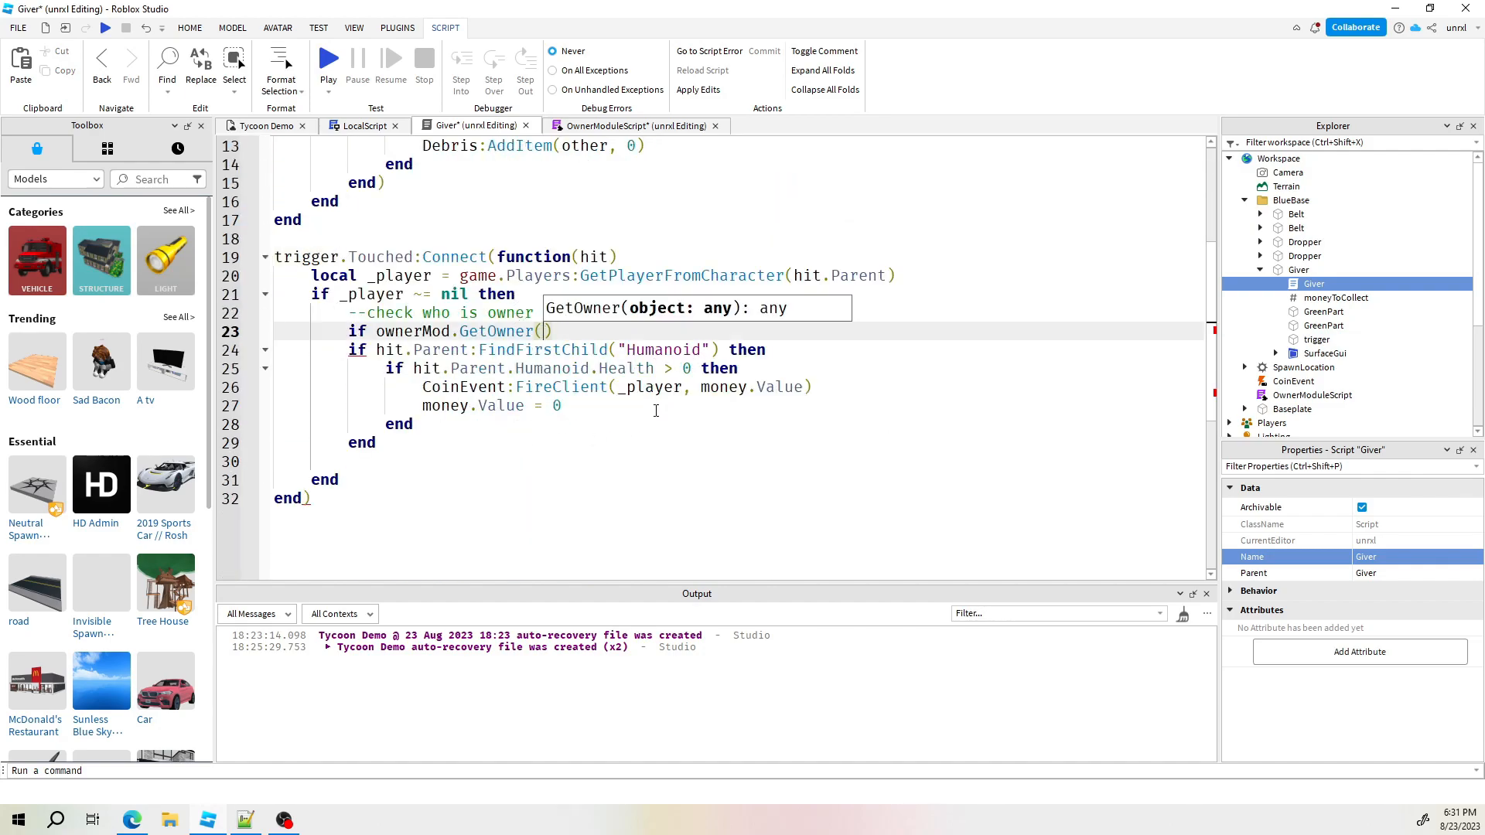
pyautogui.write('trigger')
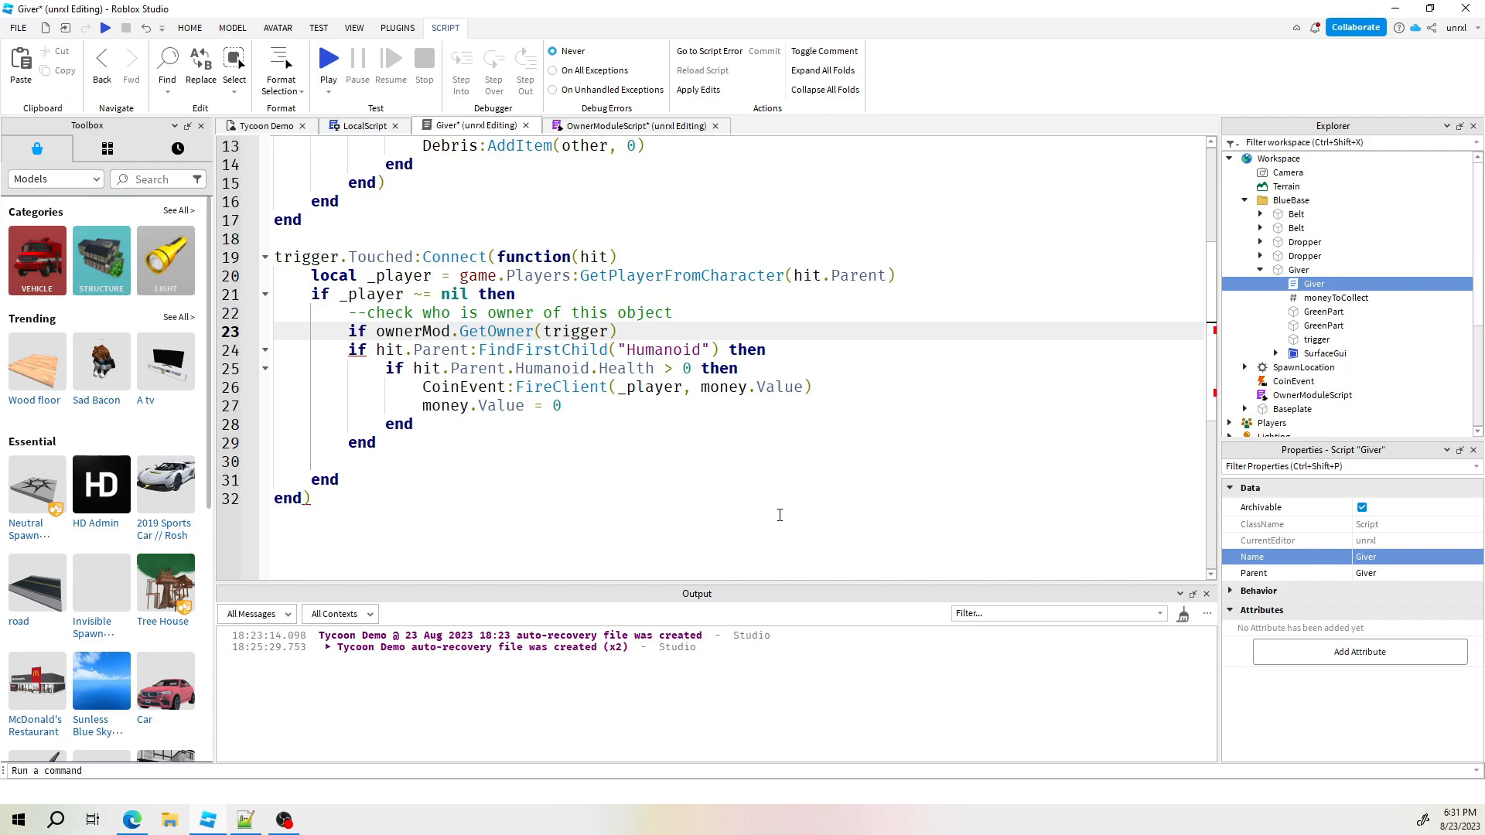
pyautogui.moveTo(303, 498)
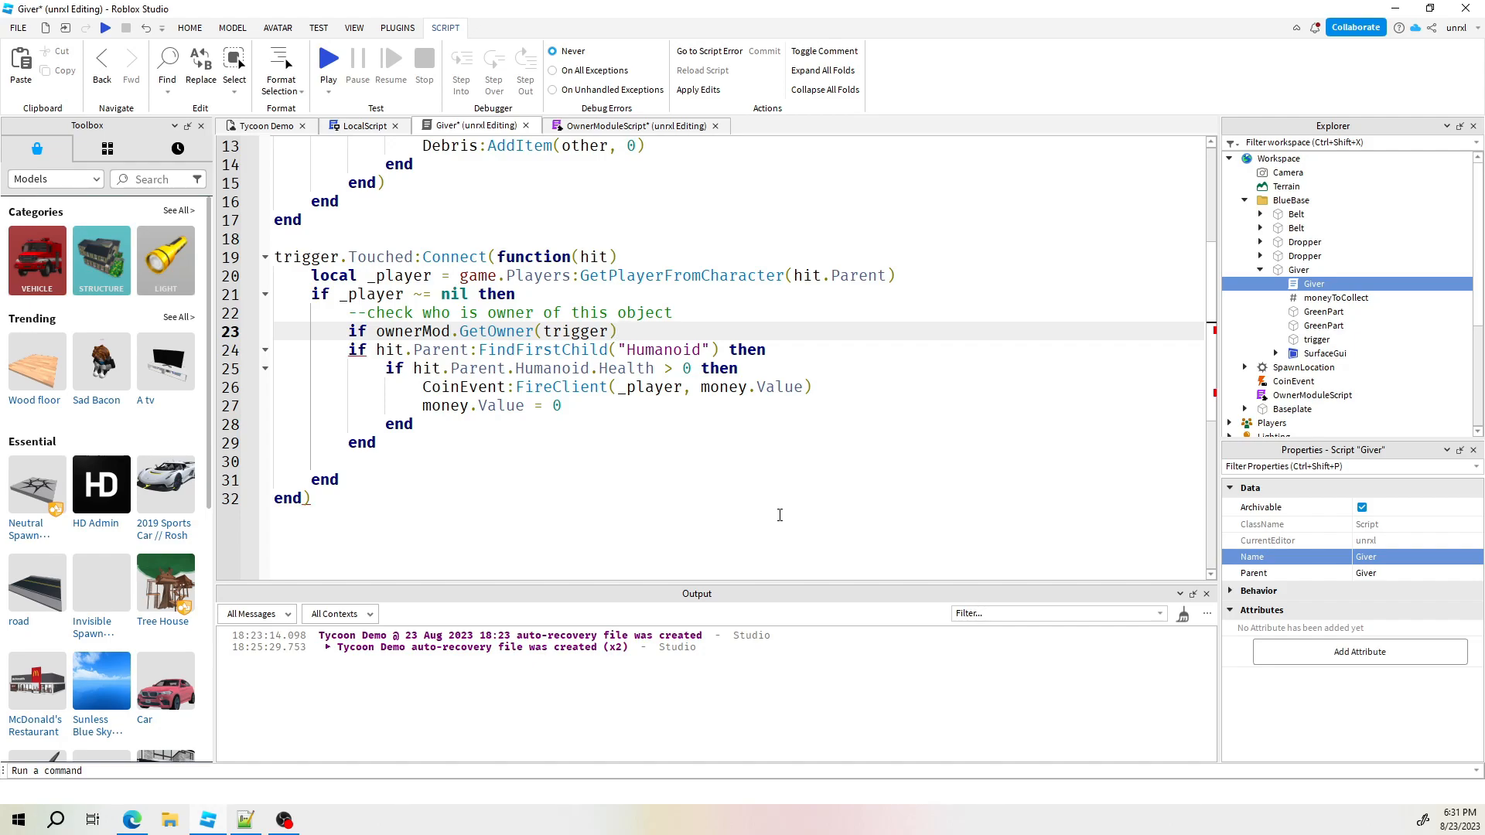
pyautogui.write('==')
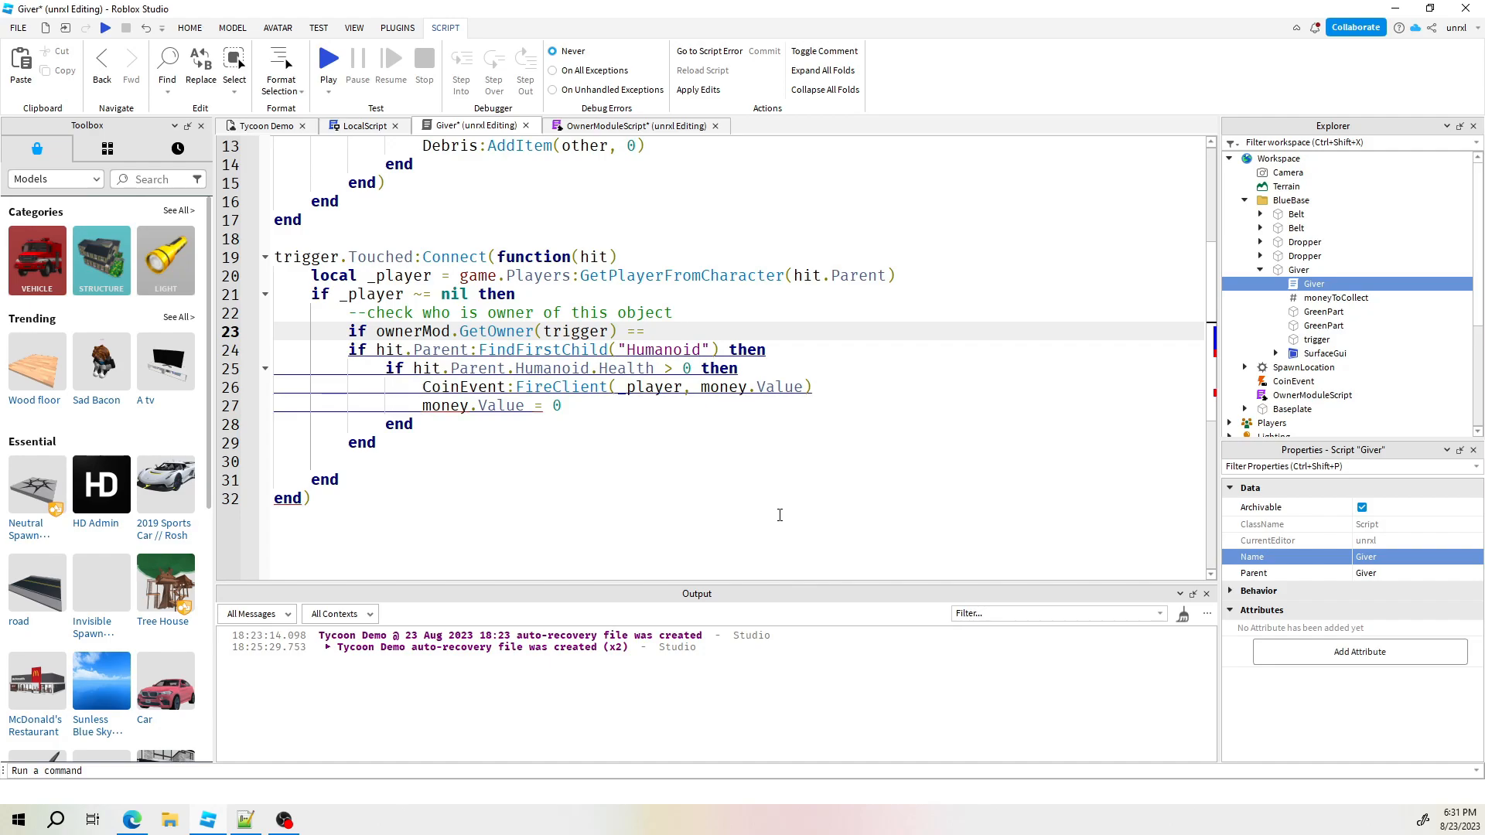
pyautogui.write('_player')
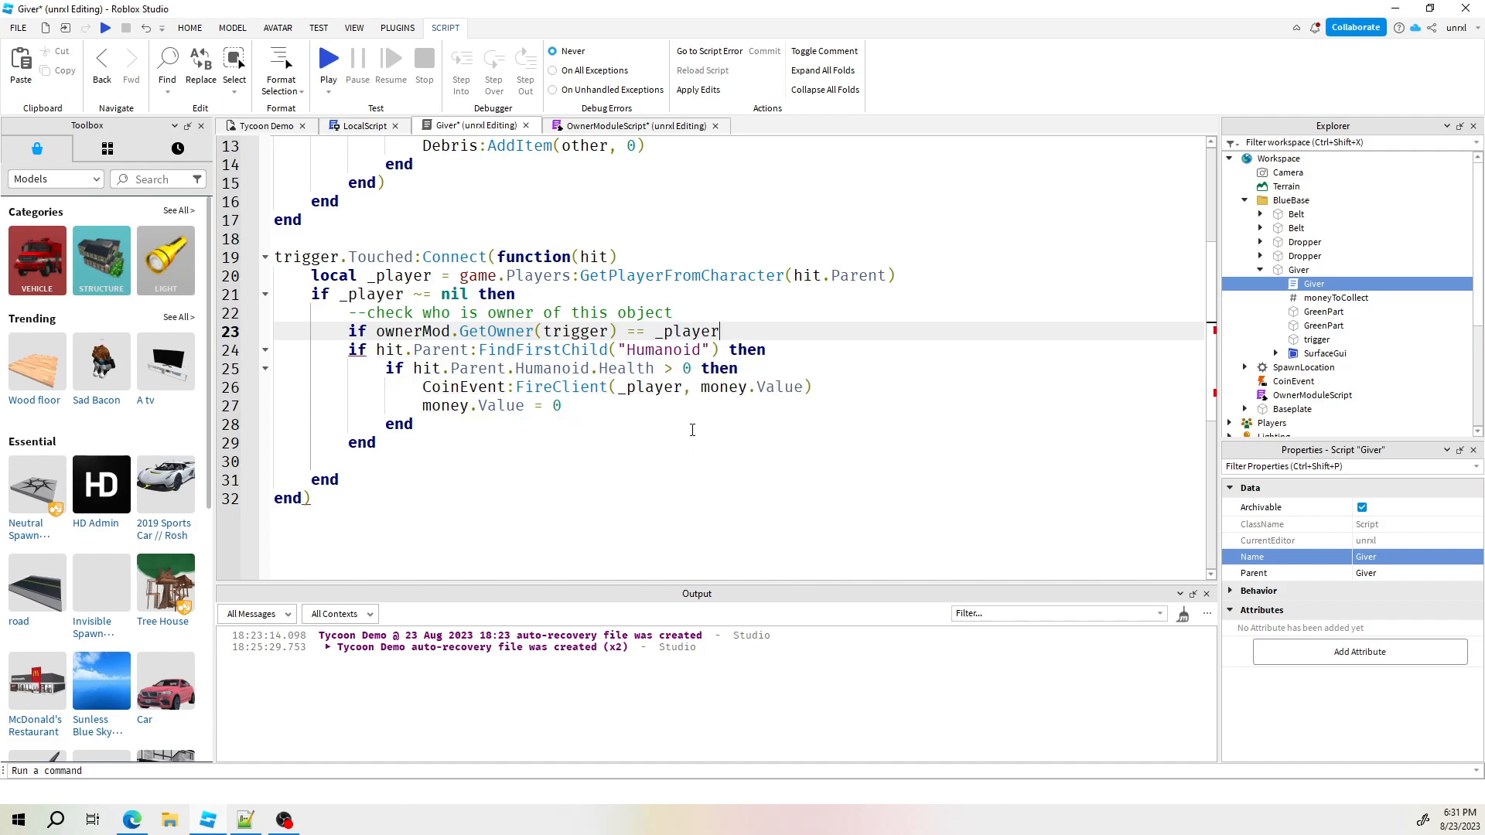
pyautogui.press('enter')
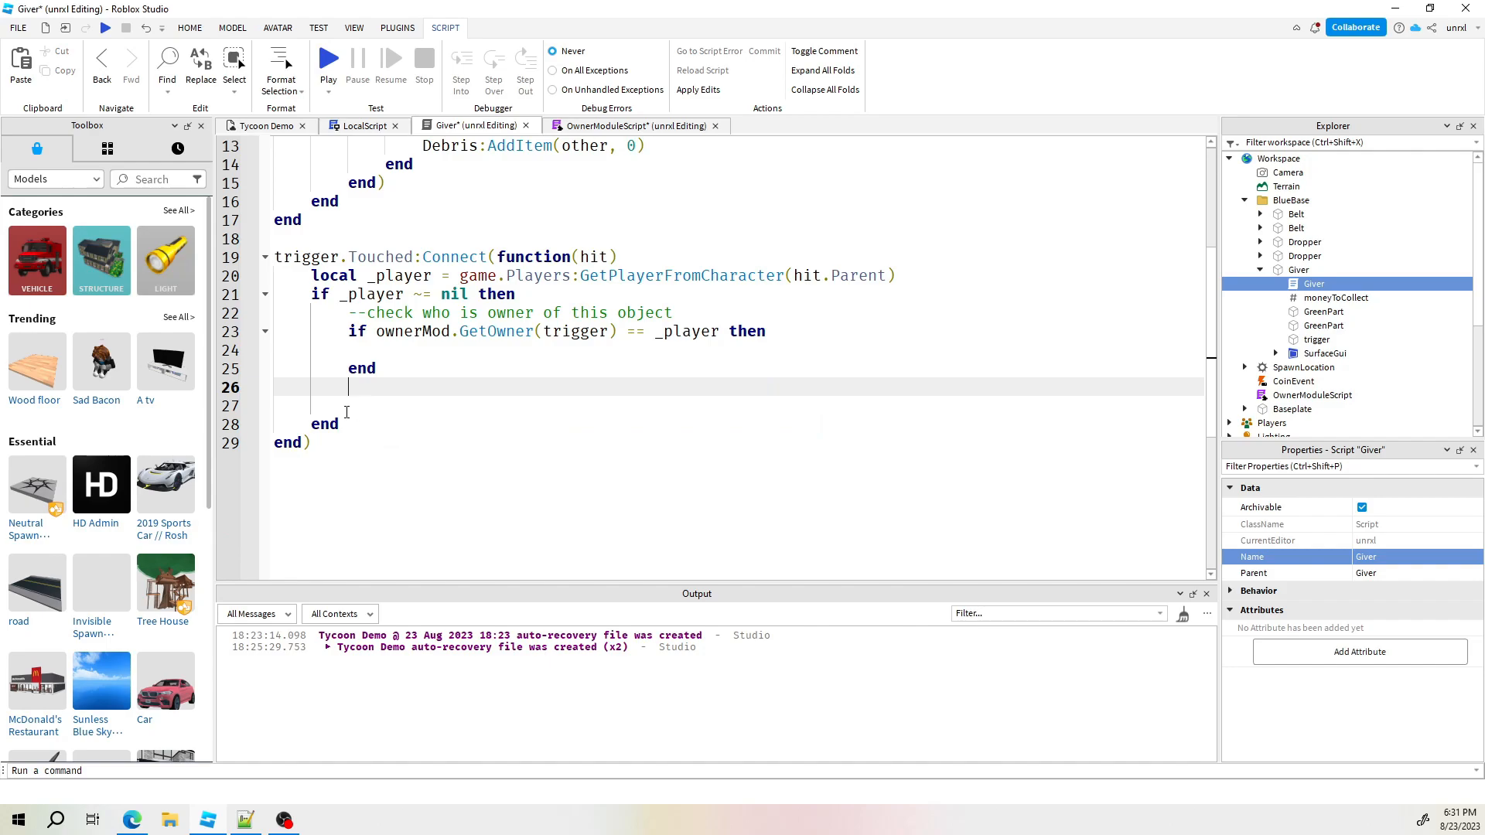
pyautogui.press('Backspace')
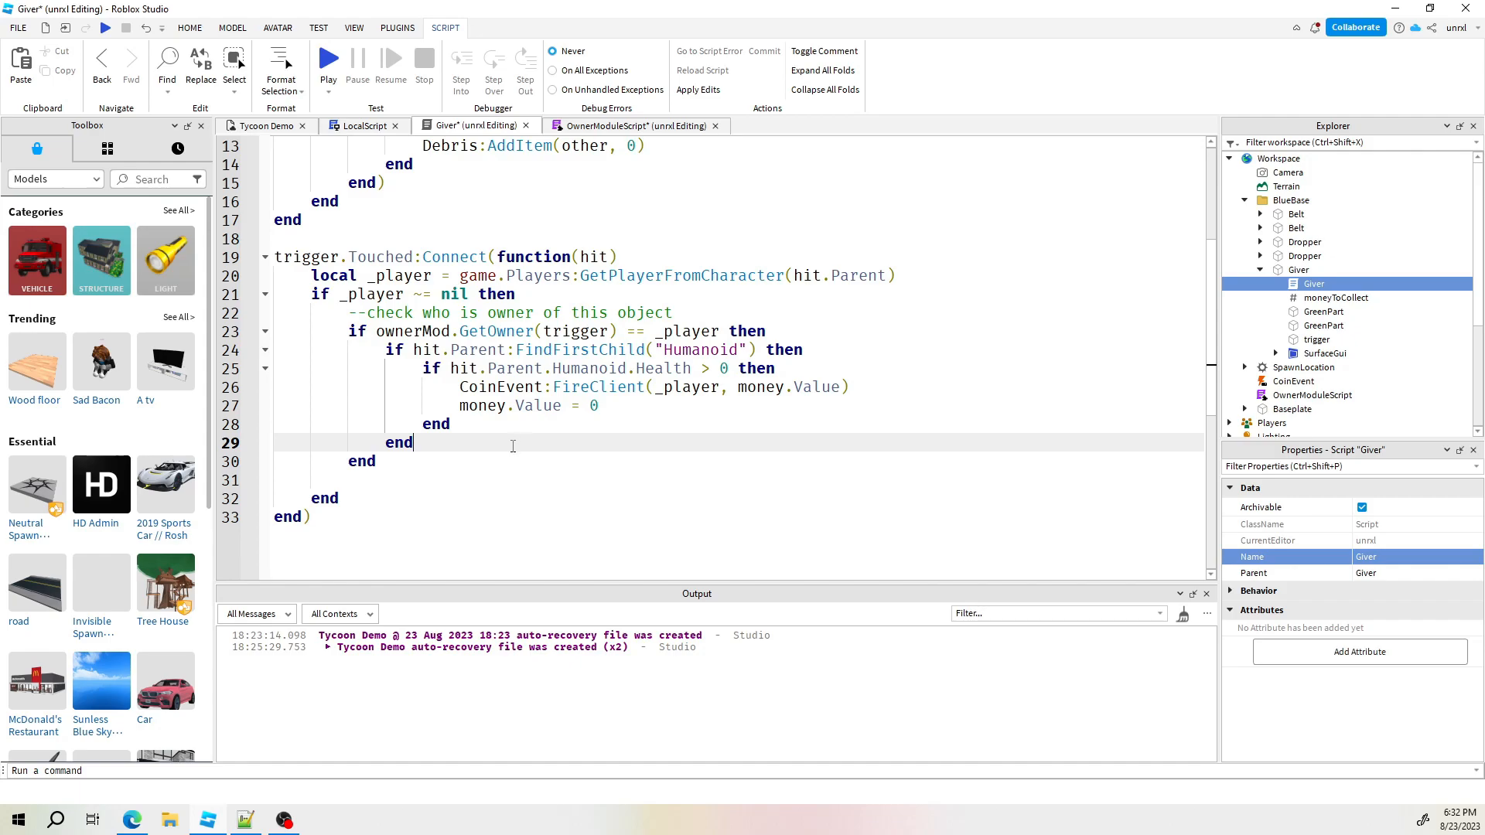
pyautogui.moveTo(586, 435)
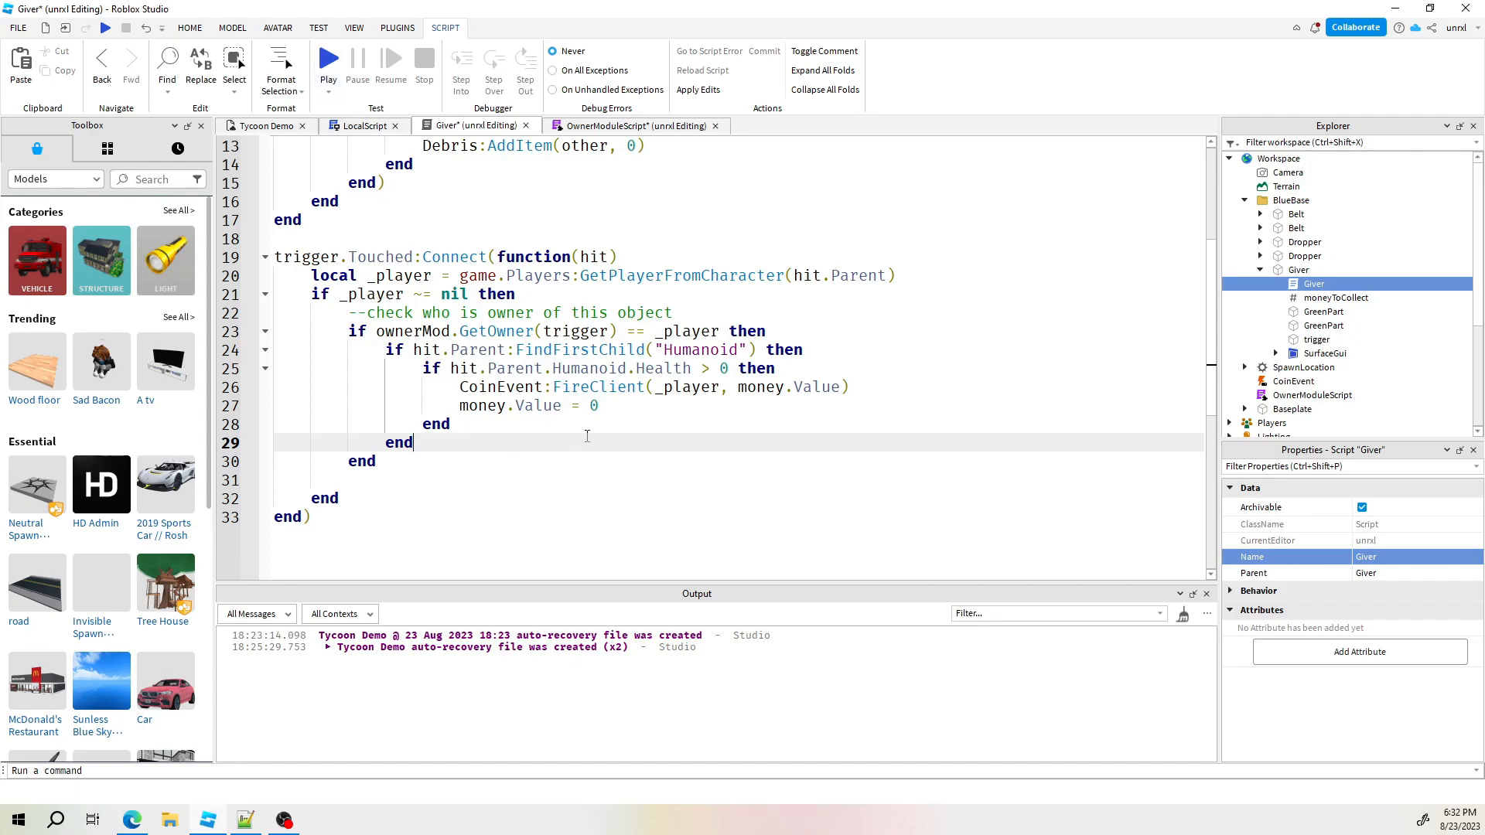
# Review GetOwner in OwnerModuleScript, commit both edited scripts, and start a play test
pyautogui.click(634, 125)
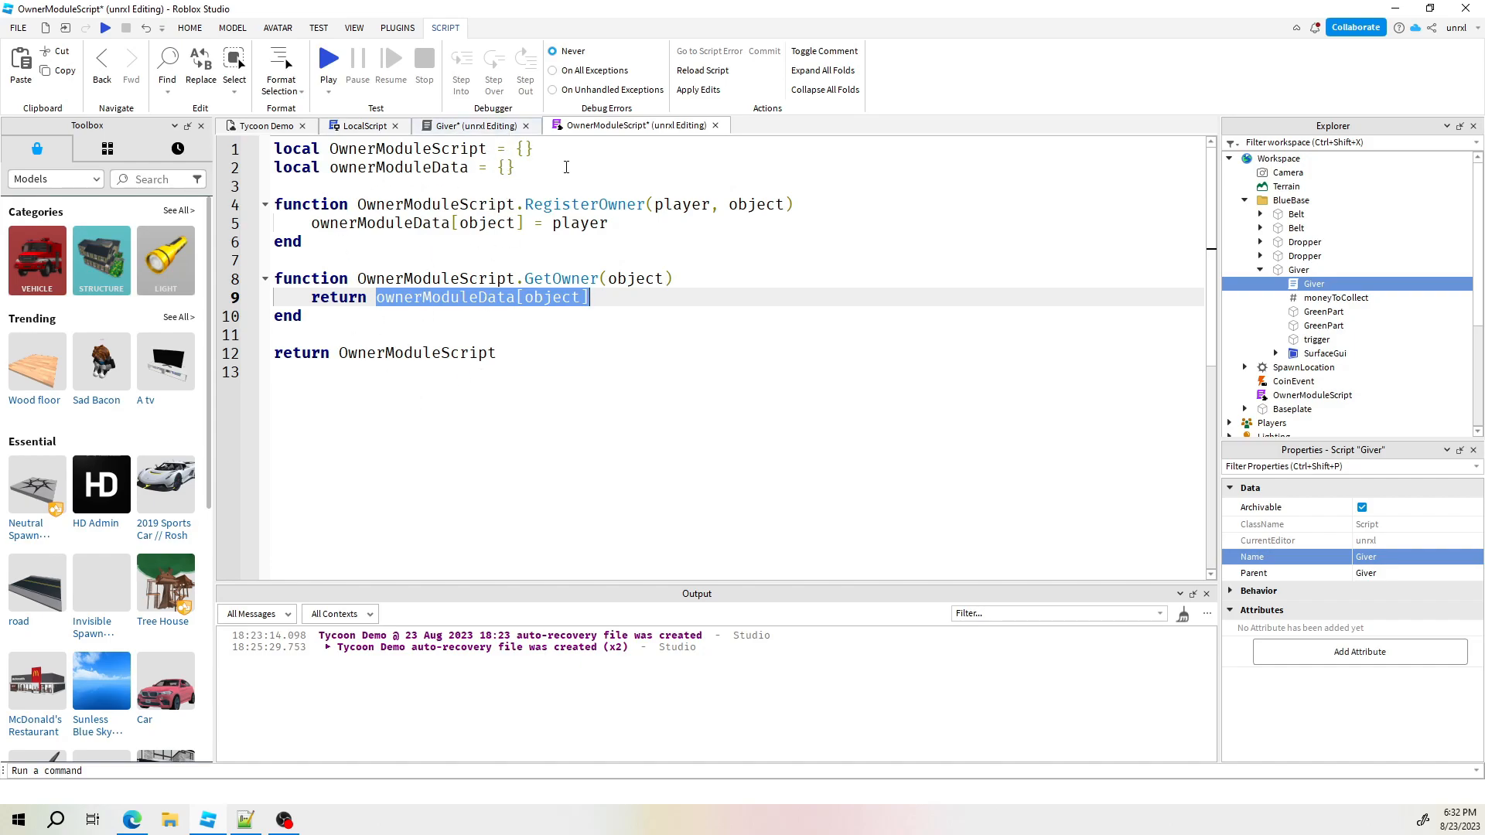
pyautogui.moveTo(621, 260)
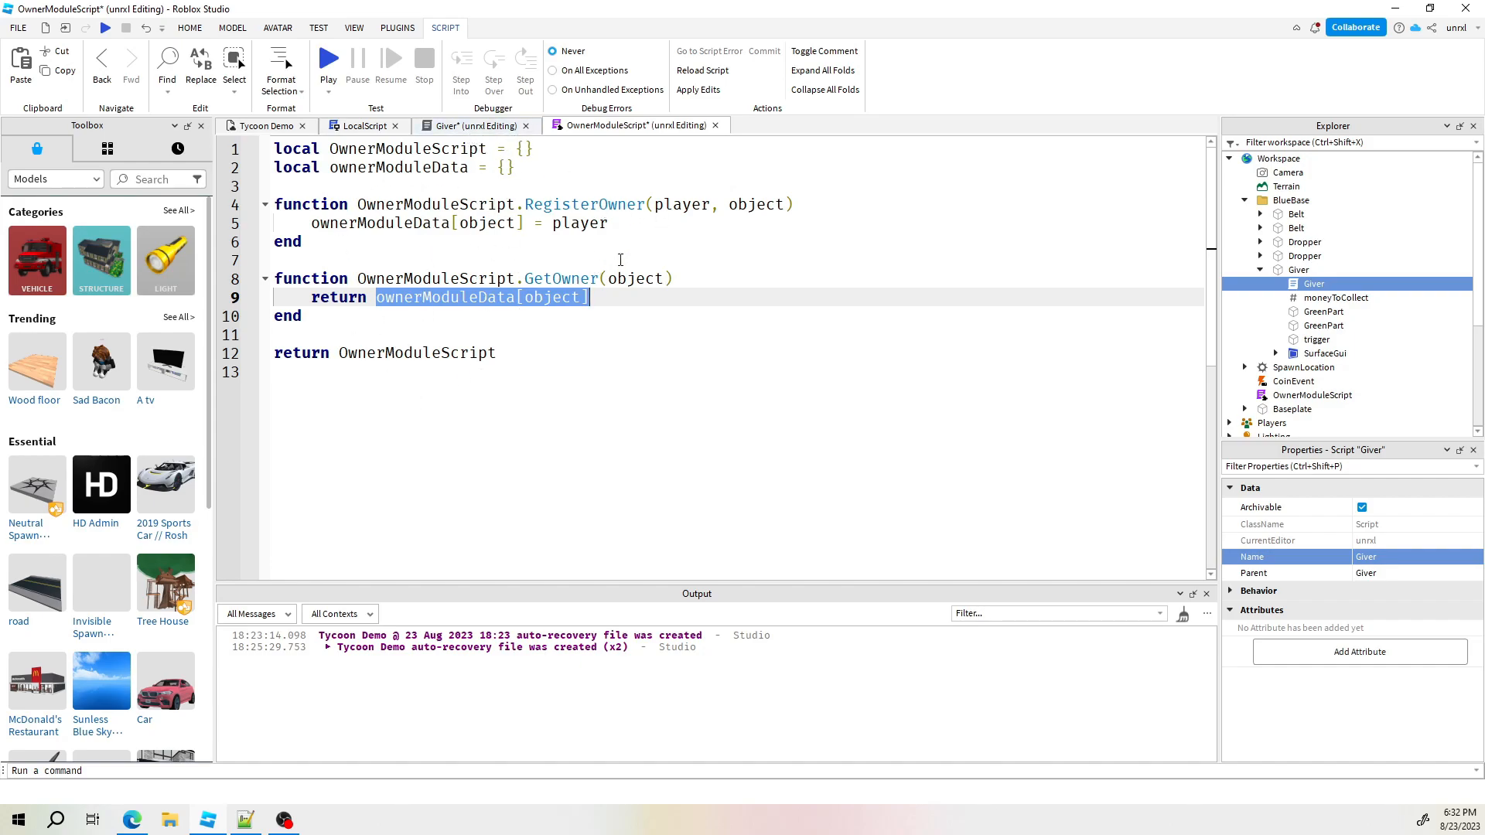
pyautogui.click(470, 125)
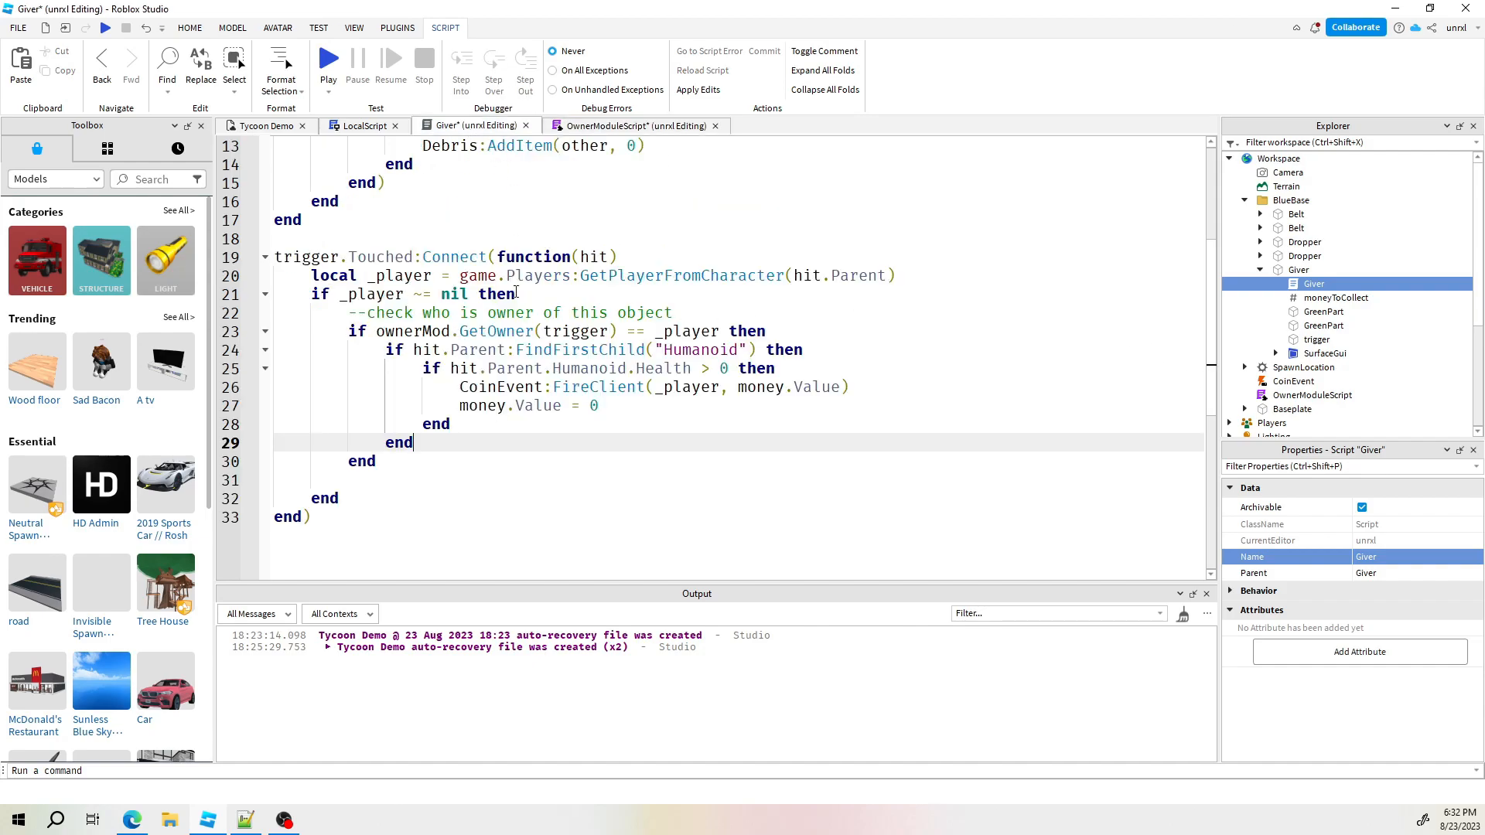
pyautogui.doubleClick(549, 330)
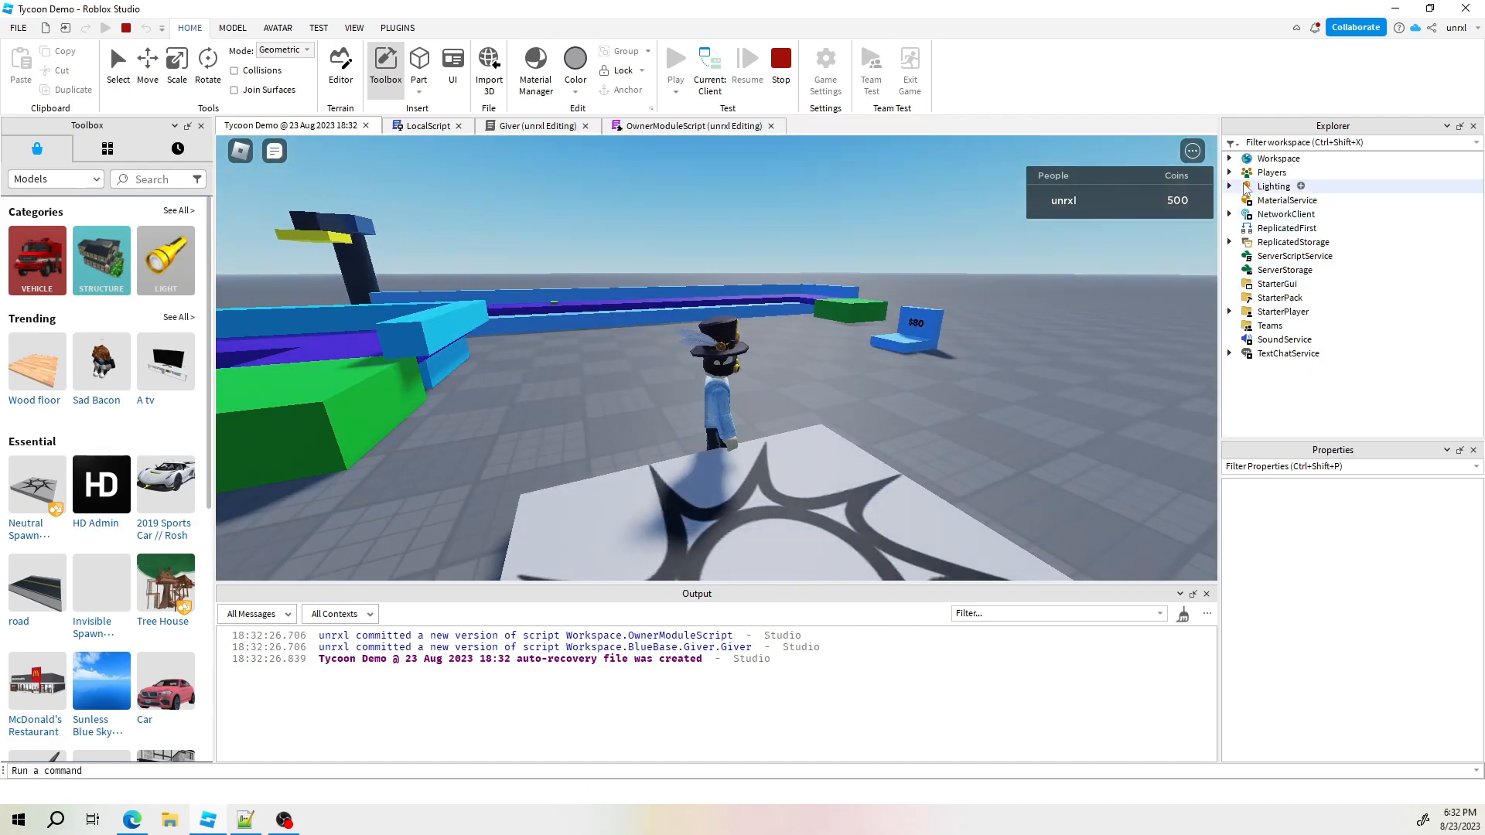
# Stop the play test and collapse the Giver and BlueBase folders in Explorer
pyautogui.click(1230, 157)
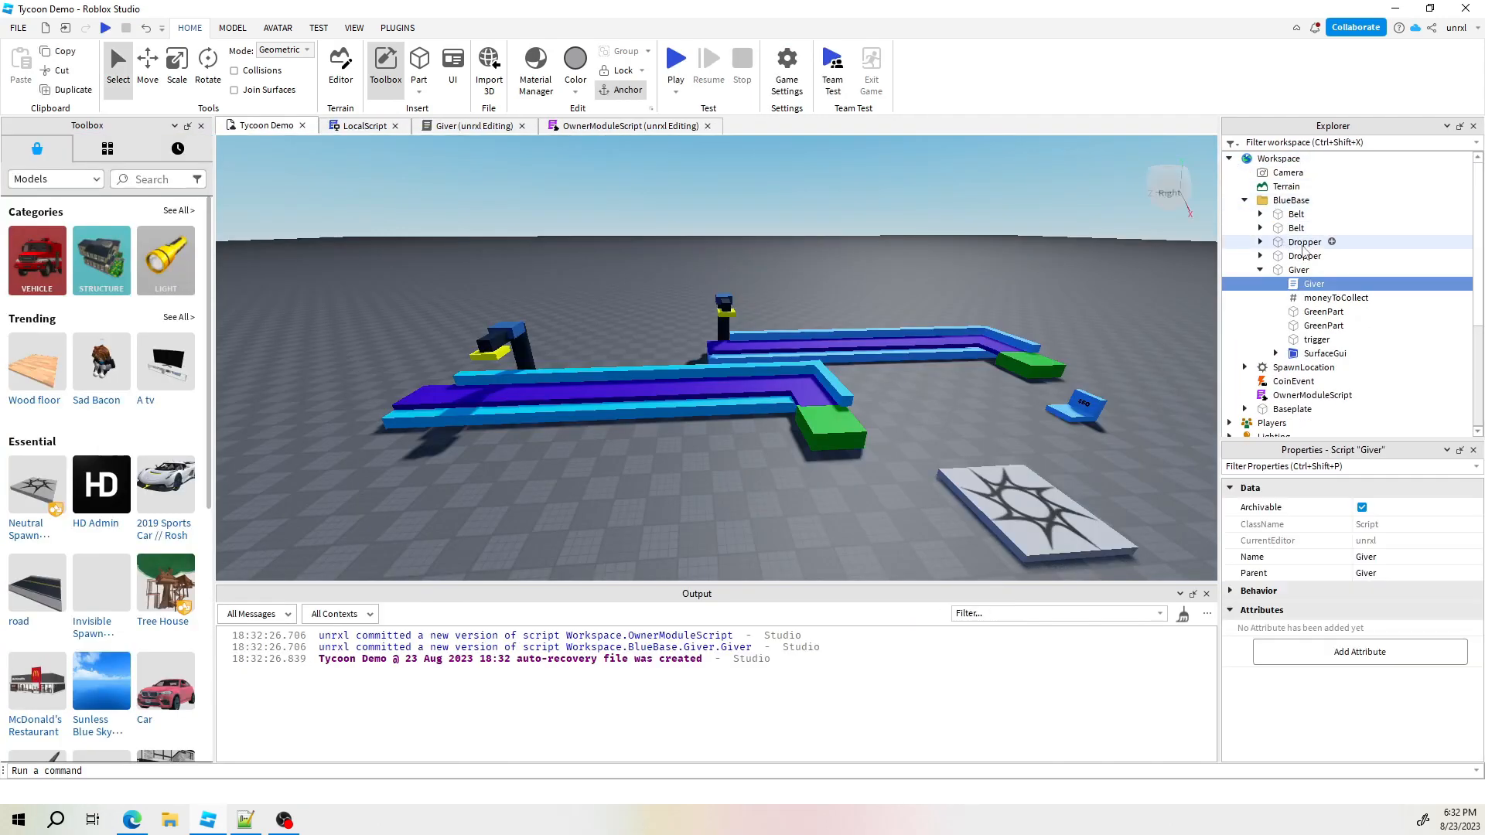
pyautogui.click(1261, 270)
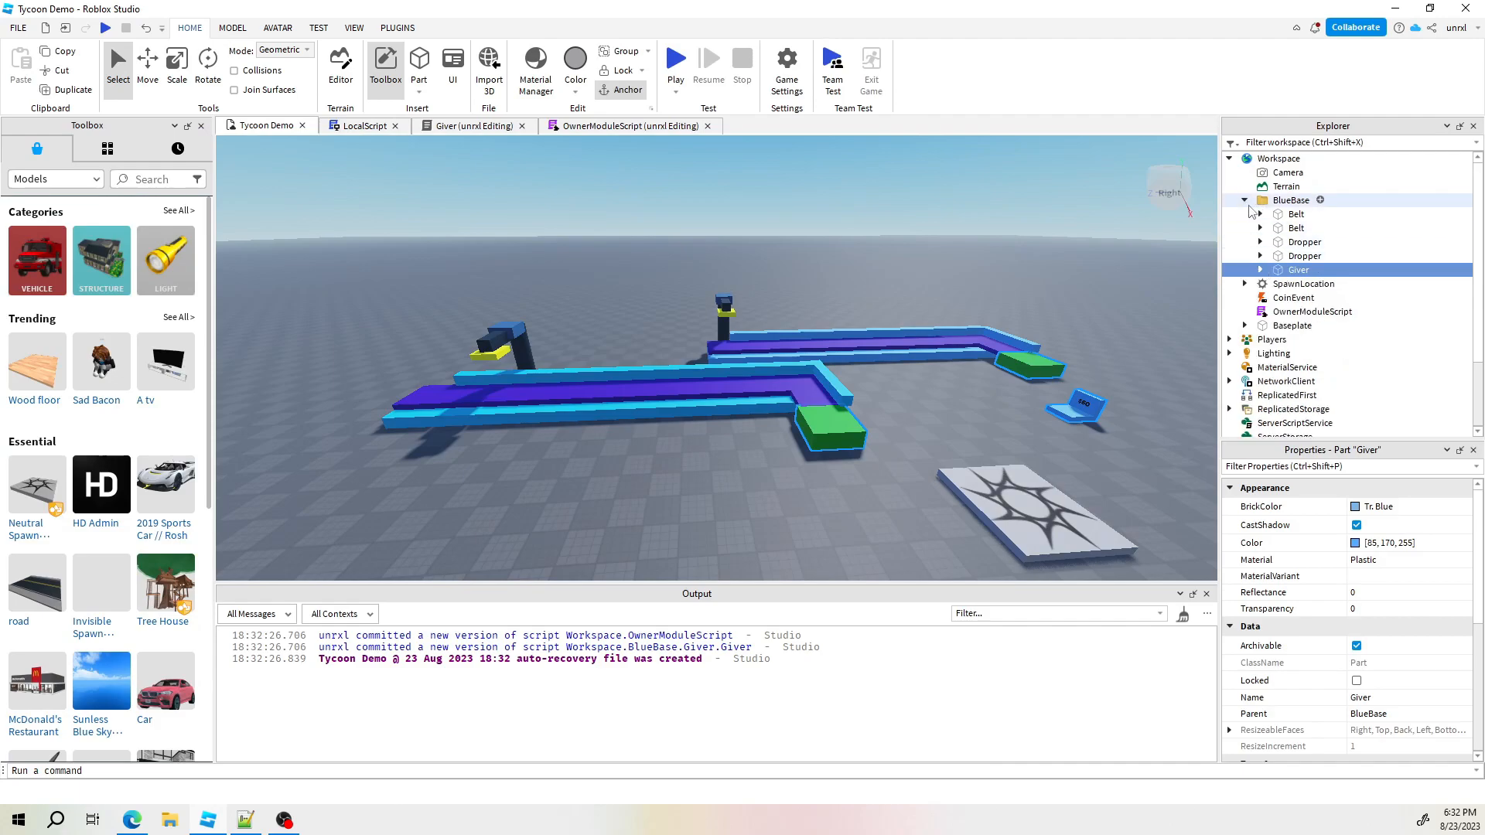
pyautogui.click(1243, 199)
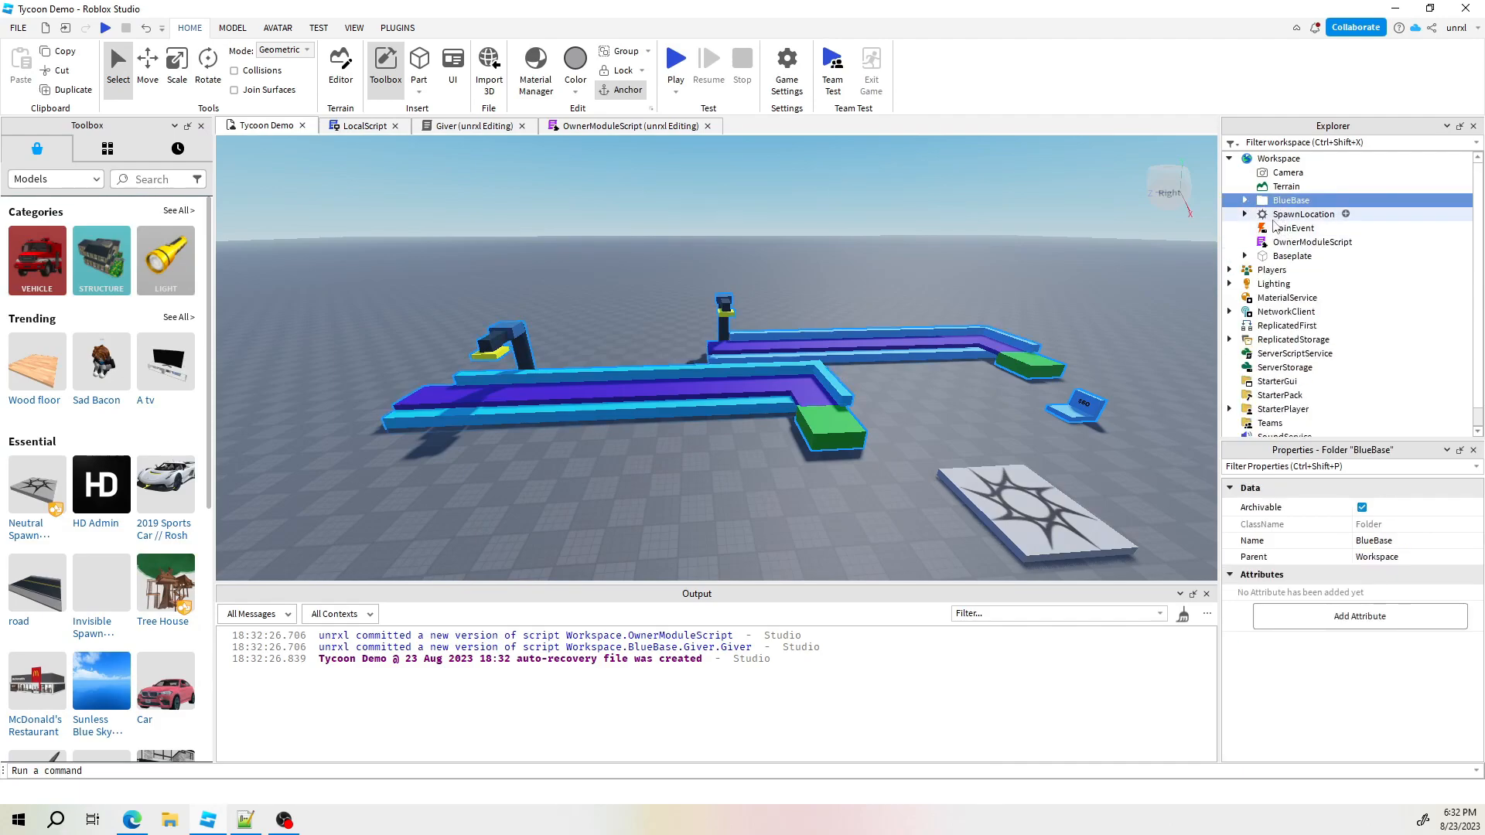
pyautogui.click(1243, 199)
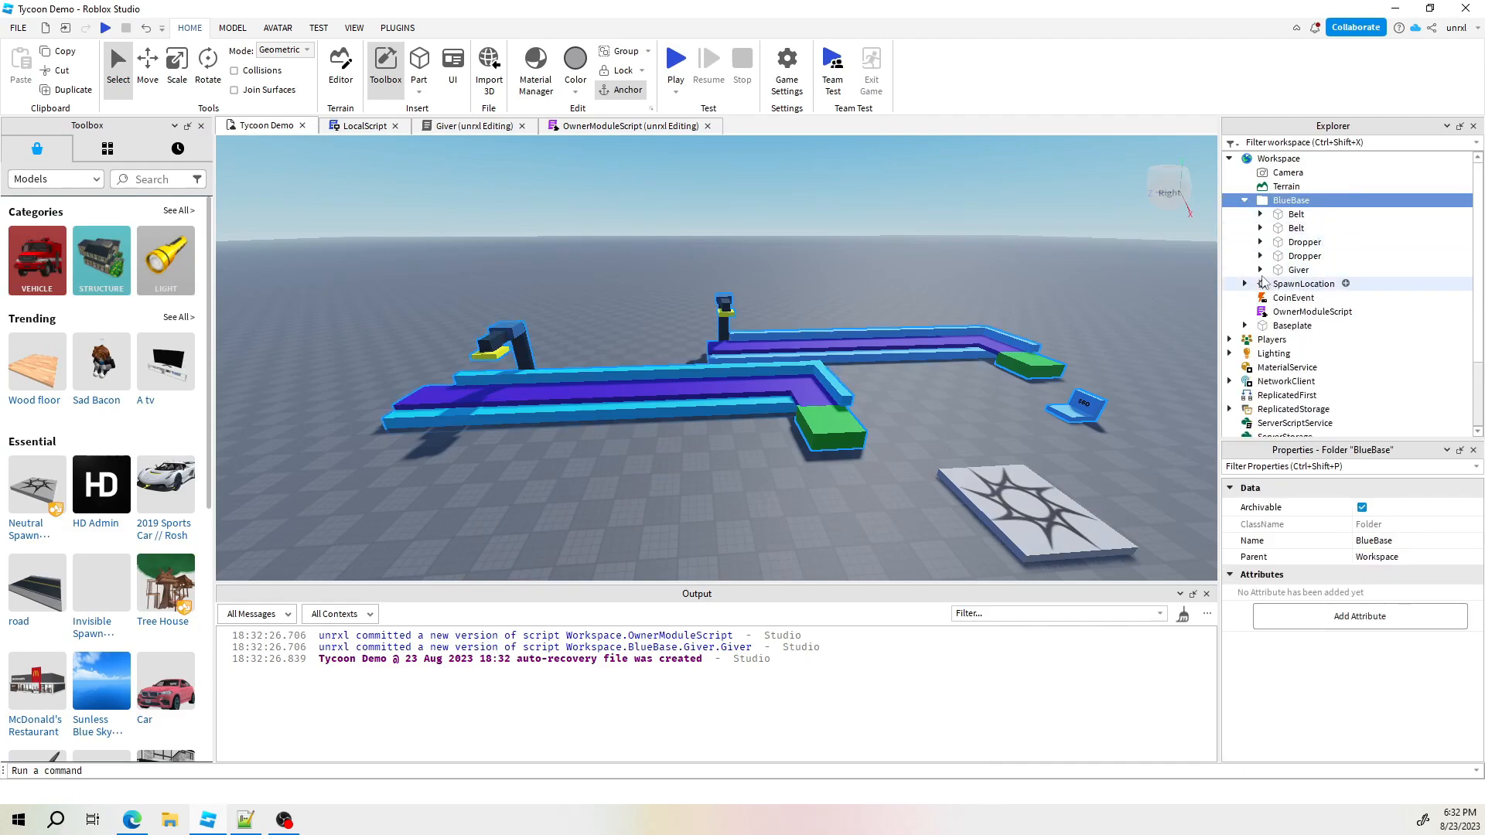
pyautogui.click(1246, 200)
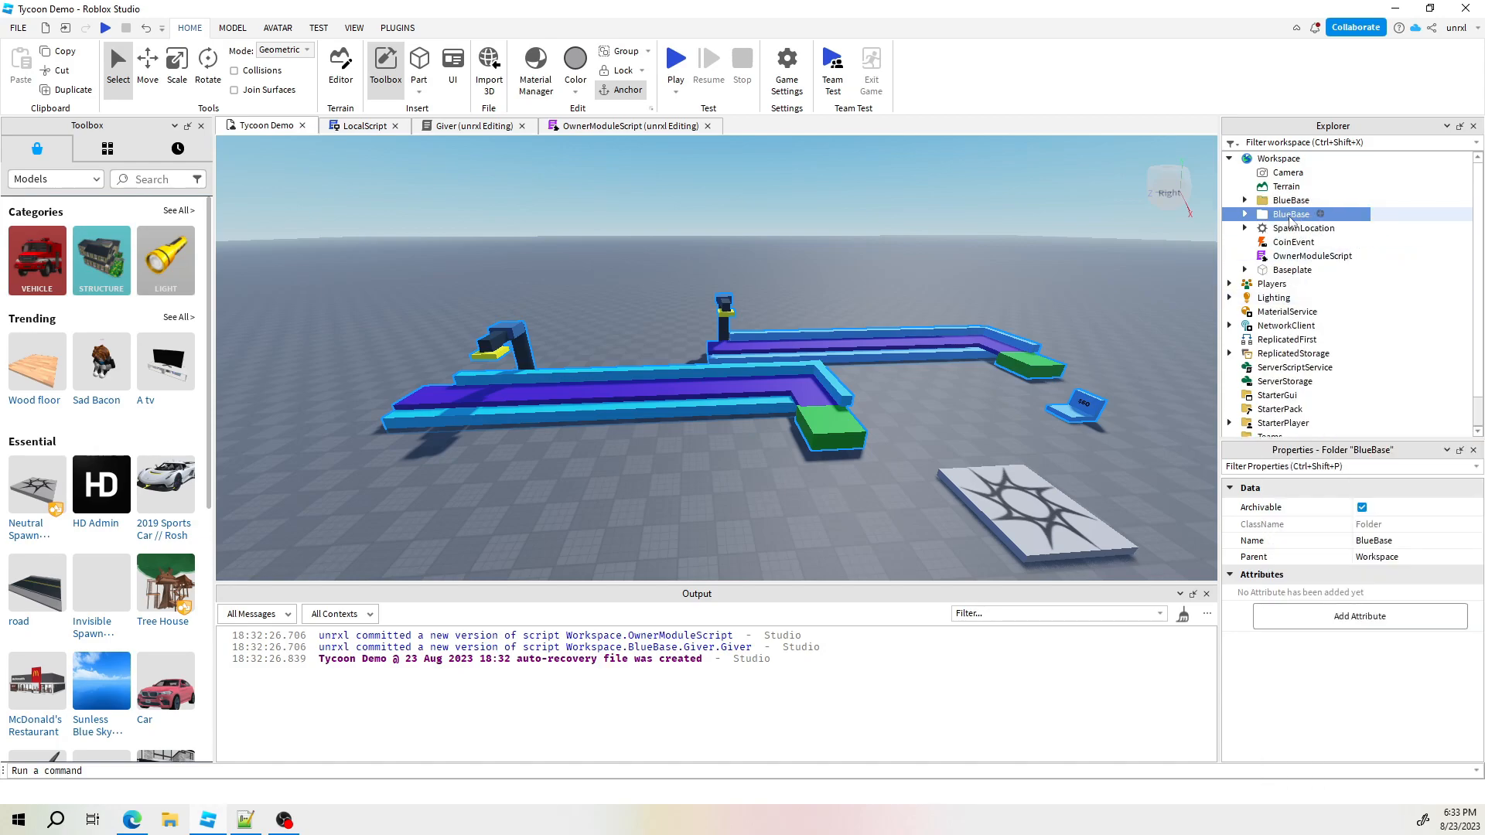
# Rename the duplicated base folder to RedBase
pyautogui.doubleClick(1374, 540)
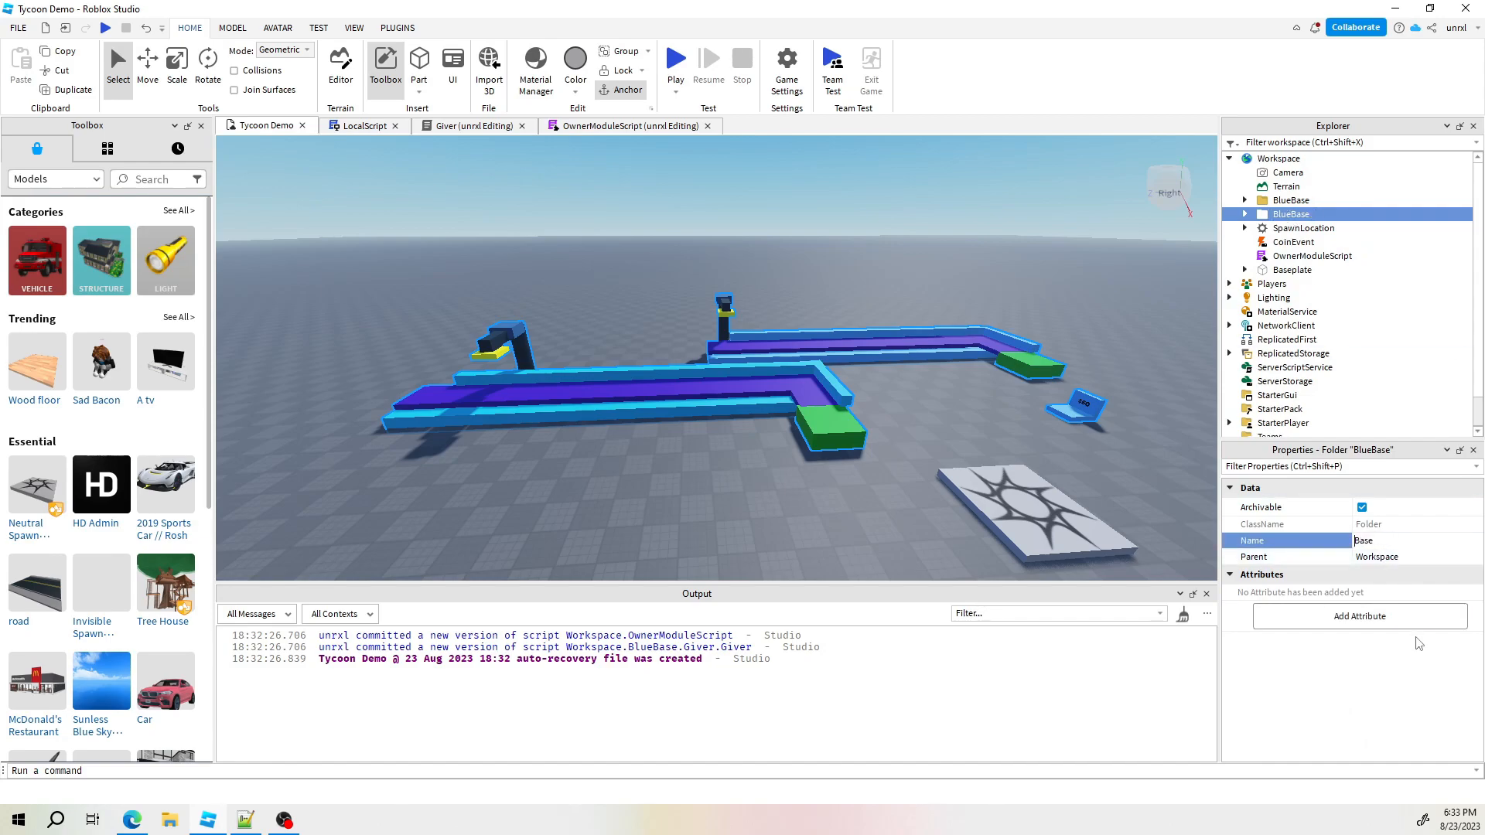
pyautogui.write('RedBase')
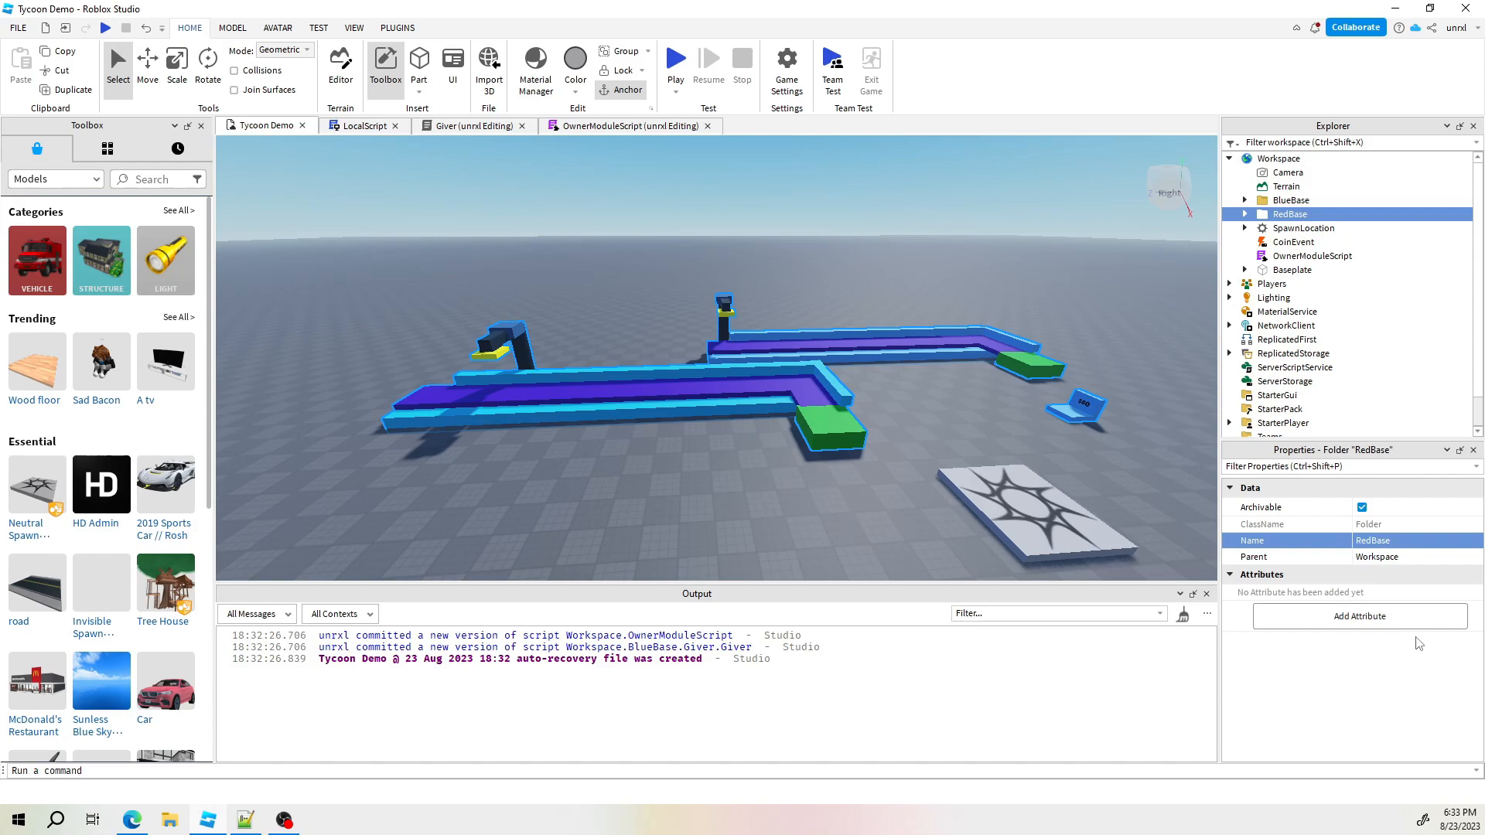
pyautogui.click(147, 62)
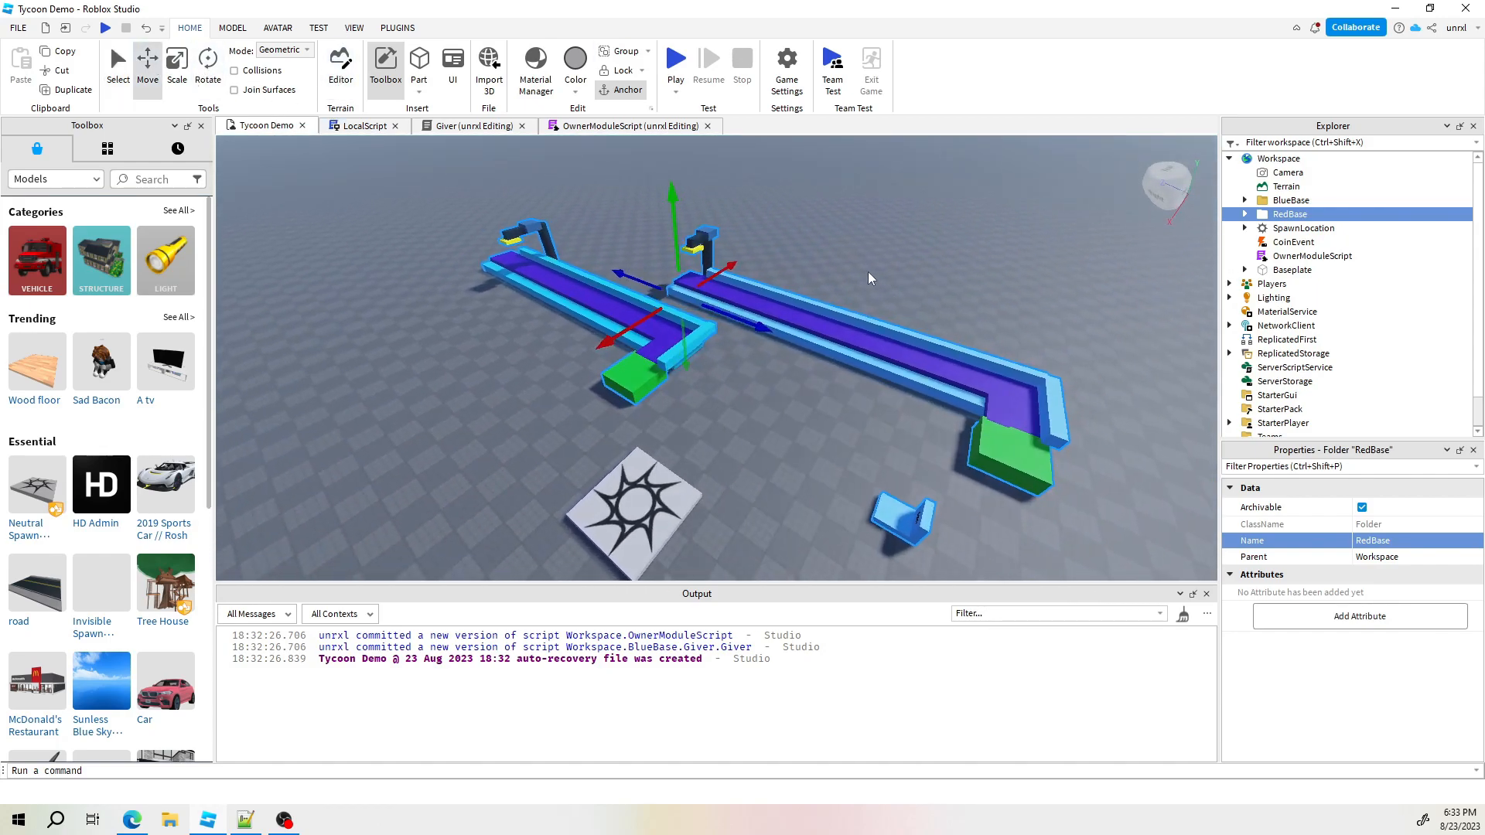
pyautogui.click(674, 59)
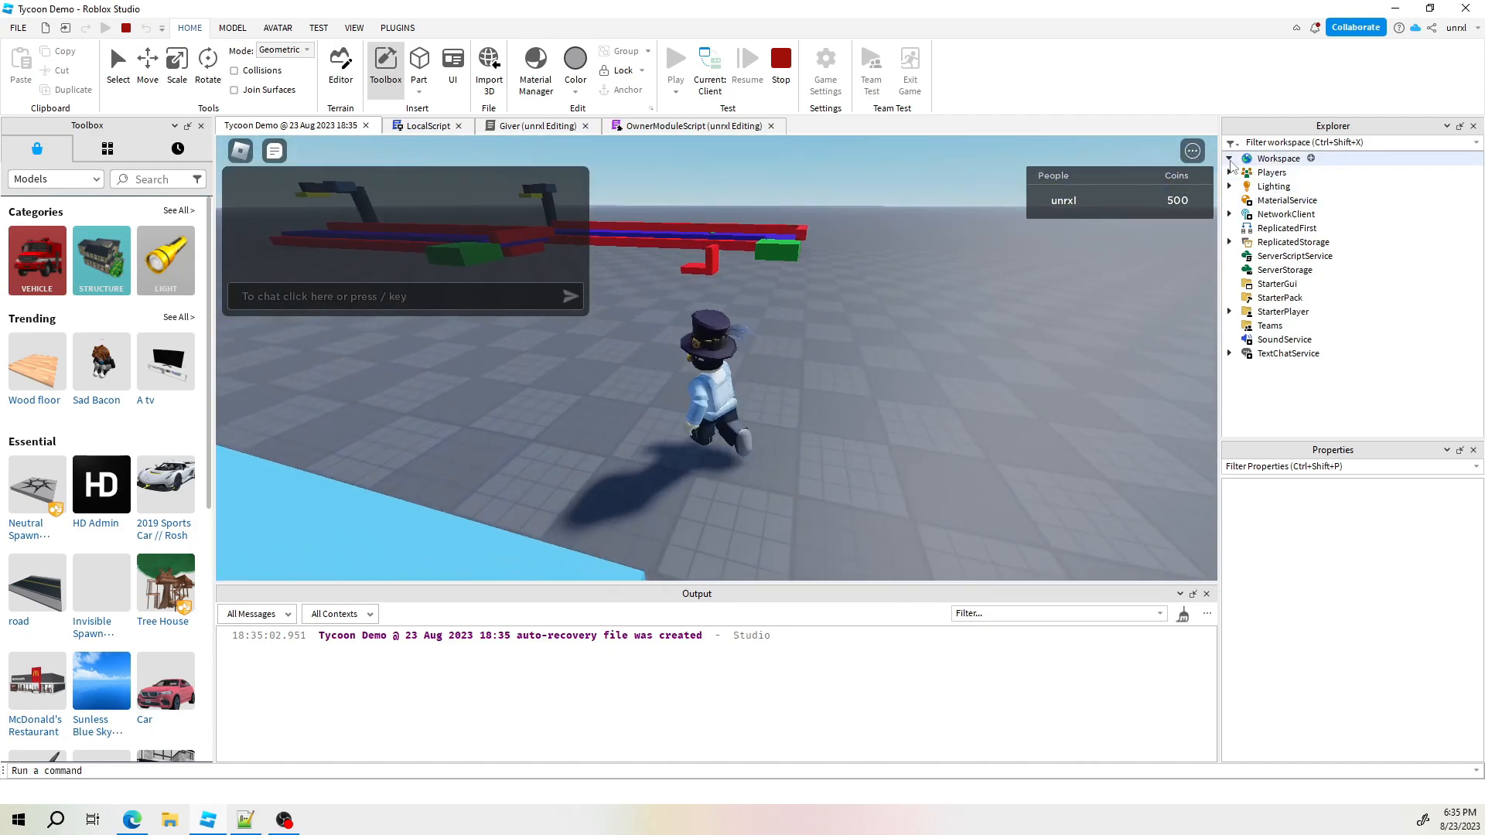
# Play-test the RedBase and YellowBase copies, then stop the test
pyautogui.click(1230, 157)
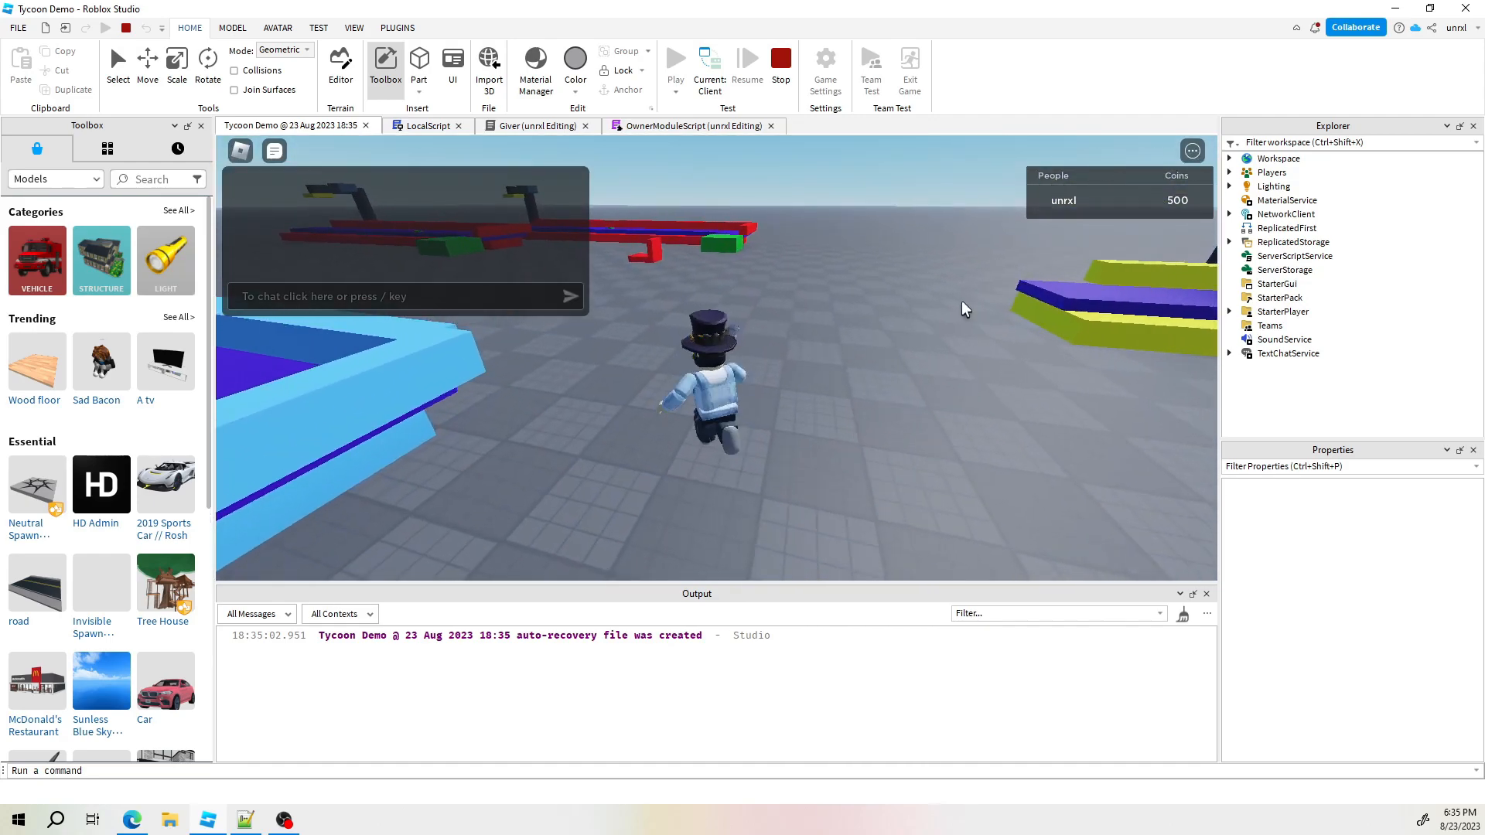
pyautogui.click(1234, 158)
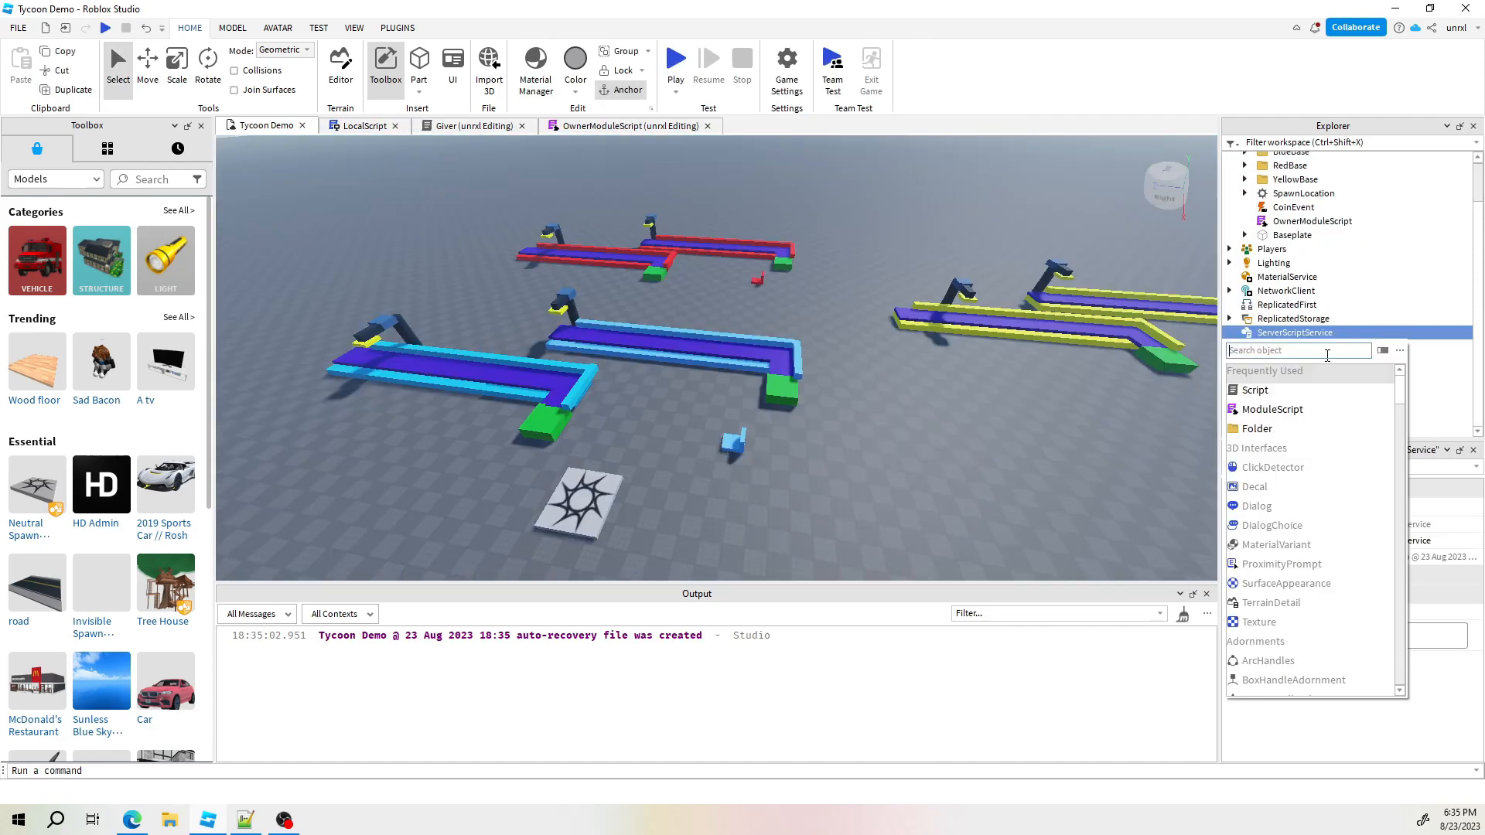
# Insert a Script named SetupOwners and delete its default print line
pyautogui.click(1255, 389)
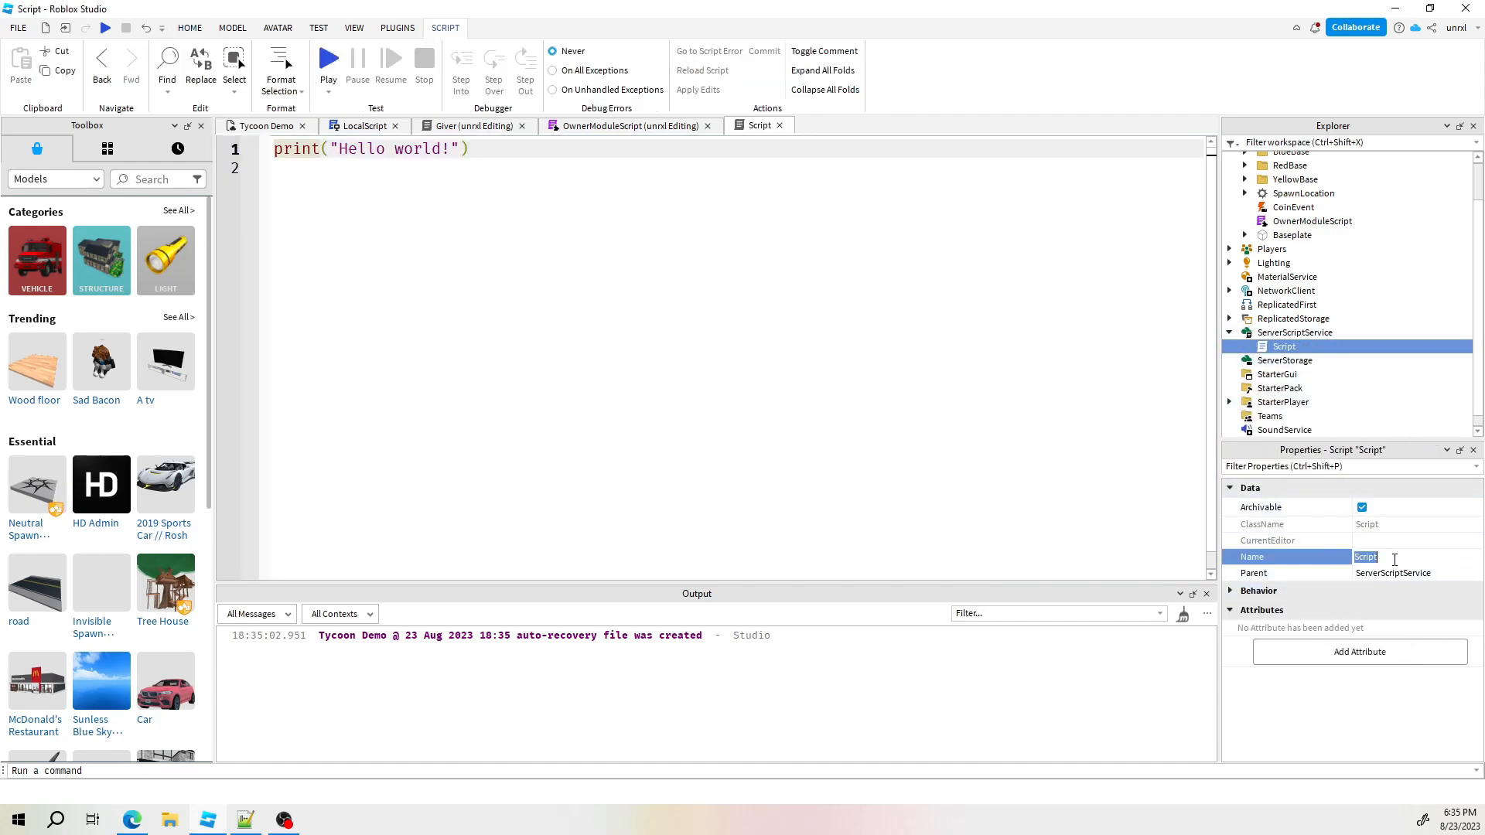
pyautogui.write('S')
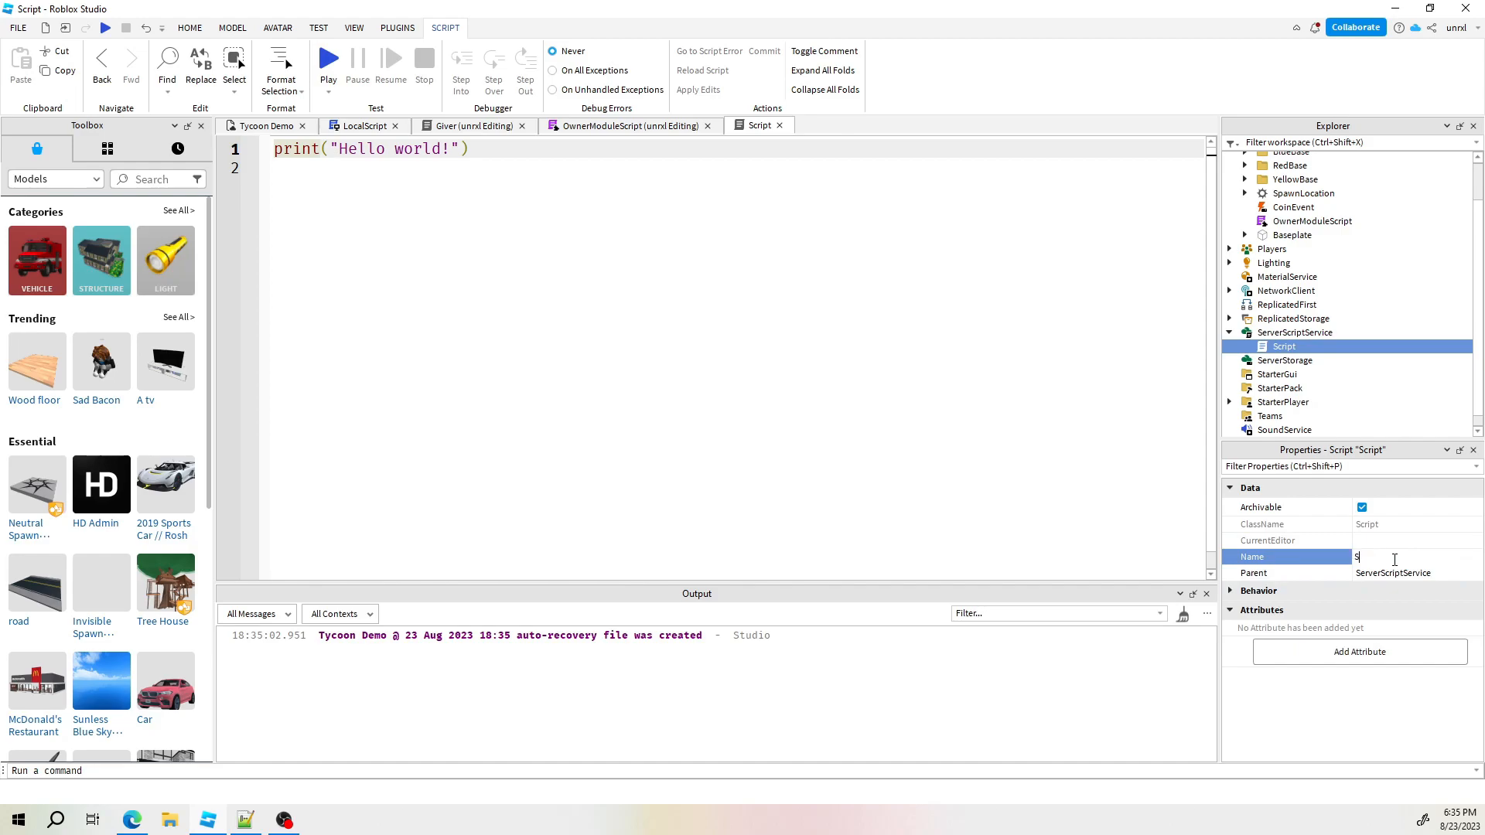
pyautogui.write('etupO')
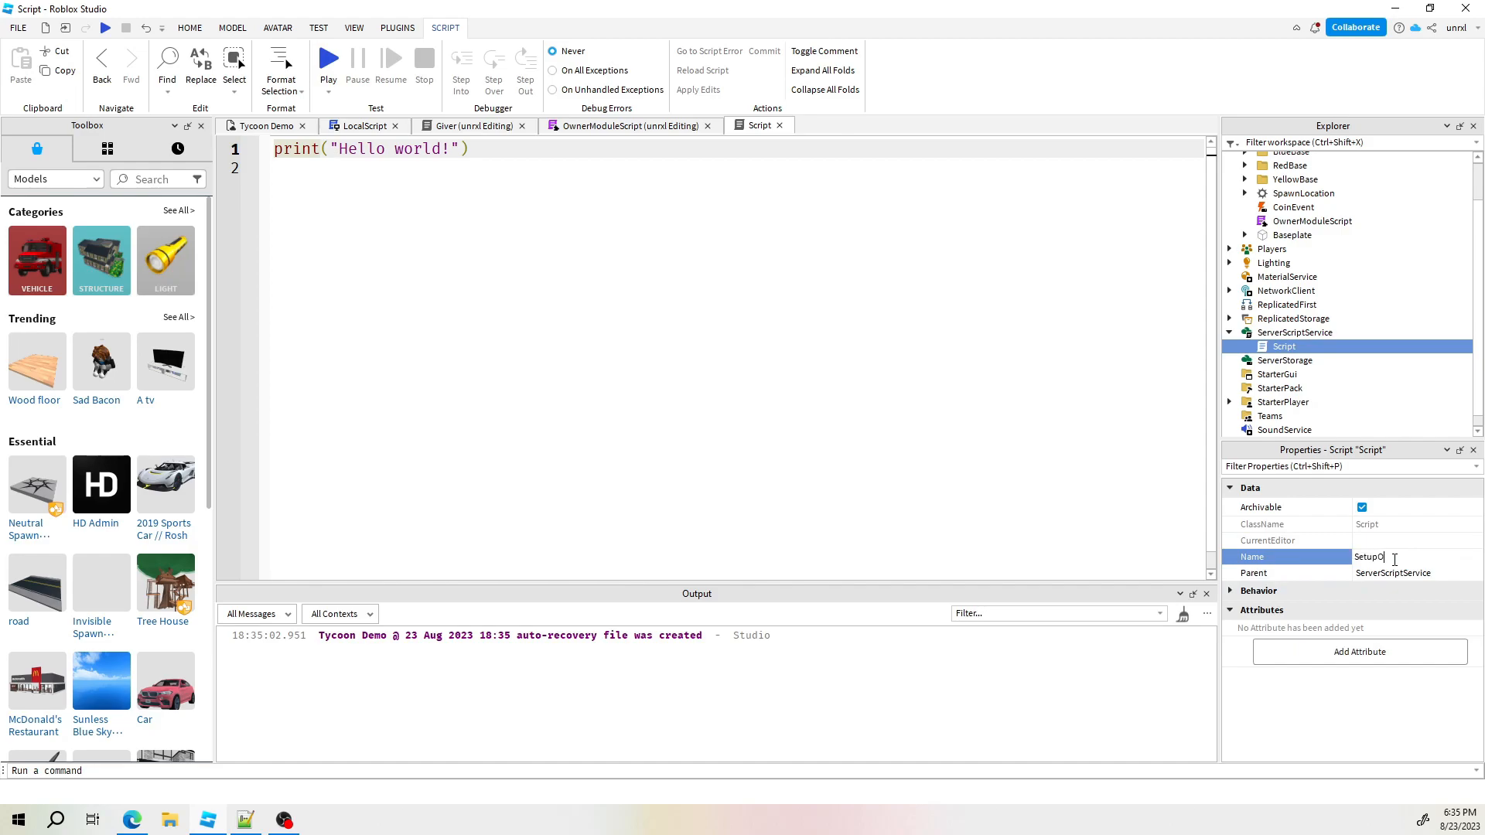
pyautogui.write('wners')
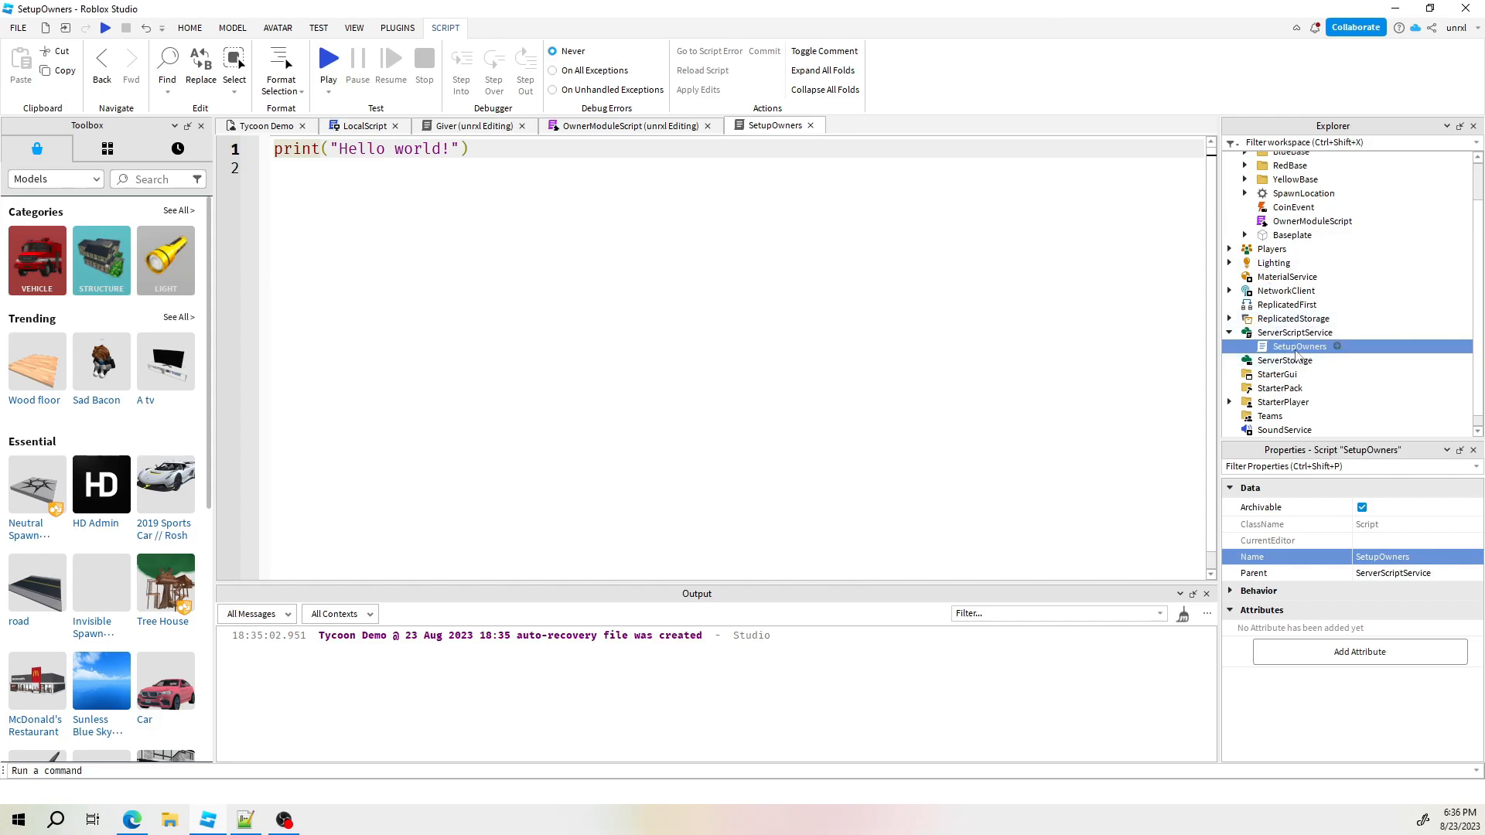
pyautogui.tripleClick(370, 149)
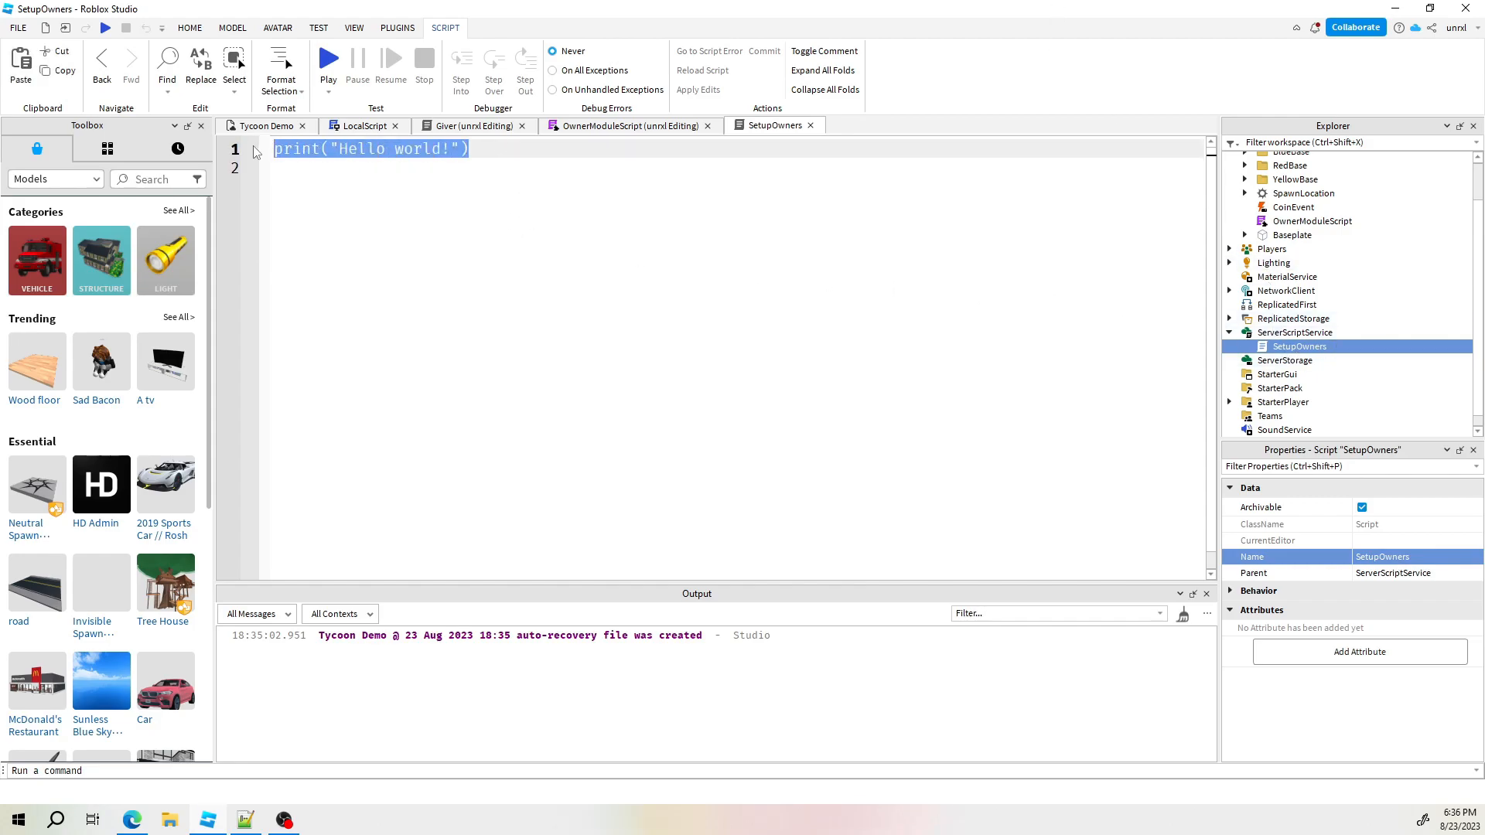
pyautogui.press('Delete')
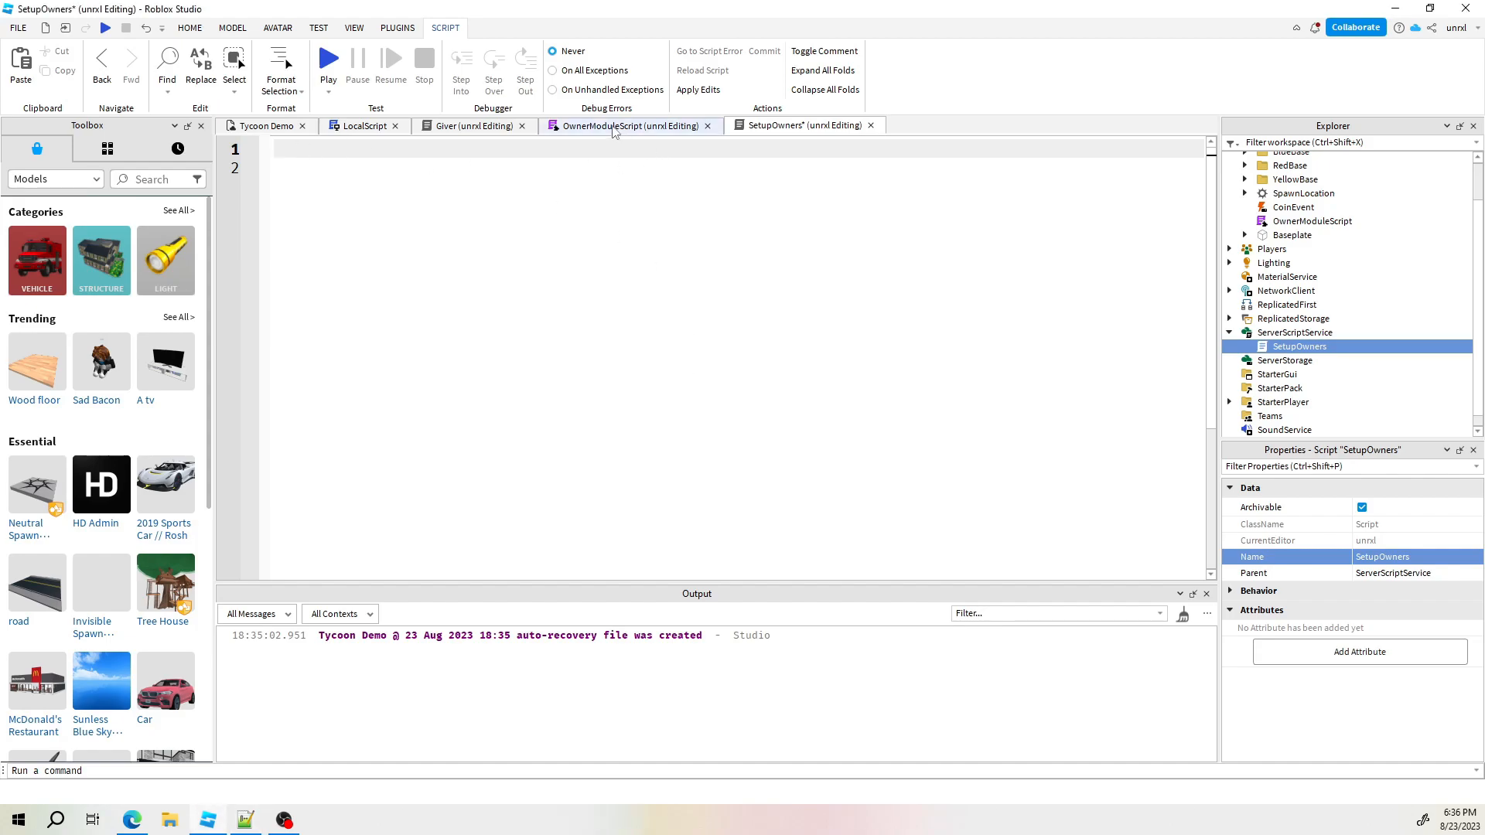
# Copy 'local ownerMod = require(workspace:WaitForChild("OwnerModuleScript"))' from Giver into SetupOwners
pyautogui.click(471, 126)
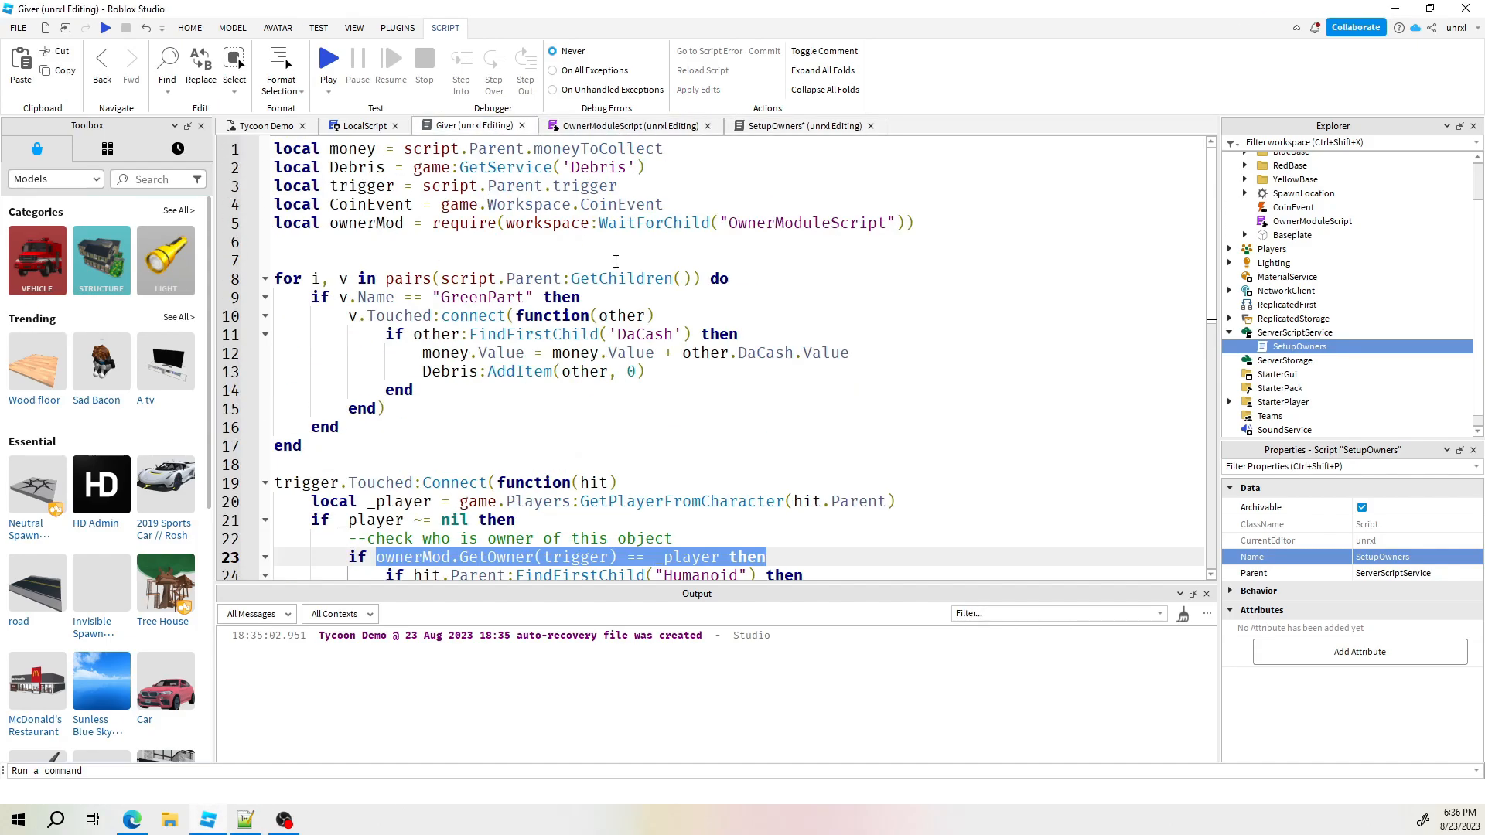
pyautogui.click(927, 225)
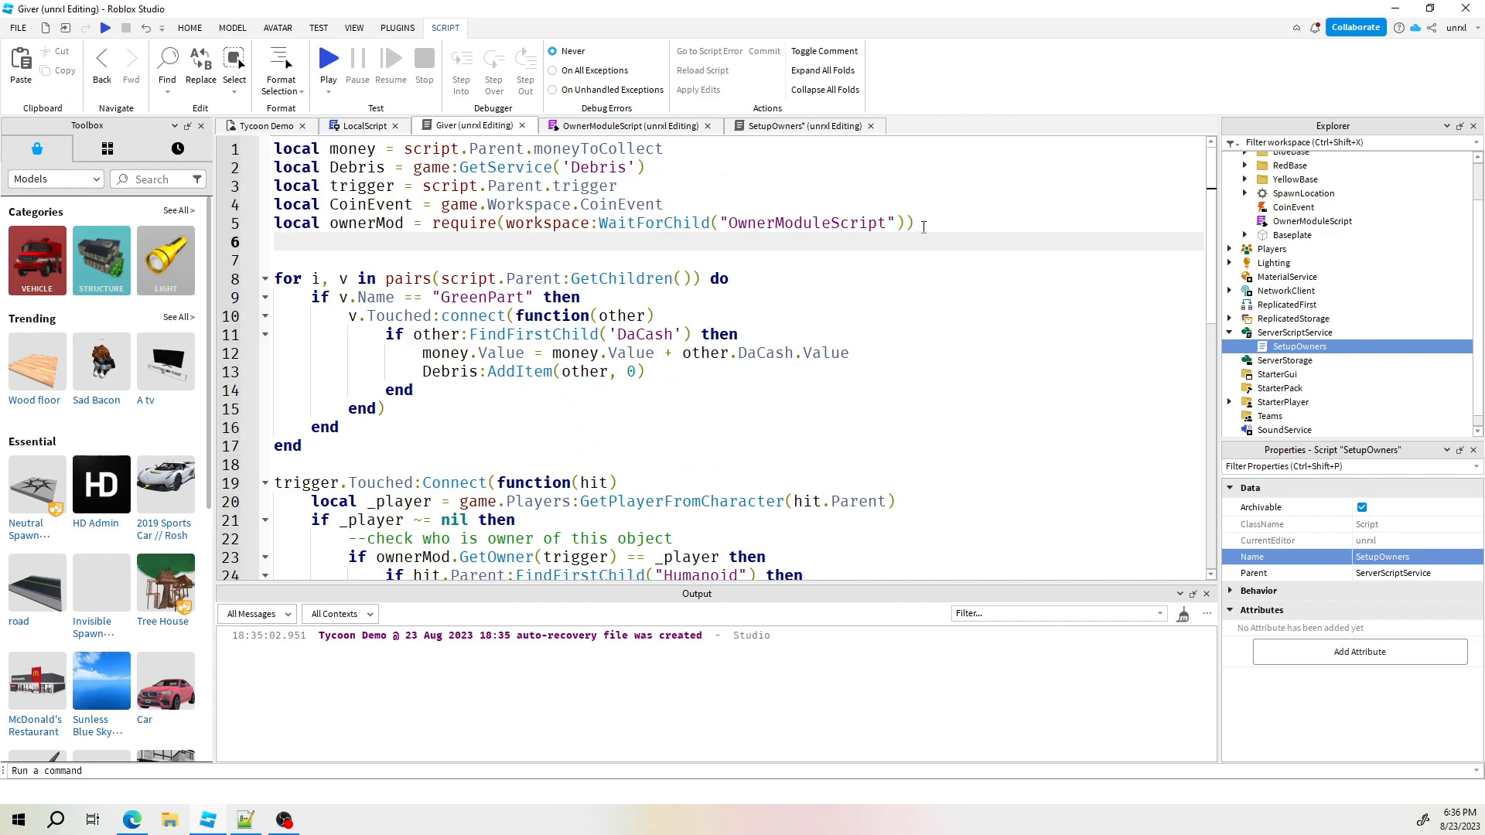
pyautogui.tripleClick(593, 222)
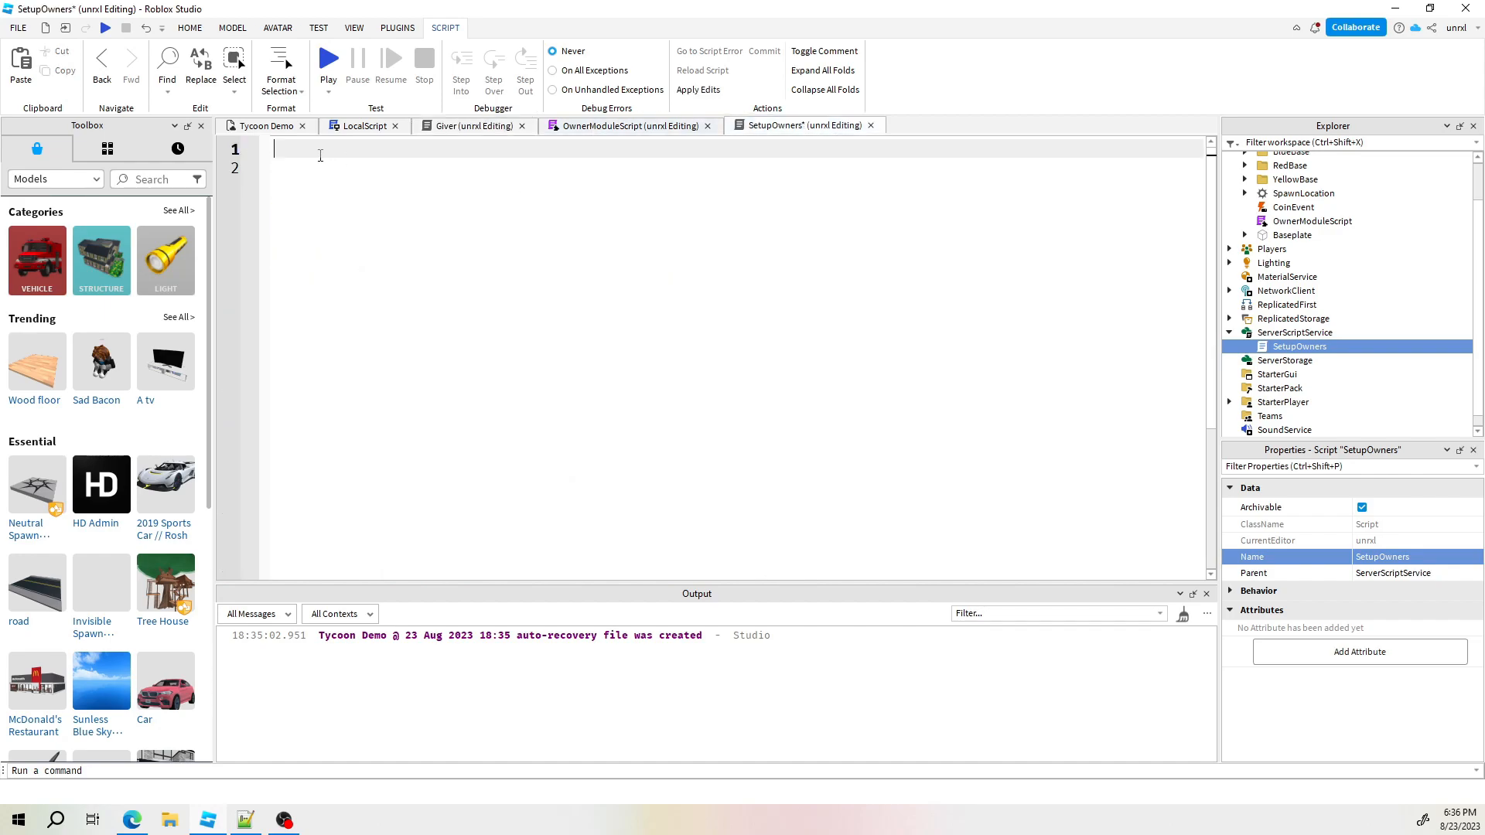
pyautogui.write('local ownerMod = require(workspace:WaitForChild("OwnerModuleScript"))')
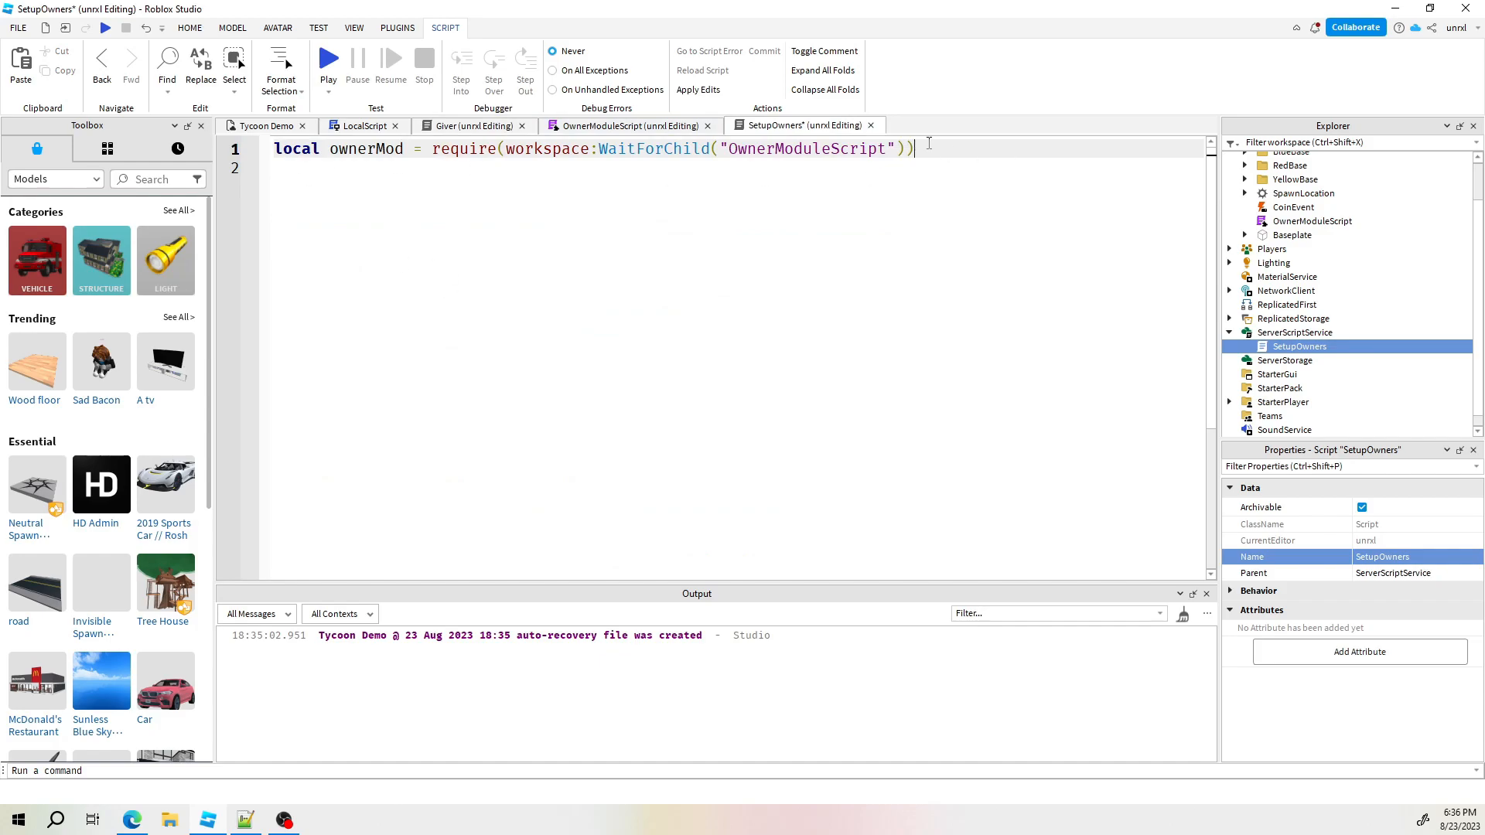
pyautogui.press('Return')
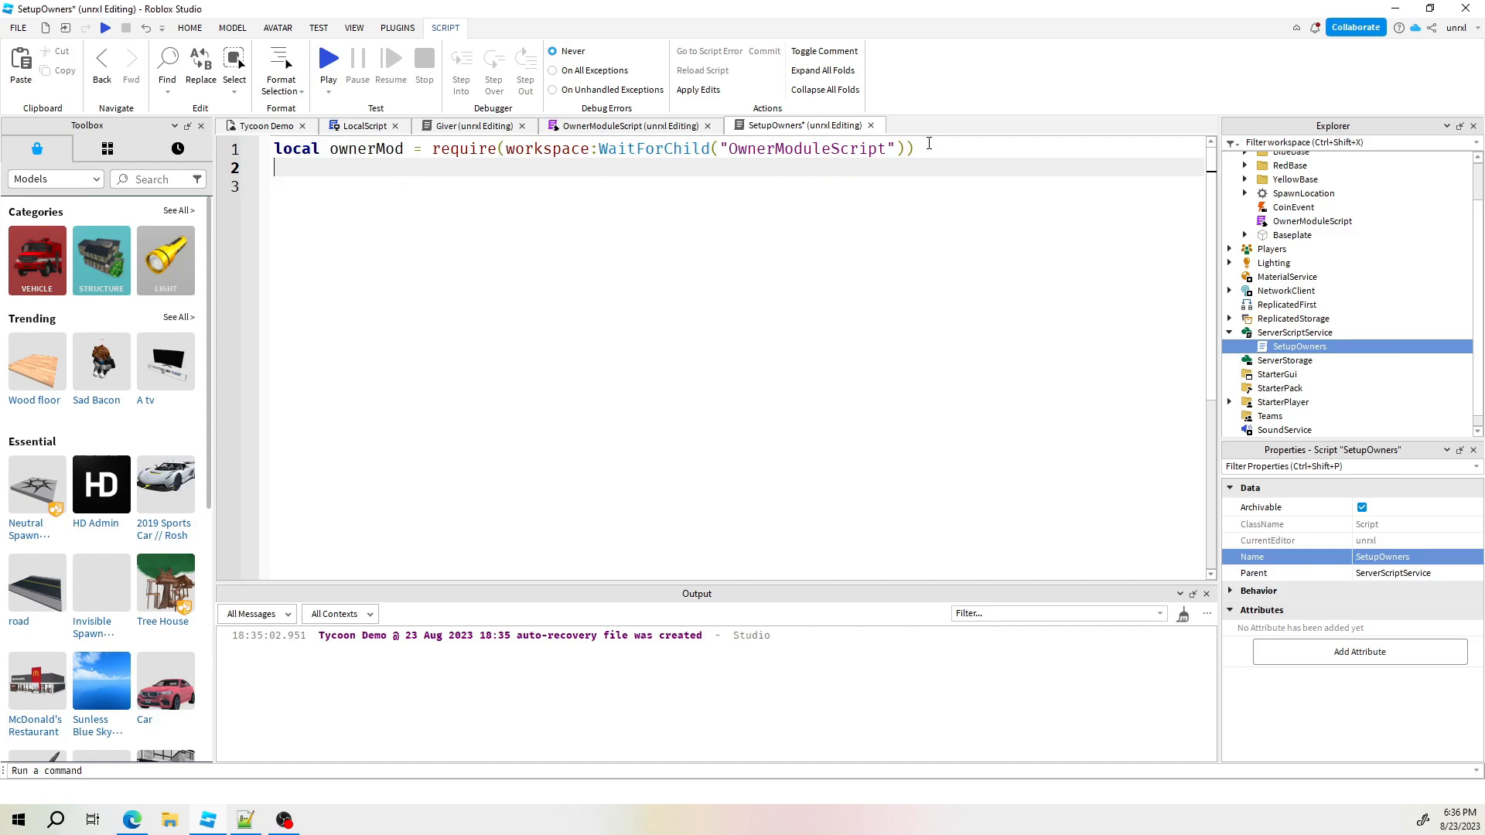
# Declare an empty 'local playerBases = {}' table in SetupOwners
pyautogui.write('local')
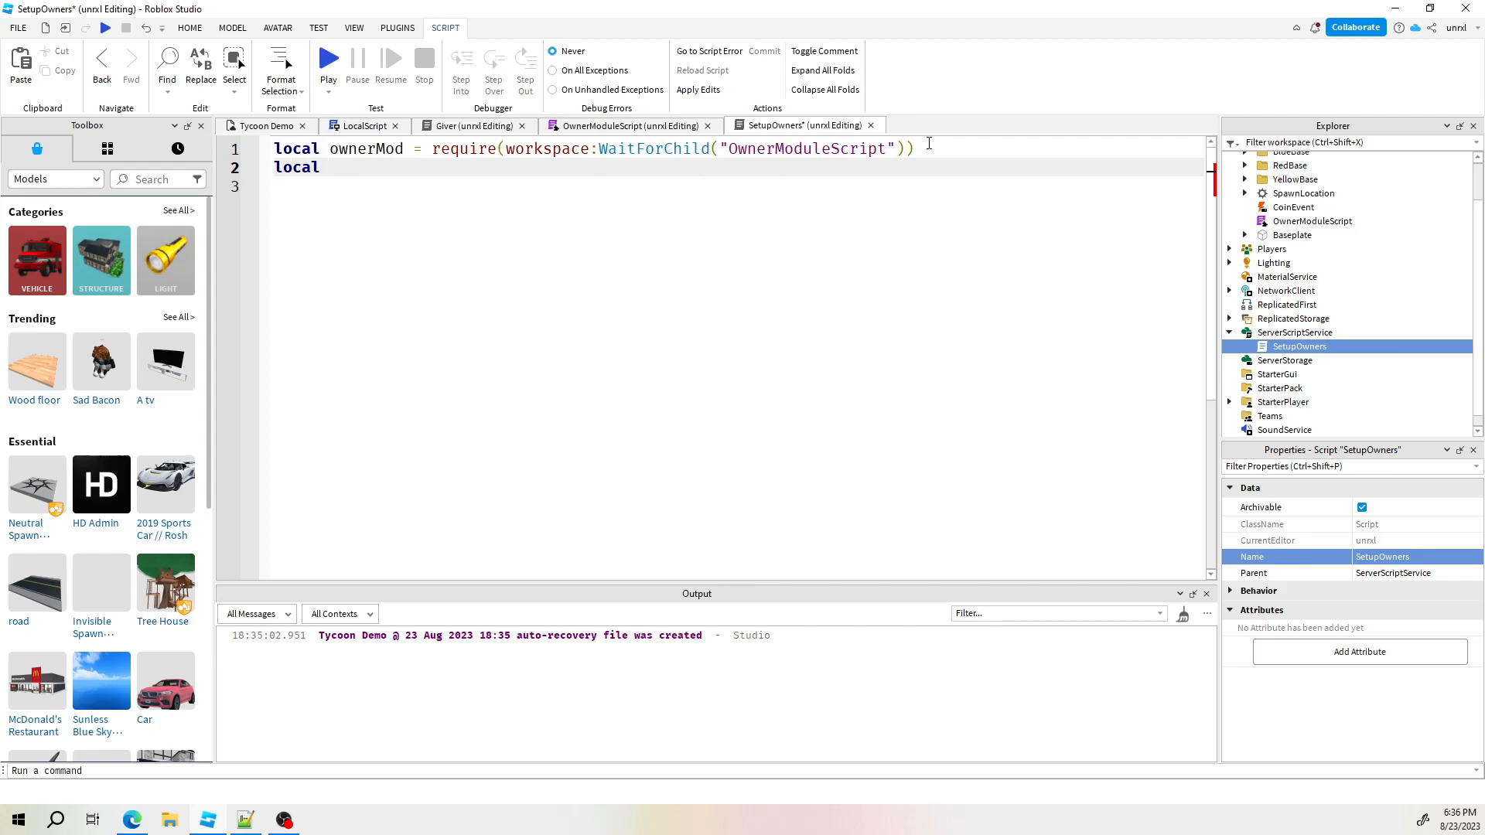
pyautogui.write('bases')
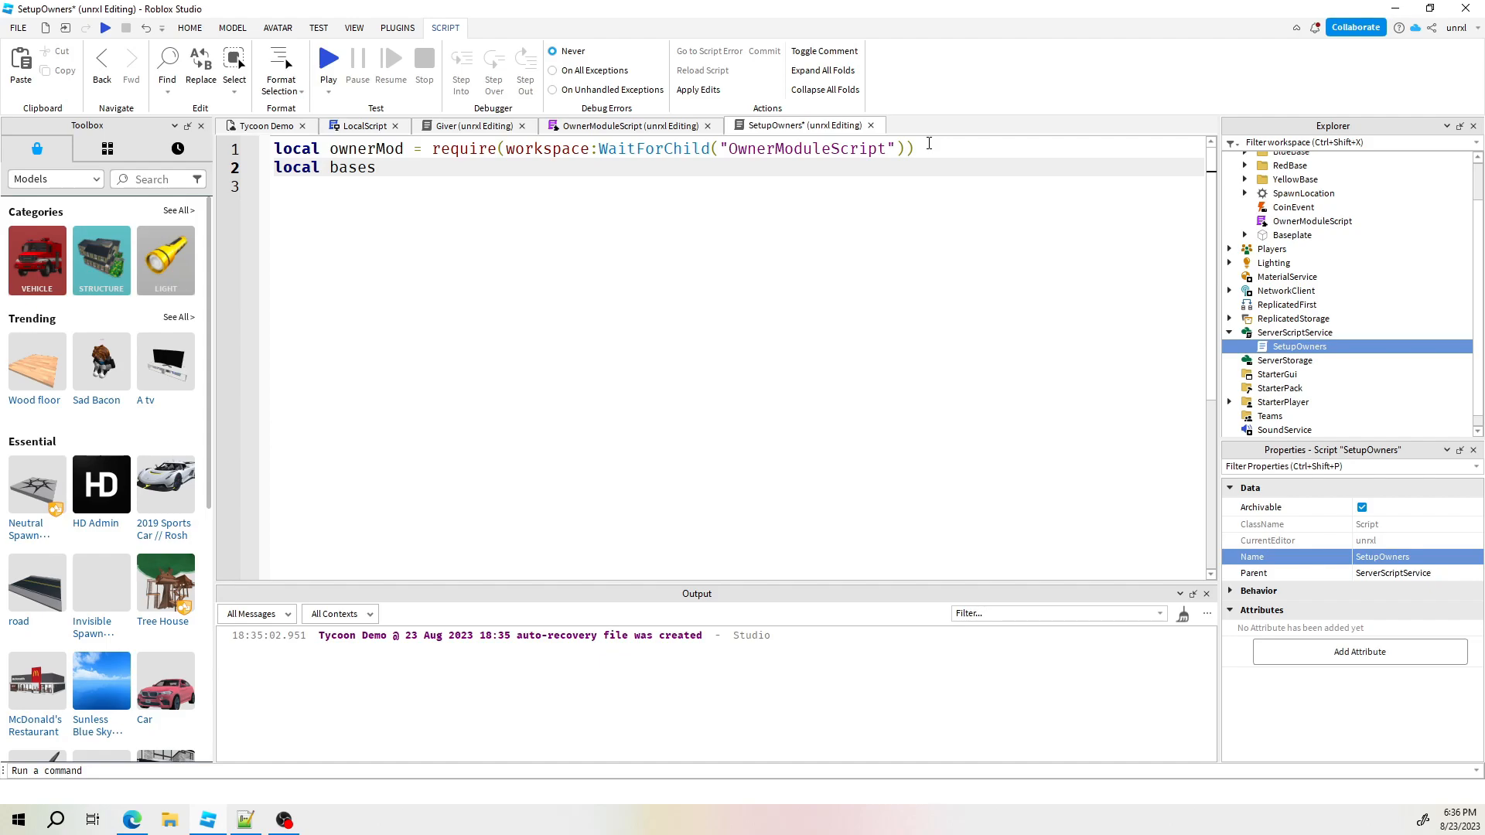
pyautogui.write('pl')
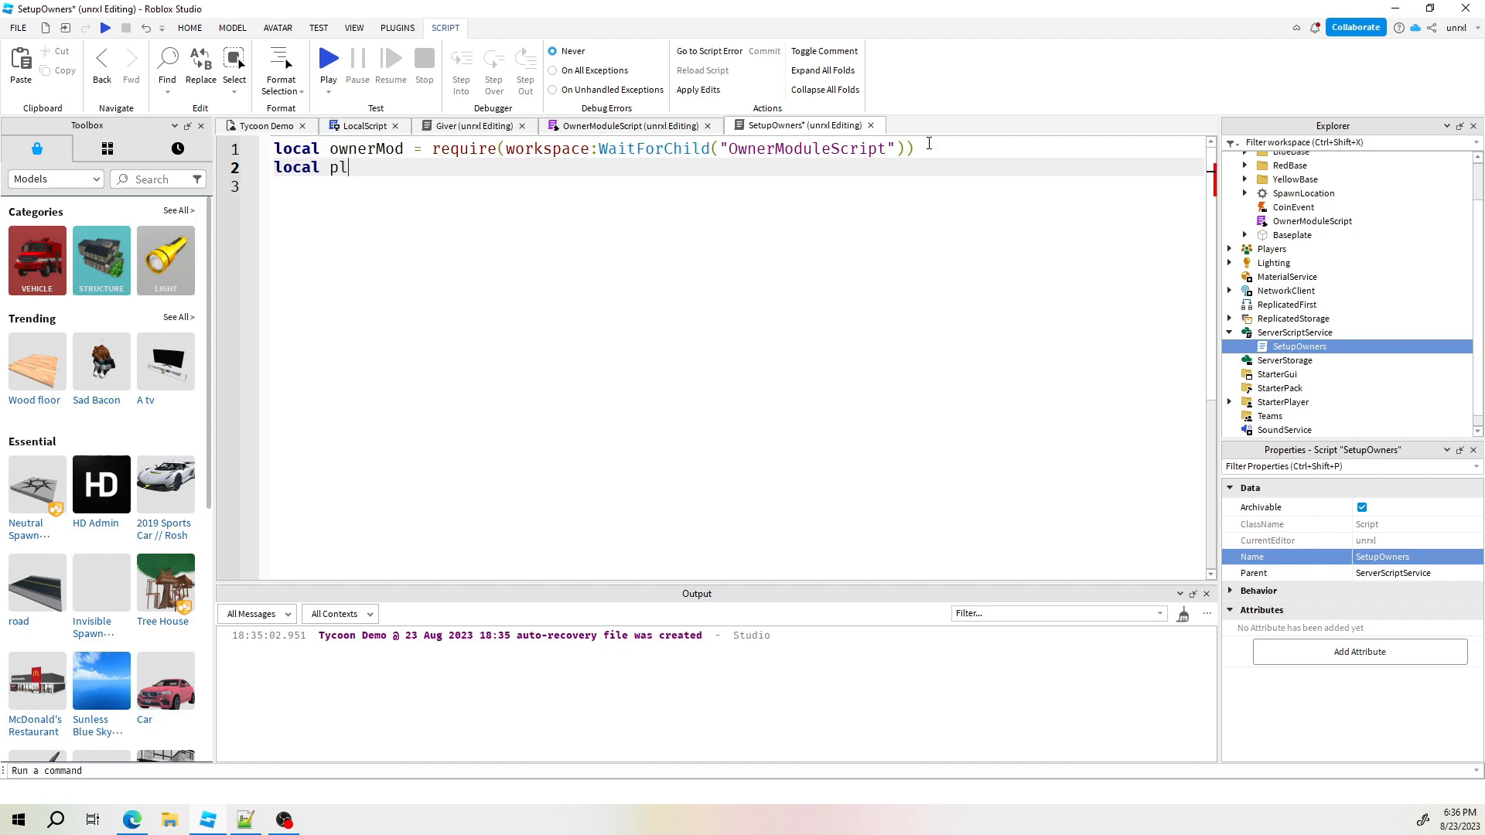
pyautogui.write('ayerBas')
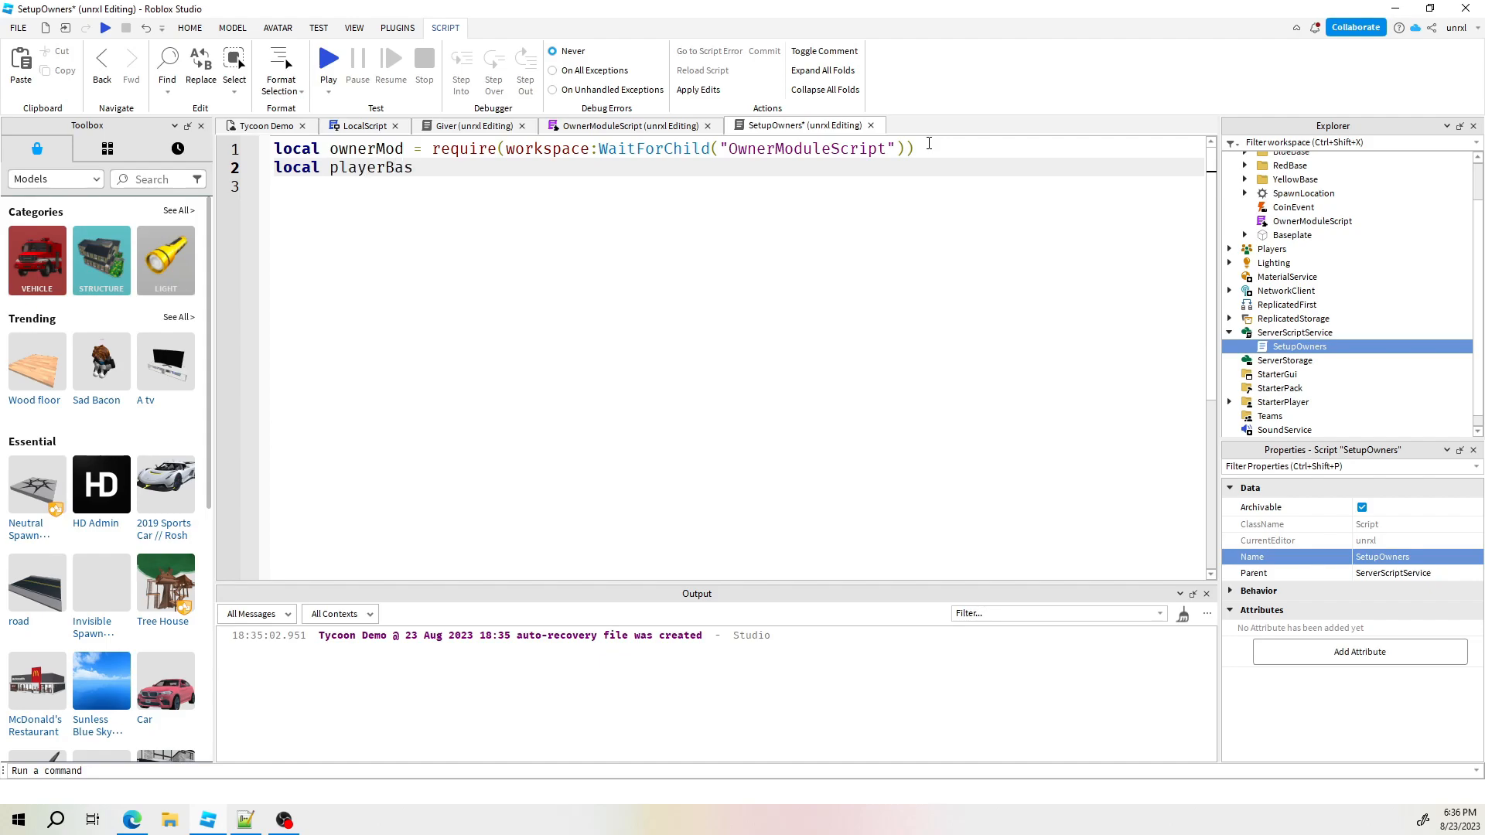
pyautogui.write('es')
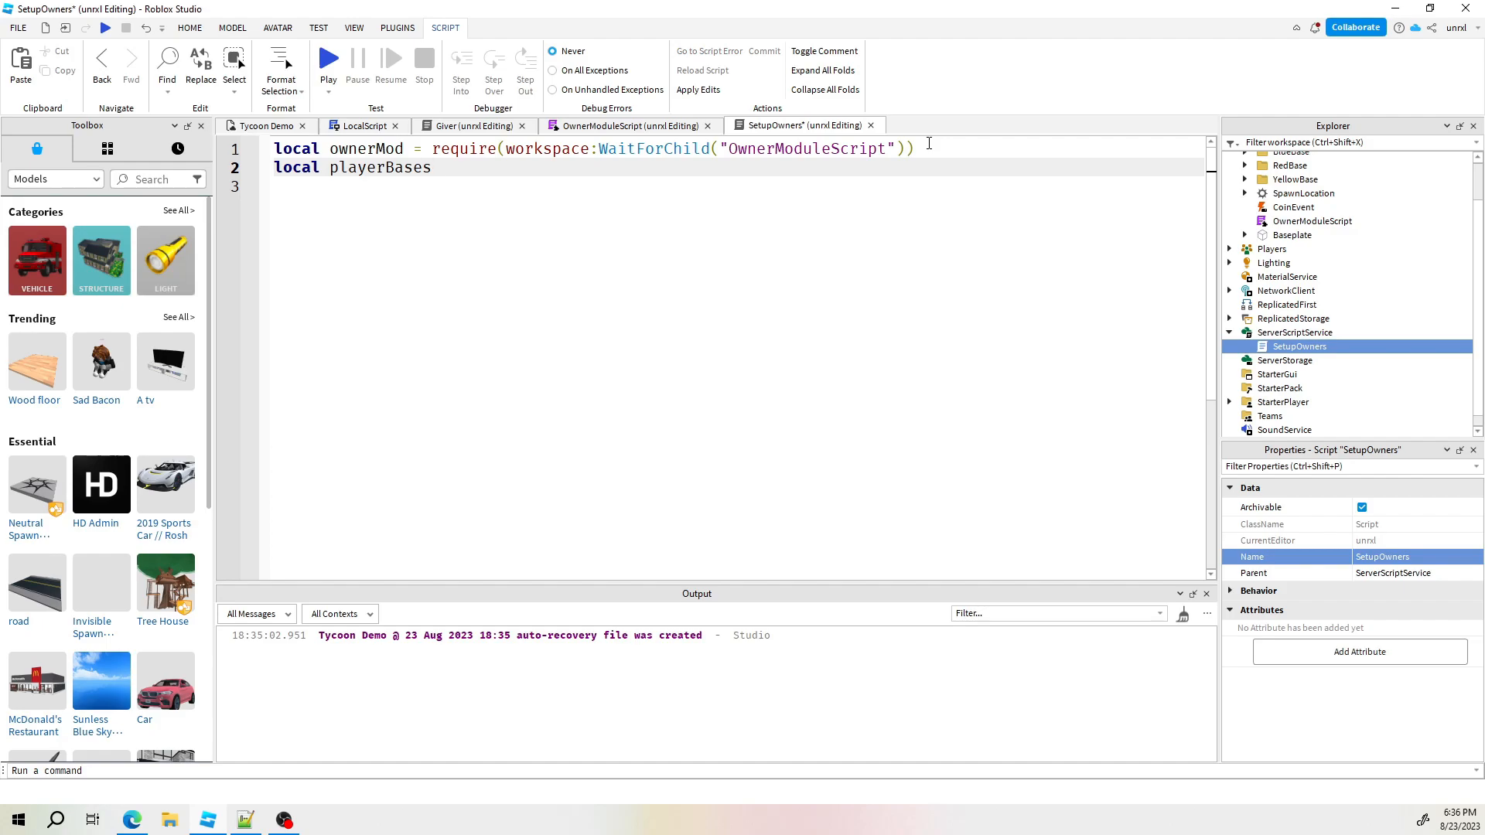
pyautogui.write('= {}')
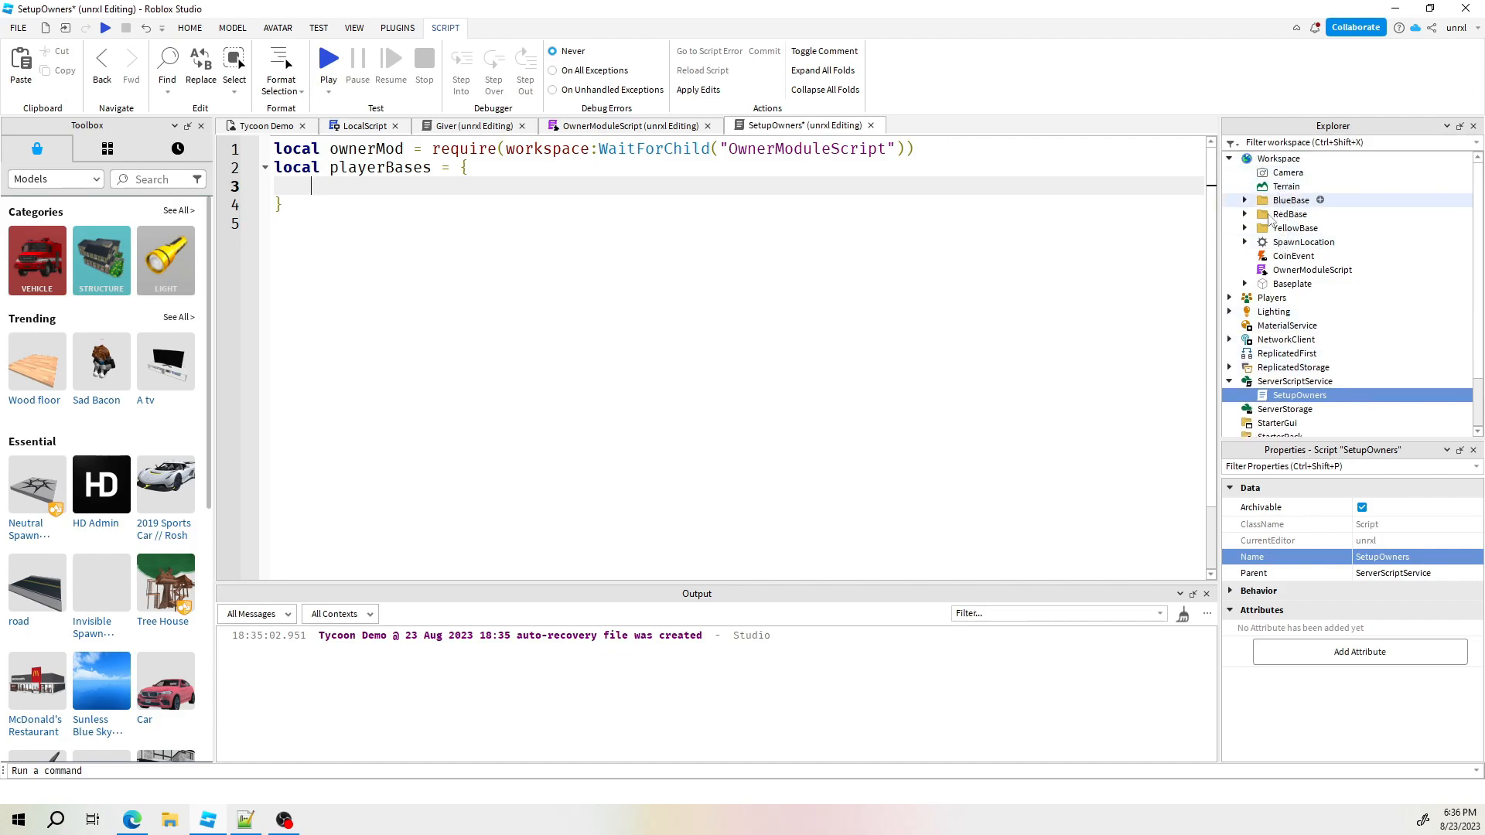
# Add workspace.BlueBase.Giver:WaitForChild("trigger") as the first playerBases entry
pyautogui.write('WO')
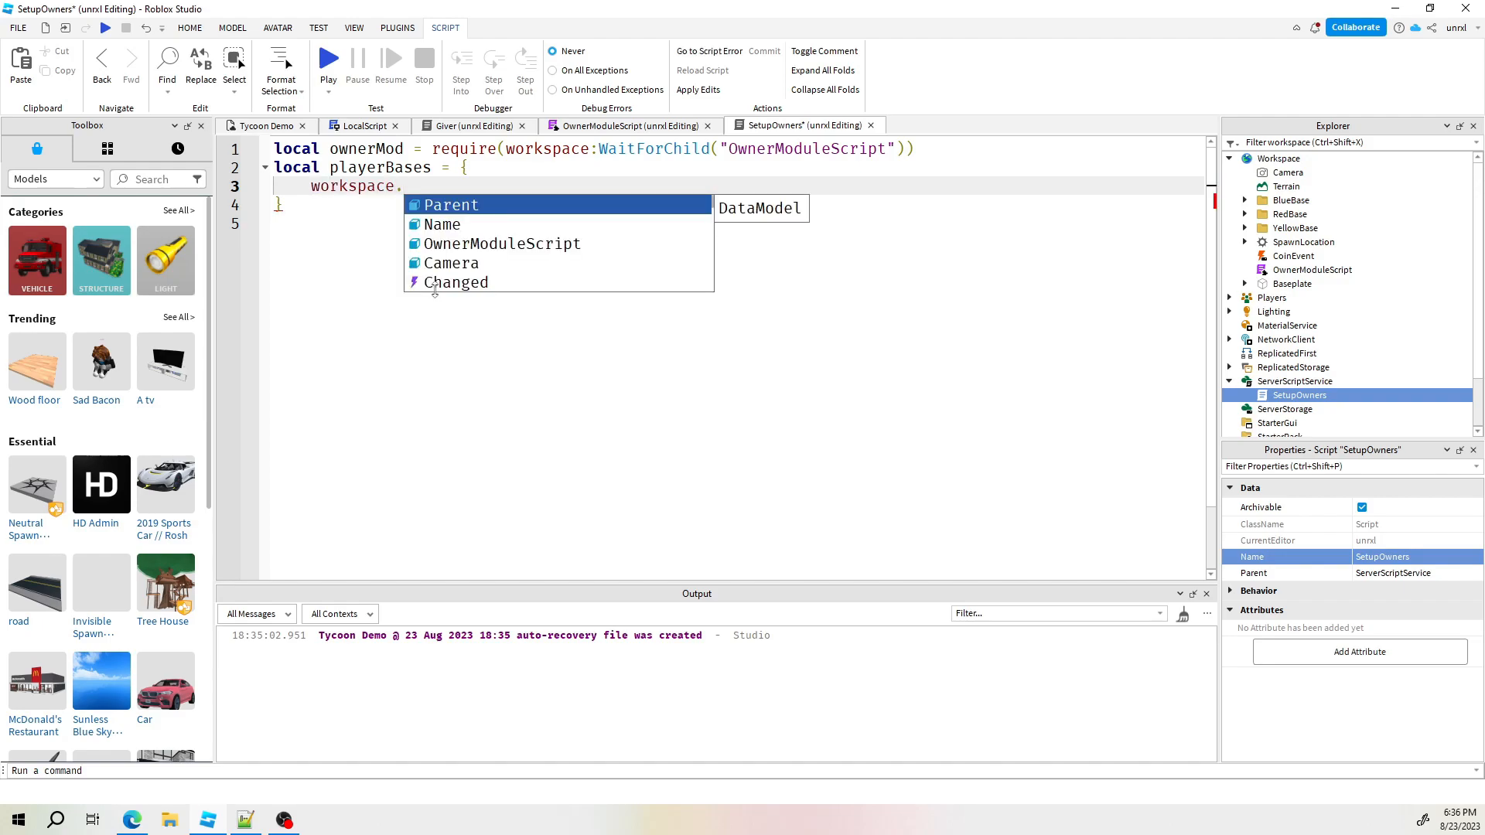
pyautogui.write('BlueBase')
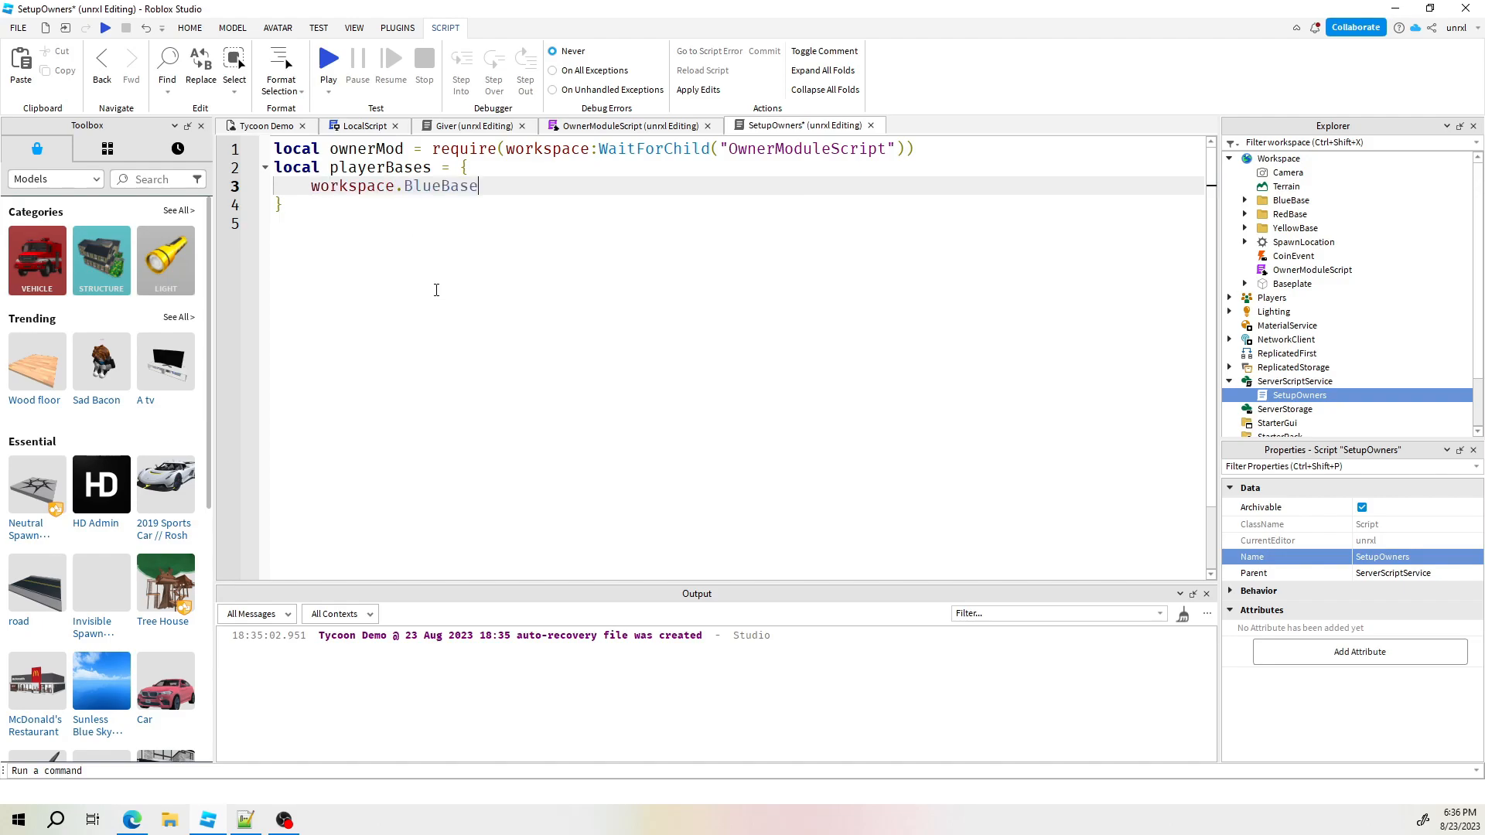
pyautogui.write('.Giver')
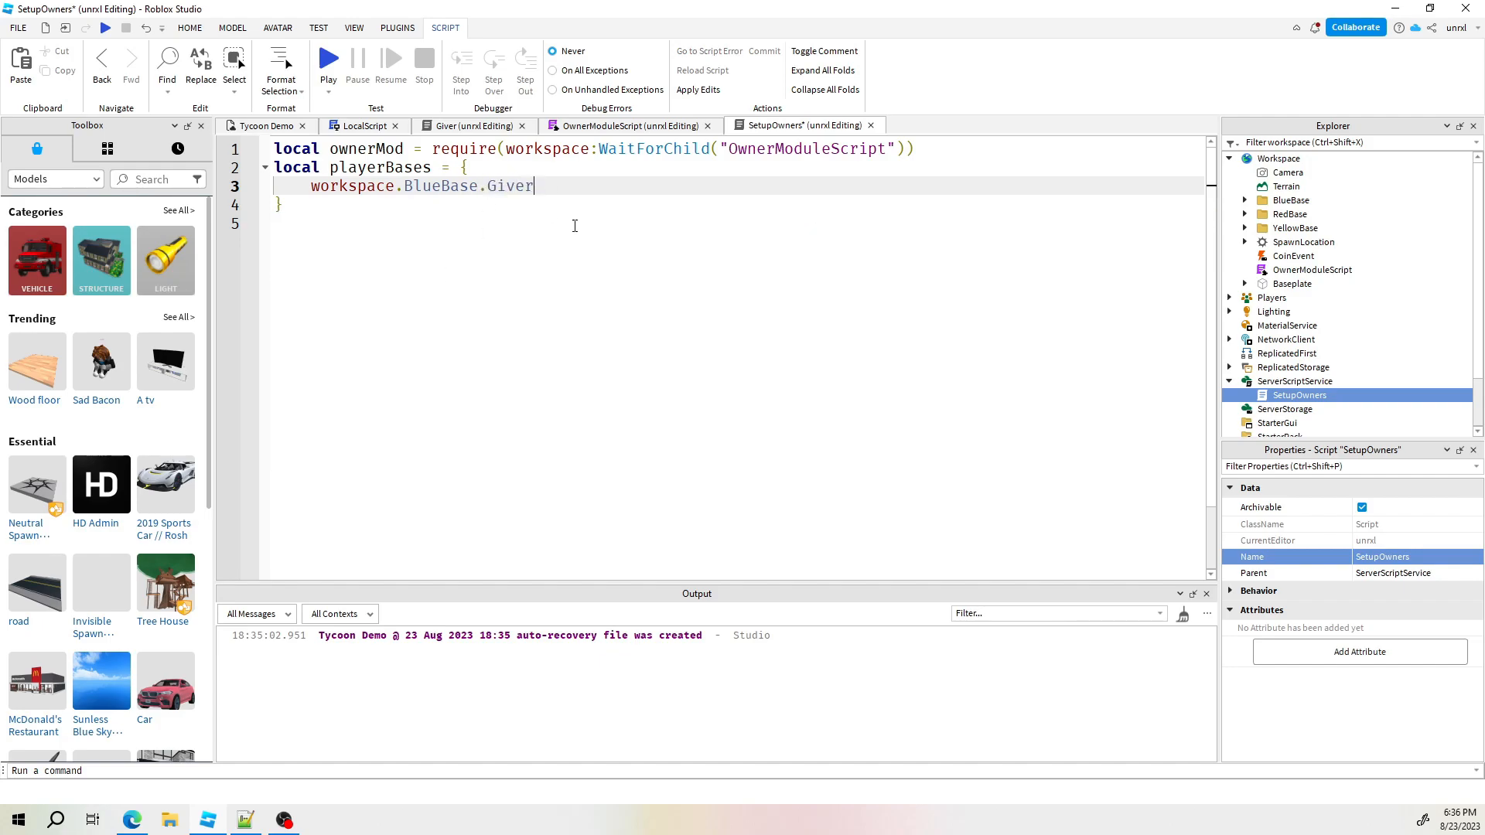
pyautogui.click(1245, 200)
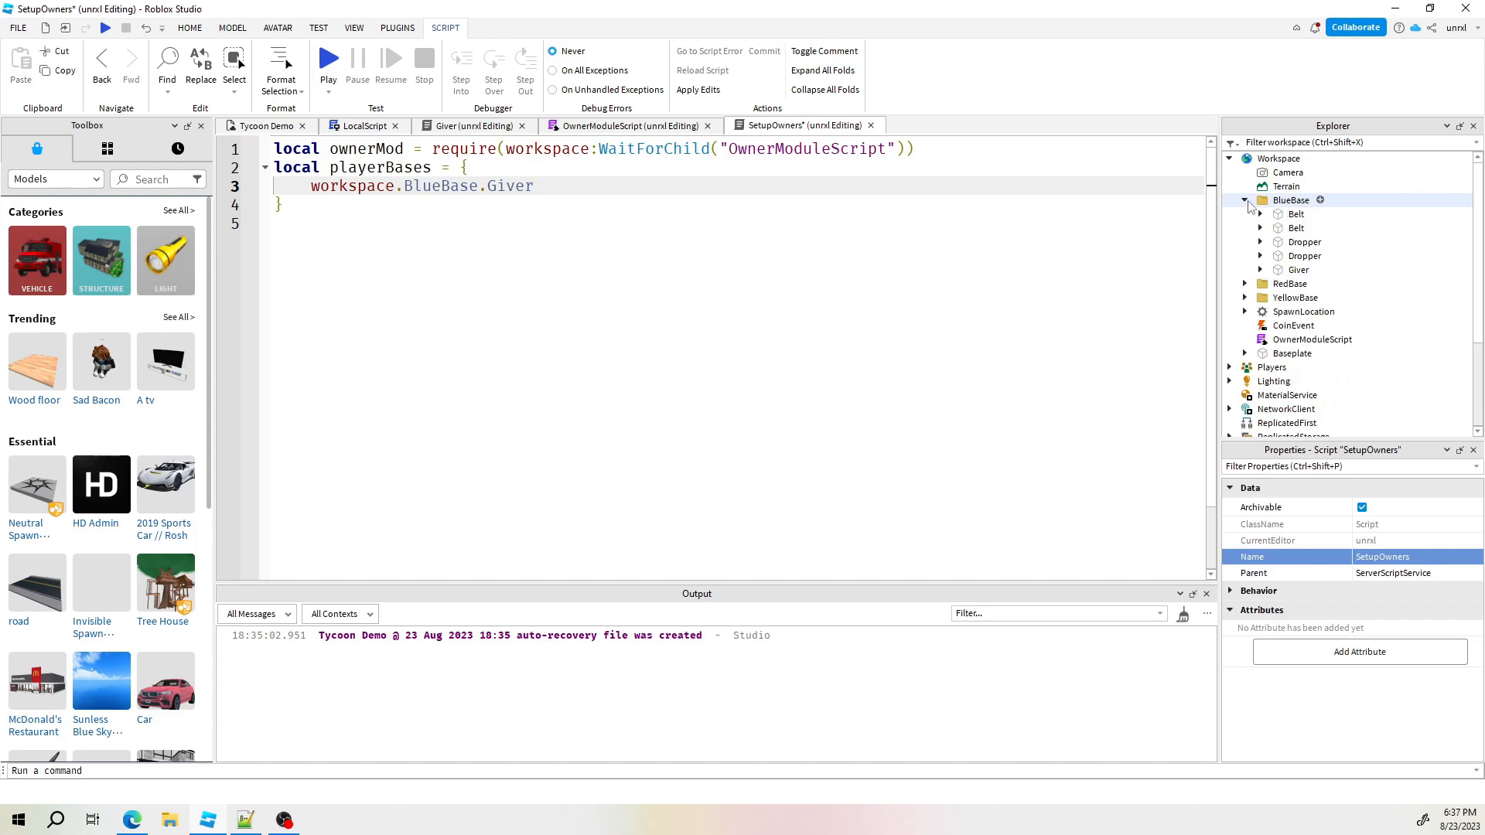
pyautogui.click(1261, 269)
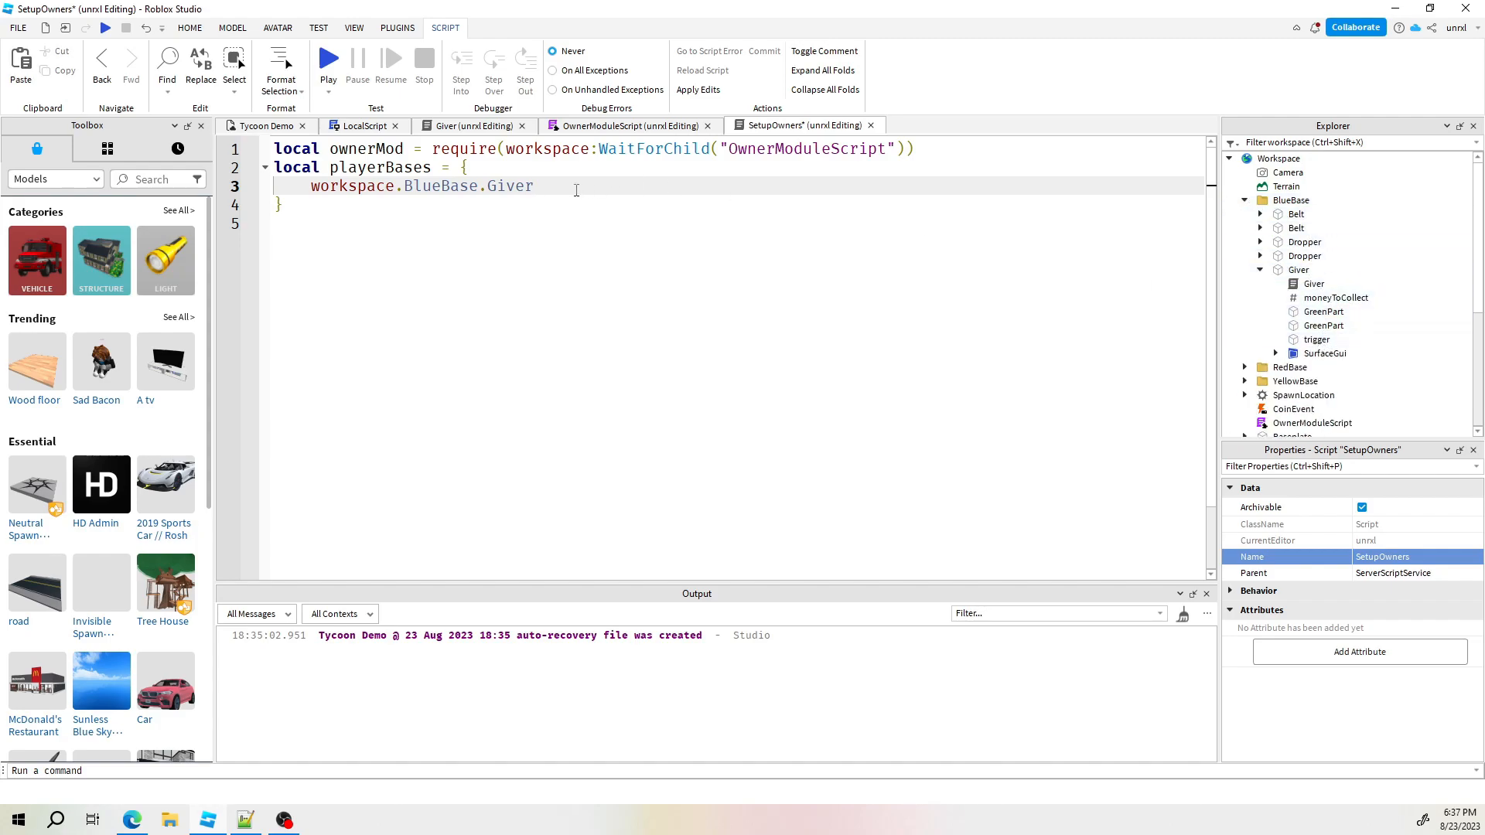
pyautogui.write('trigger')
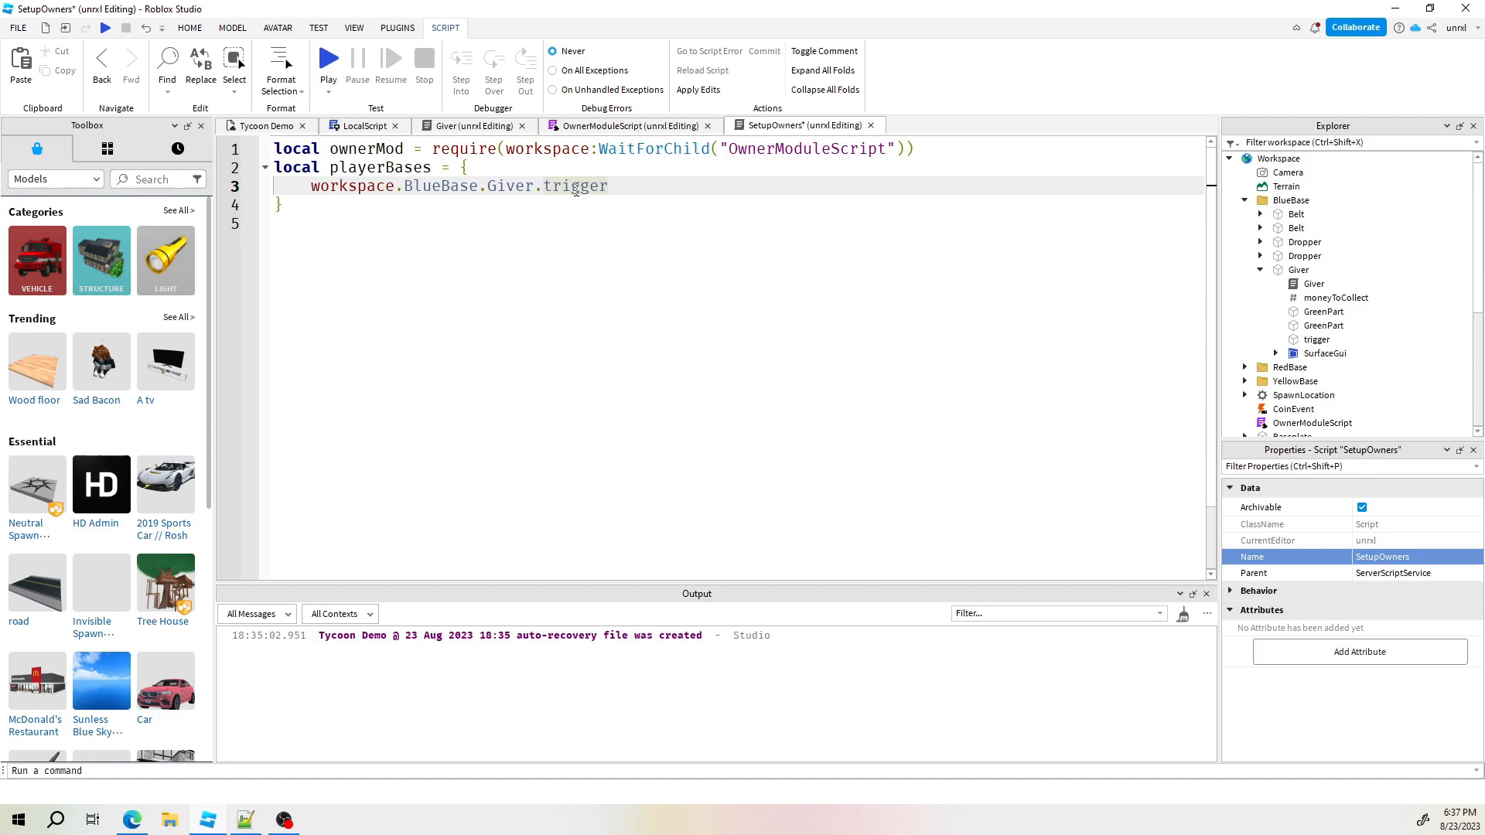
pyautogui.press('BackSpace')
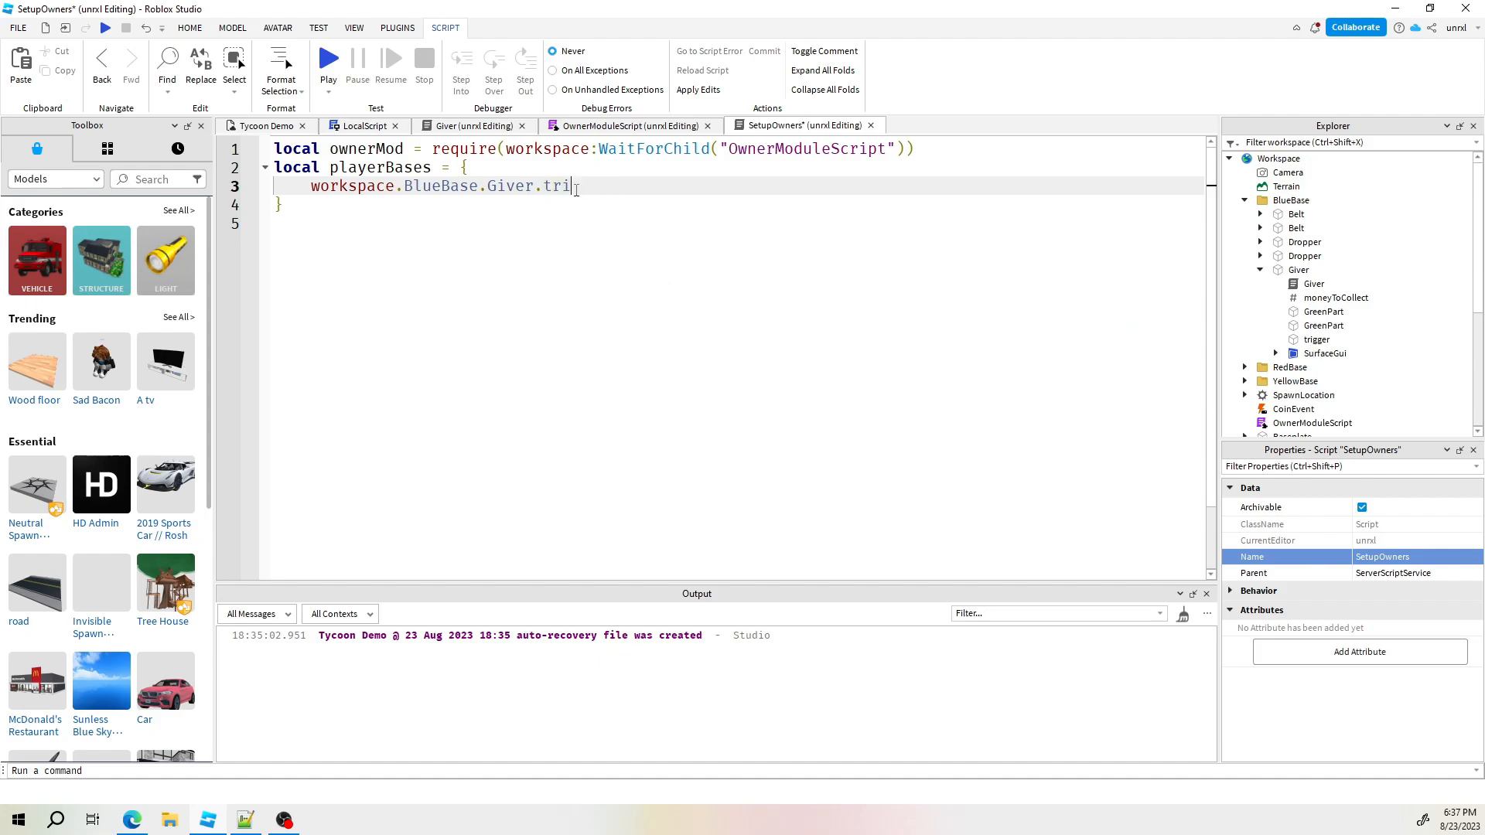
pyautogui.write(':WaitForChild("')
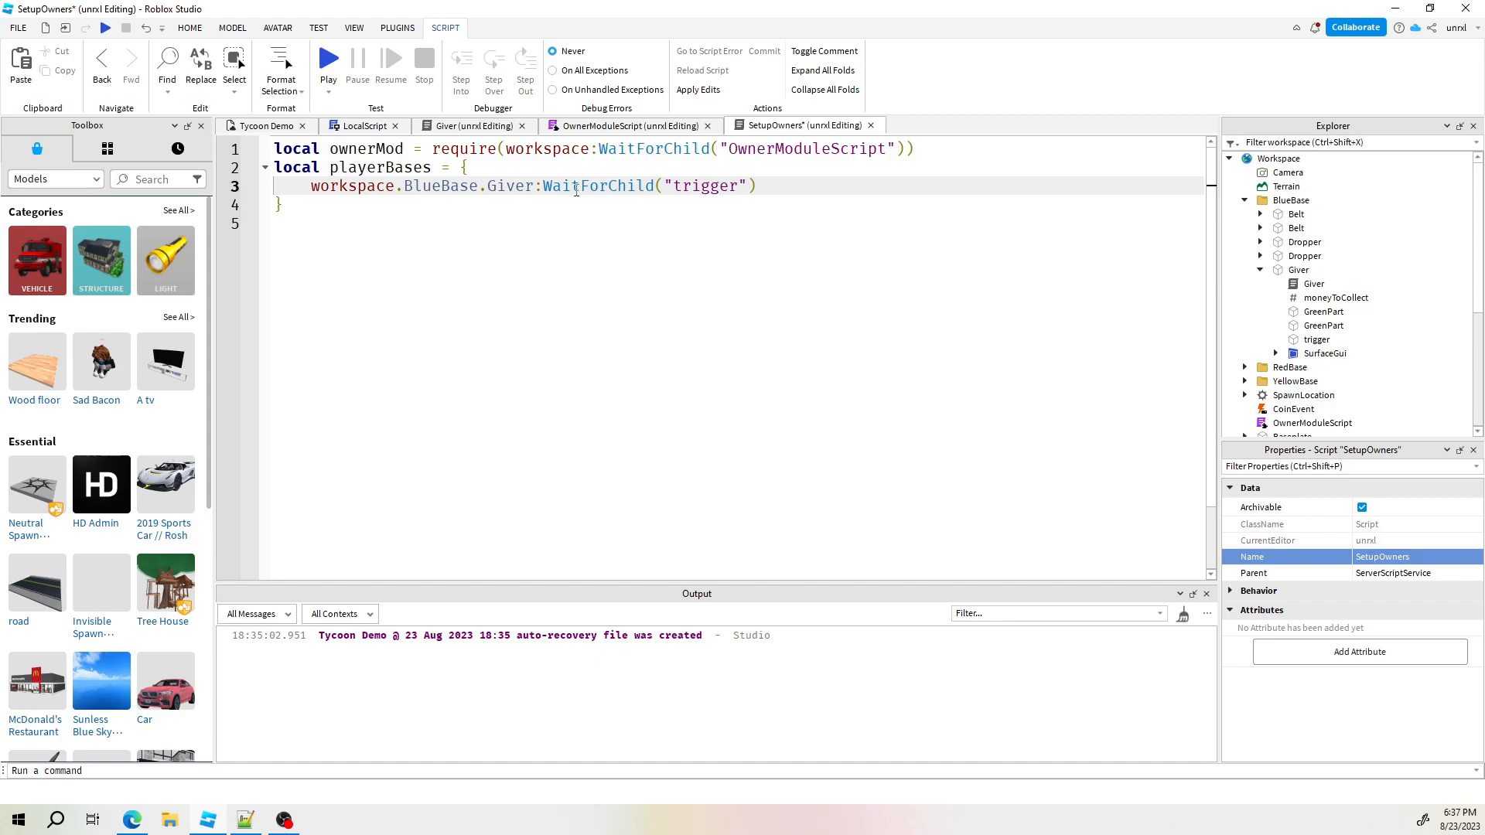
pyautogui.write(',')
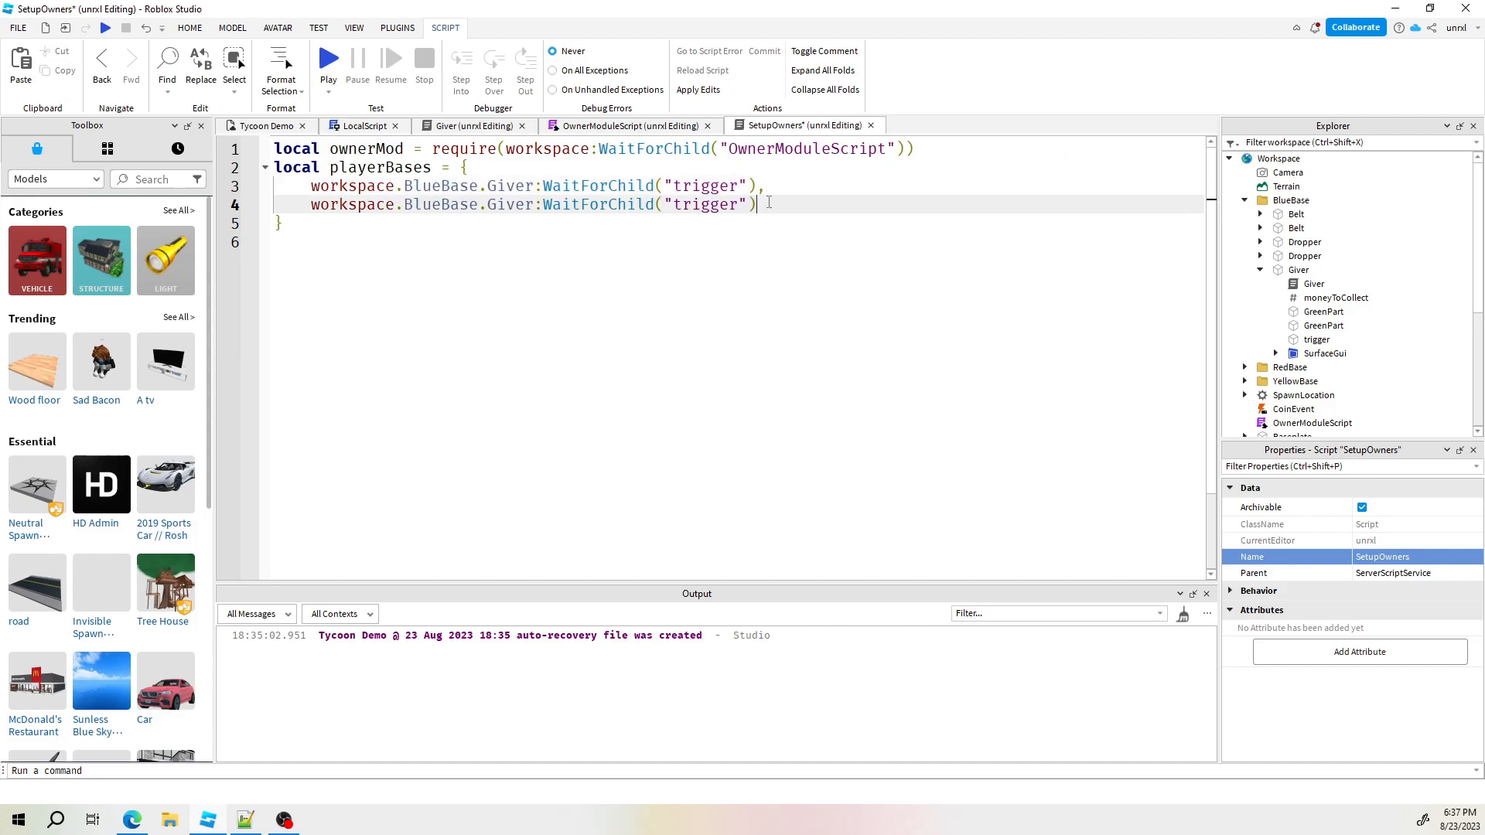
# Duplicate the BlueBase entry on a new line and rename it toward RedBase
pyautogui.press('Return')
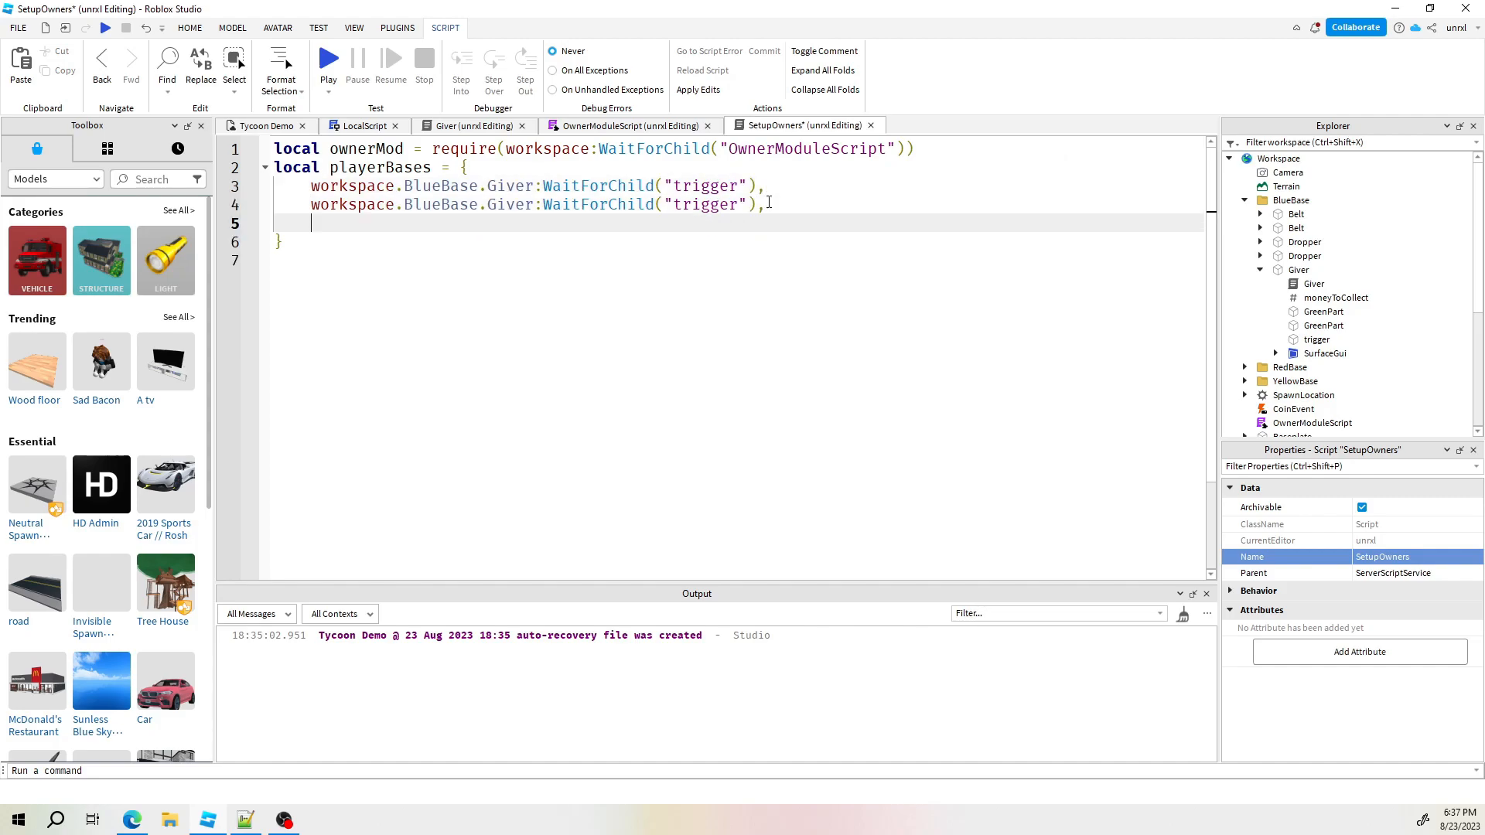
pyautogui.write('workspace.BlueBase.Giver:WaitForChild("trigger")')
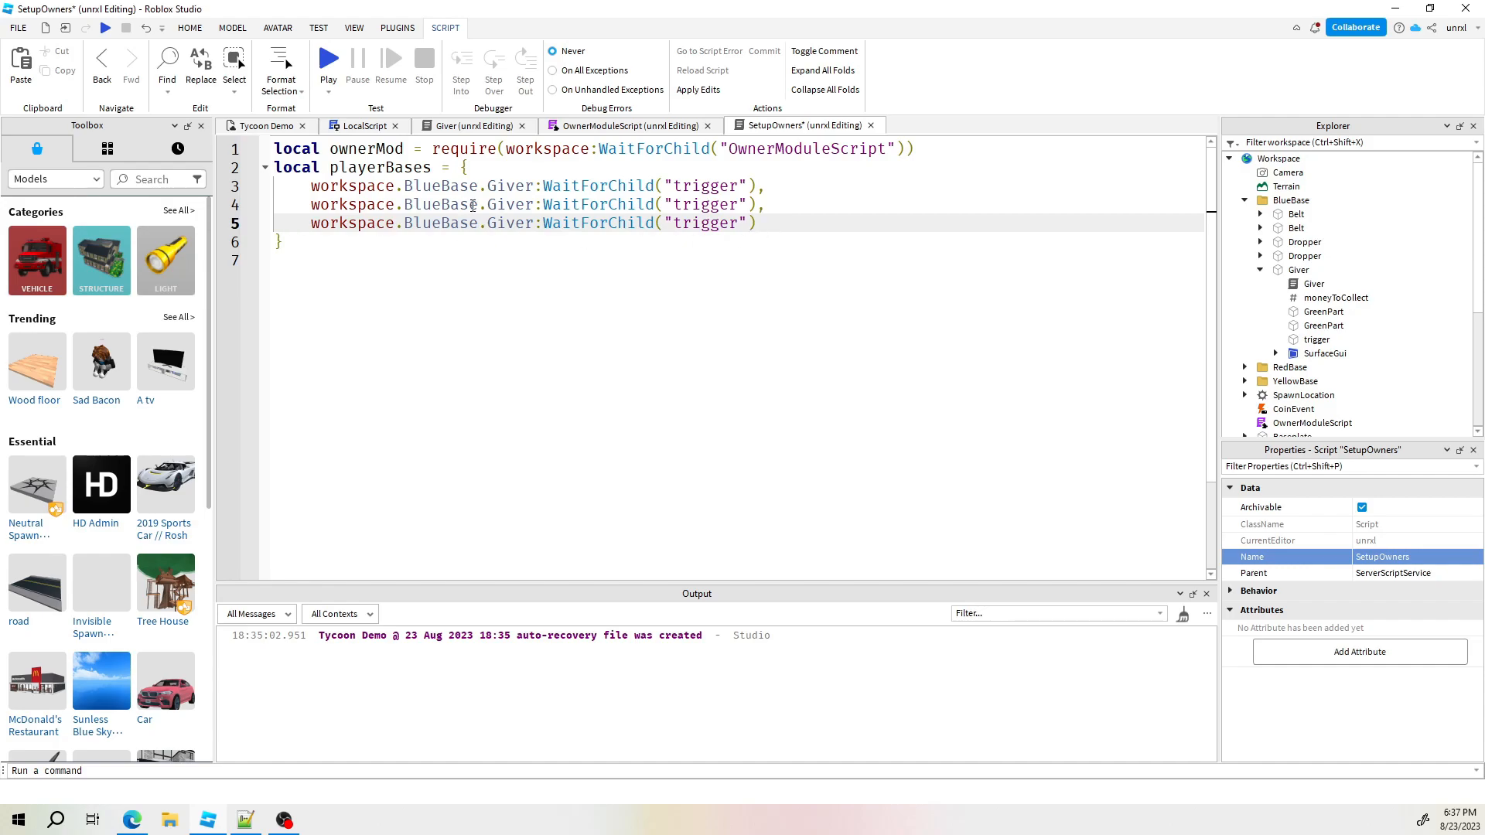
pyautogui.doubleClick(426, 205)
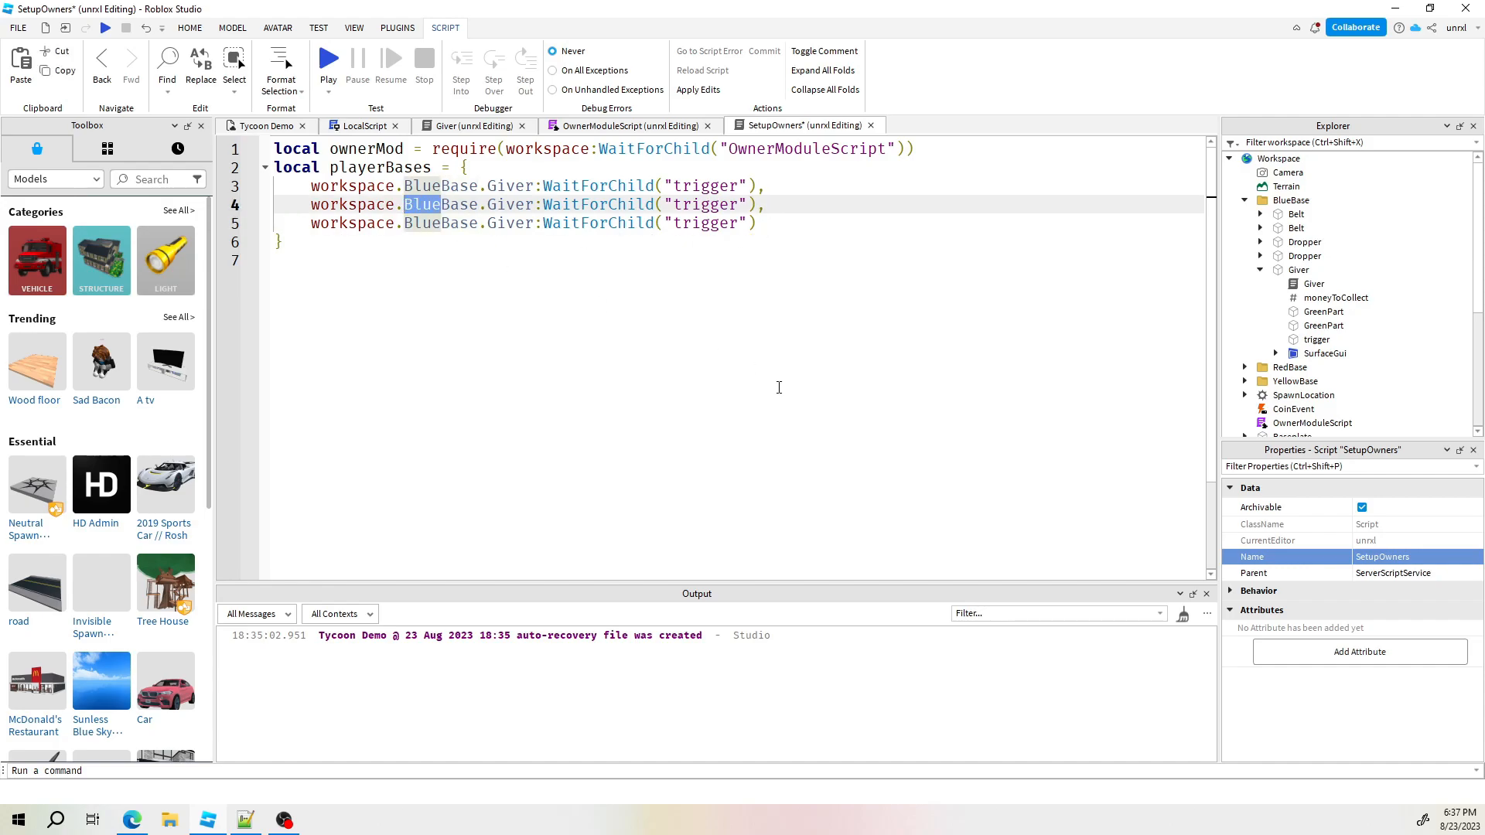
pyautogui.write('Red')
pyautogui.click(740, 223)
pyautogui.write('Yellow')
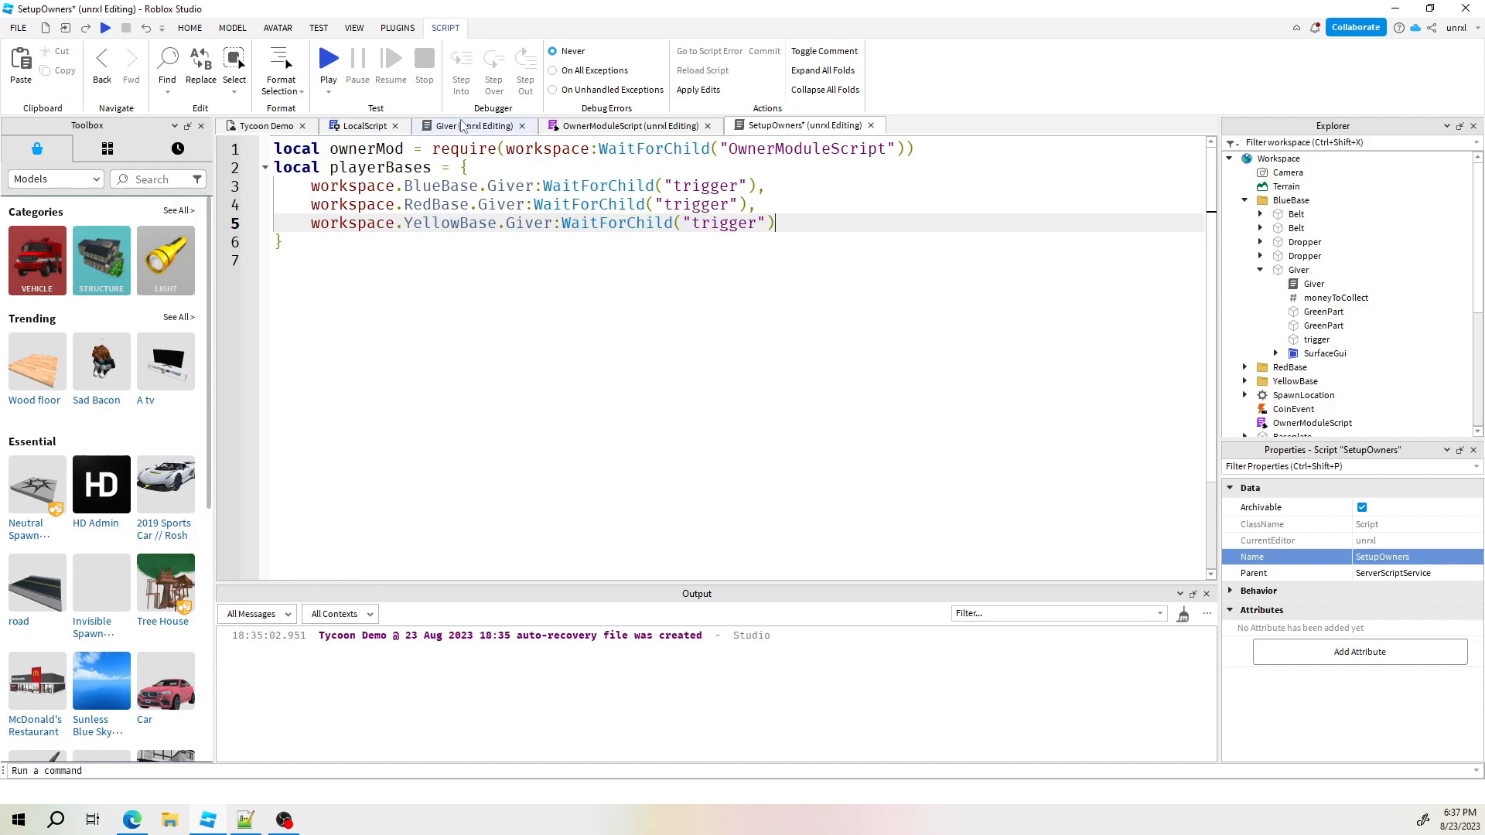
pyautogui.click(464, 125)
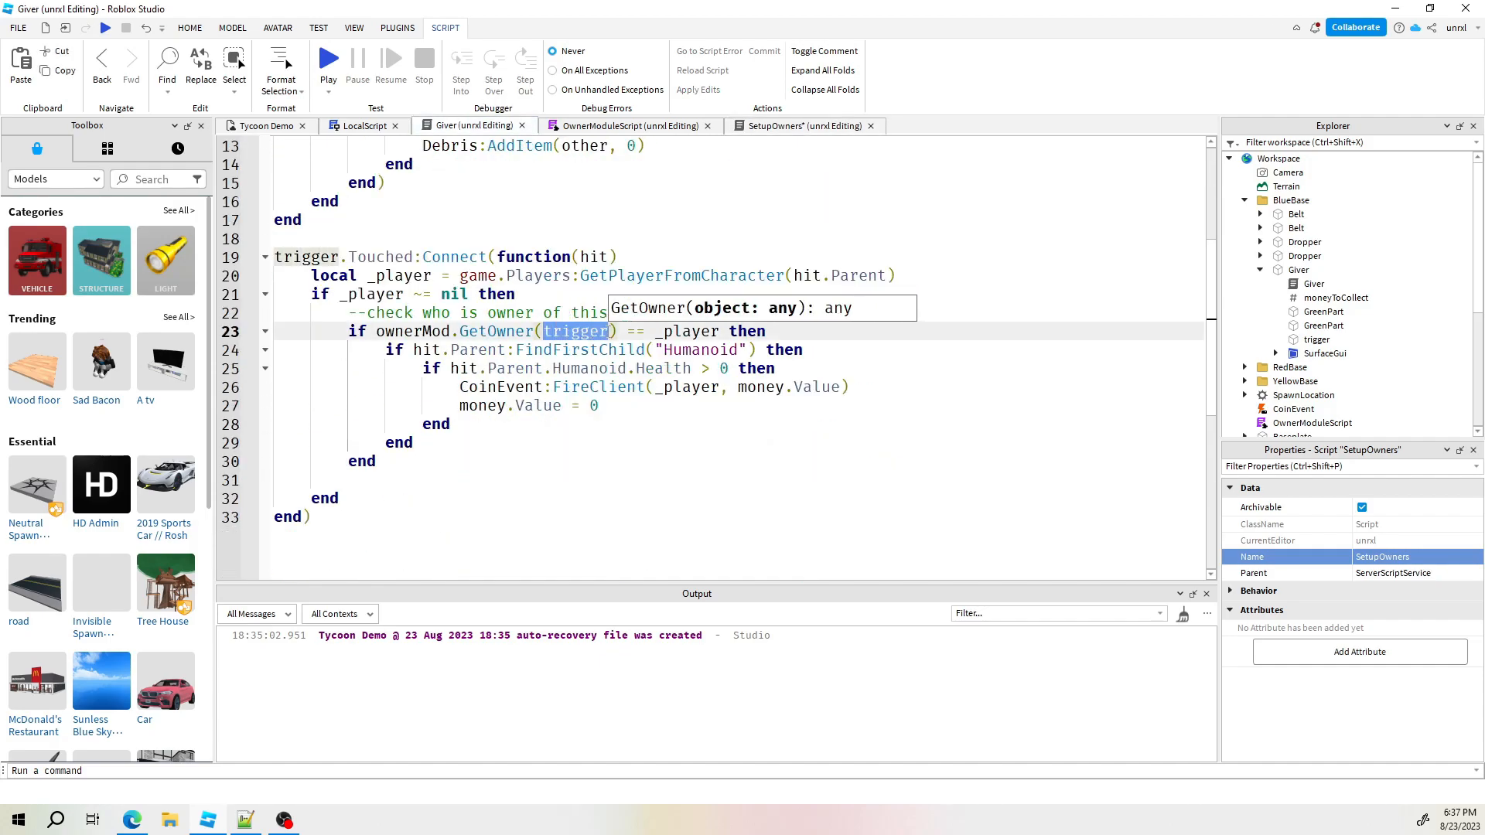
pyautogui.click(1315, 338)
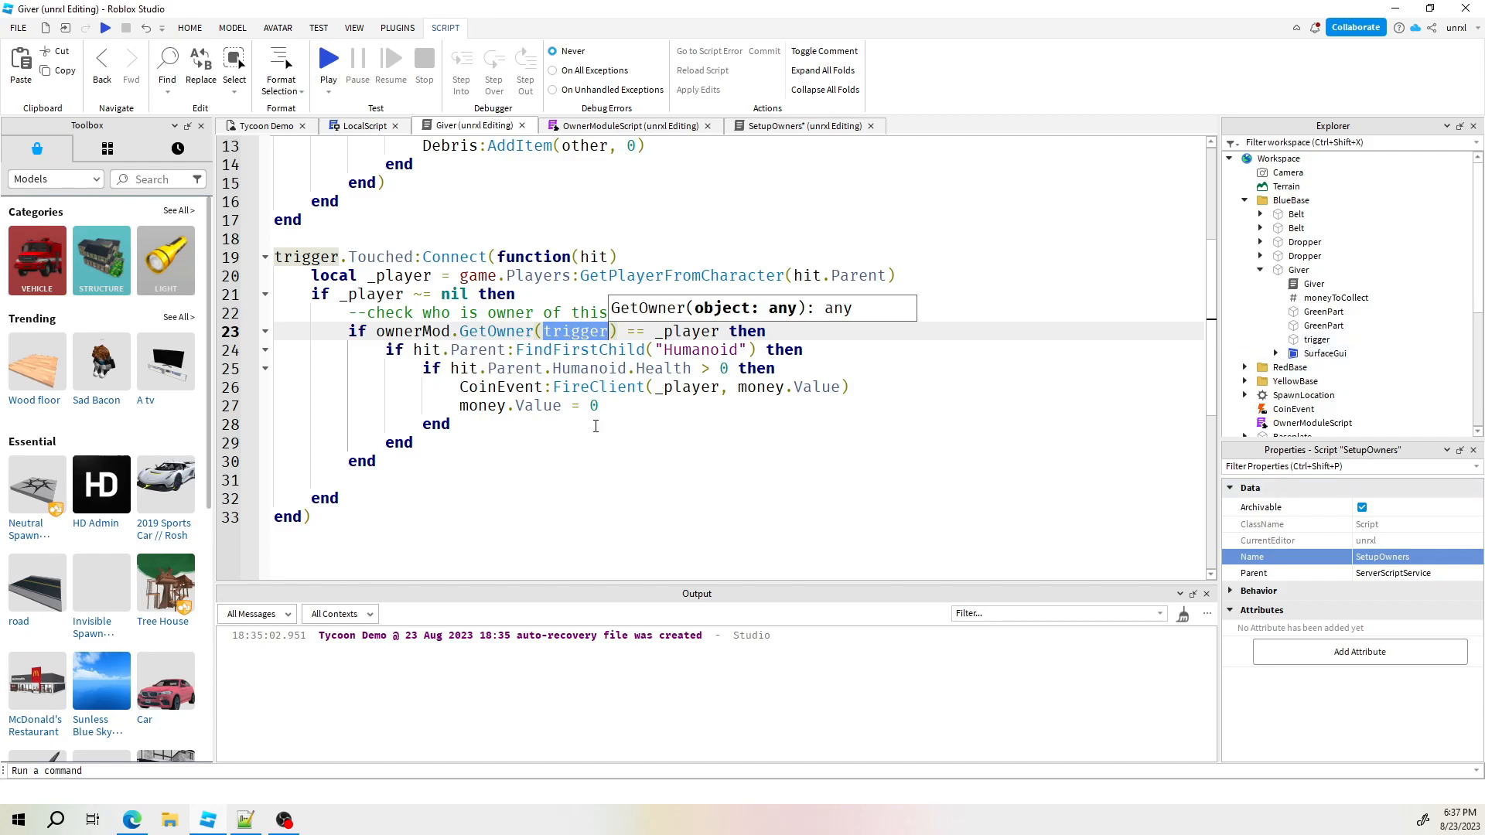
pyautogui.click(802, 125)
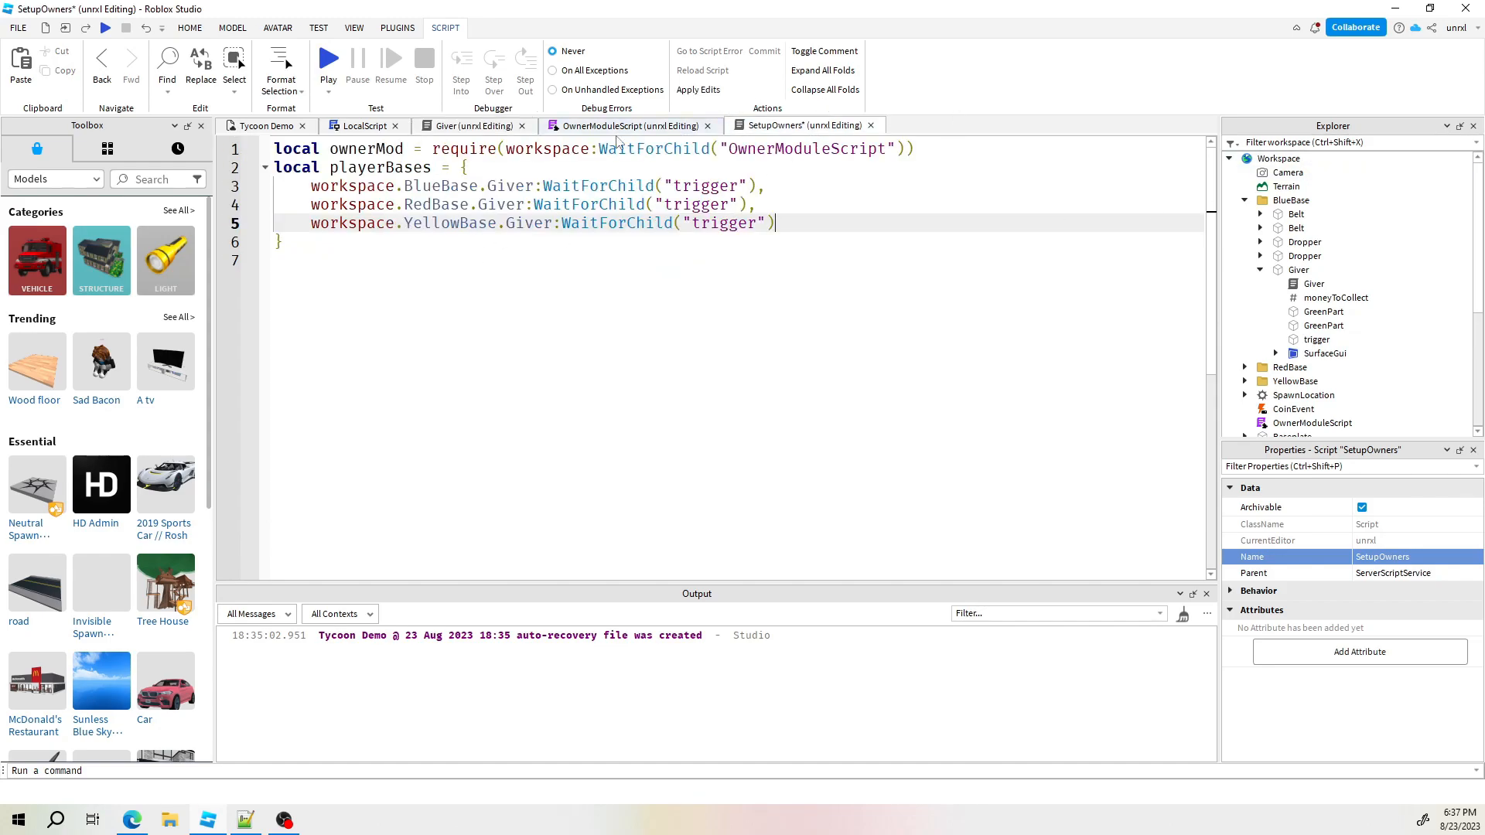
pyautogui.click(628, 125)
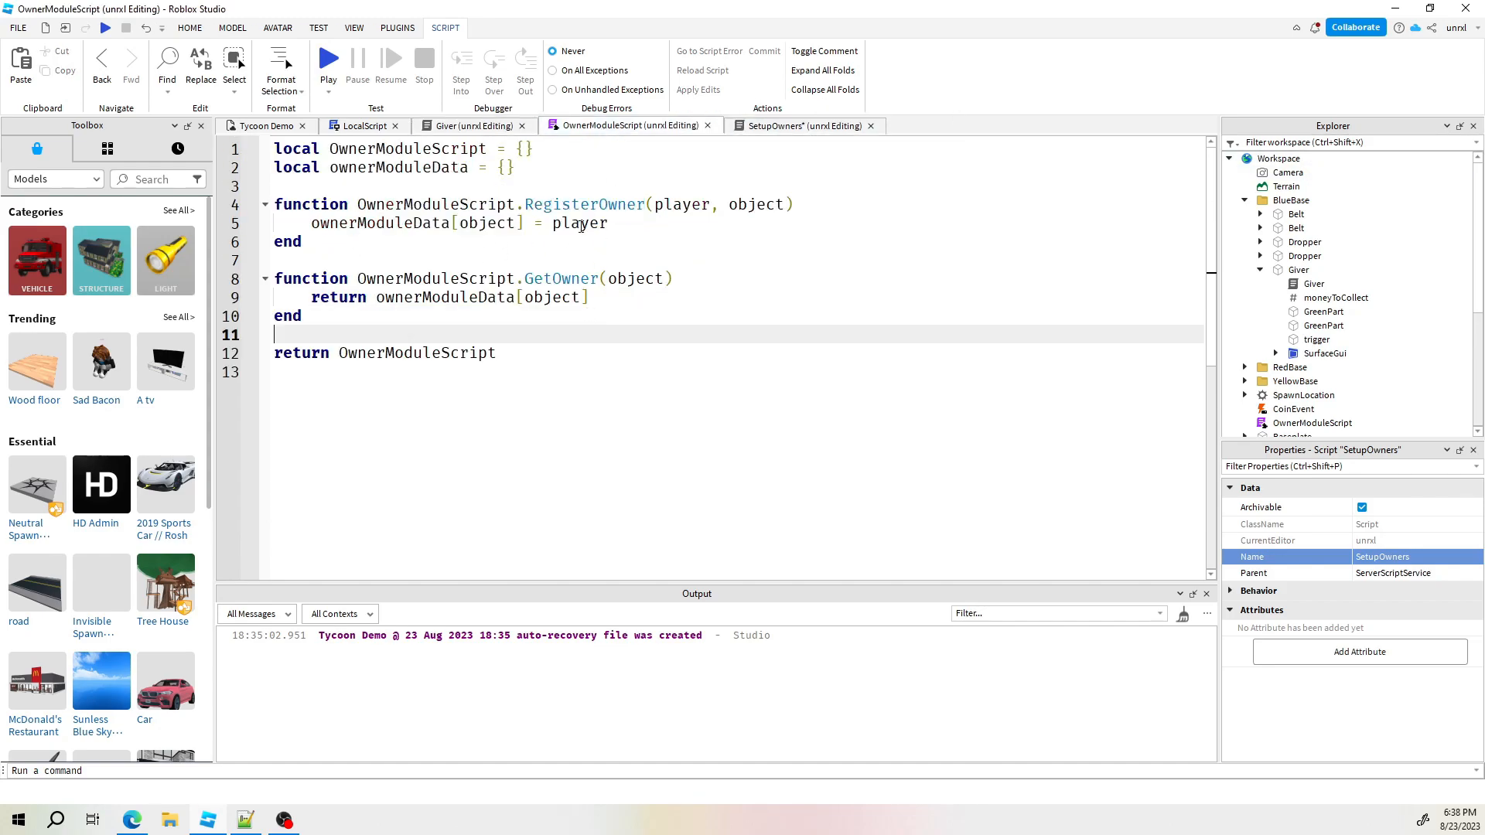
pyautogui.click(662, 204)
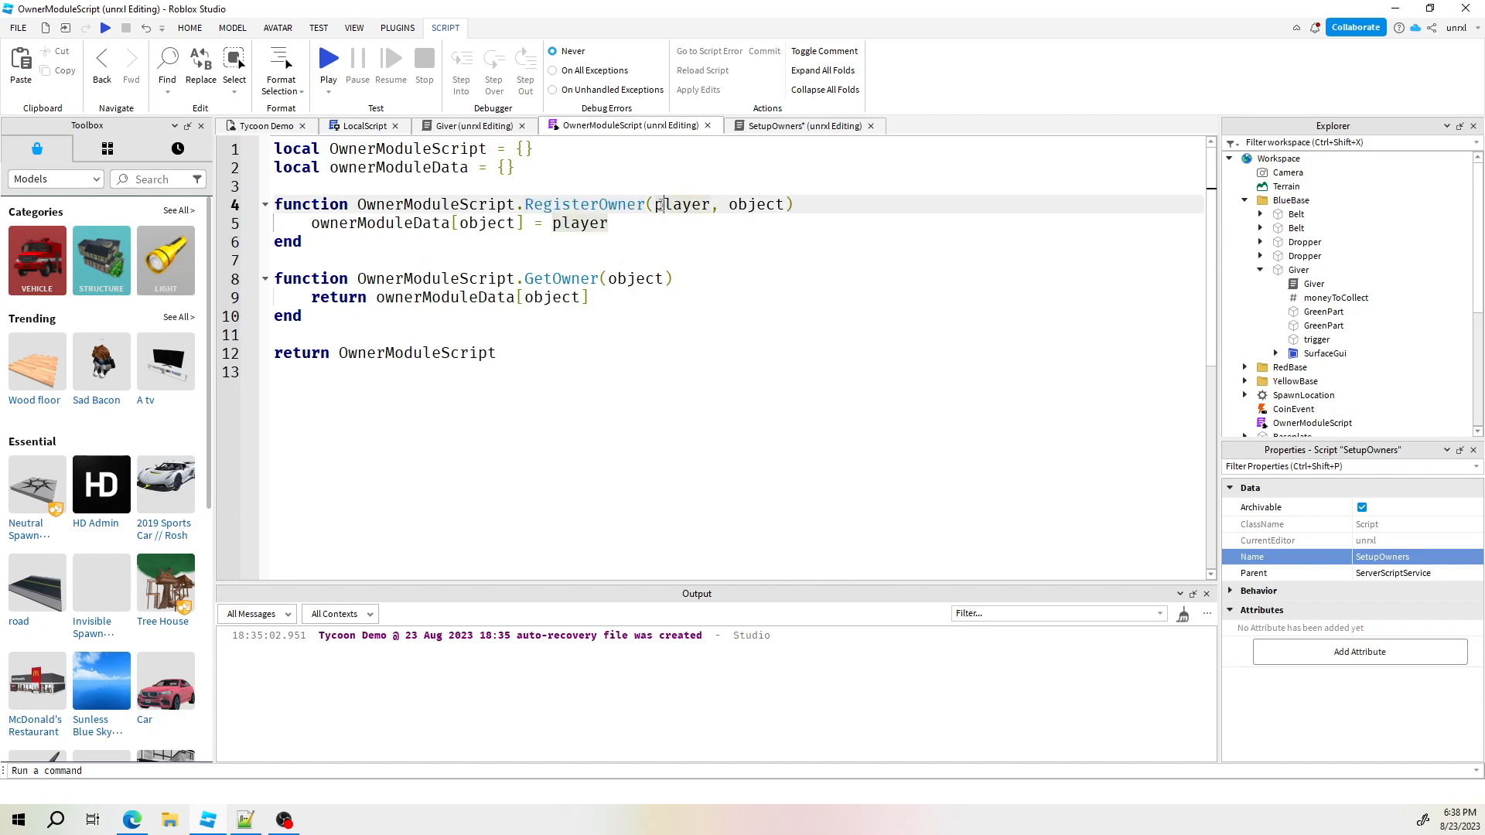
pyautogui.doubleClick(759, 204)
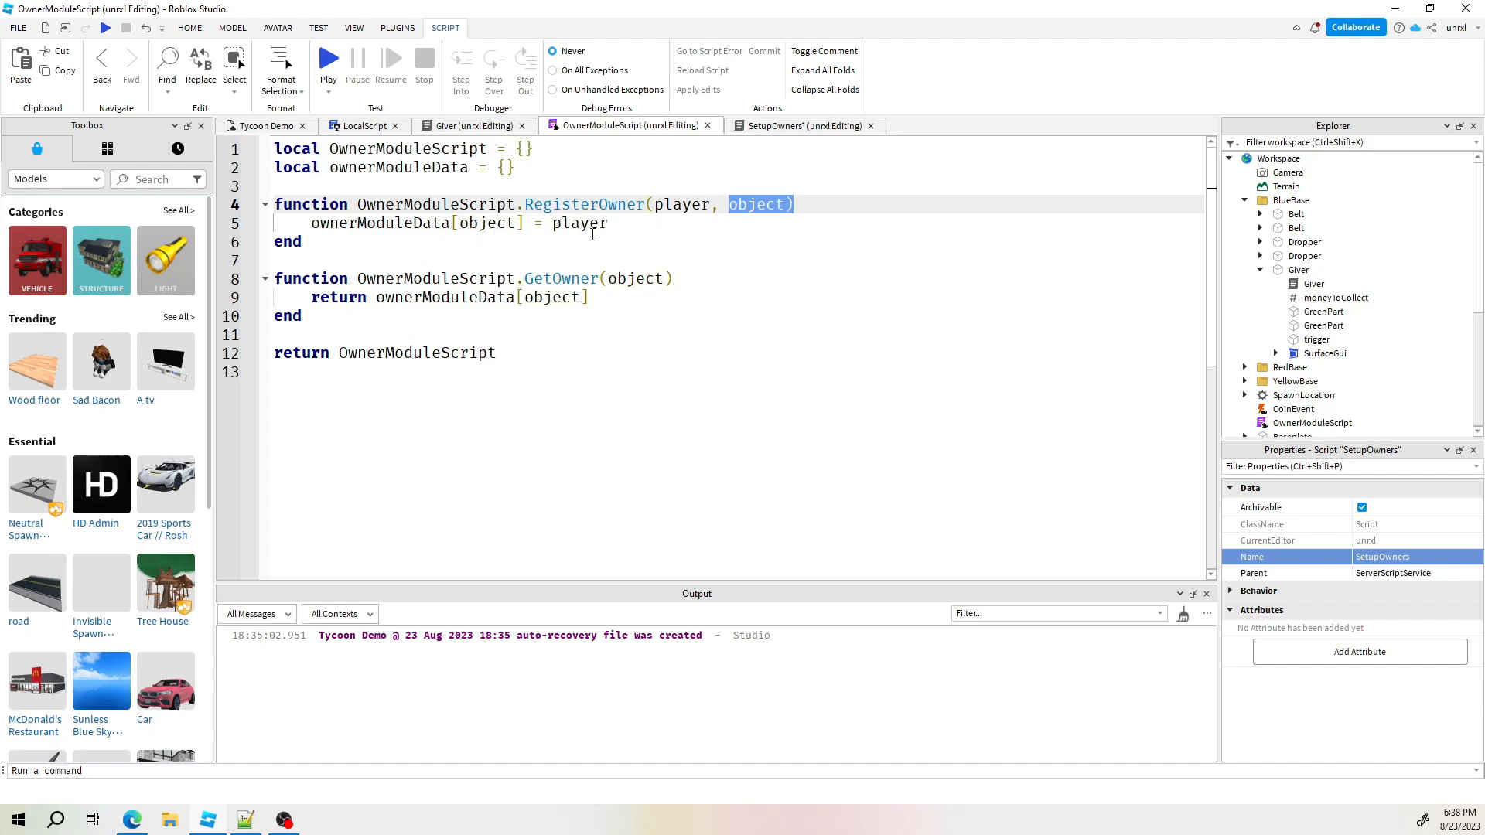
pyautogui.click(800, 125)
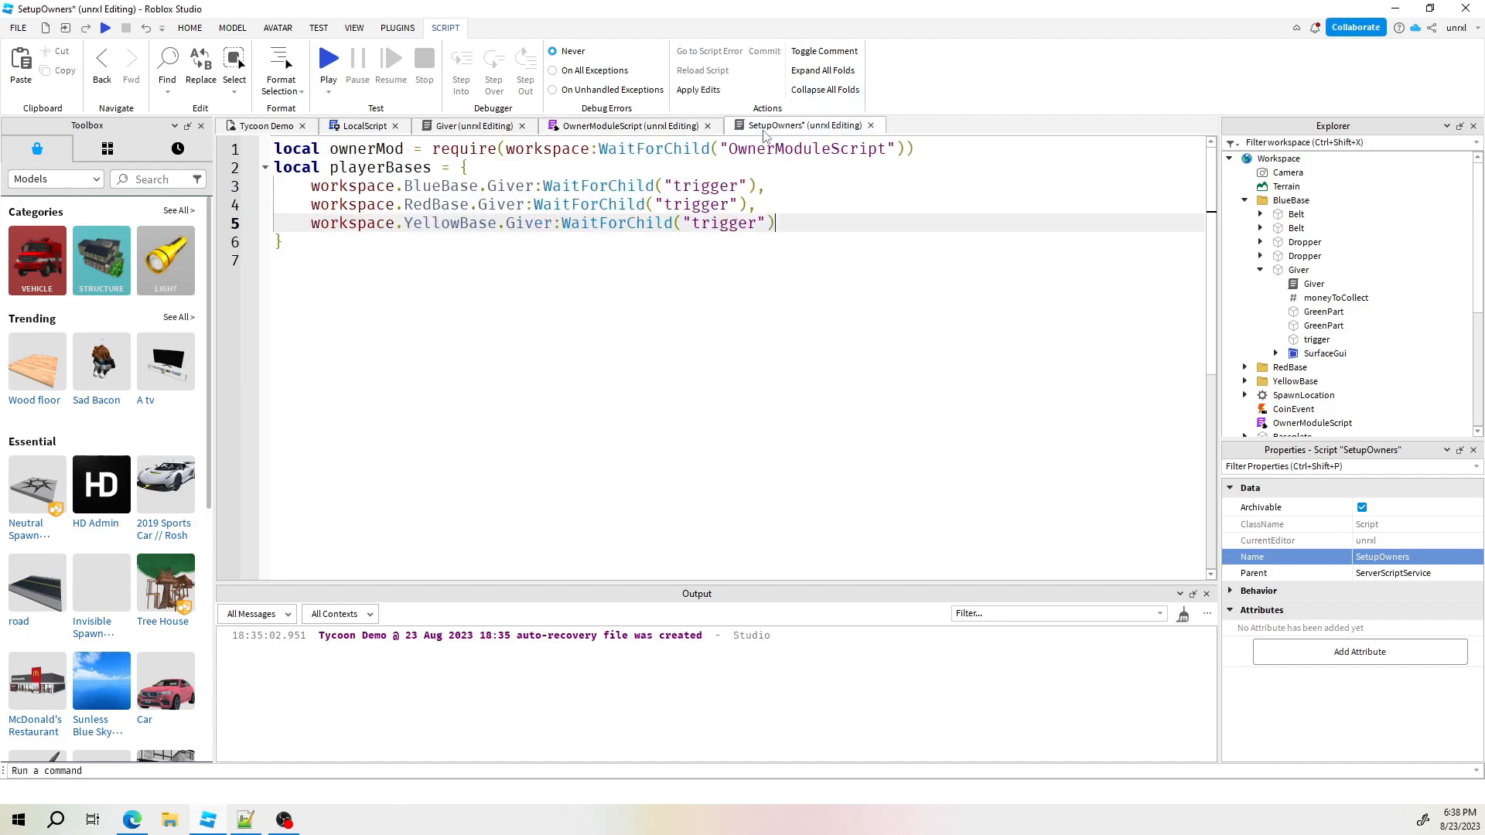
pyautogui.click(796, 223)
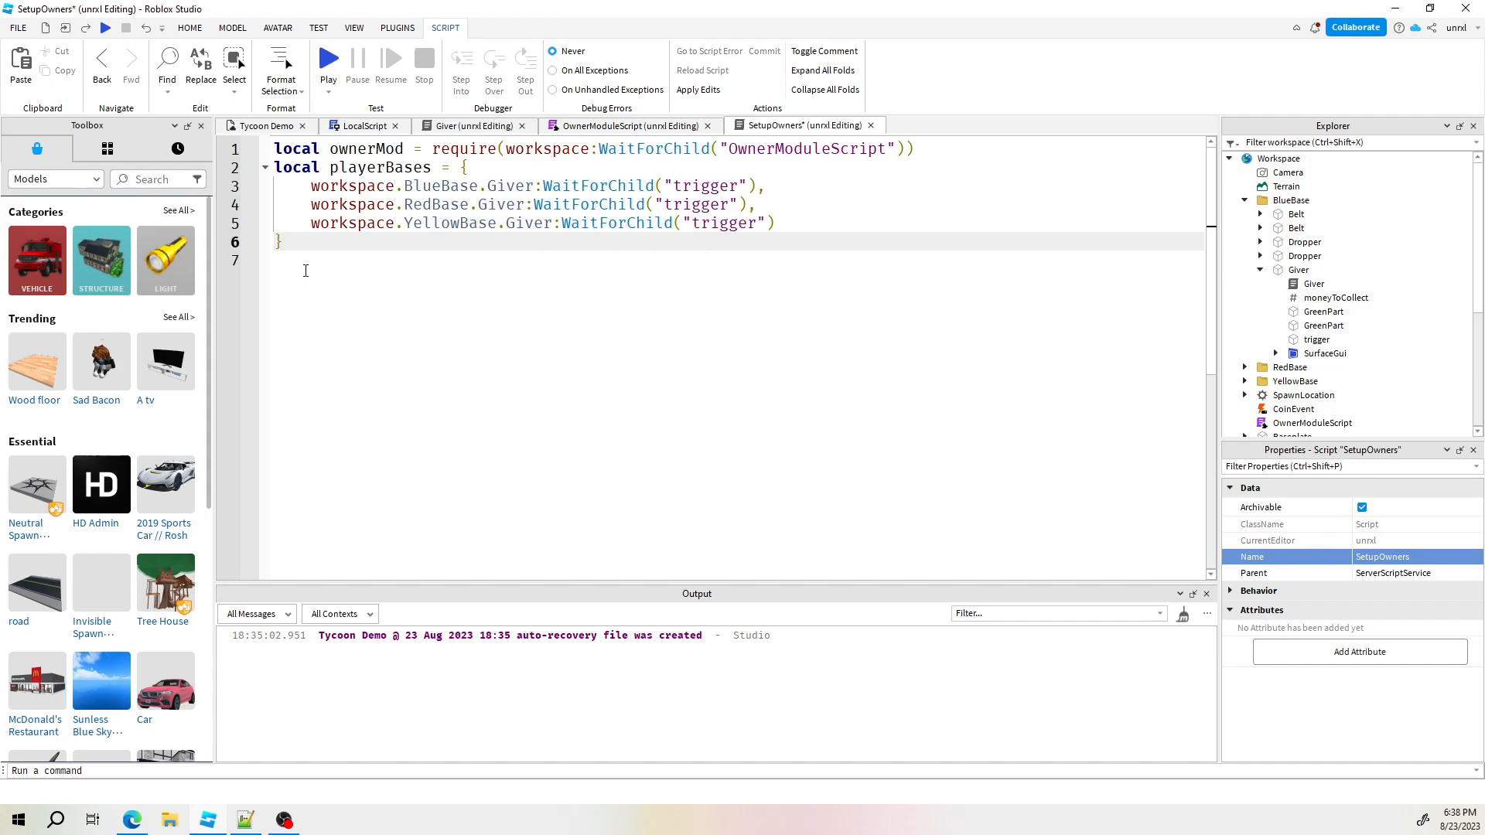
# Connect a Players.PlayerAdded handler for player and declare 'local base = nil'
pyautogui.write('game.Players')
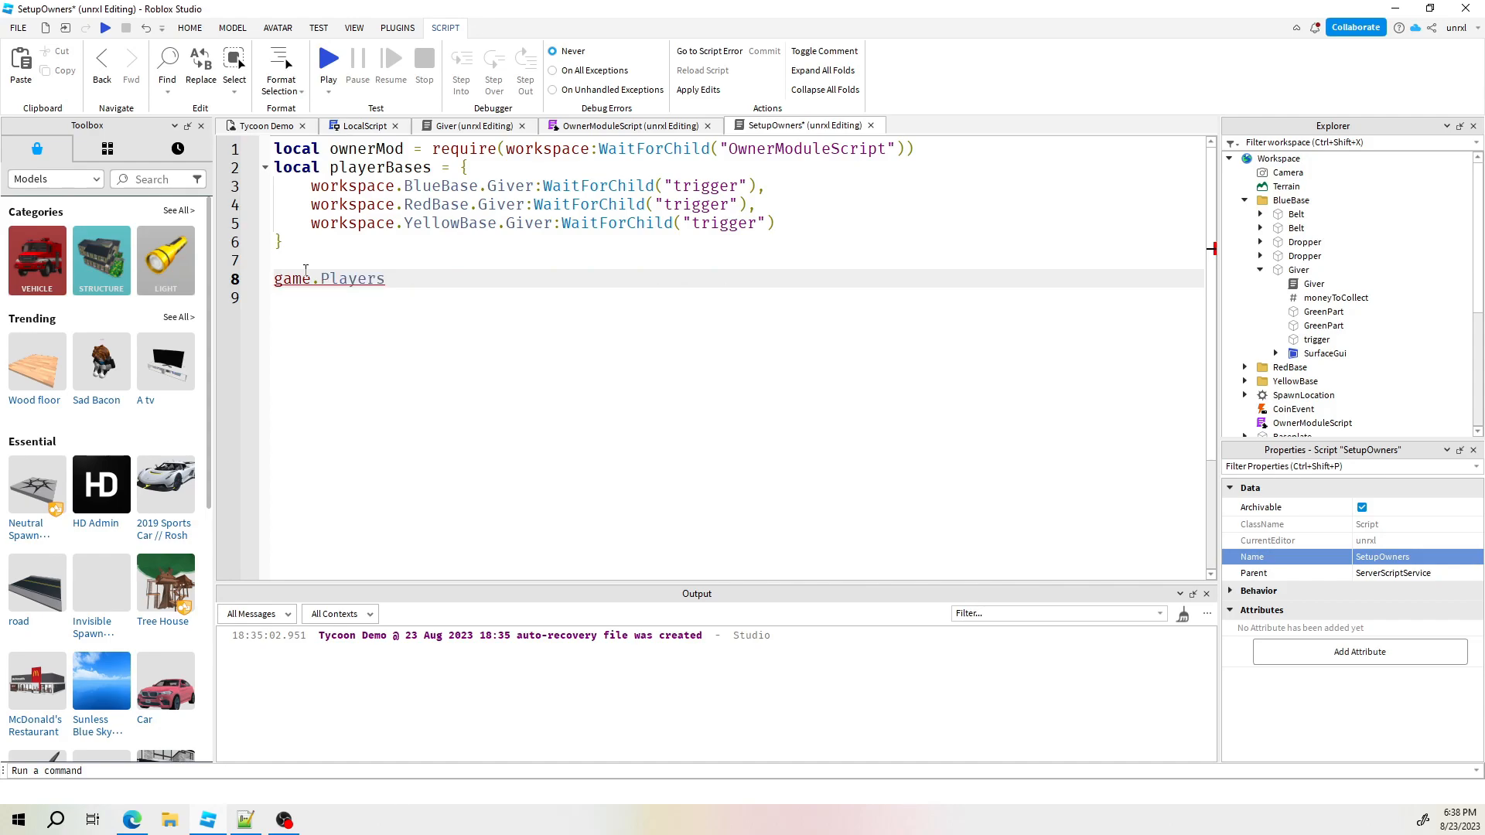
pyautogui.write('.PlayerAdded')
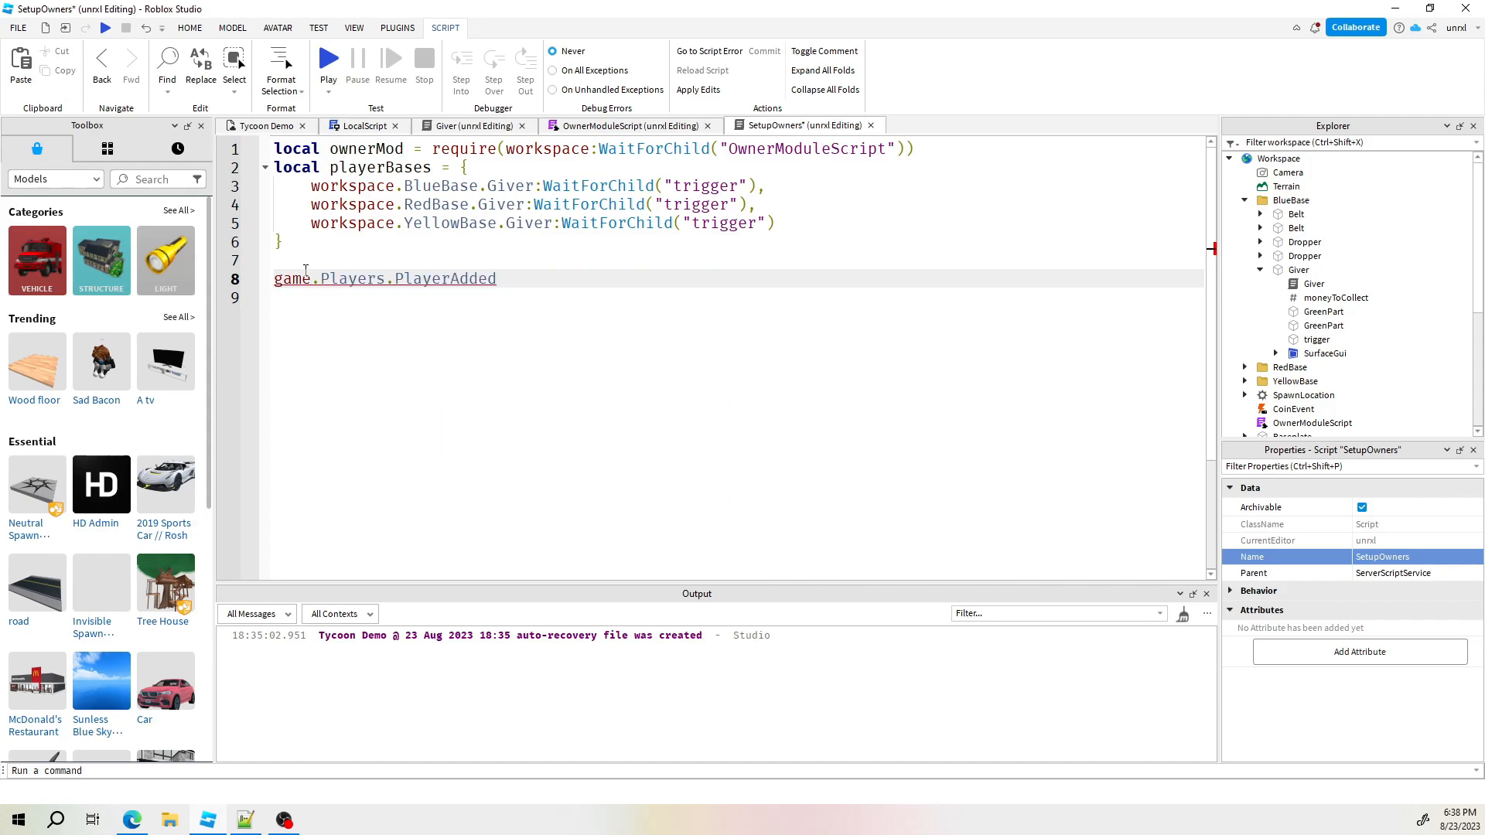
pyautogui.write(':con')
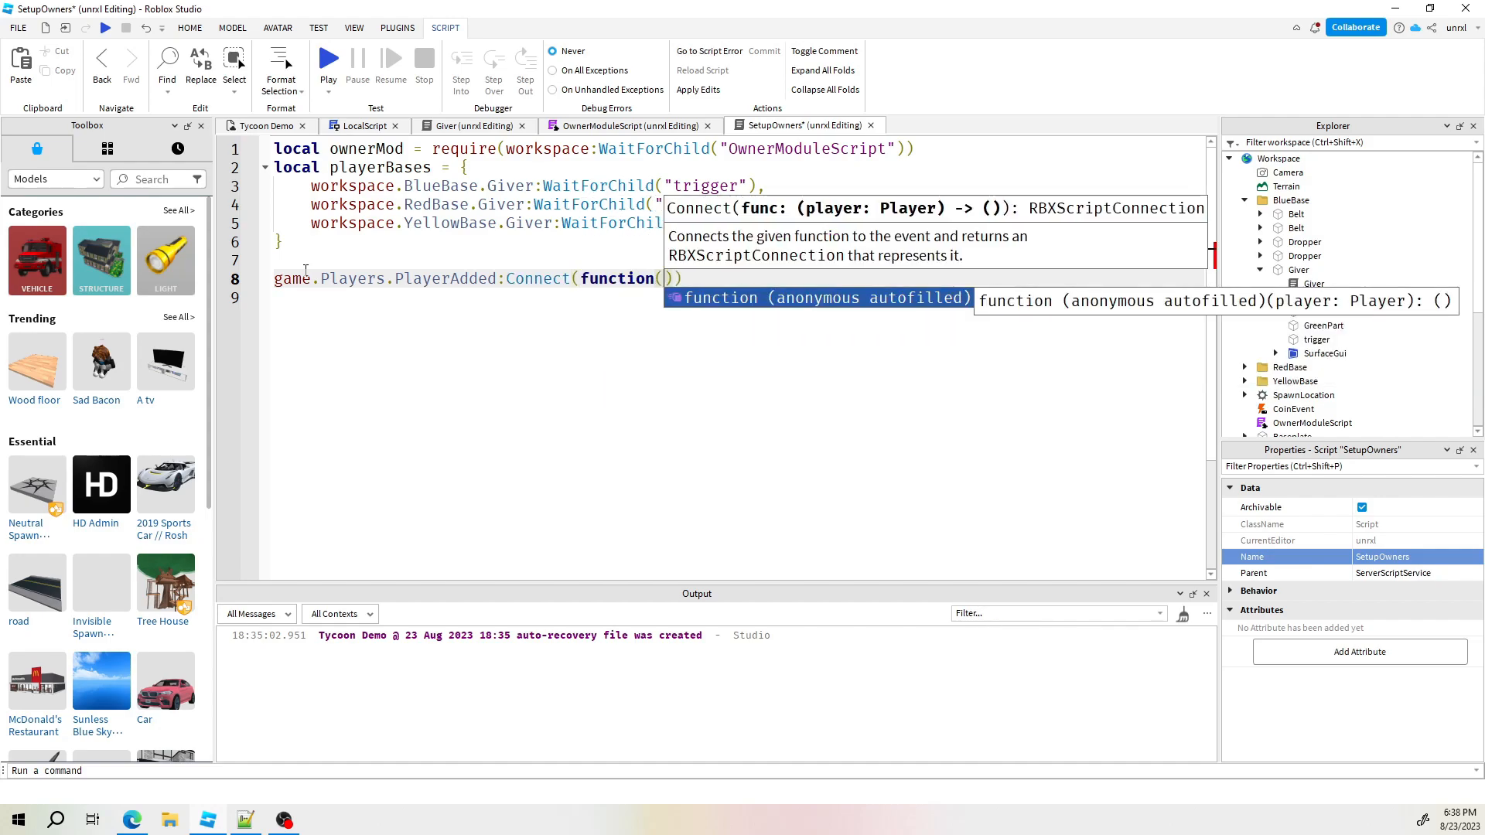
pyautogui.write('player')
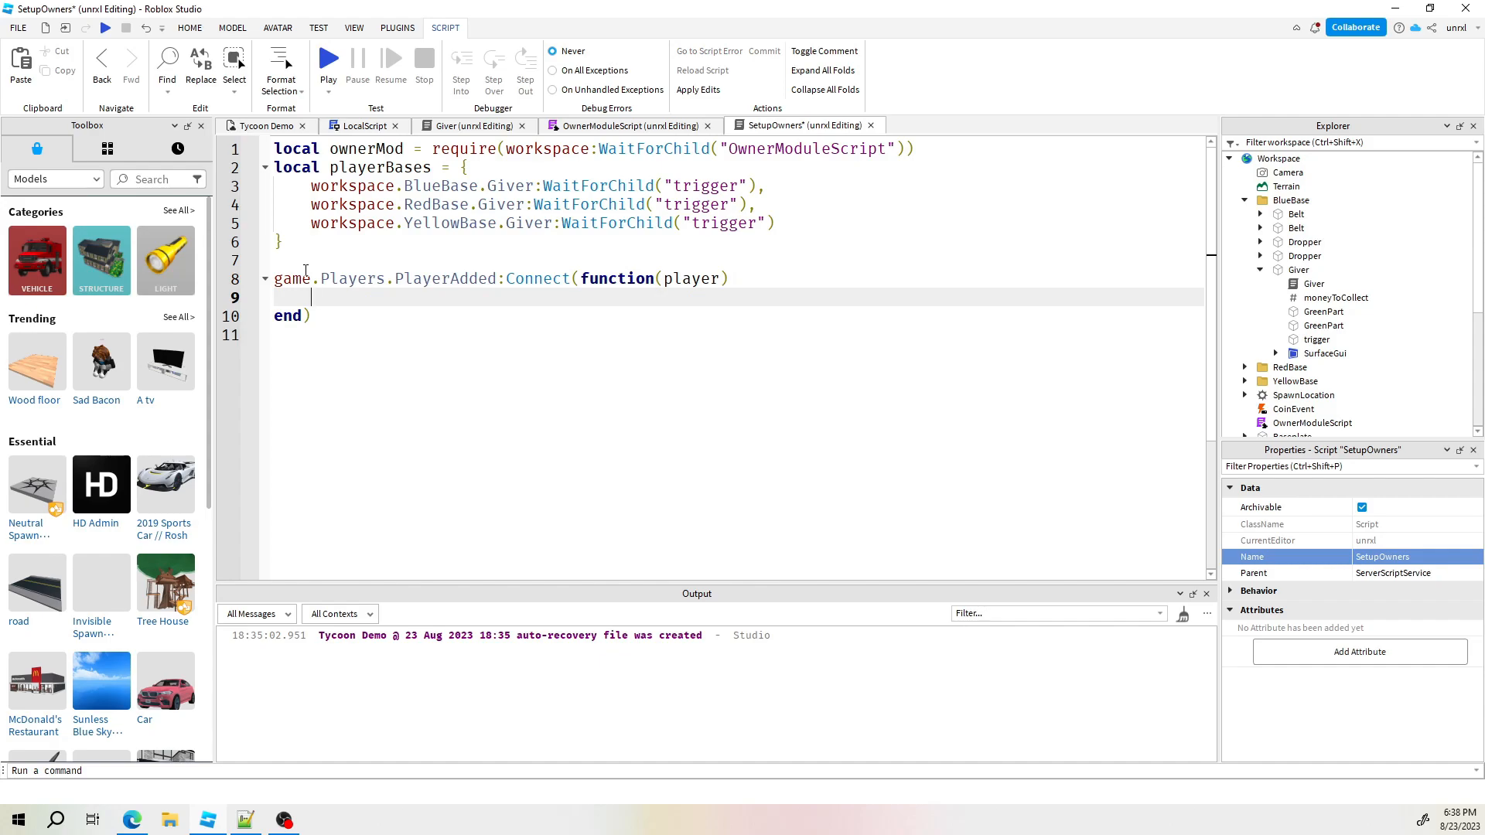
pyautogui.write('local')
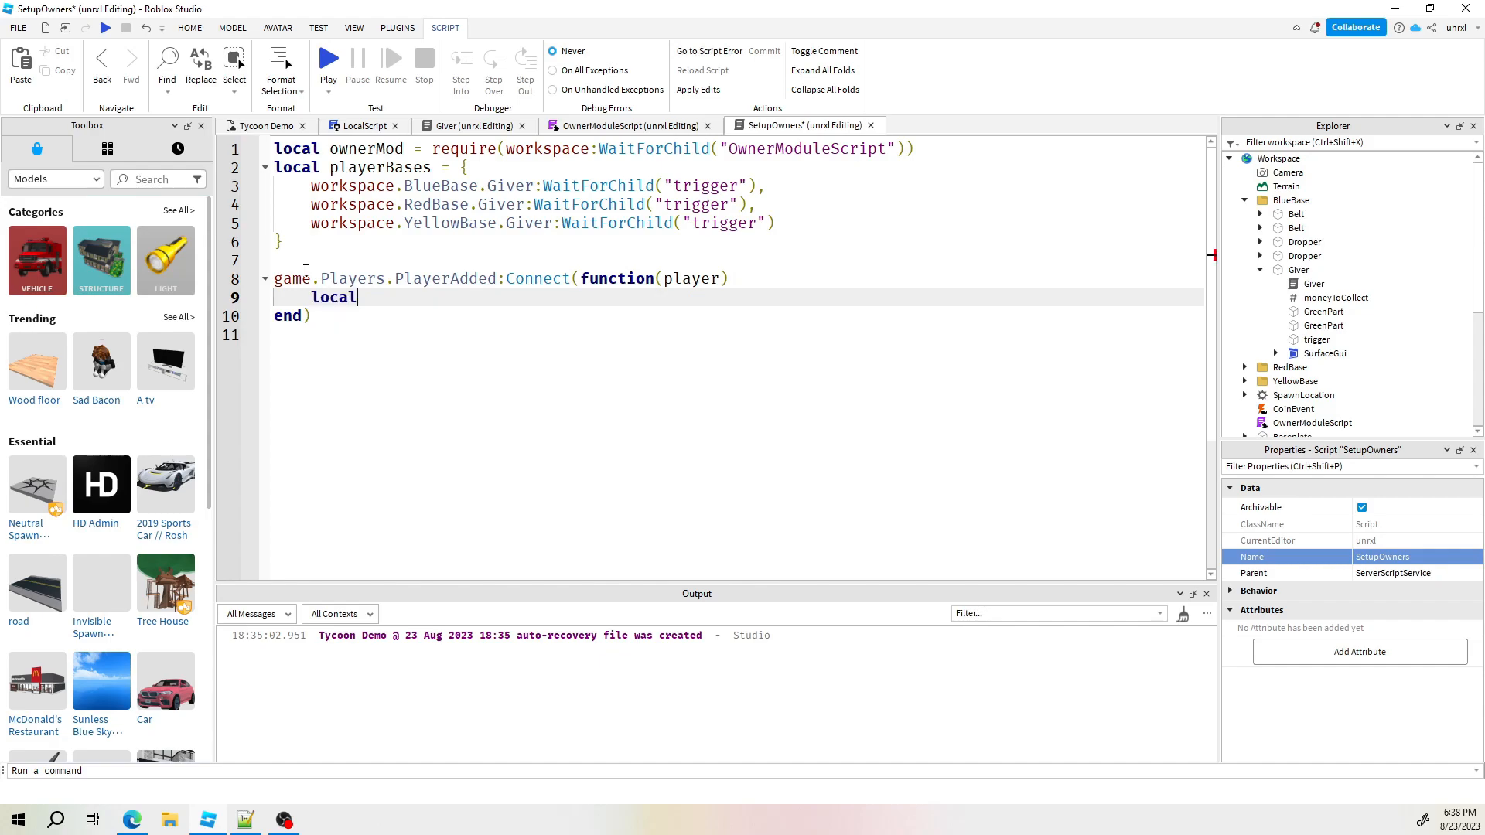
pyautogui.write('base')
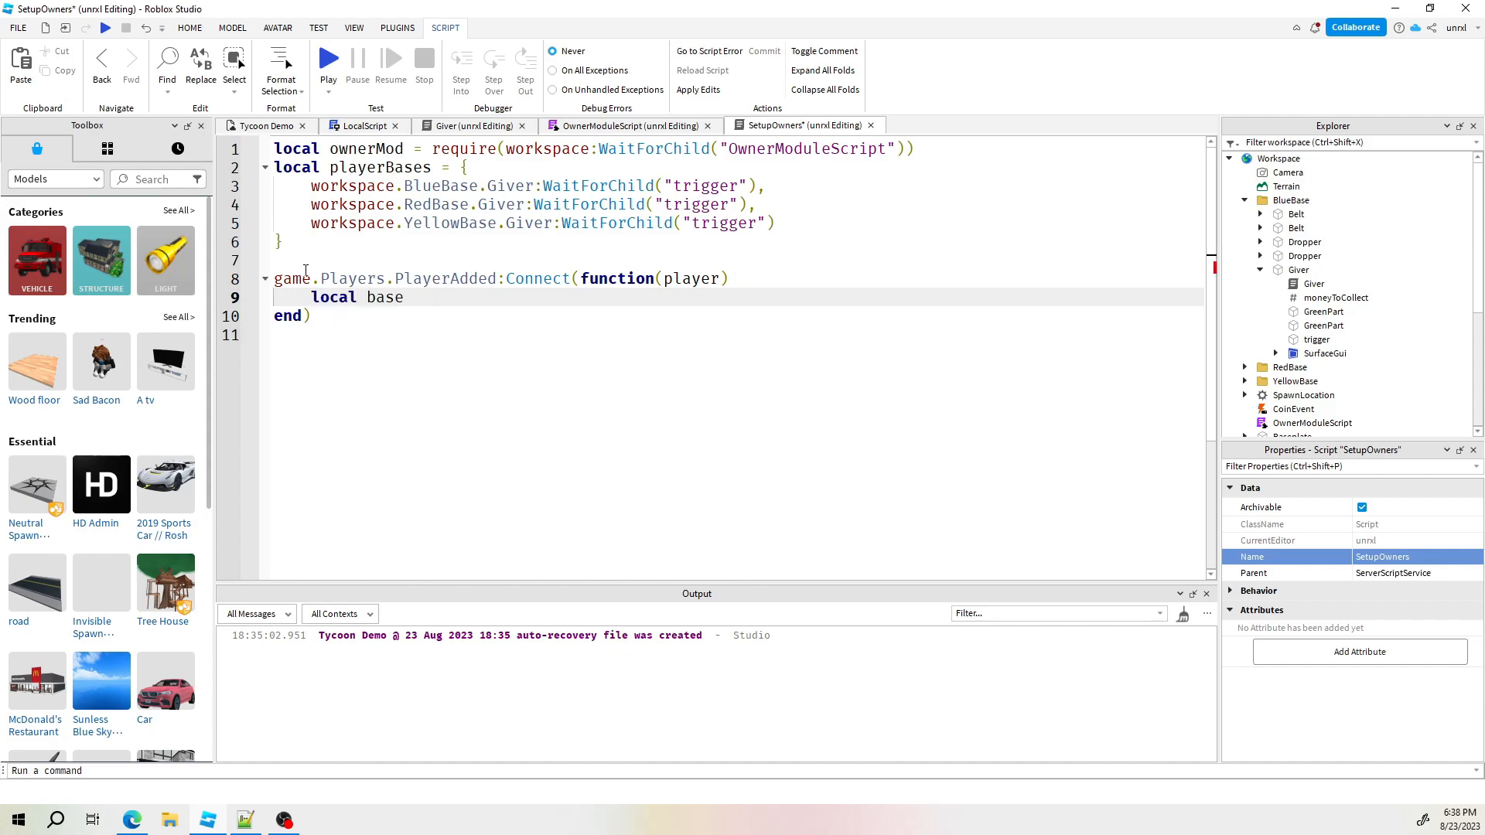
pyautogui.write('=')
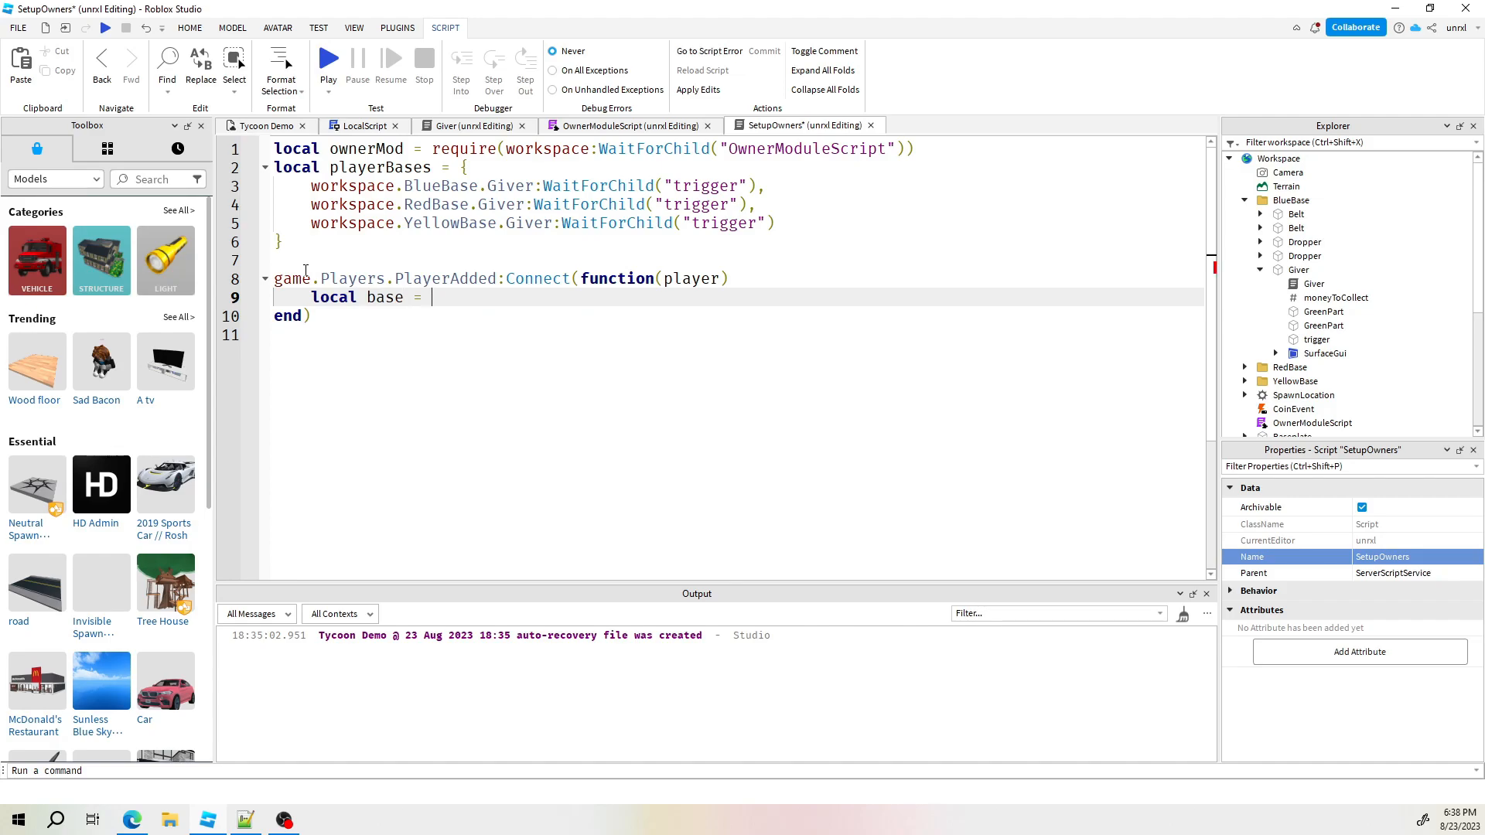
pyautogui.write('nil')
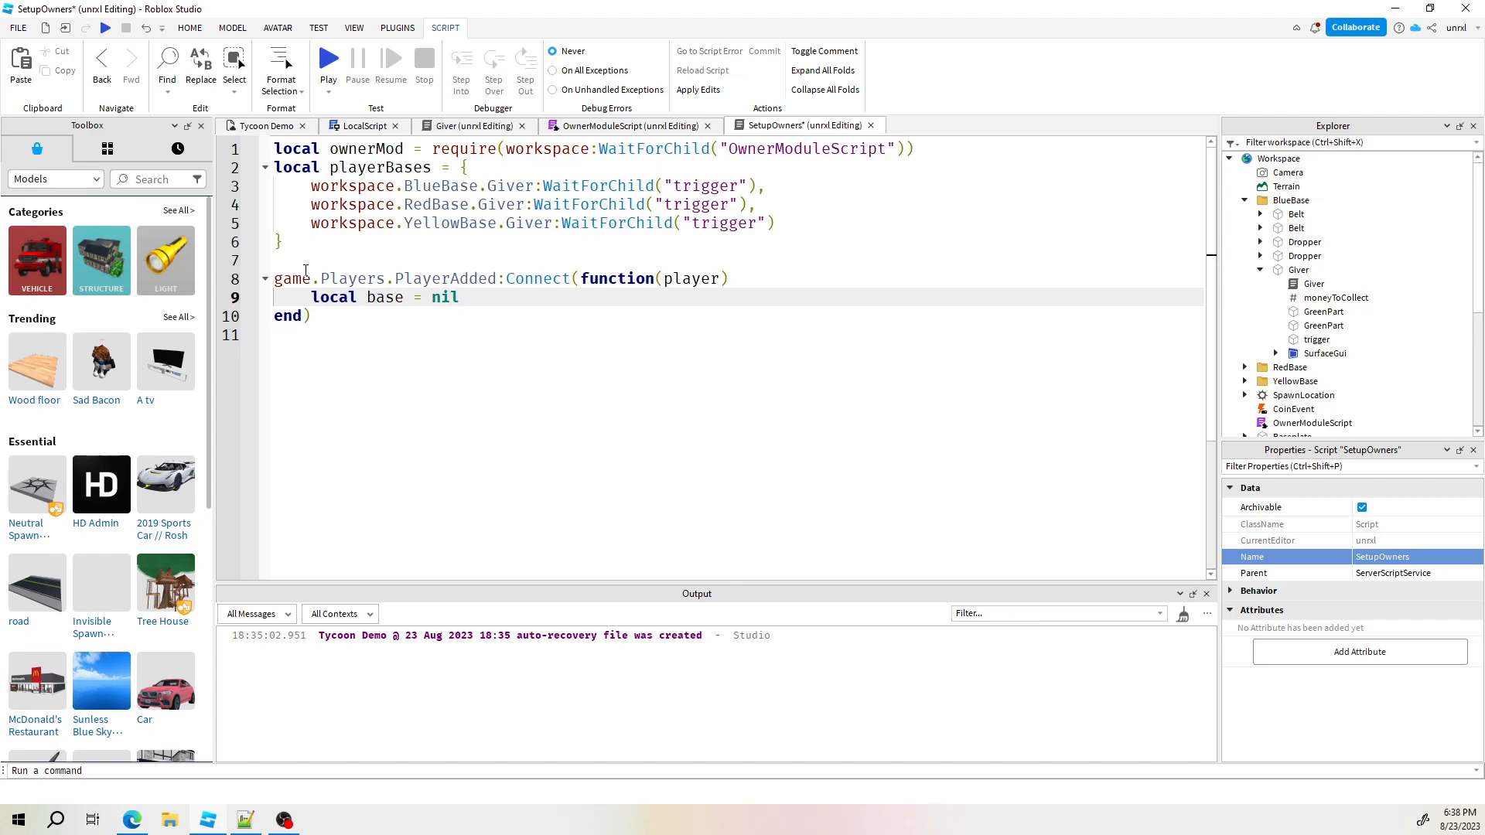
# Start 'for _, part in pairs(playerBases) do' inside the handler
pyautogui.write('for _,')
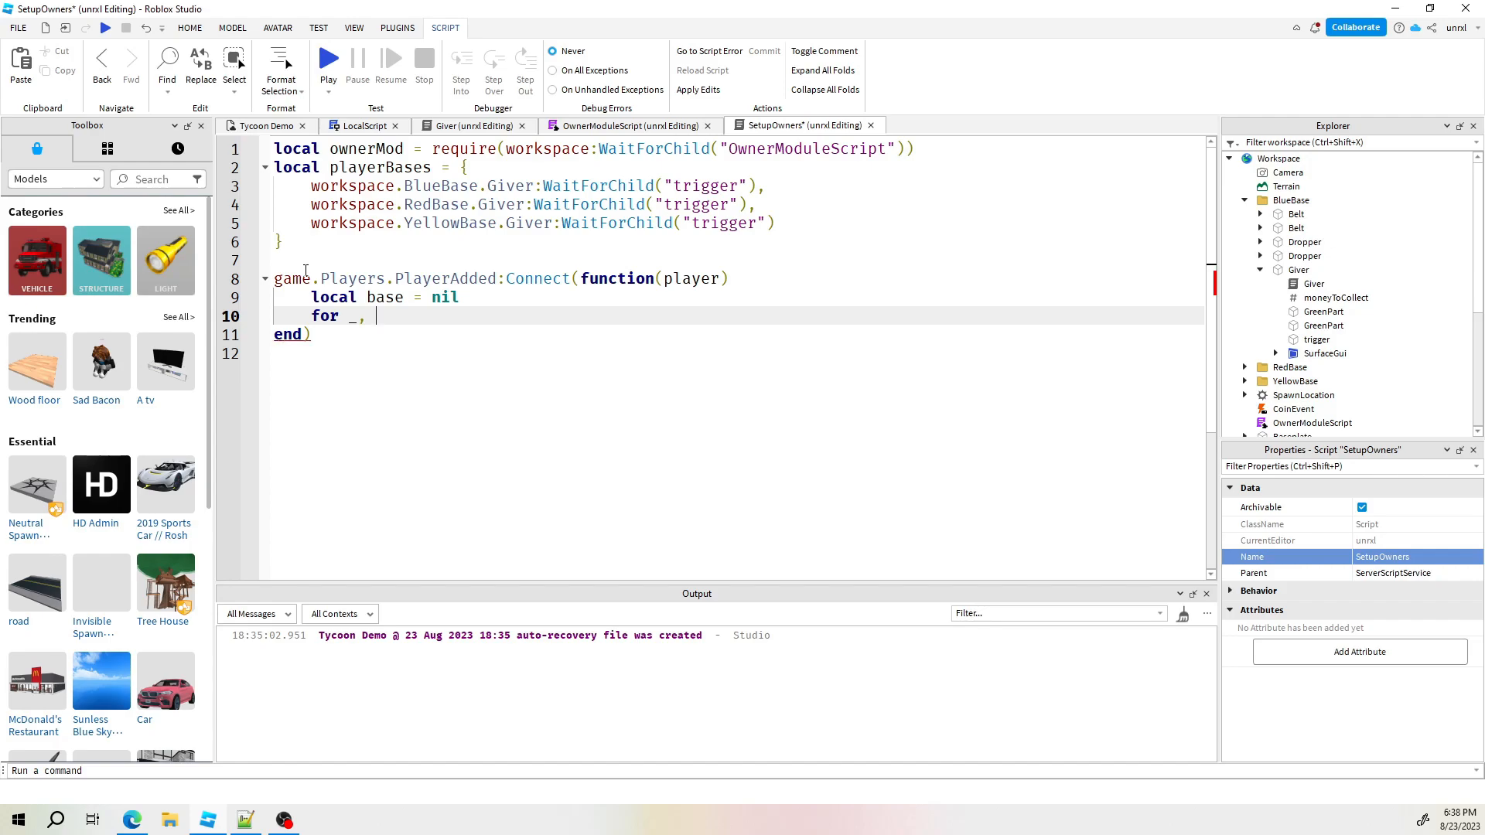
pyautogui.write('part')
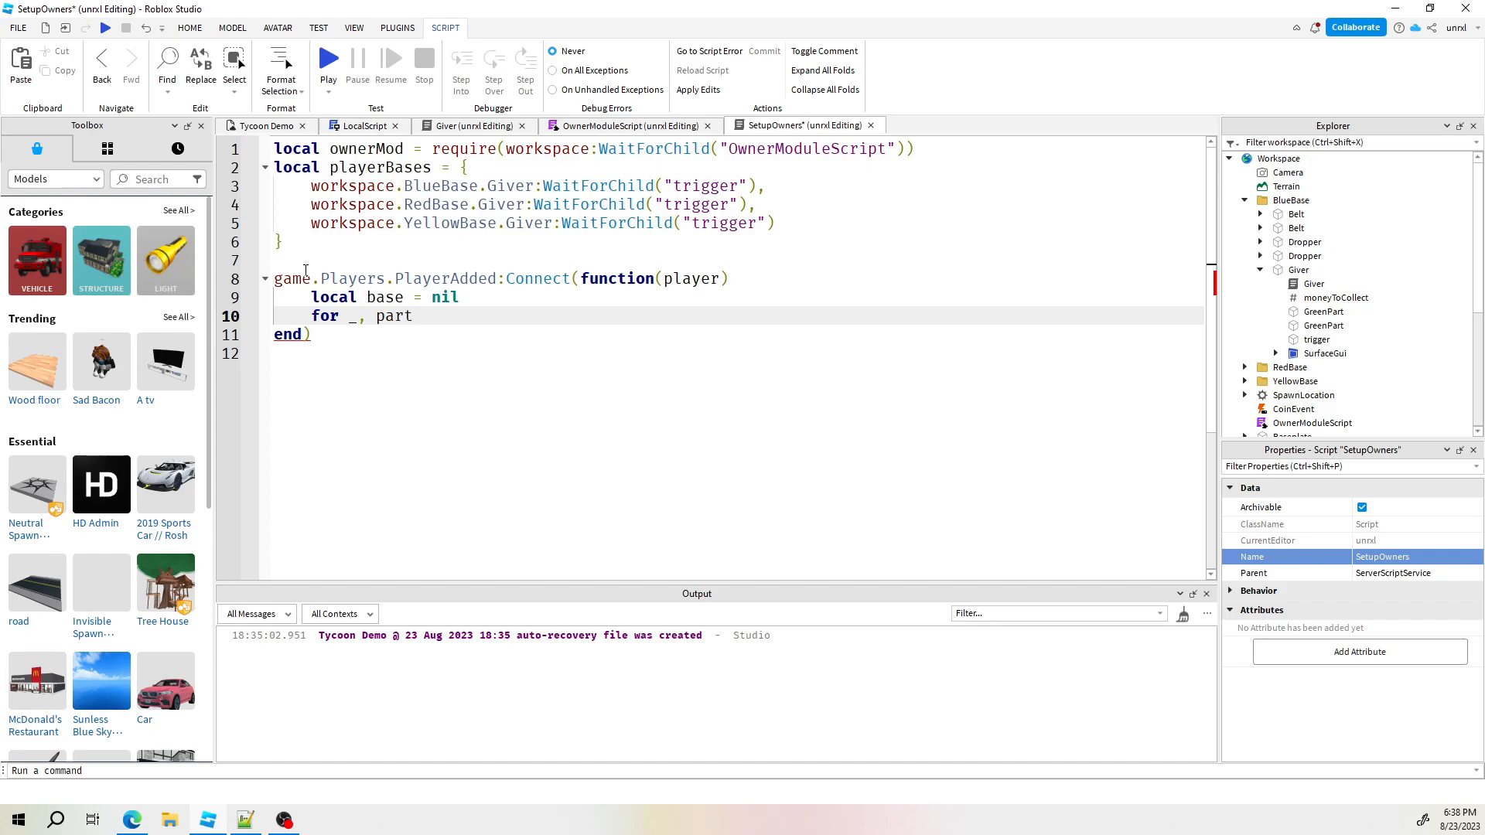
pyautogui.write('in pairs(')
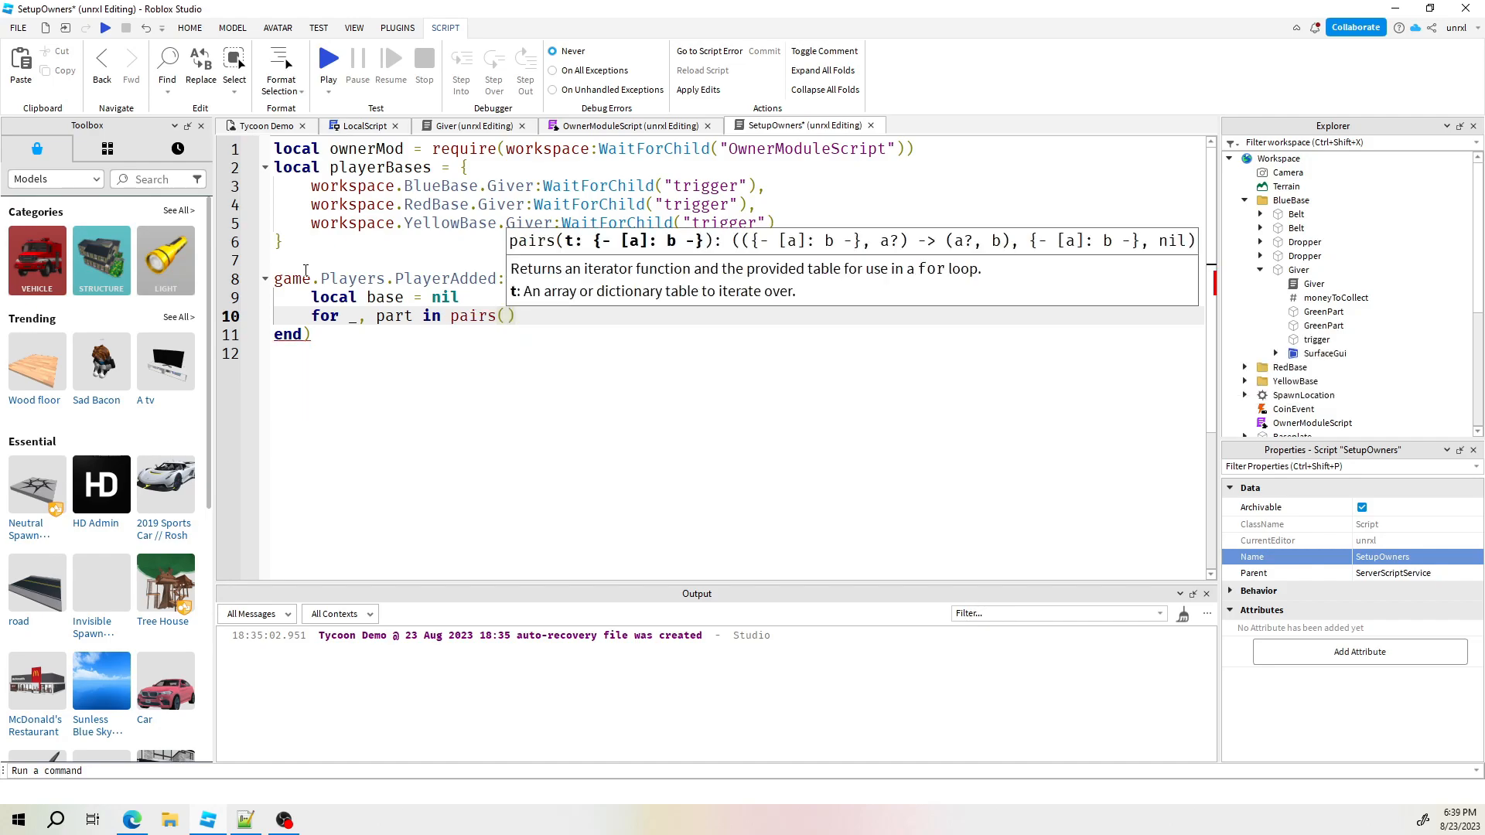
pyautogui.write('playerBases')
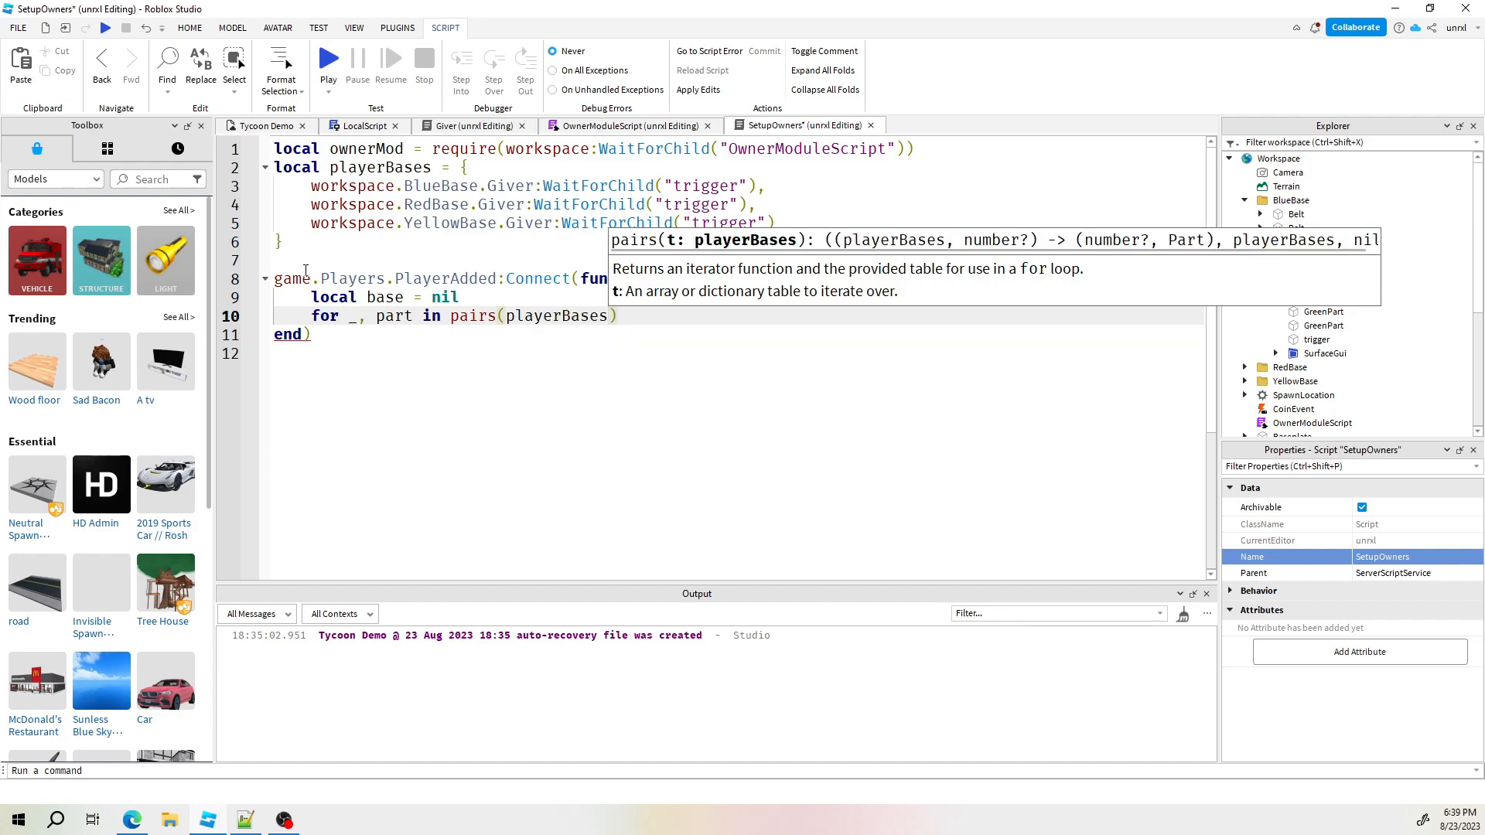
pyautogui.click(653, 315)
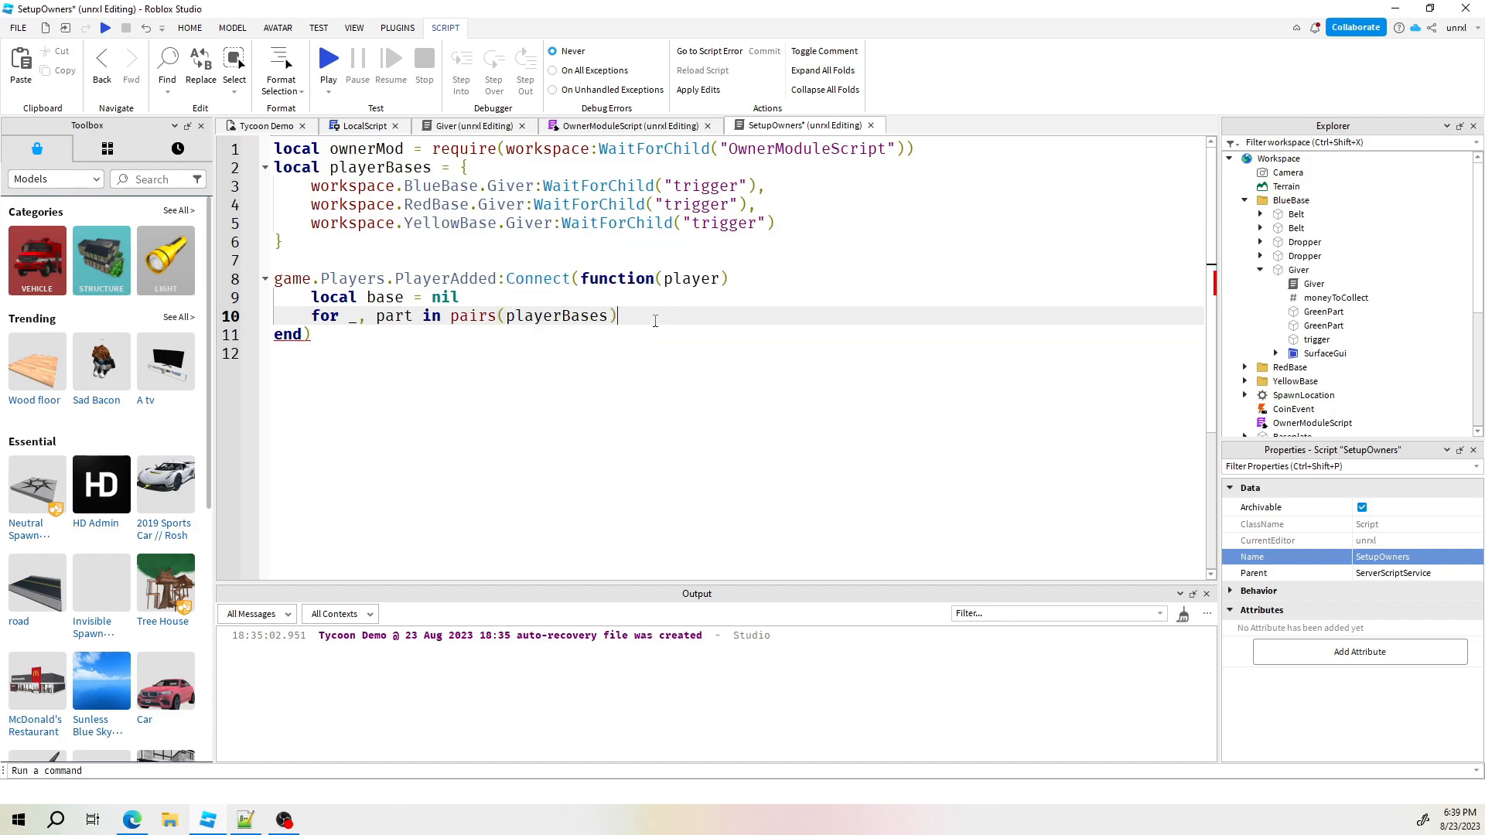
pyautogui.write('do')
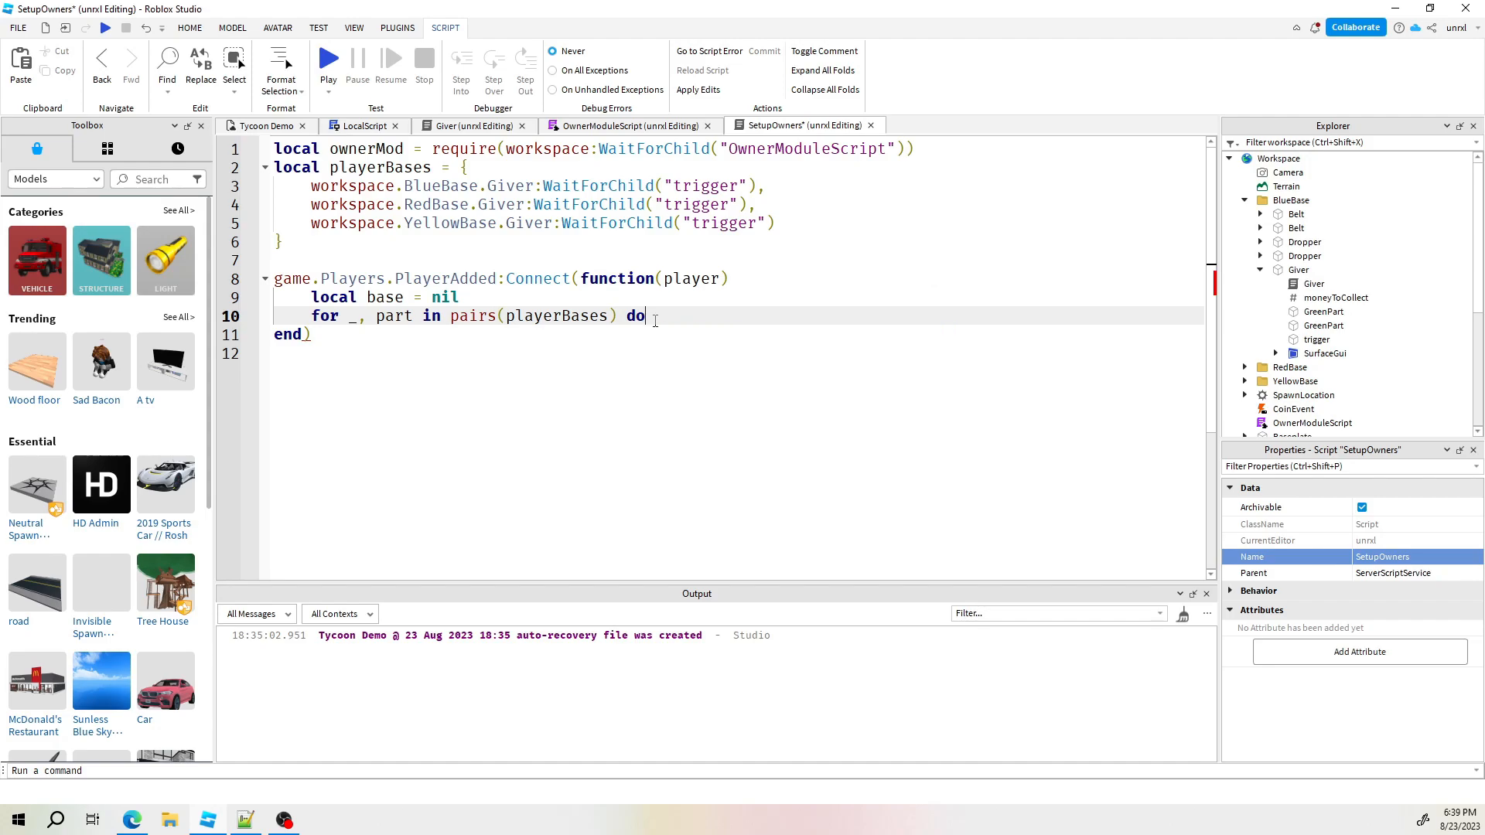
# Add 'if ownerMod.GetOwner(part) == nil then base = part end' inside the loop
pyautogui.press('enter')
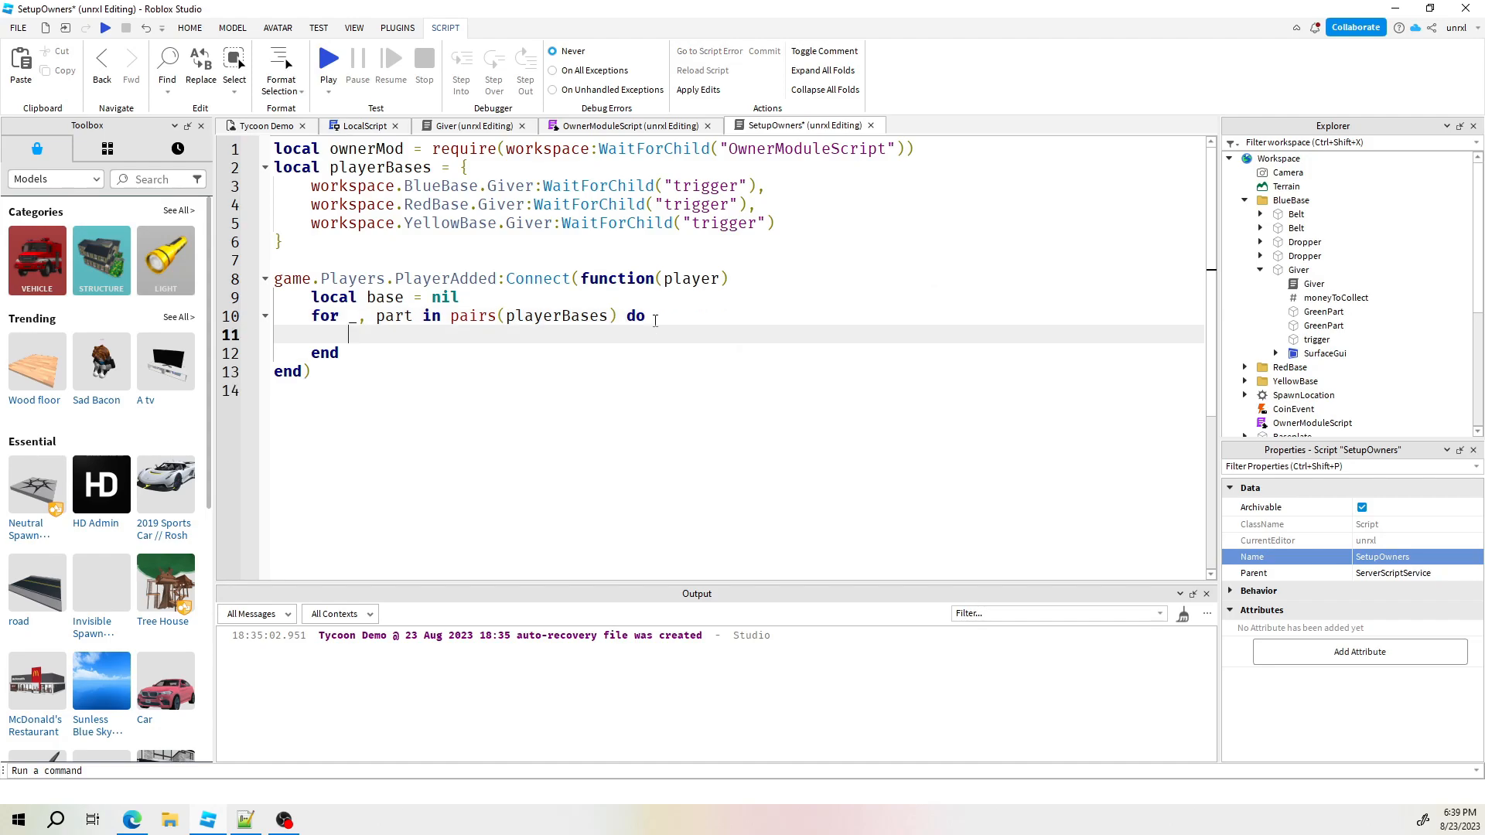
pyautogui.write('if')
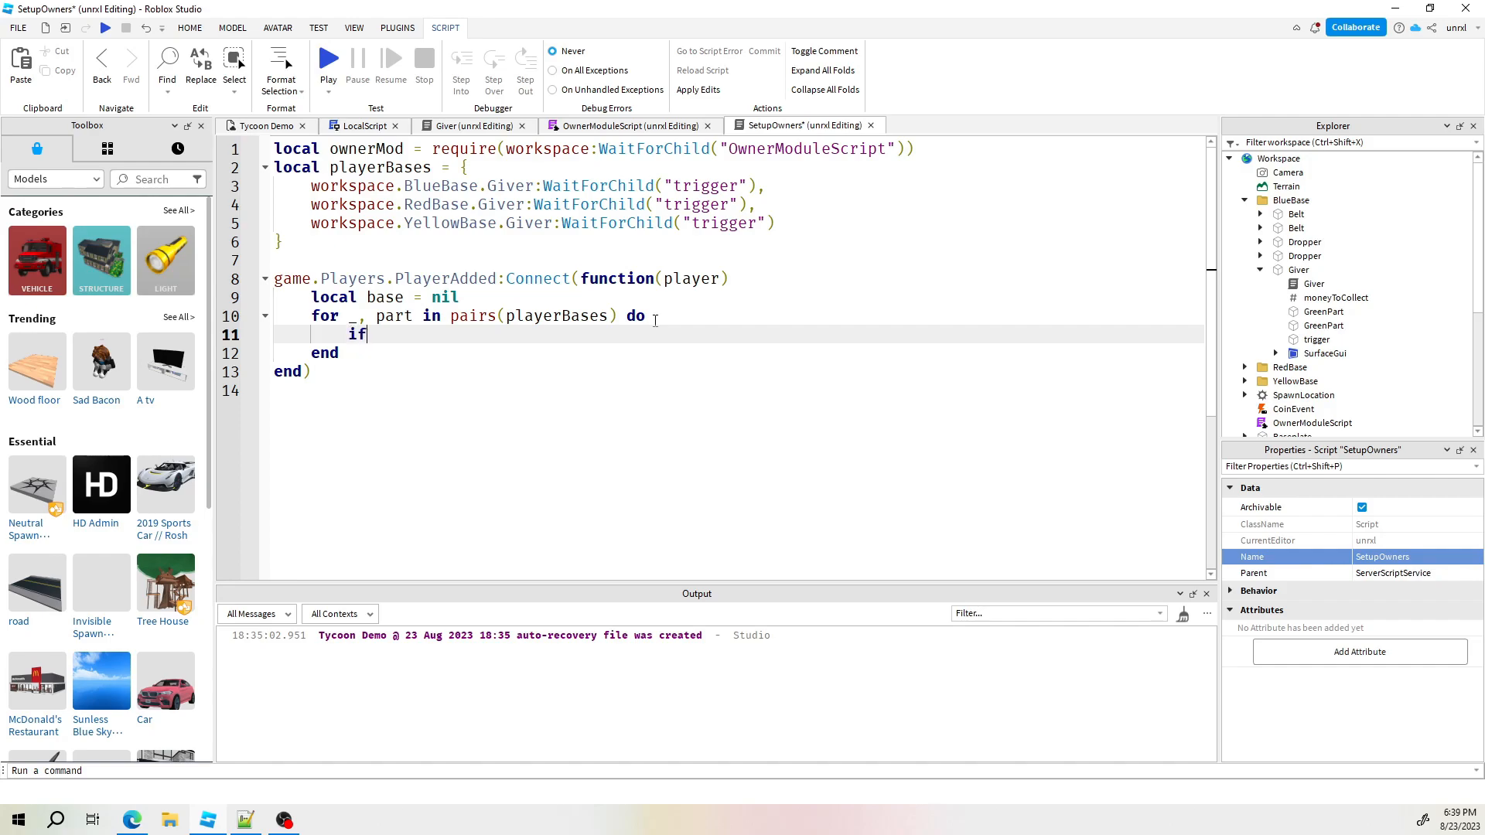
pyautogui.write('ownerMod')
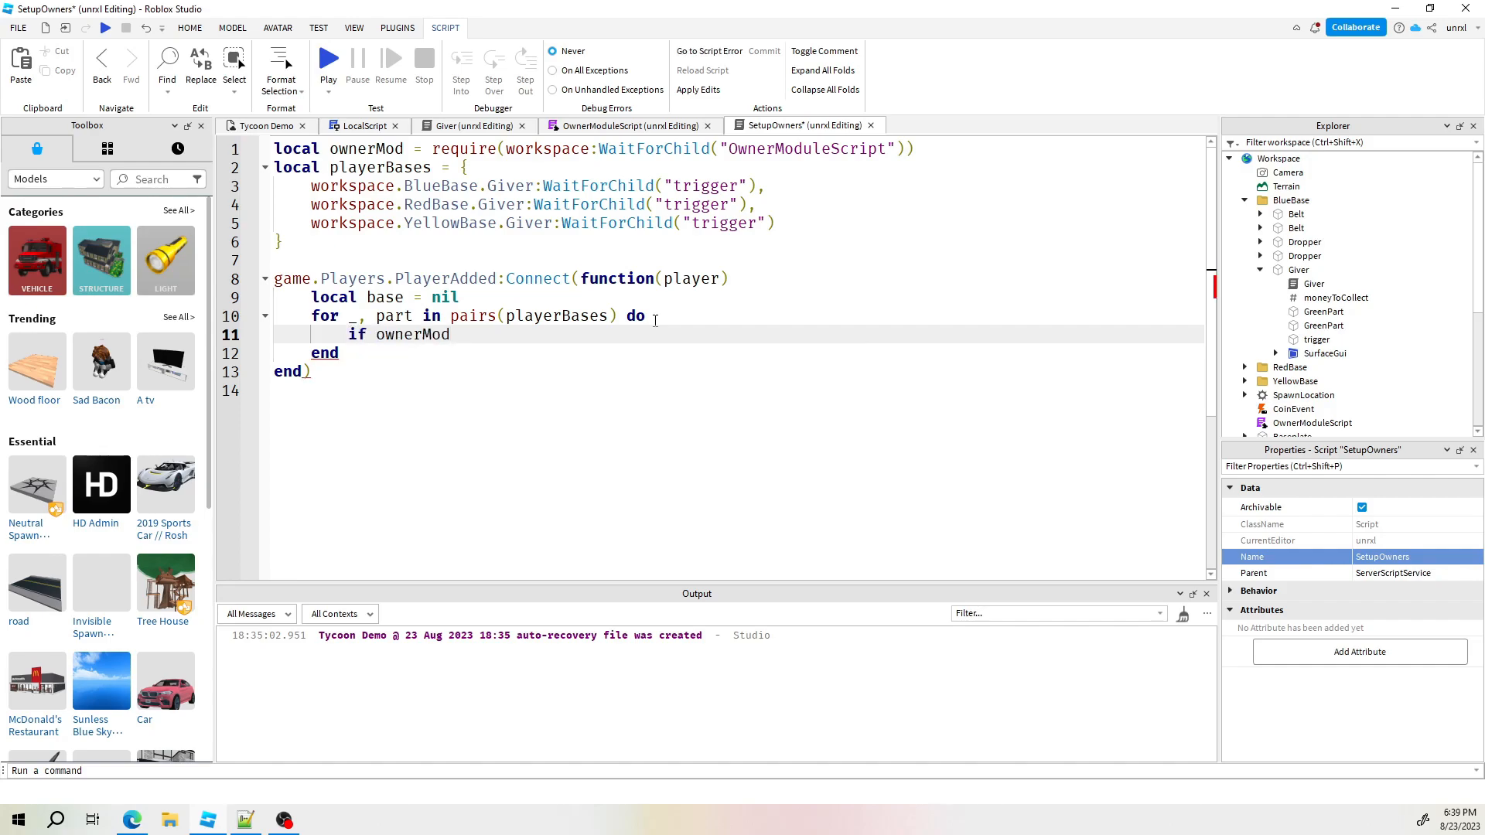
pyautogui.write('.GetOwner(')
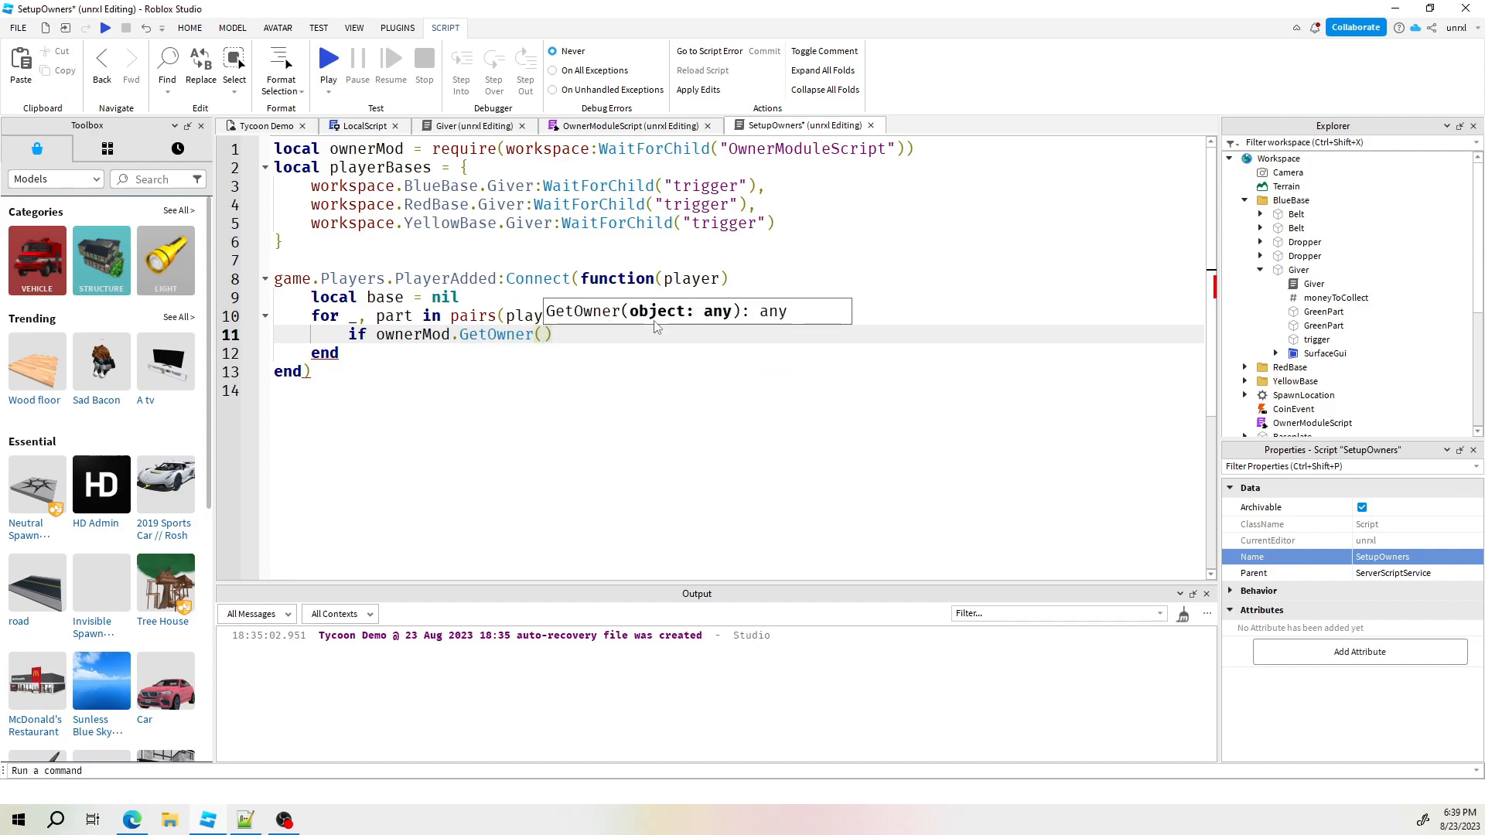
pyautogui.write('part')
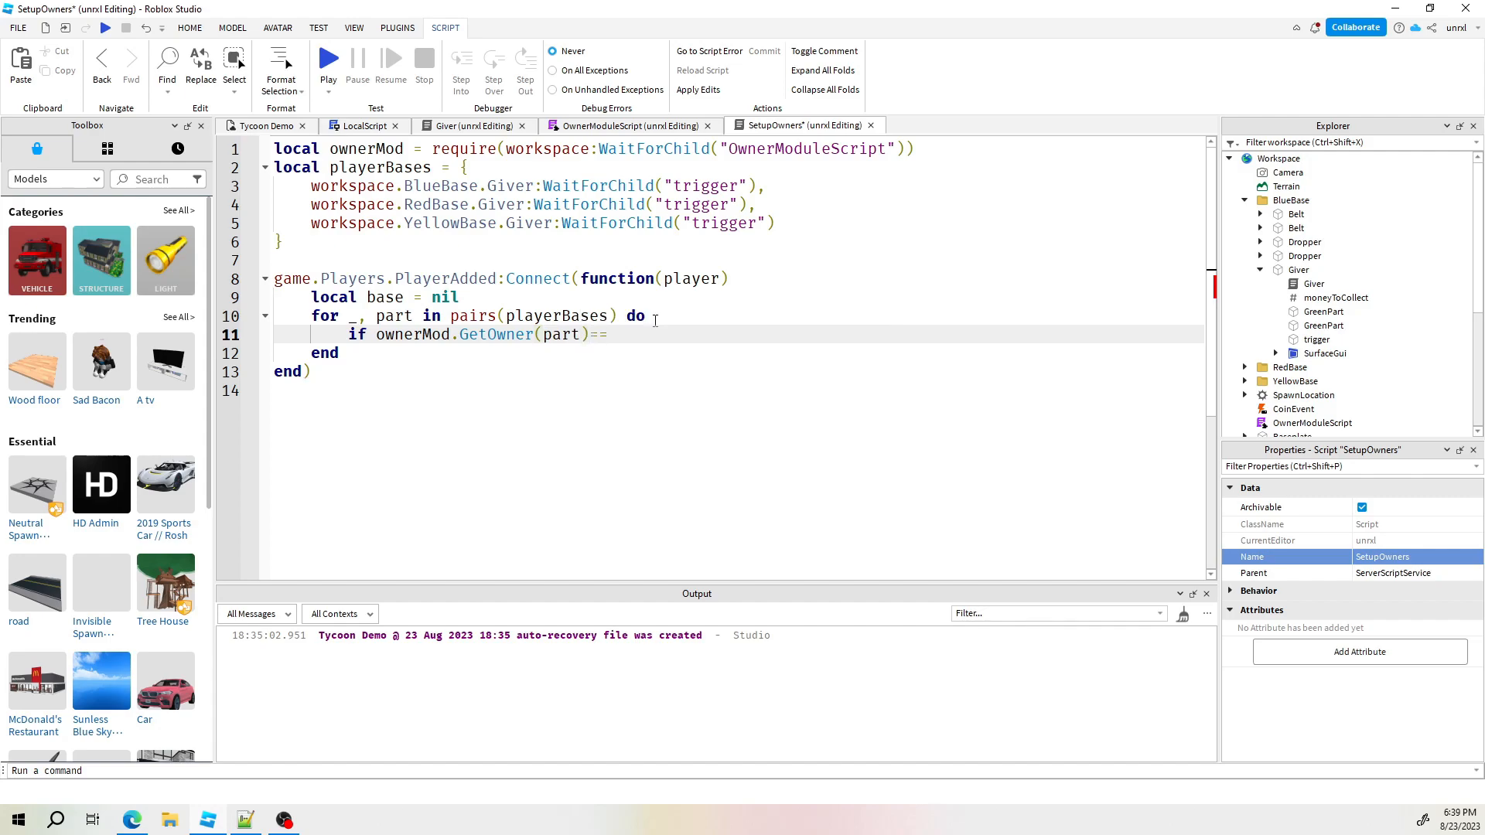
pyautogui.write('nil')
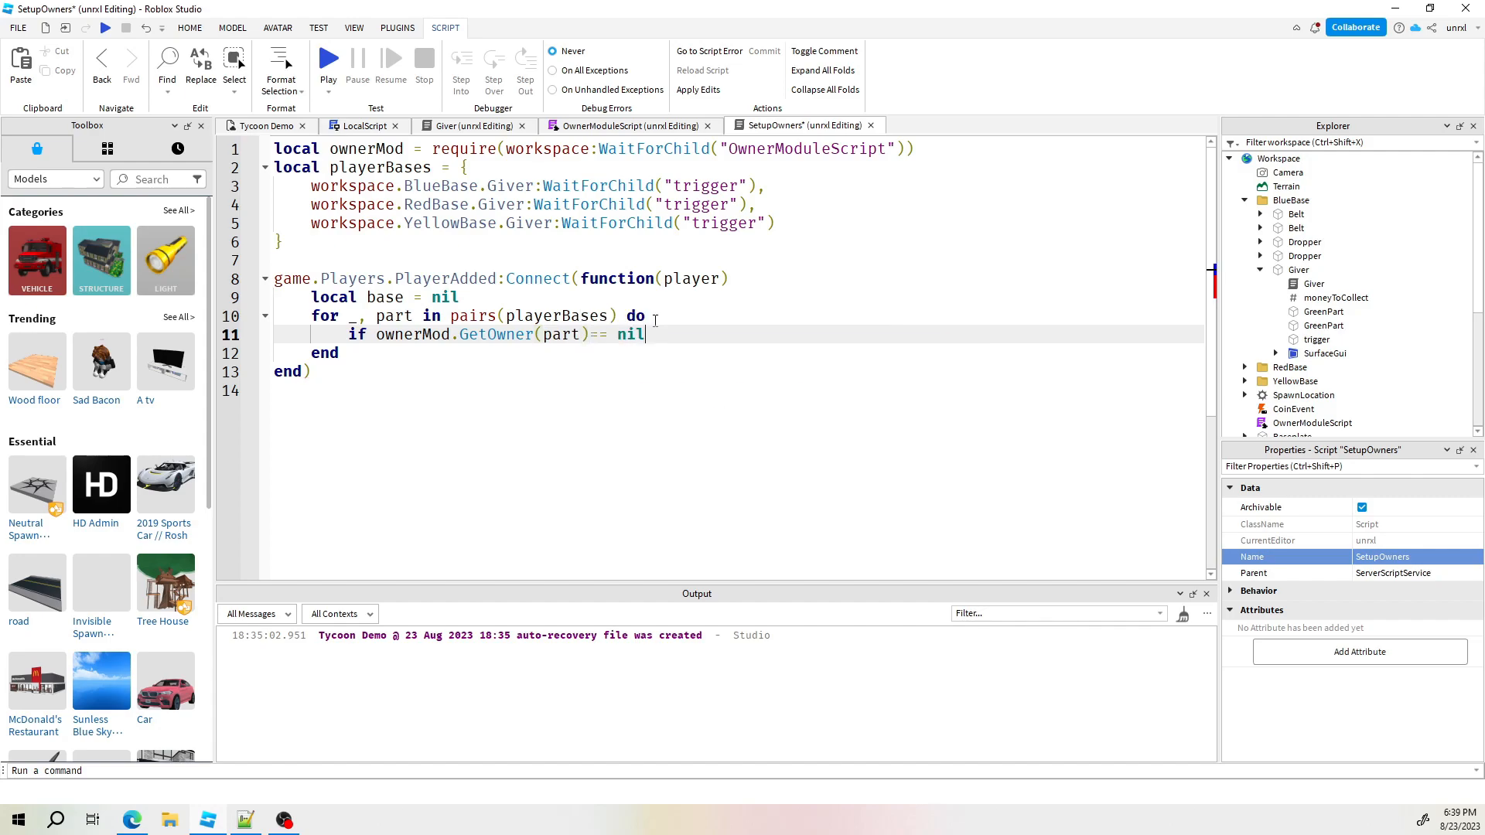
pyautogui.write('then')
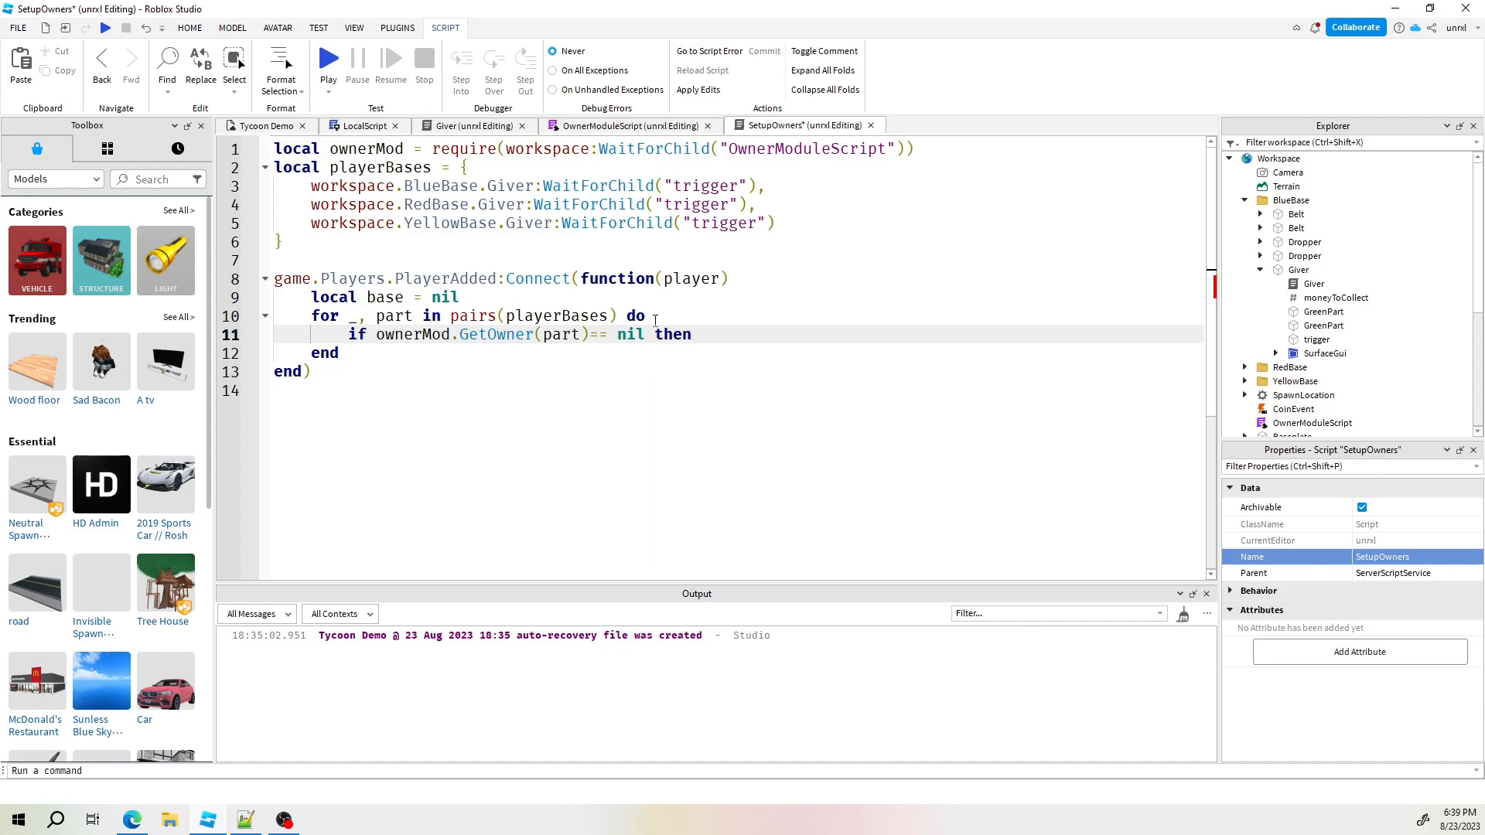
pyautogui.press('Enter')
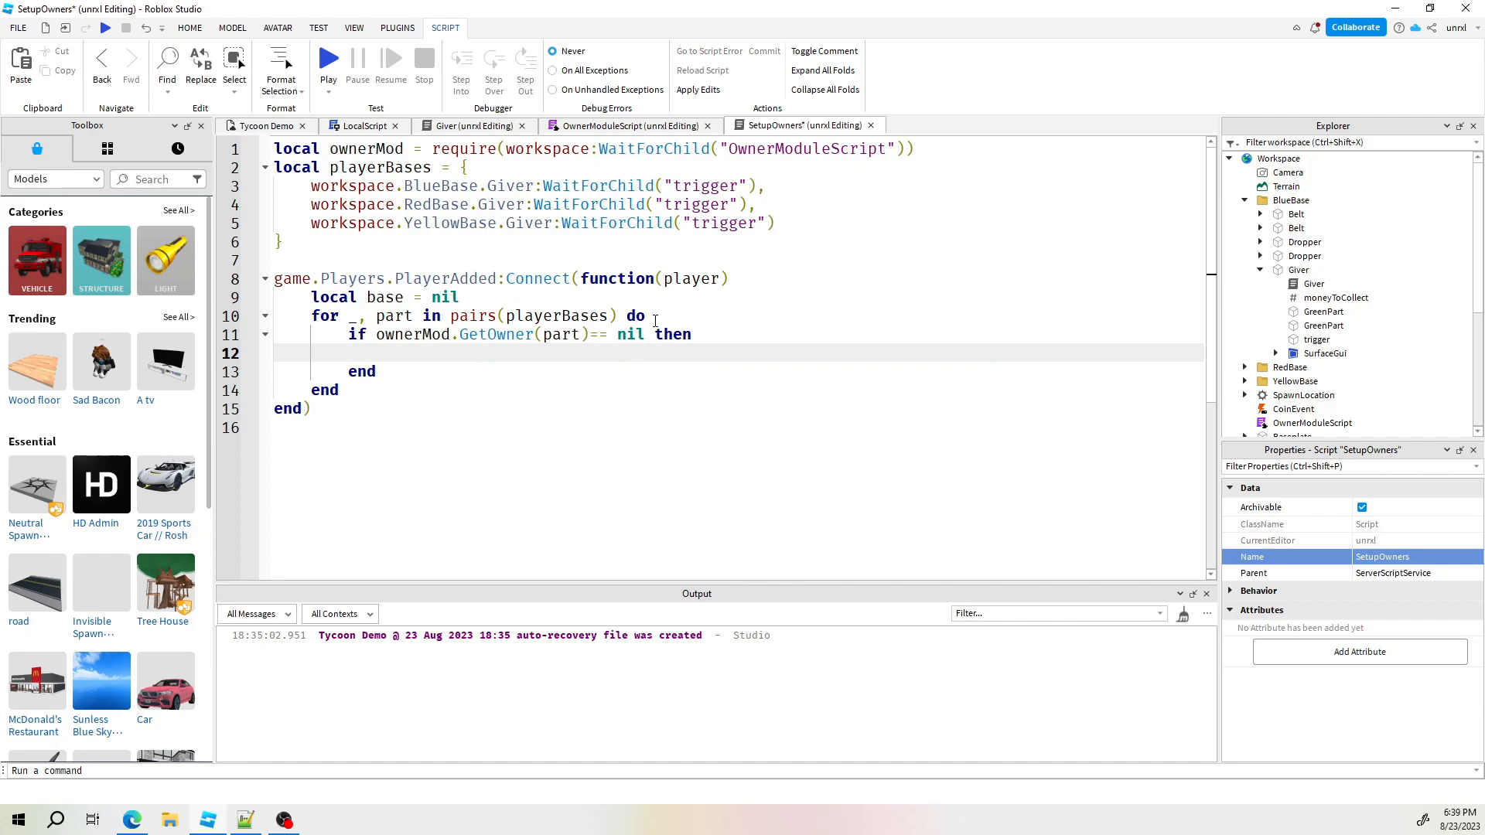
pyautogui.write('base =')
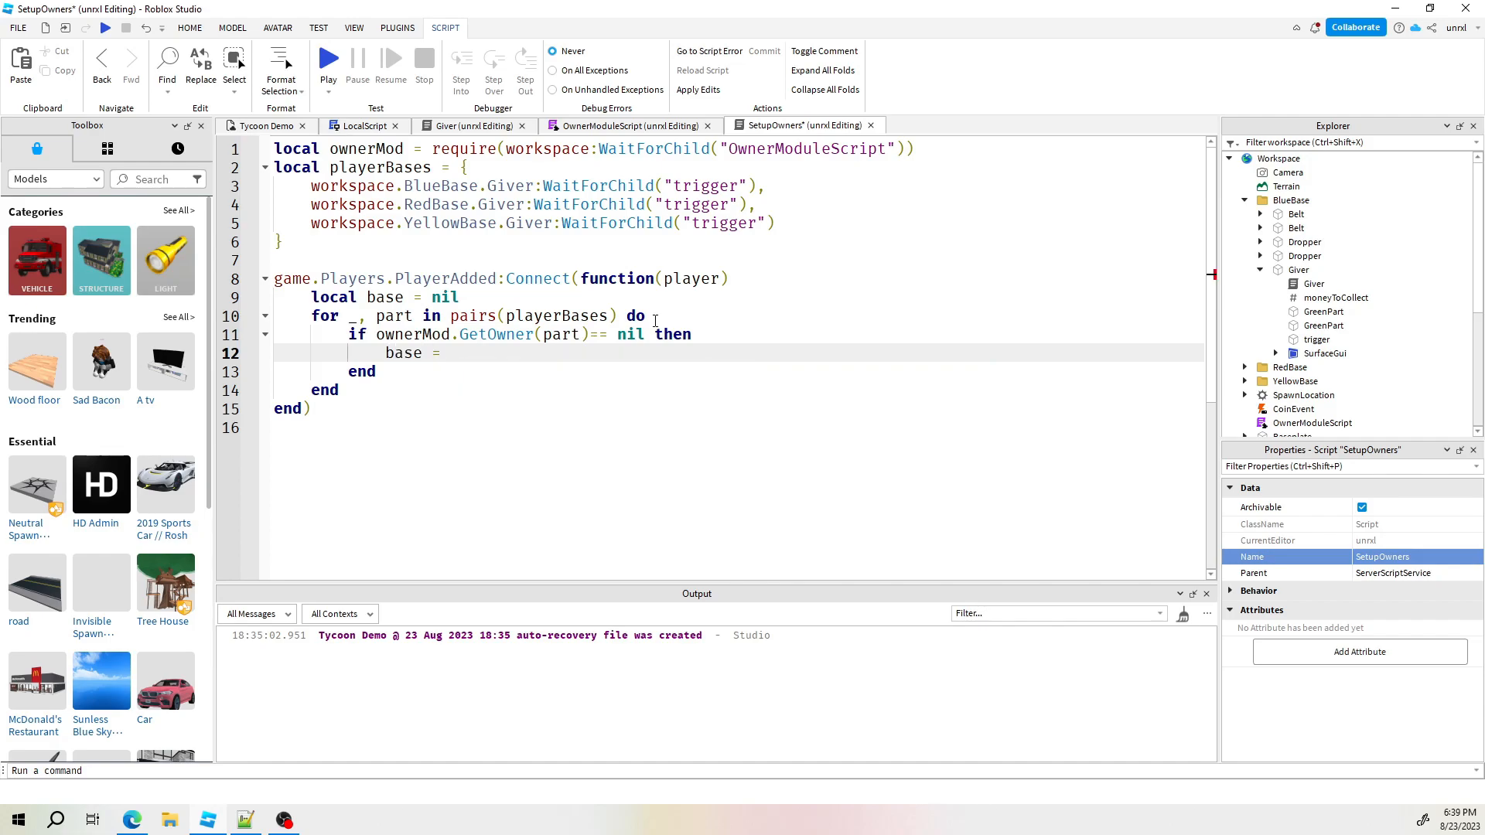
pyautogui.write('part')
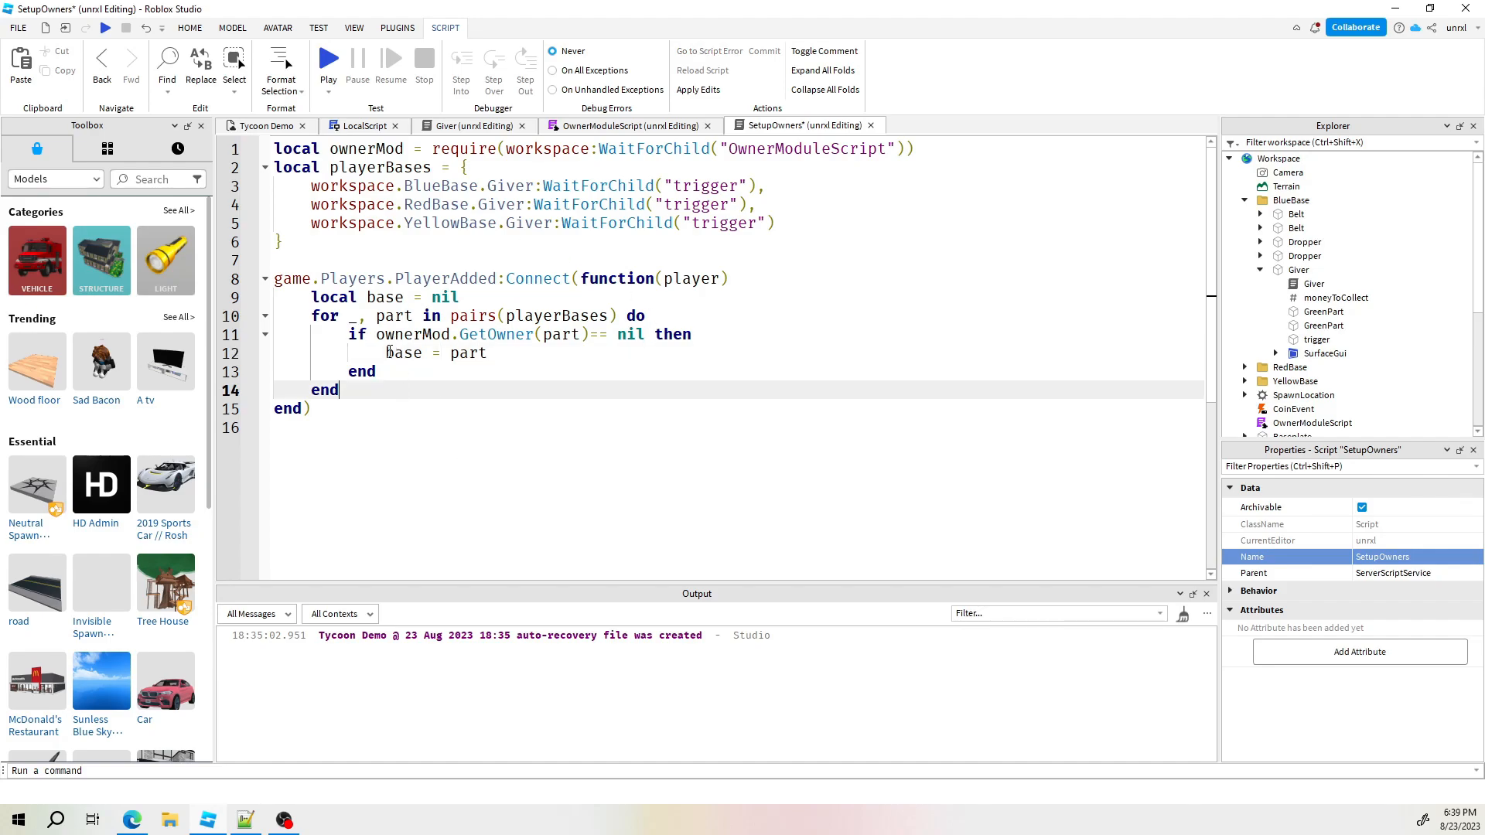
pyautogui.doubleClick(402, 353)
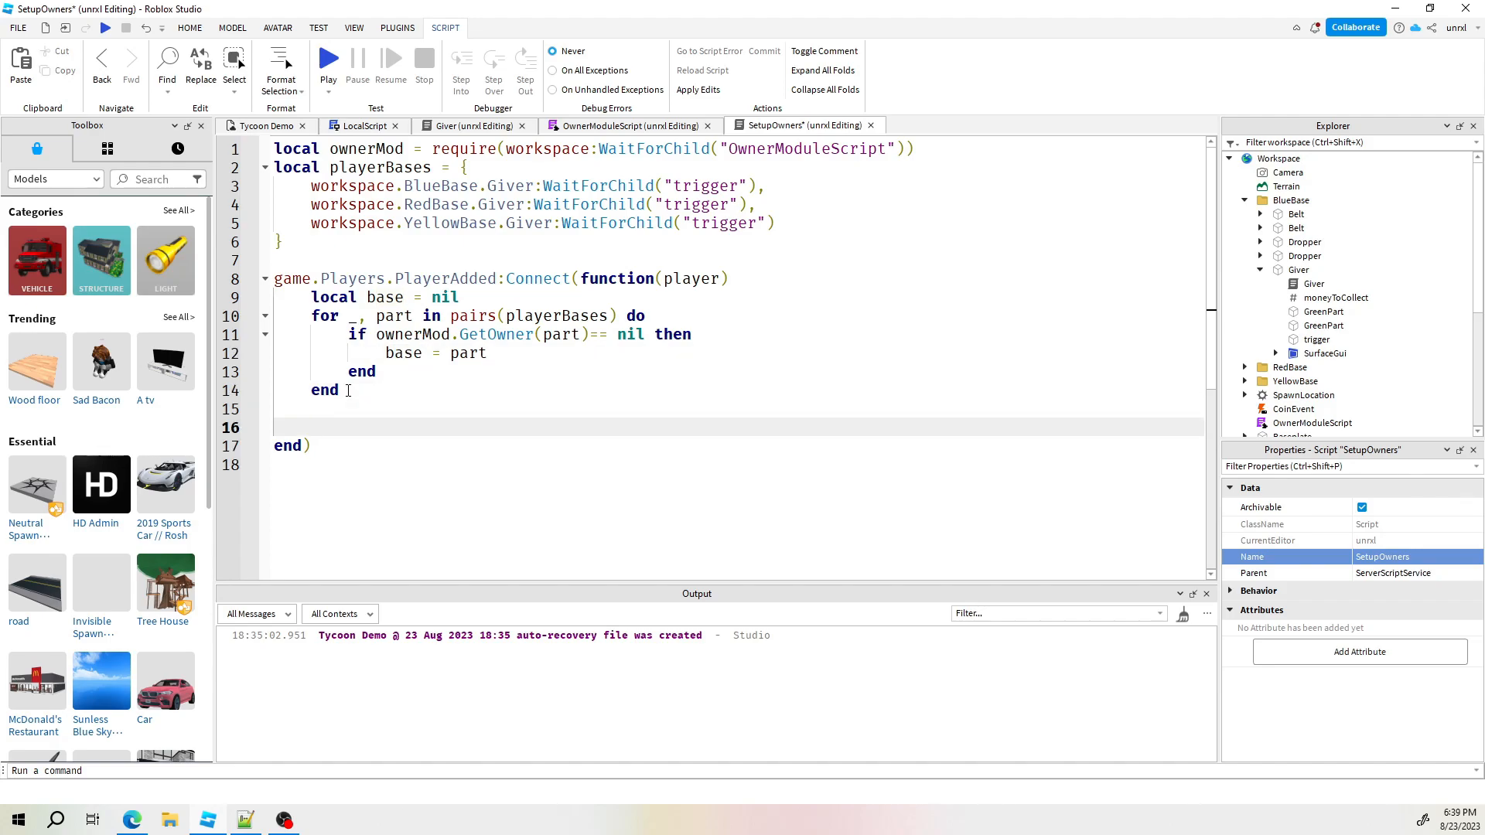
# Add an 'if base' block printing "registering player to a base " with base.Name
pyautogui.write('if base then')
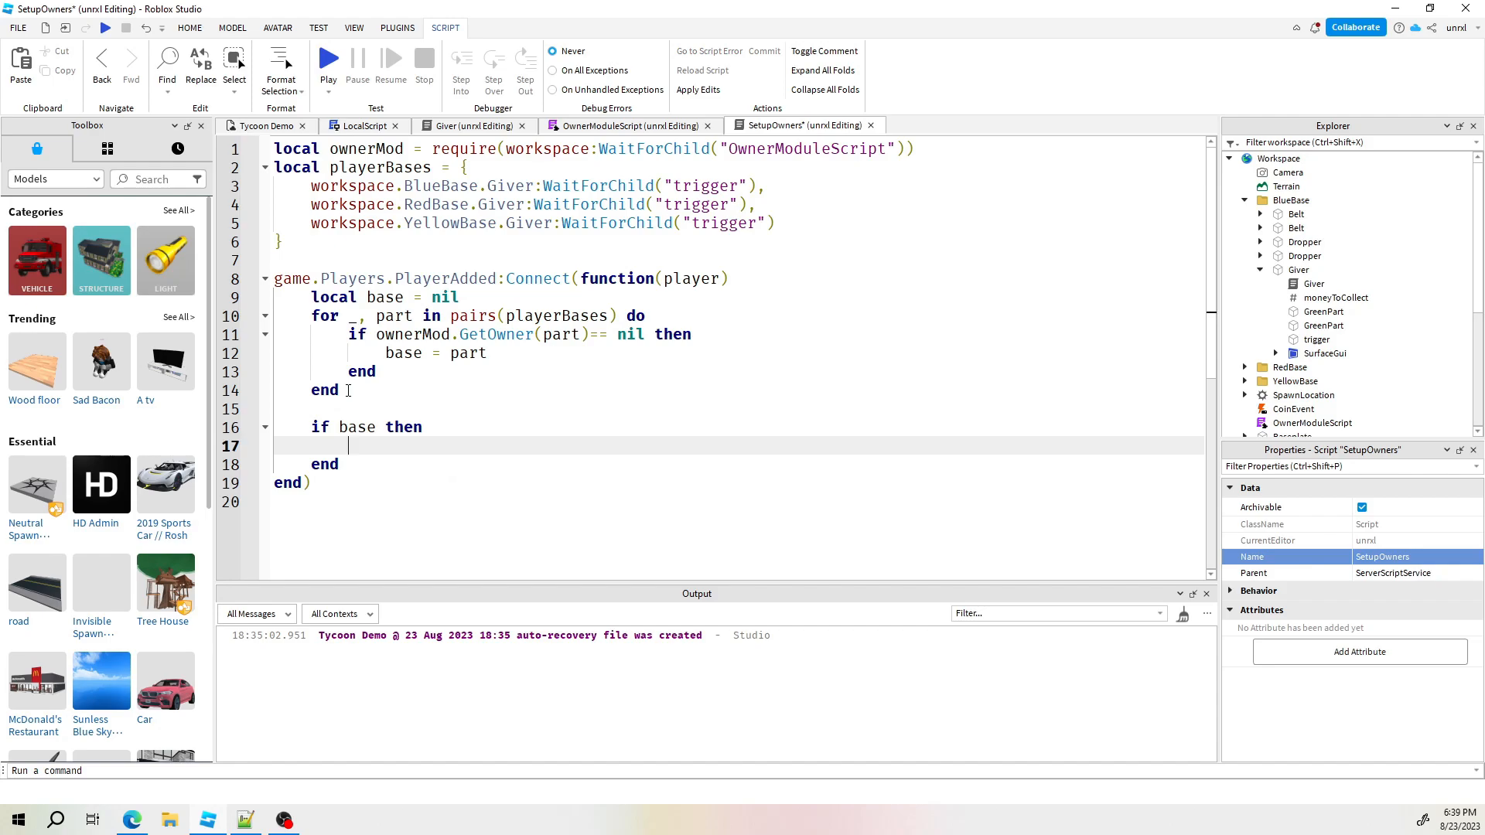
pyautogui.write('print("')
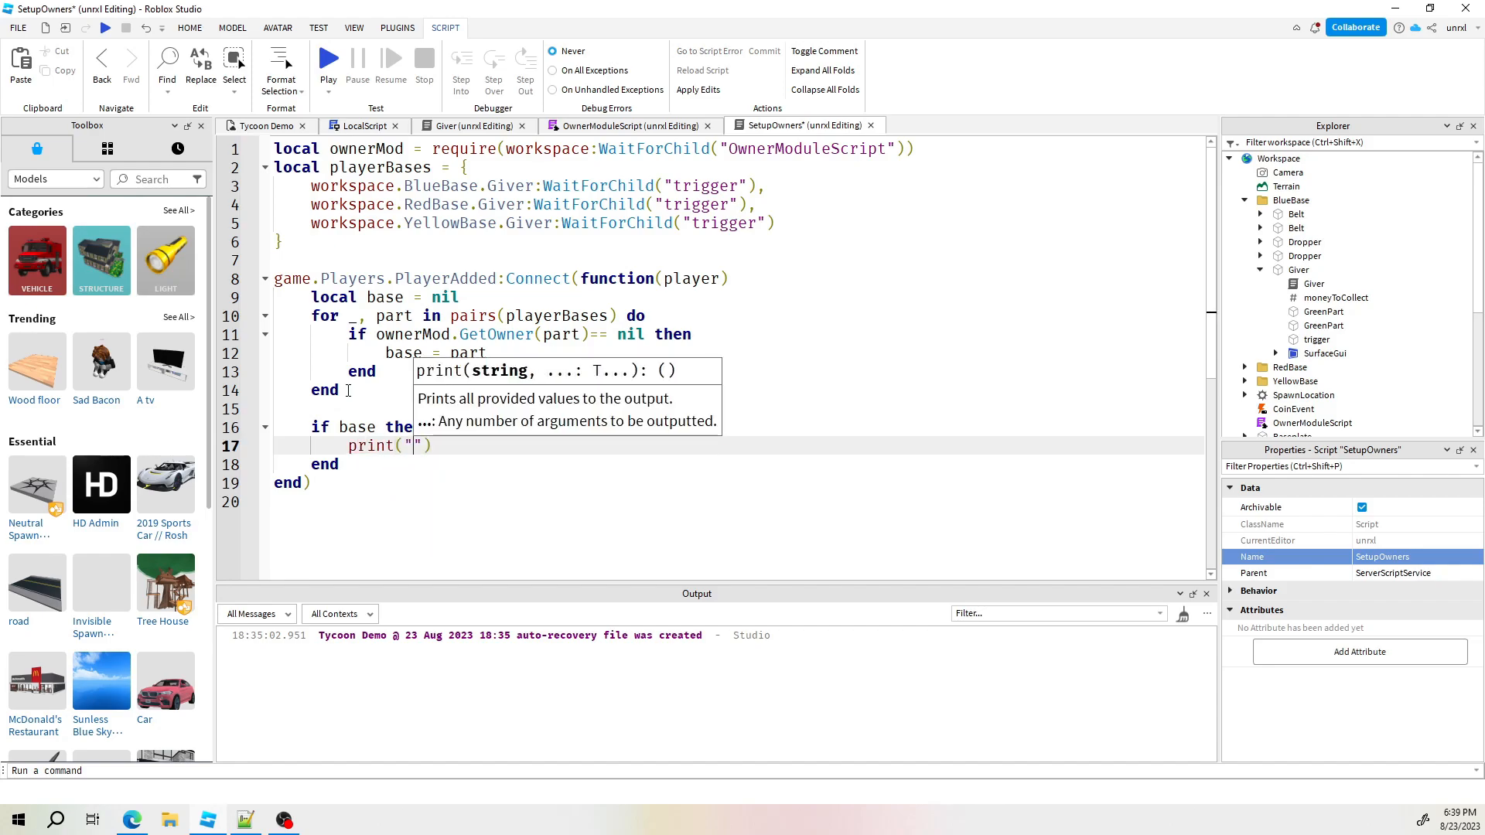
pyautogui.write('registering player to')
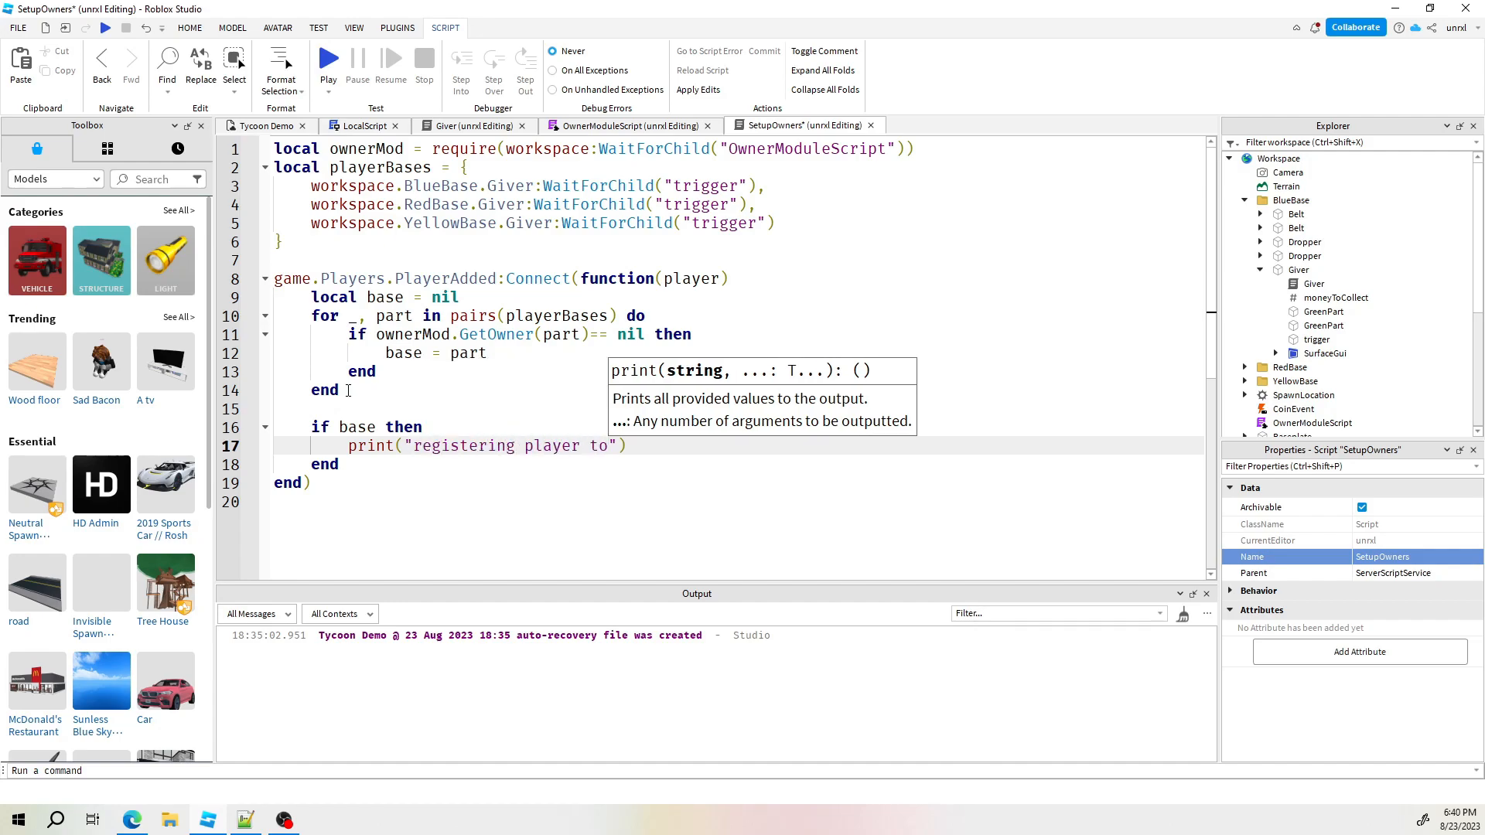
pyautogui.write('a base')
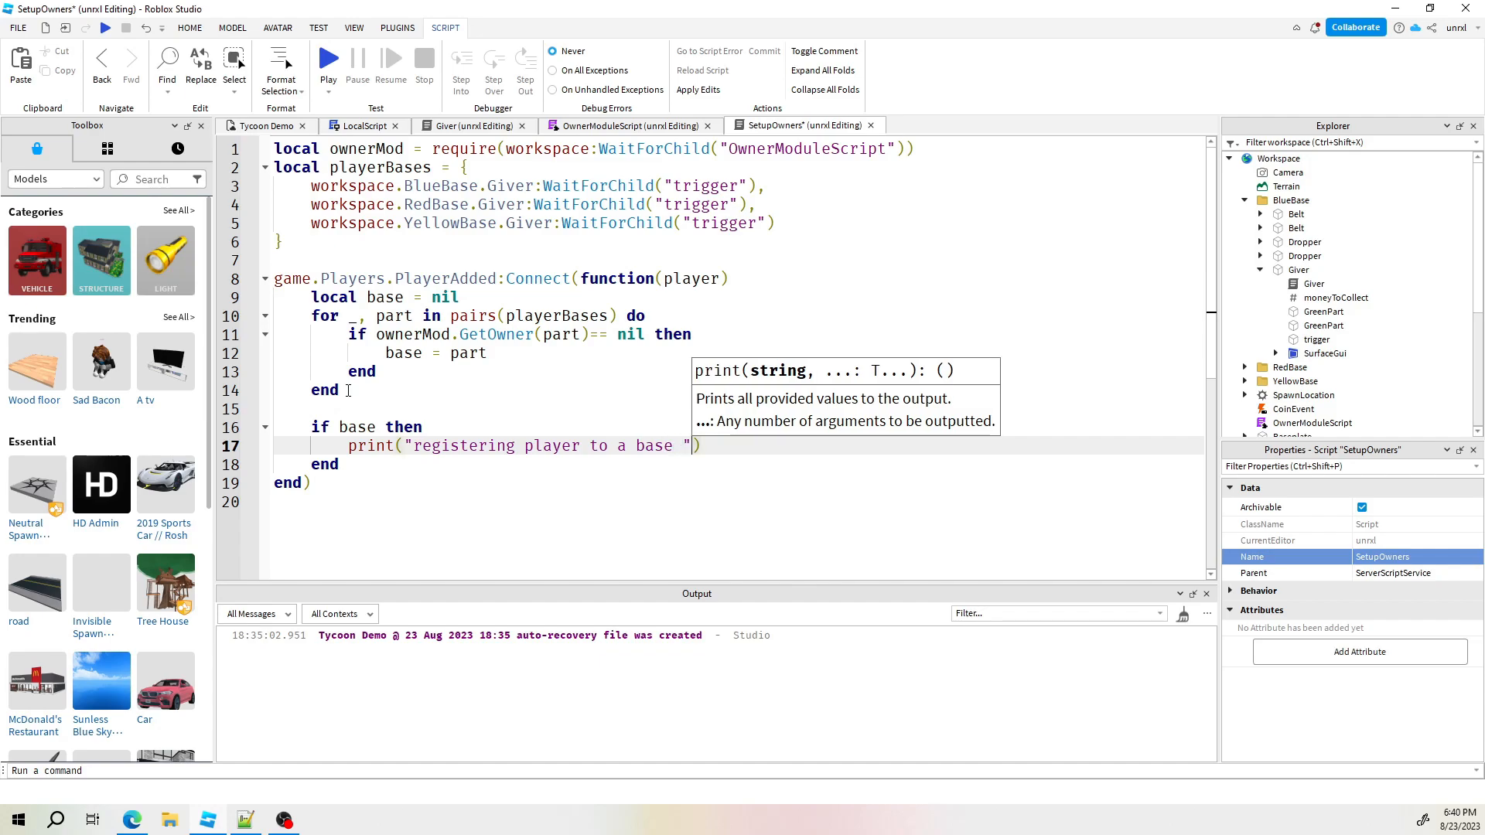
pyautogui.write(',')
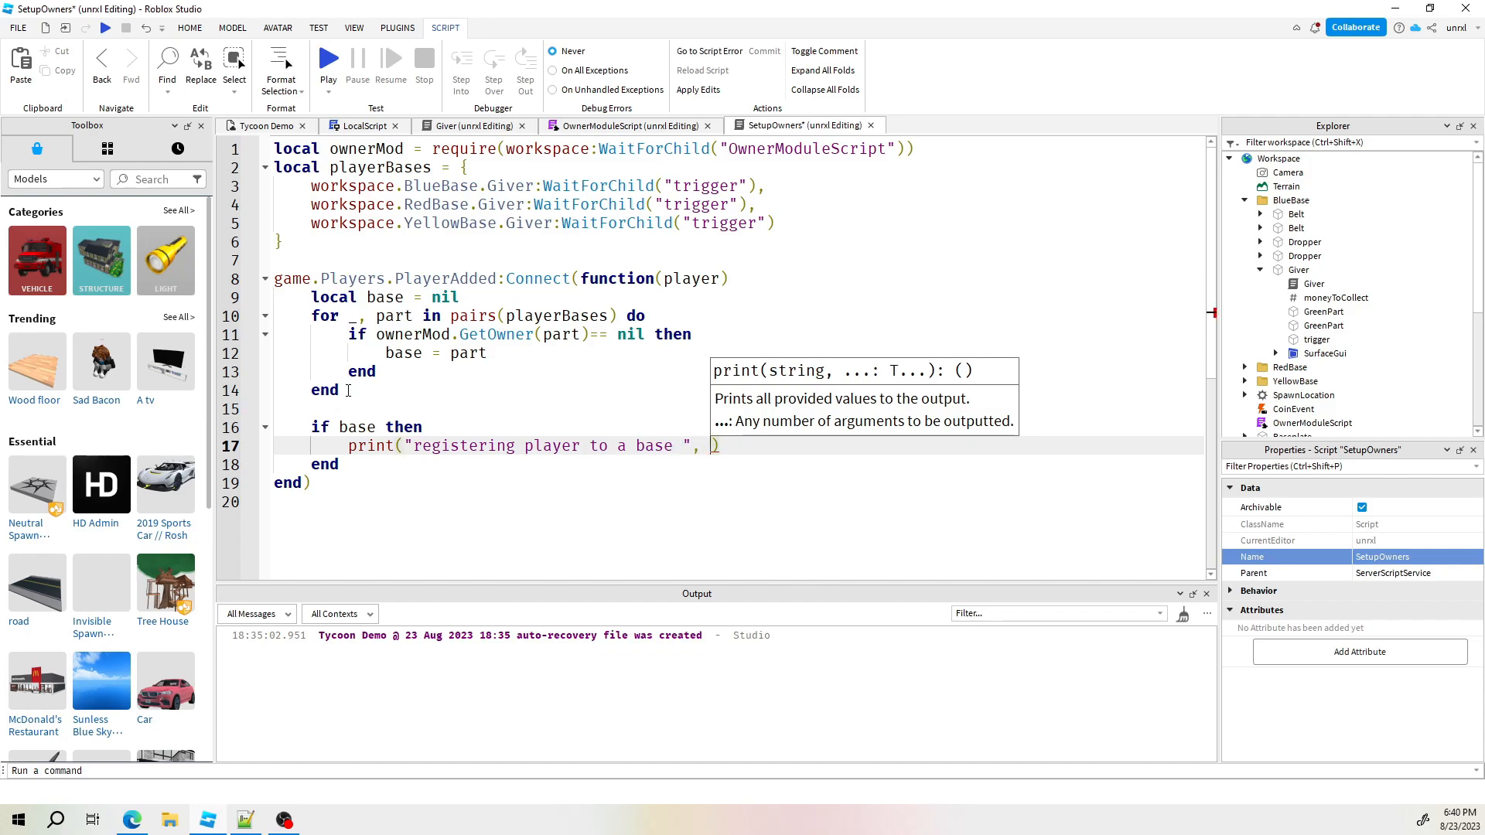
pyautogui.write('bad')
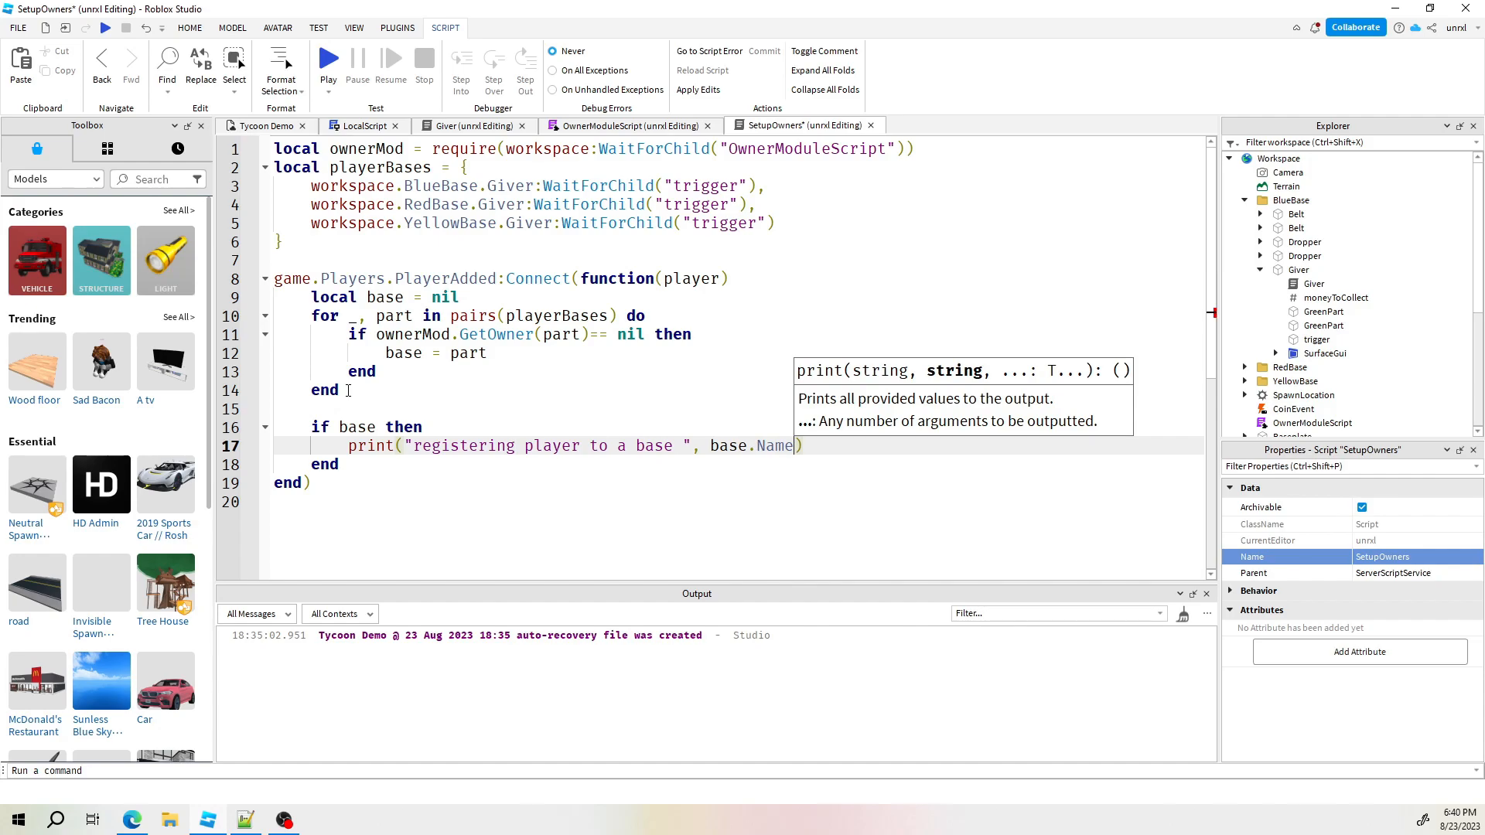
pyautogui.press('Return')
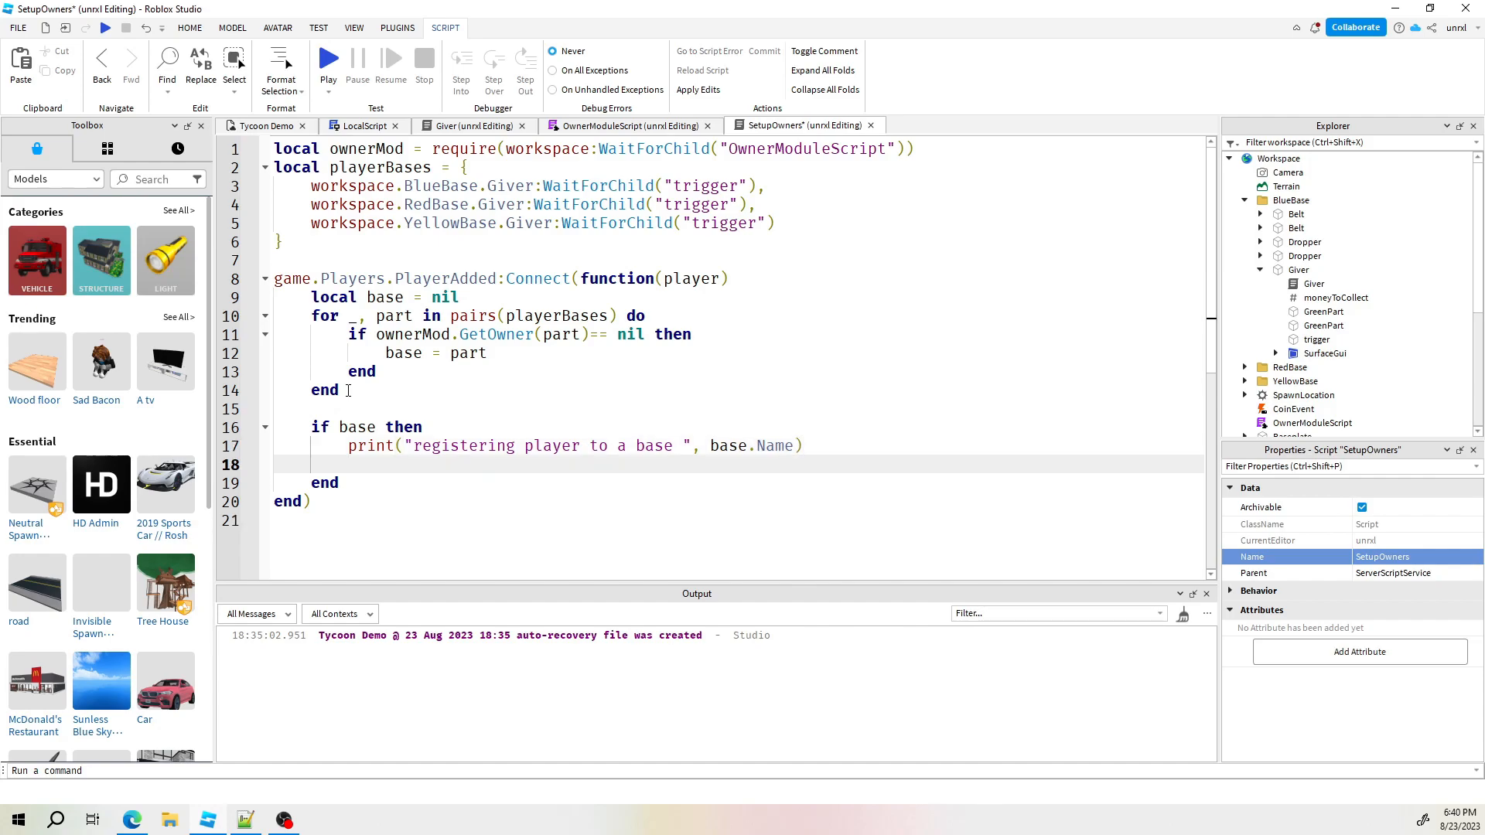
# Call ownerMod.RegisterOwner(player, base) inside the if-base block
pyautogui.write('ownerMod.RegisterOwner(')
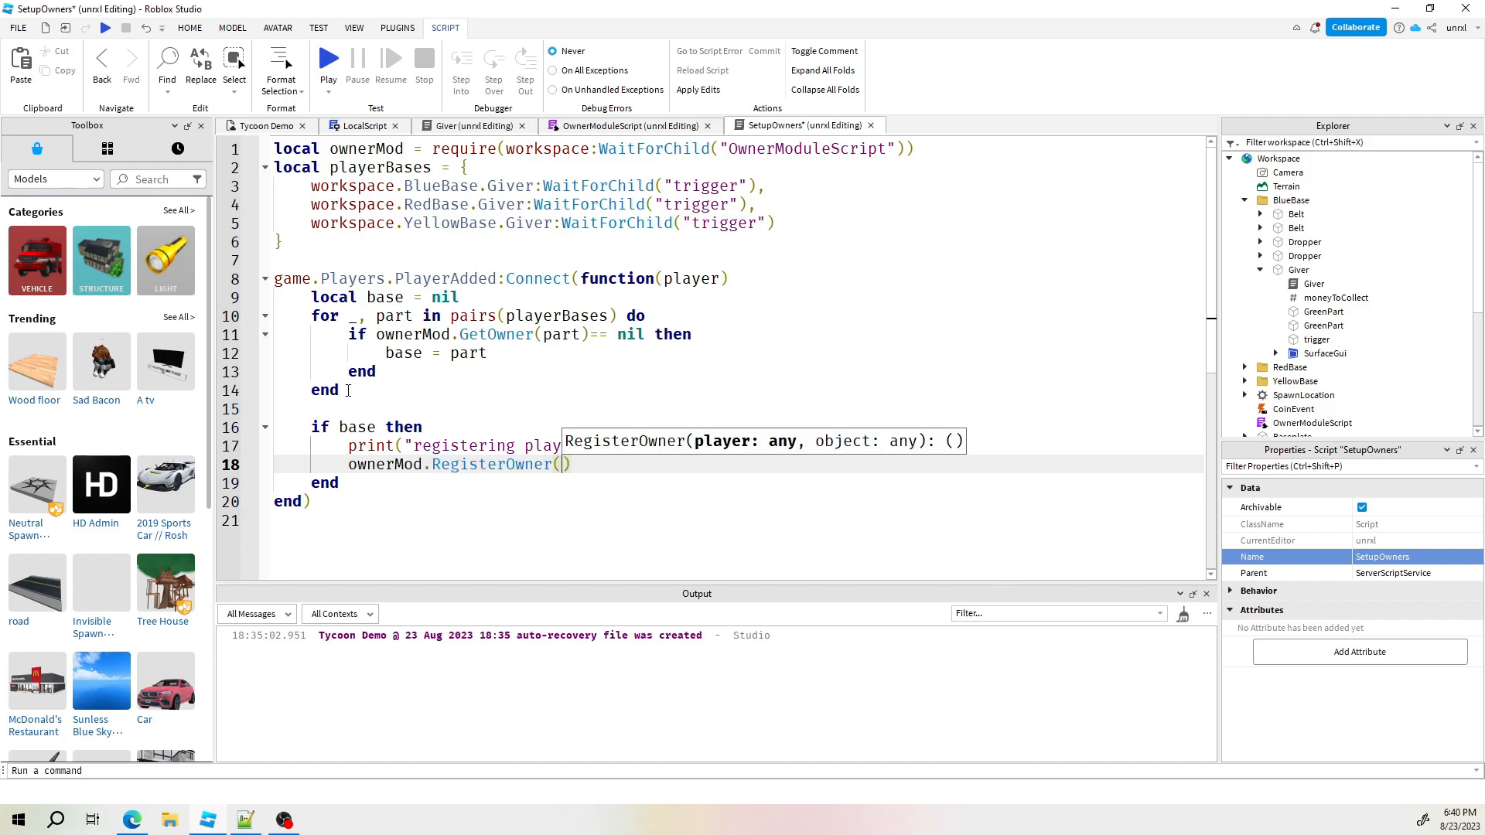
pyautogui.write('pla')
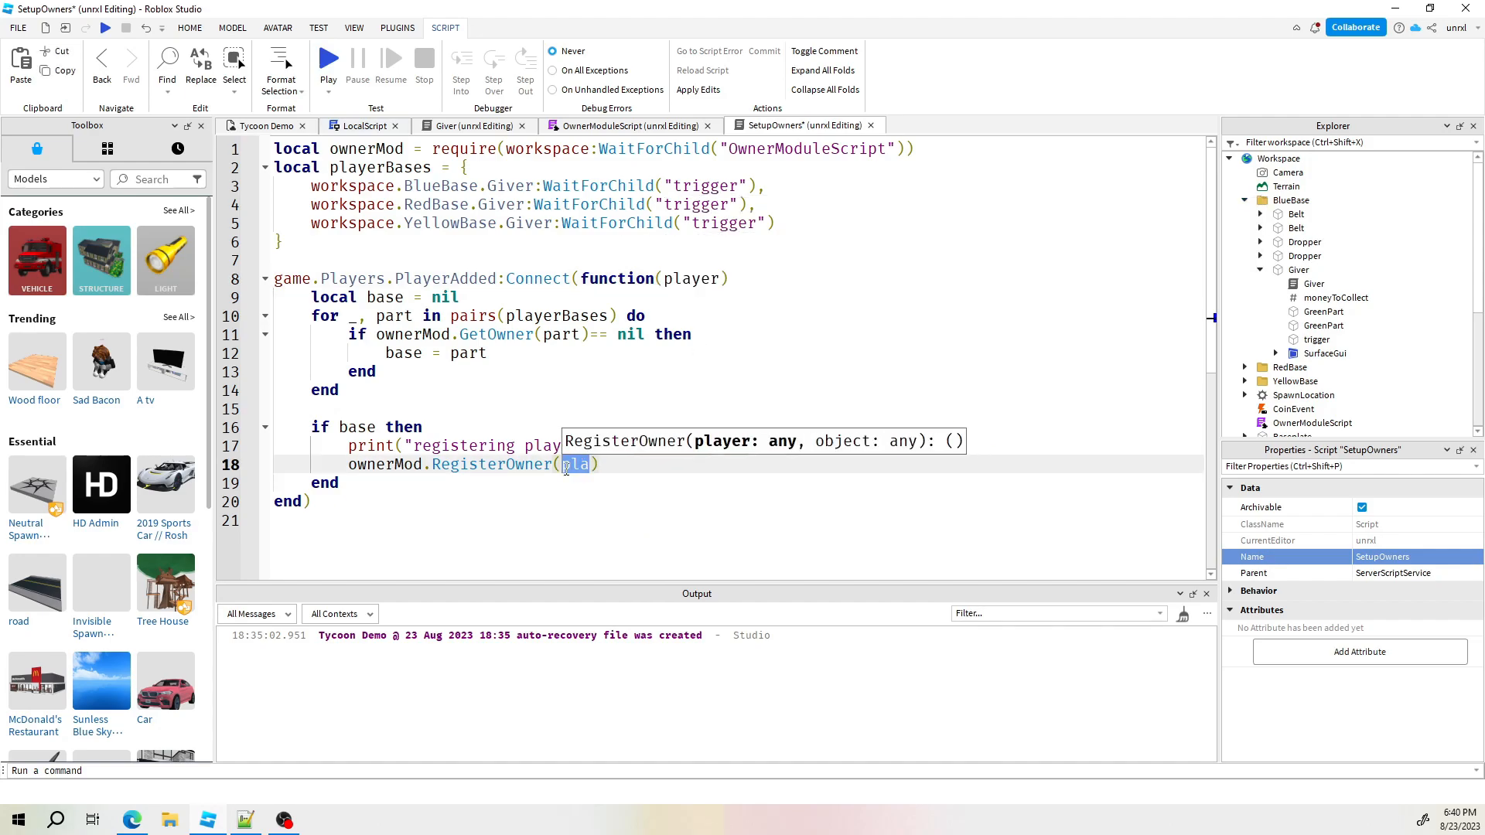
pyautogui.write('player,')
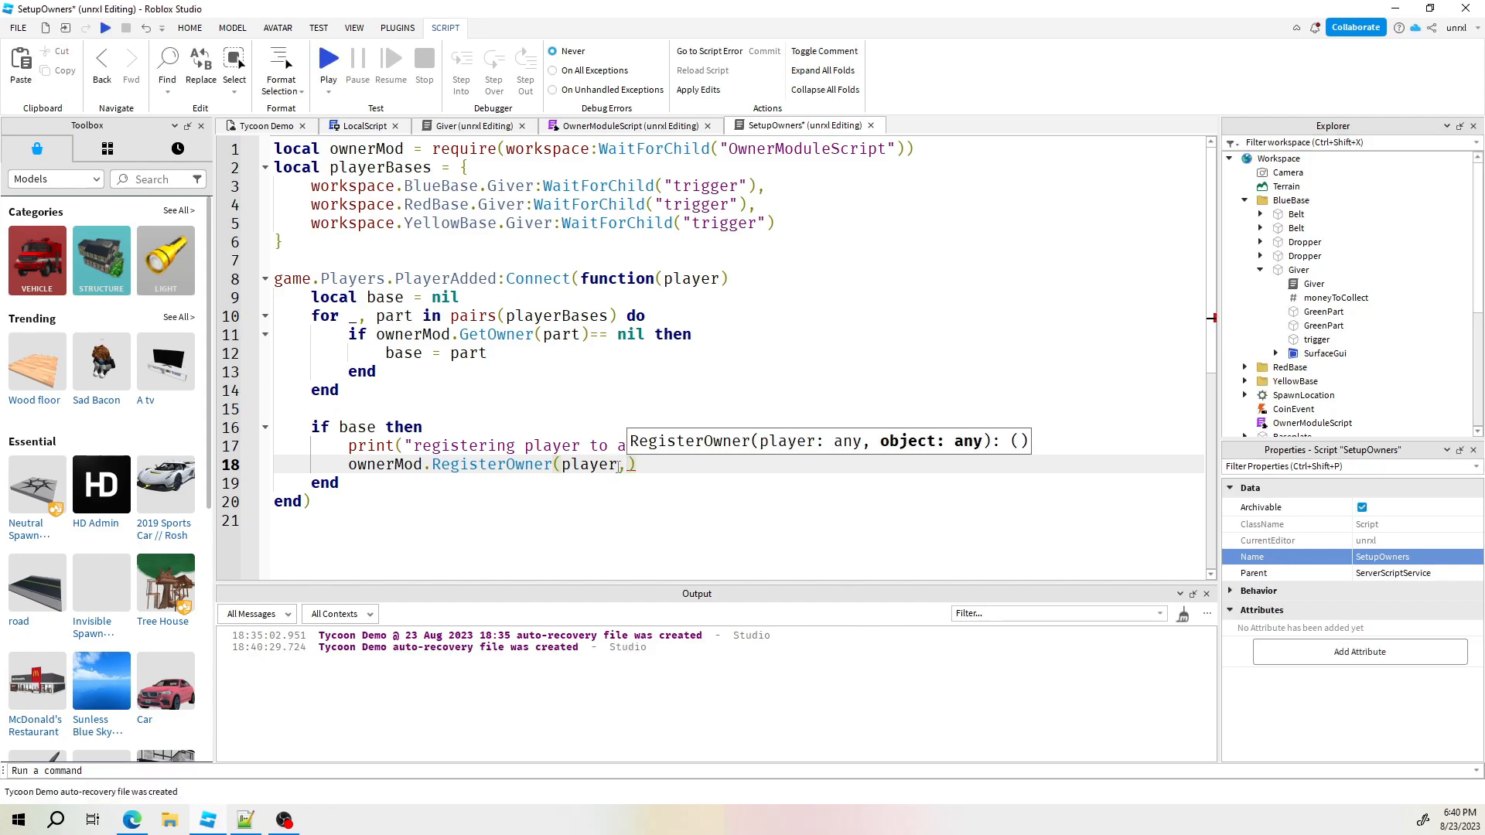
pyautogui.write('base')
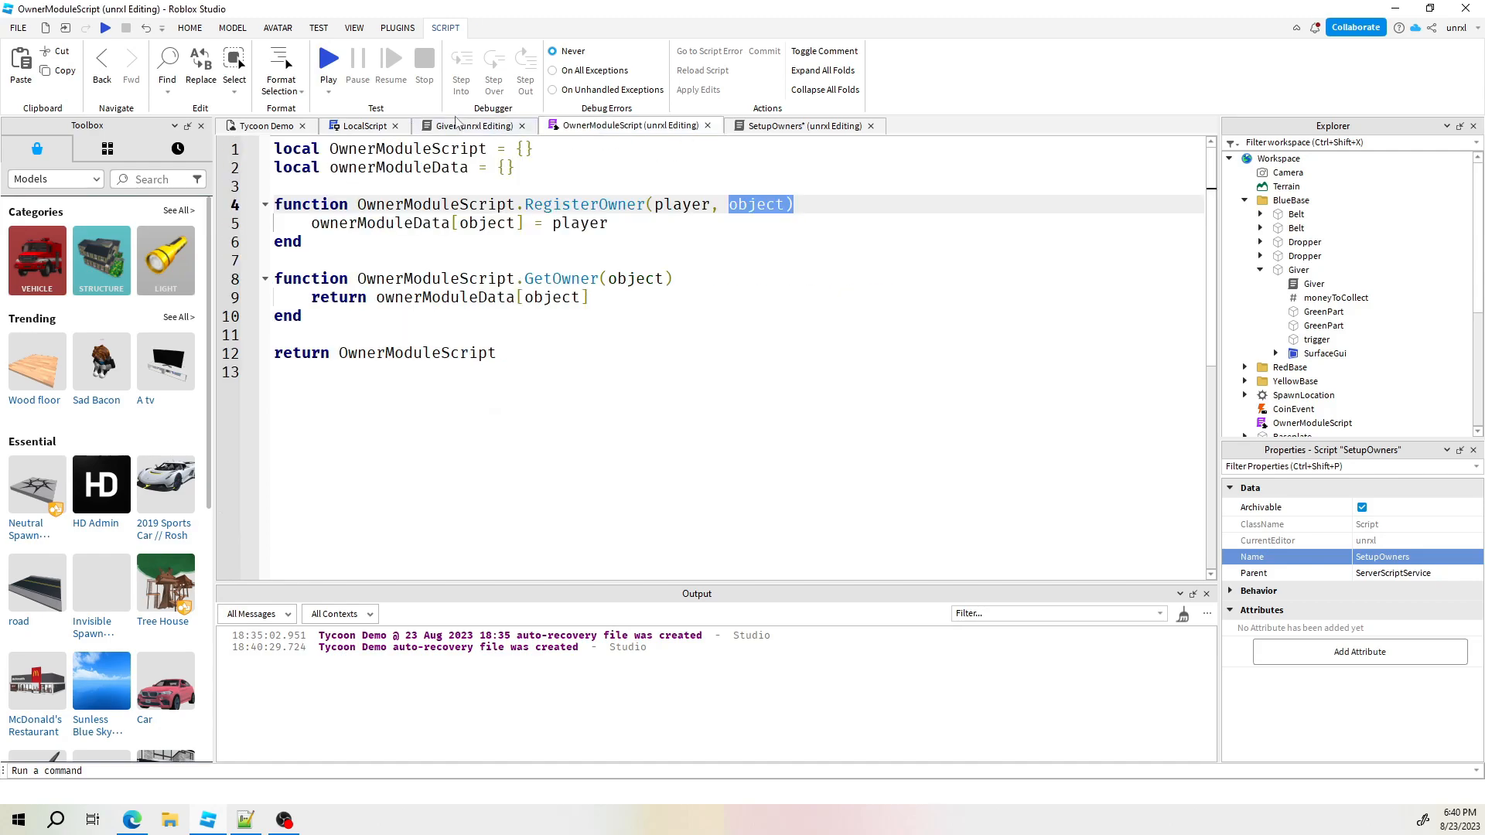
# From the Giver script, playtest and confirm the output reports the player registered to a base
pyautogui.click(469, 126)
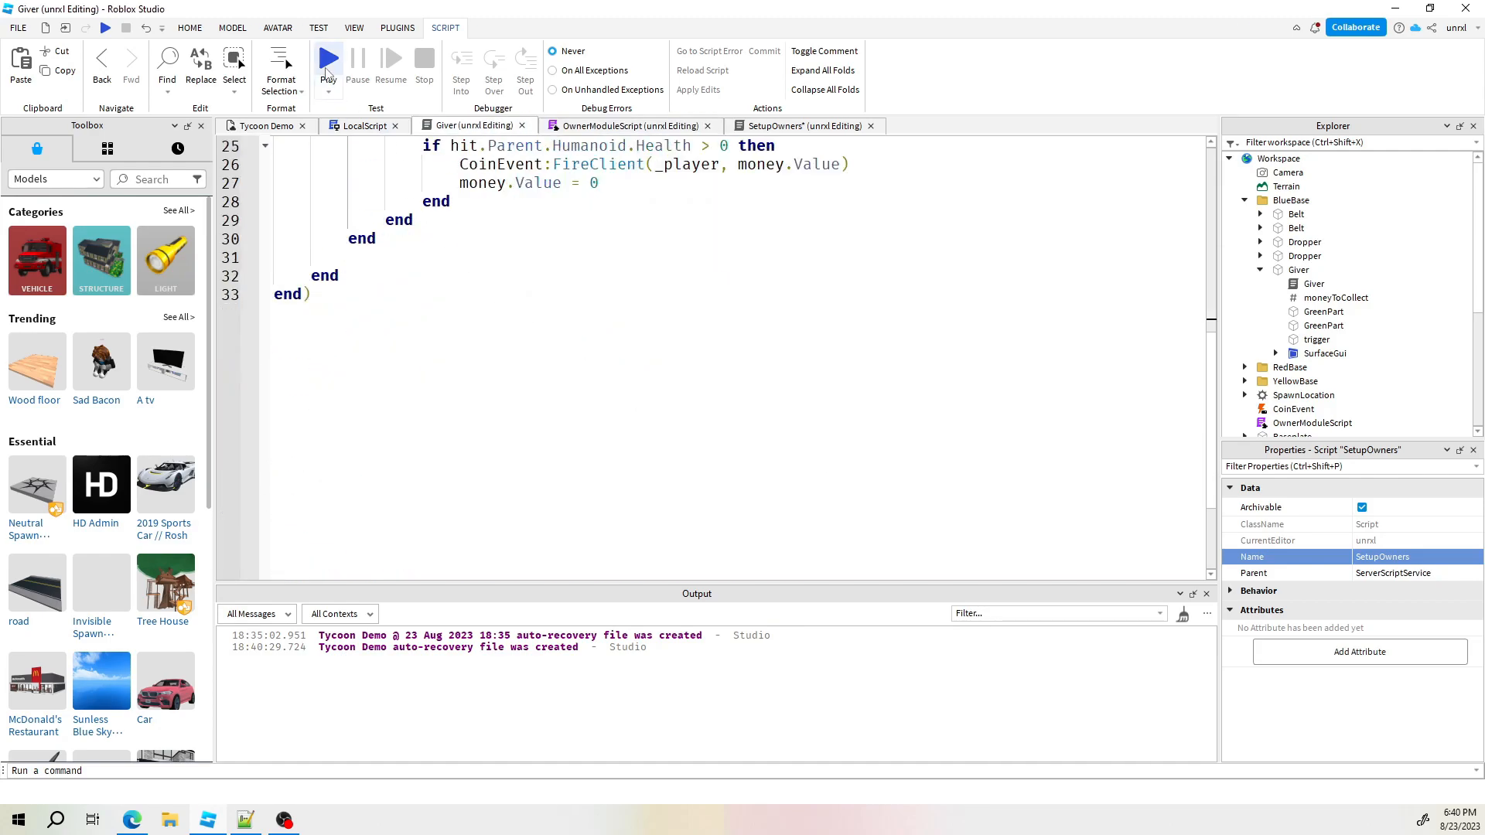
pyautogui.click(328, 59)
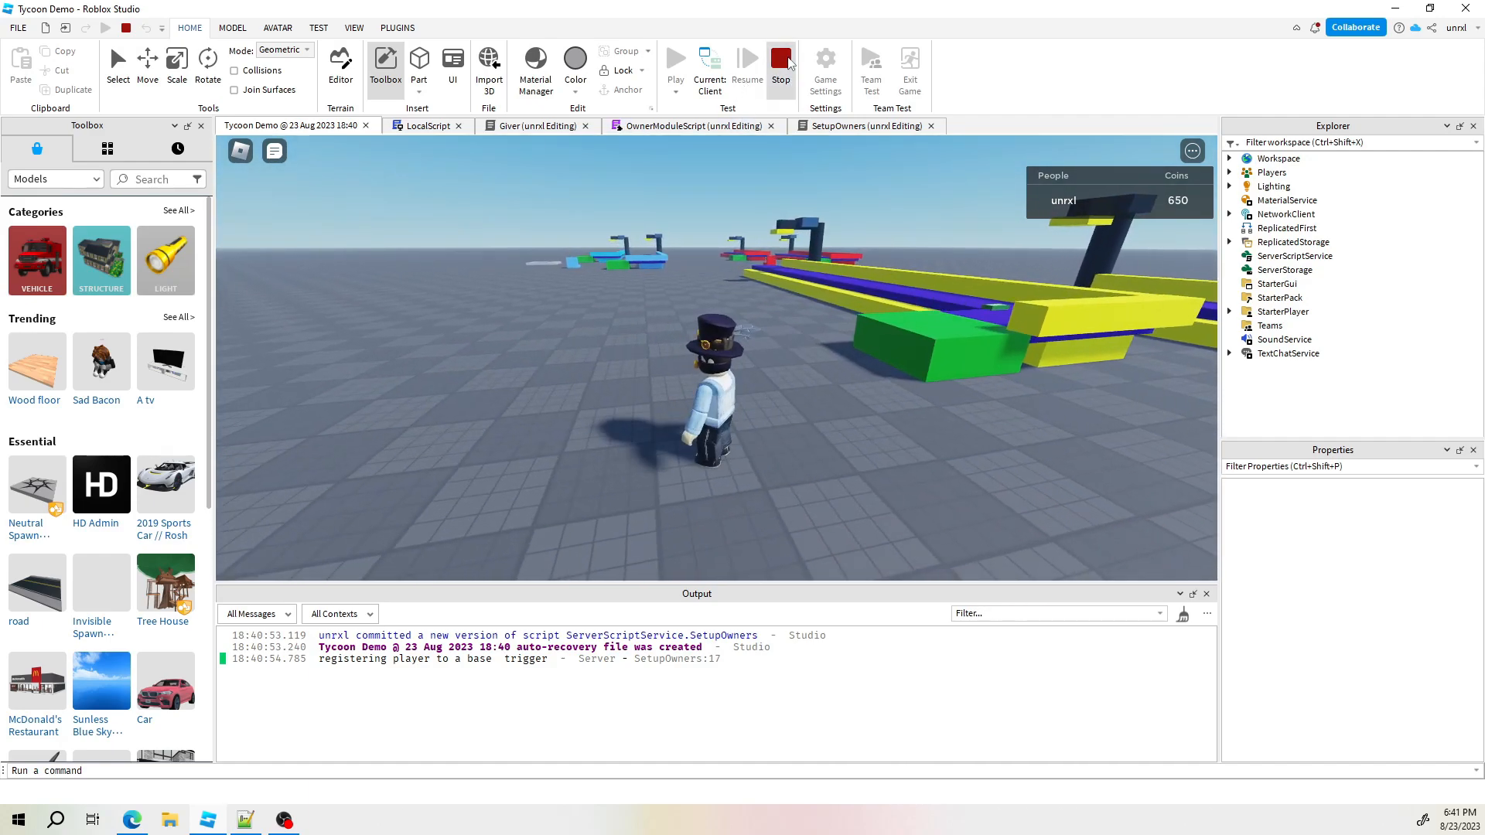
# Stop the playtest, return to SetupOwners and select the loop's break statement for removal
pyautogui.click(780, 67)
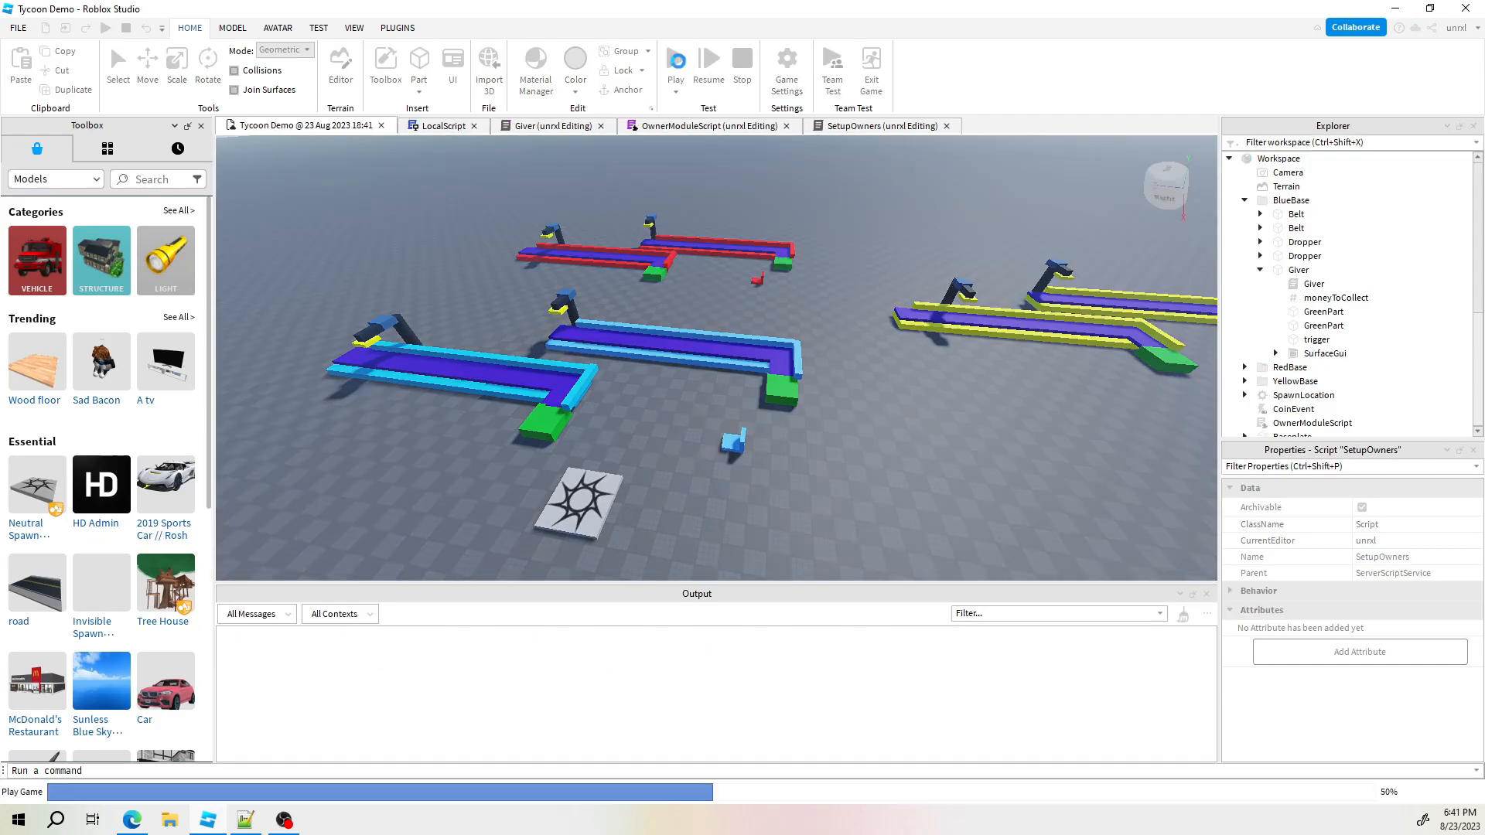
pyautogui.click(675, 59)
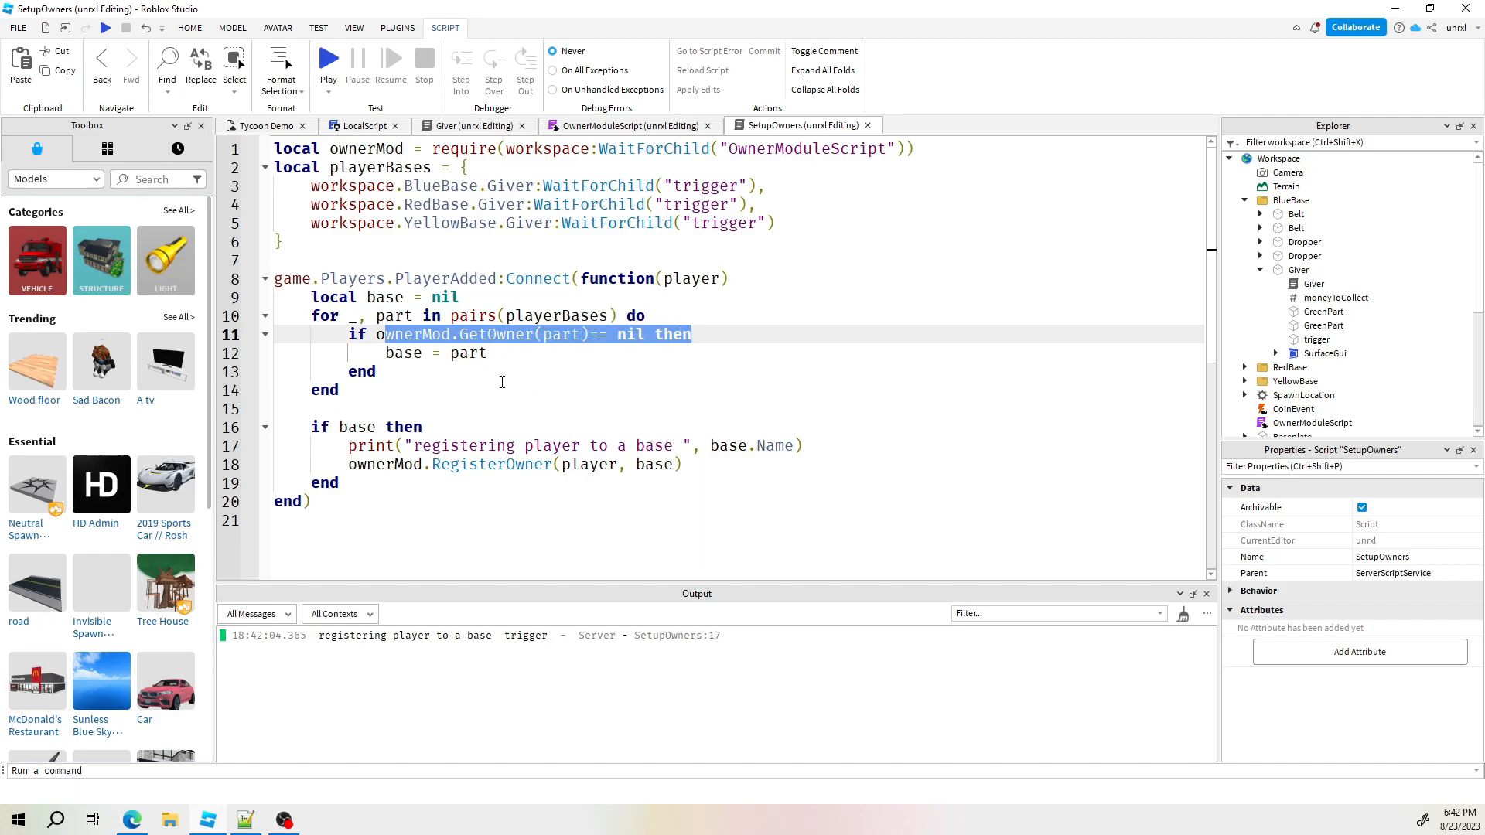
pyautogui.click(488, 353)
pyautogui.write('break')
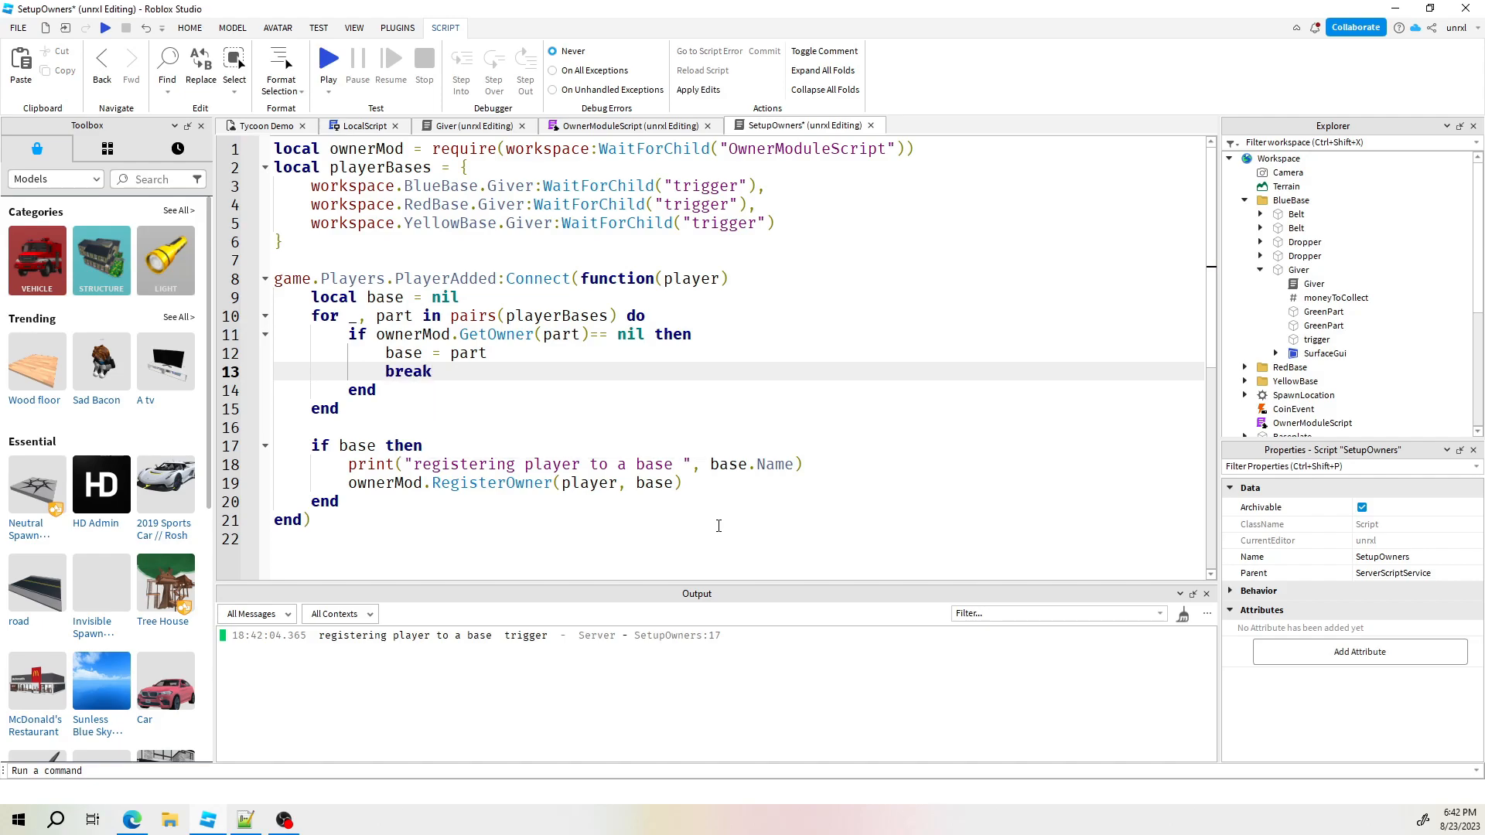
pyautogui.moveTo(505, 277)
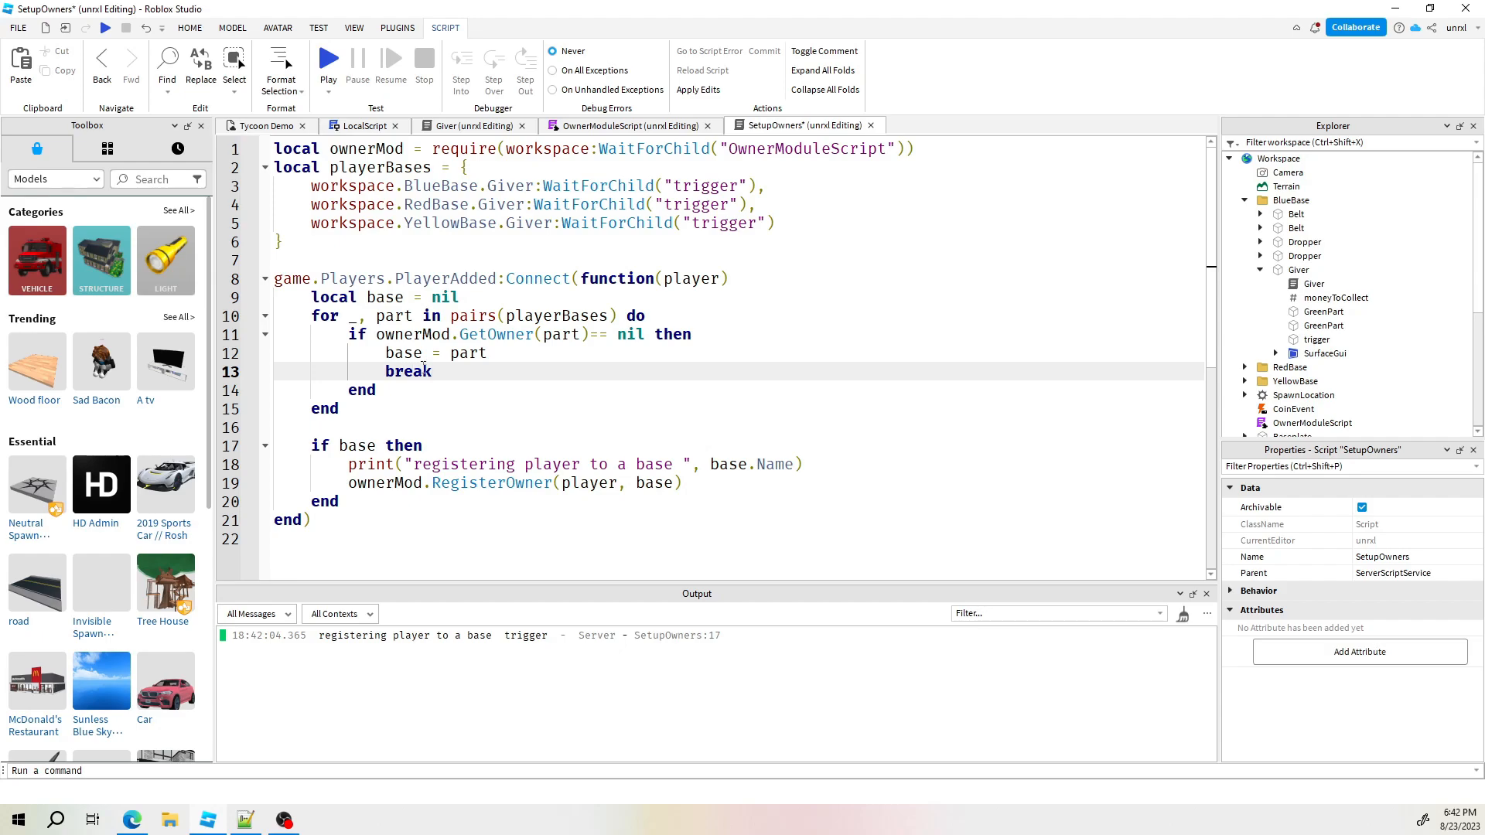
pyautogui.click(433, 371)
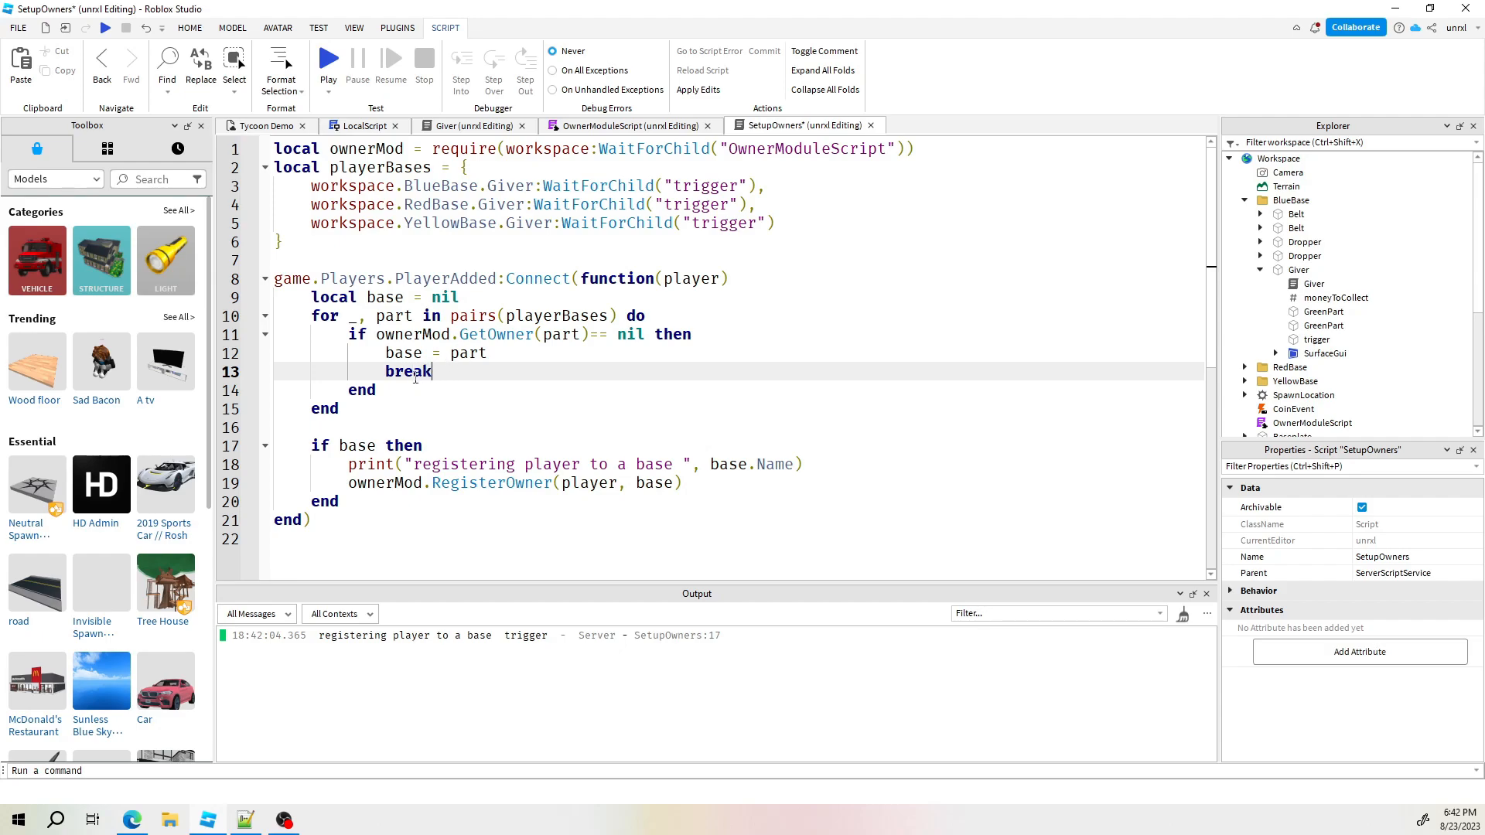
pyautogui.doubleClick(408, 371)
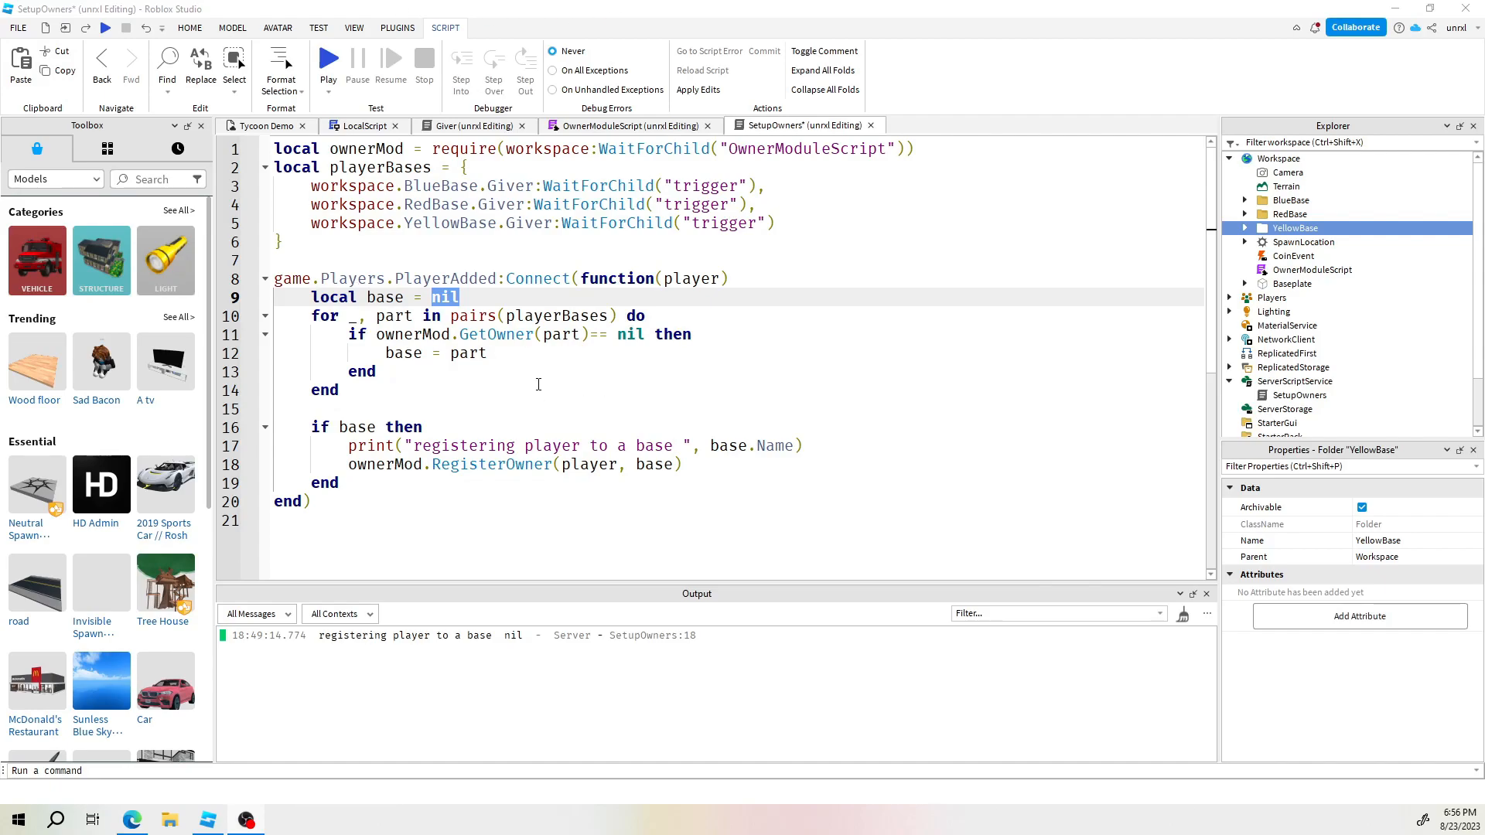
# Delete PlayerAdded's base search for loop through the end of its if block
pyautogui.doubleClick(379, 167)
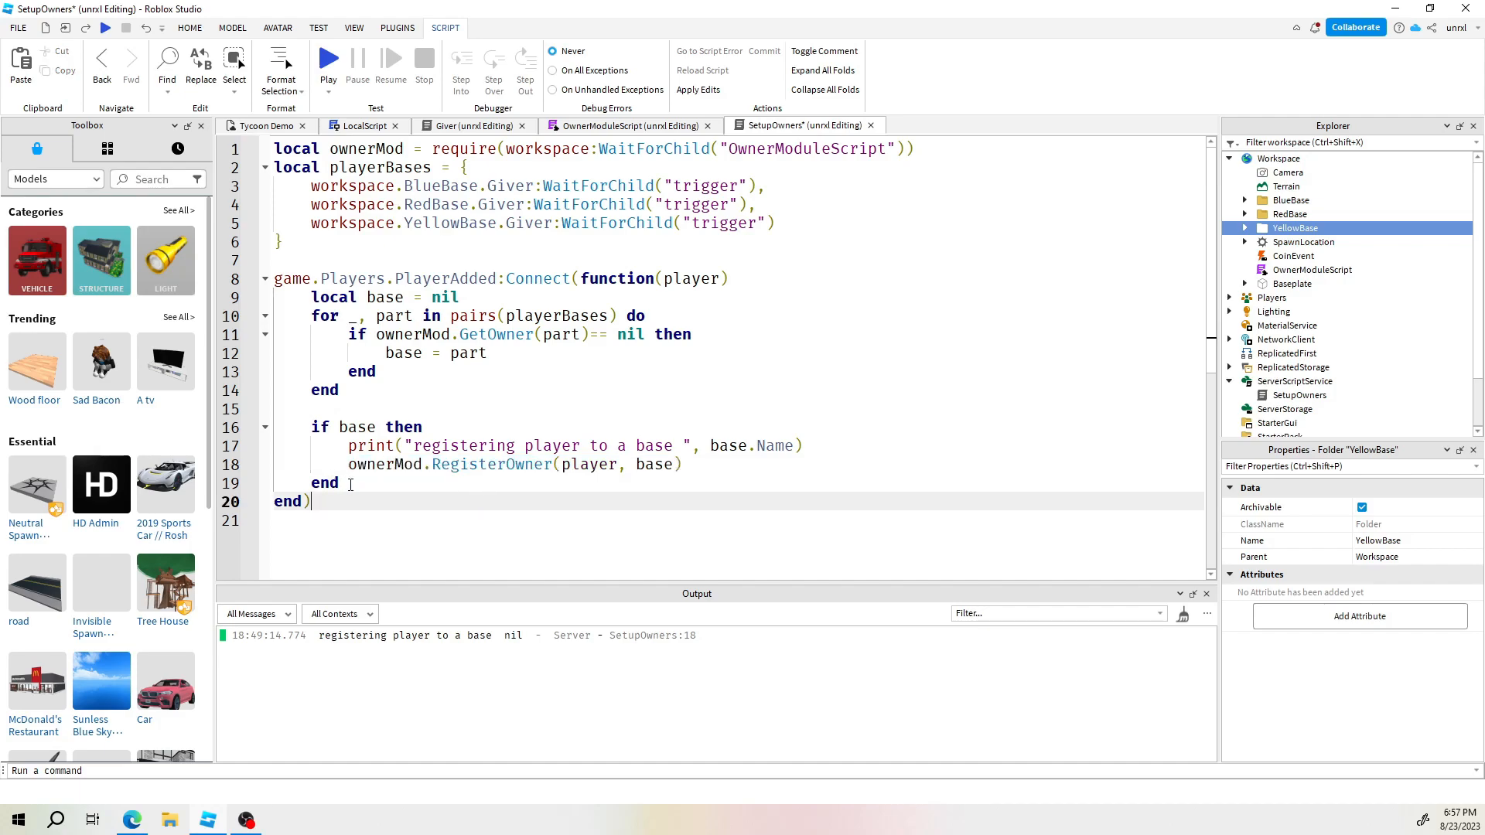
pyautogui.click(667, 463)
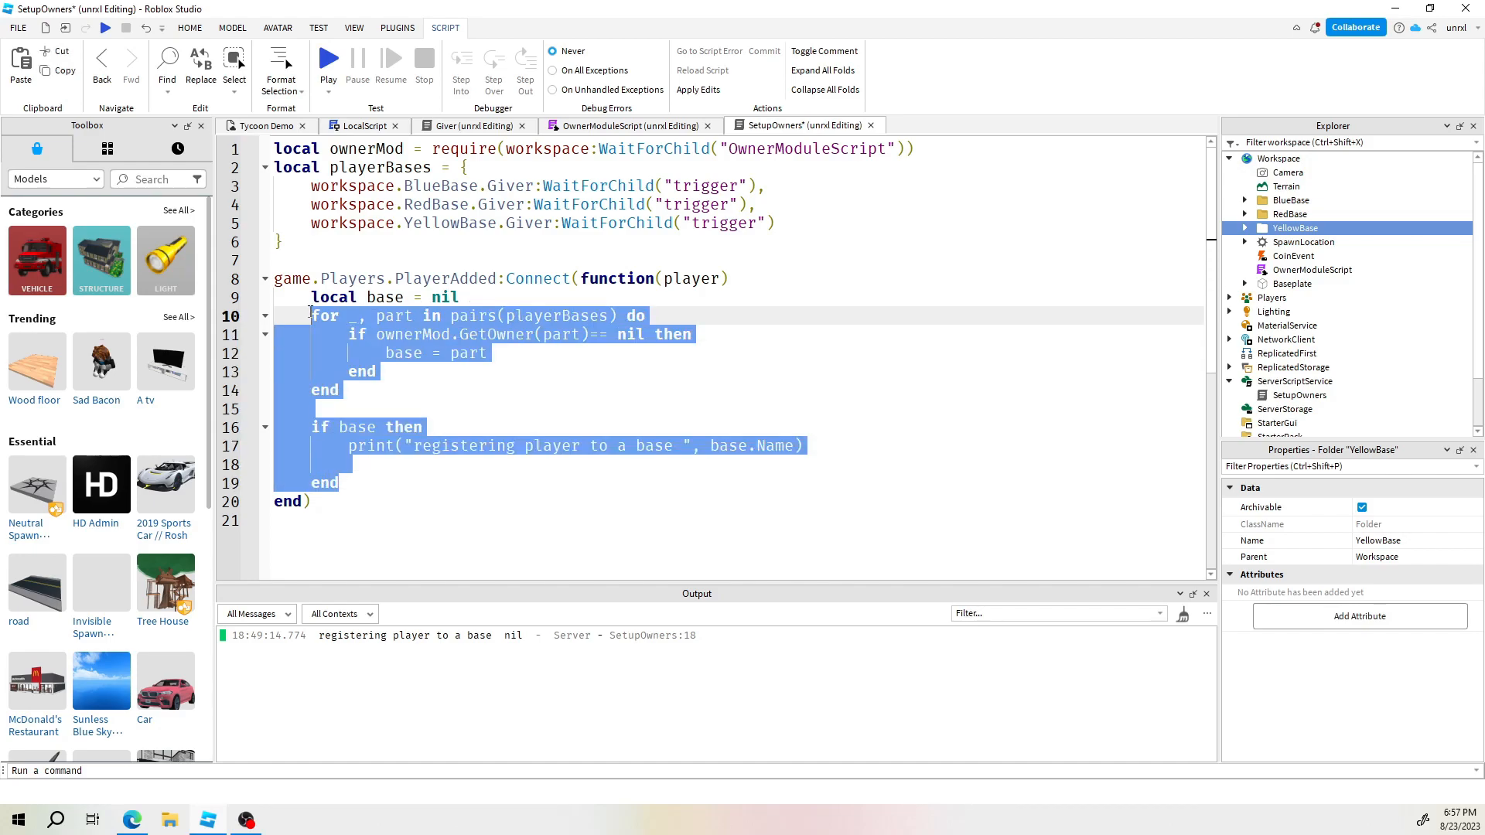
pyautogui.press('Delete')
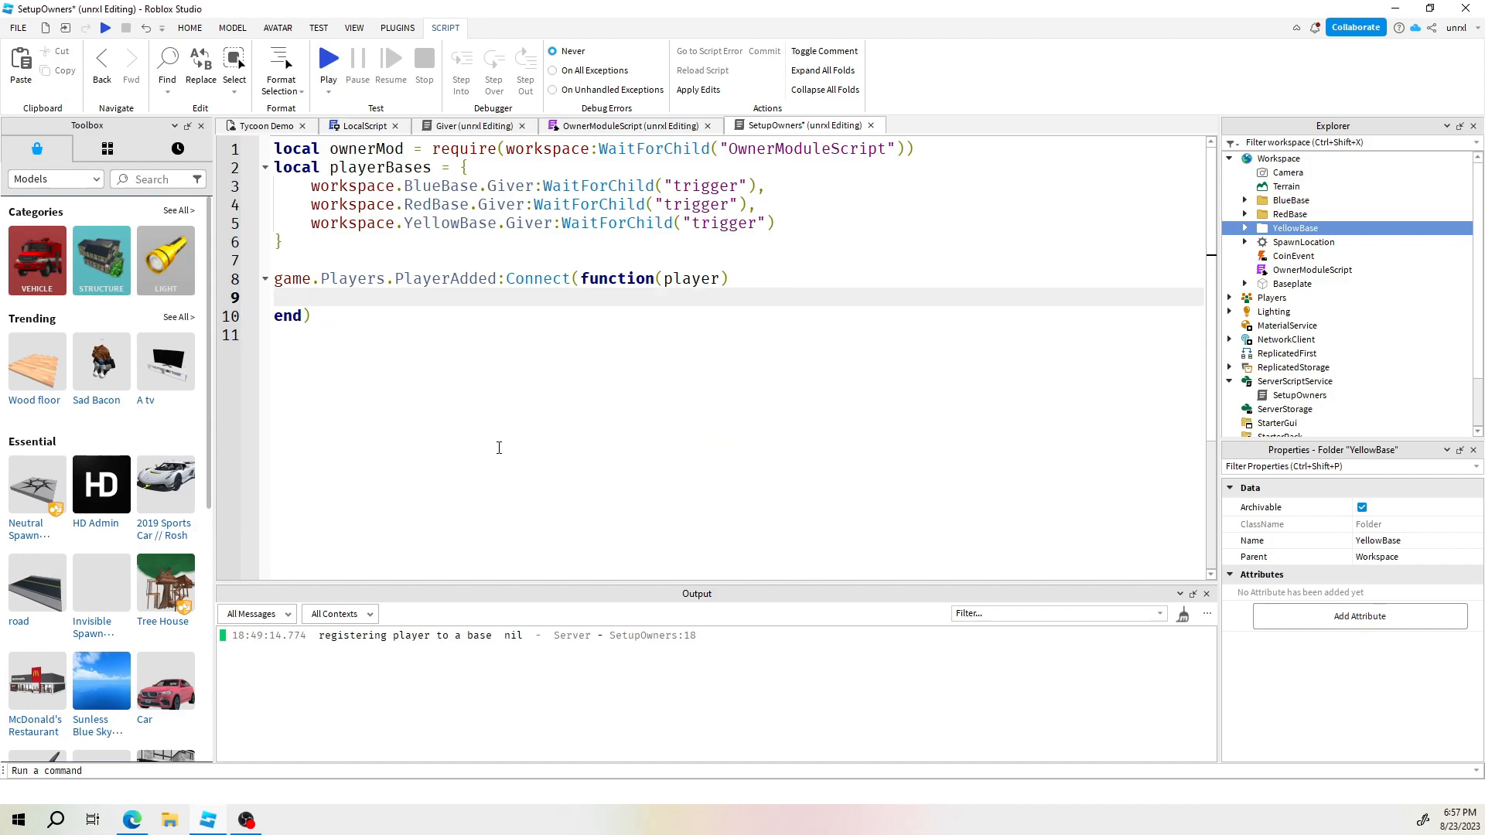
# Add ownerMod.RegisterOwner(player, base) and begin the line local randomNum = math.random(
pyautogui.write('ownerMod.RegisterOwner(player, base)')
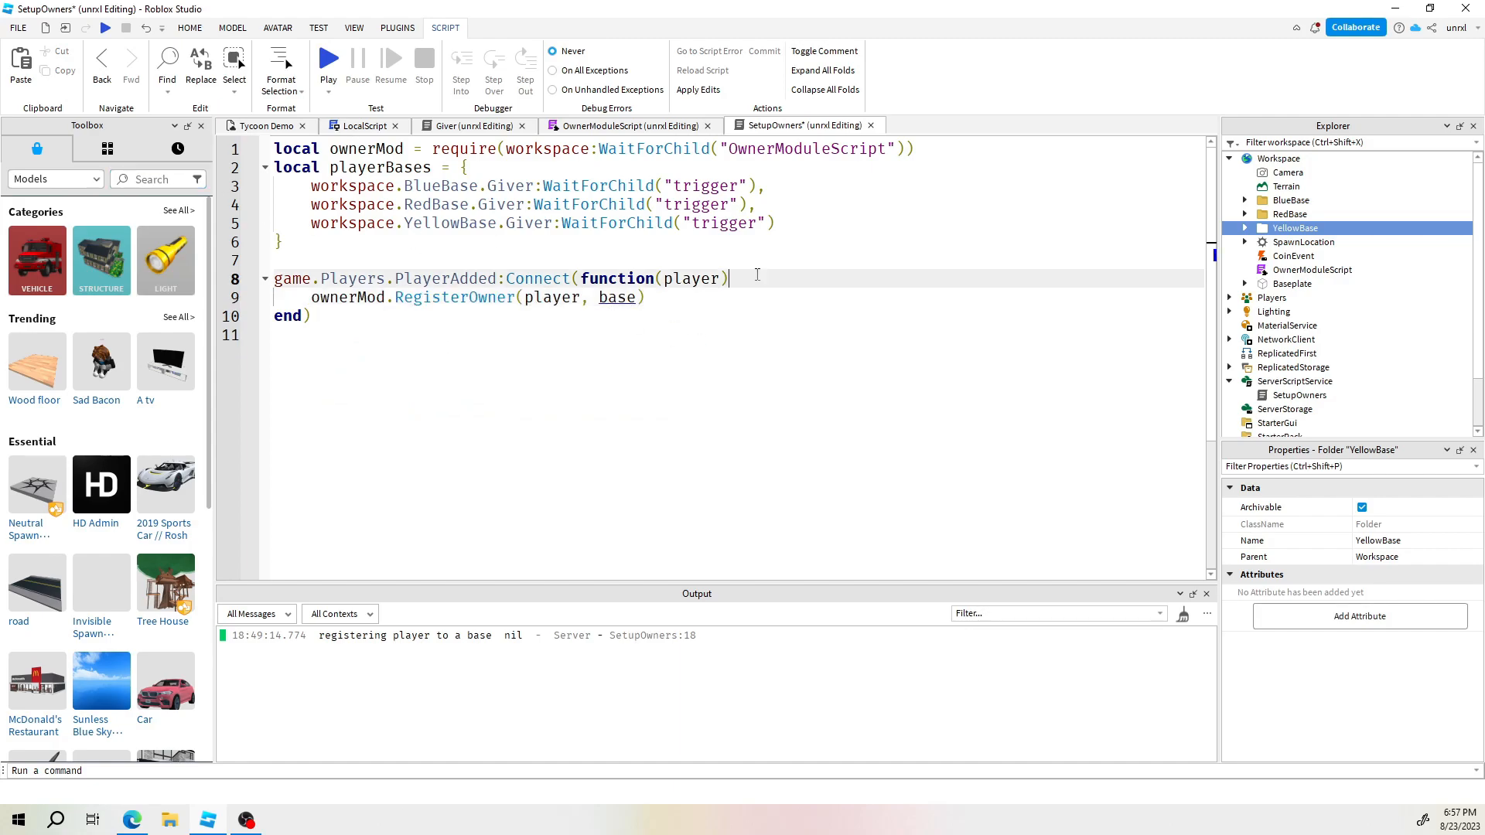
pyautogui.write('local')
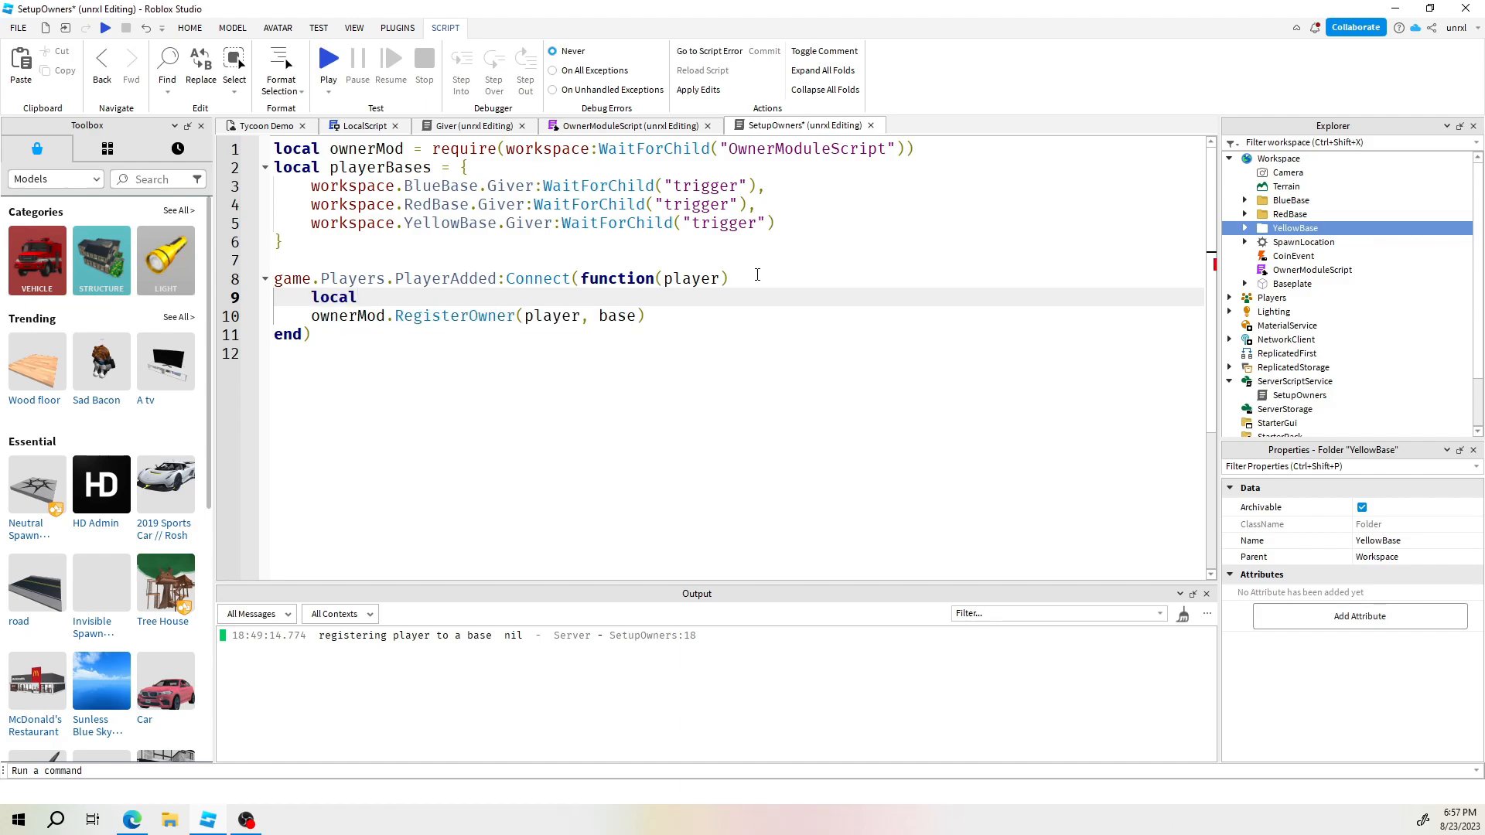
pyautogui.write('ind')
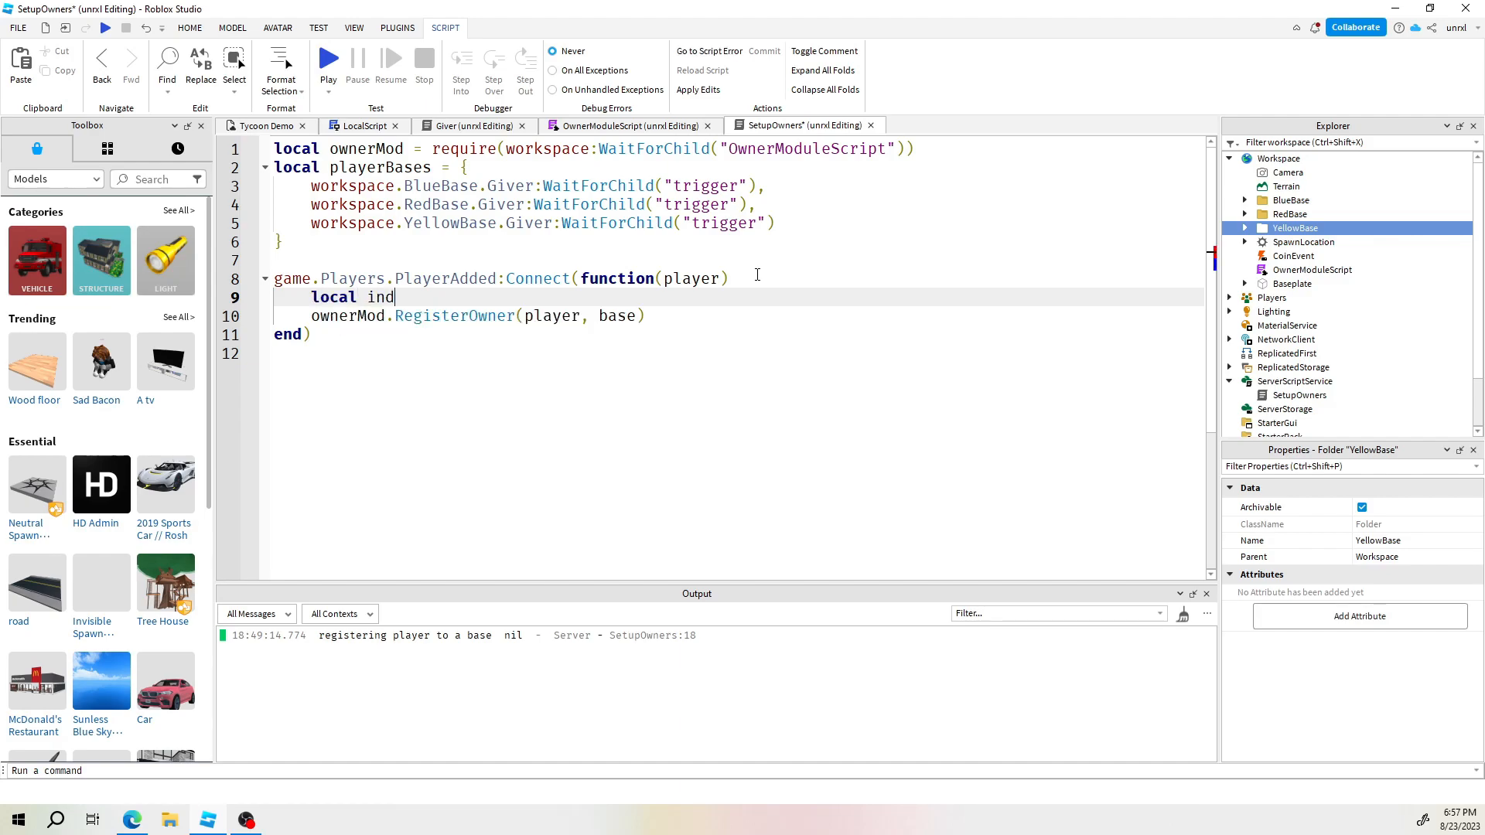
pyautogui.press('Backspace')
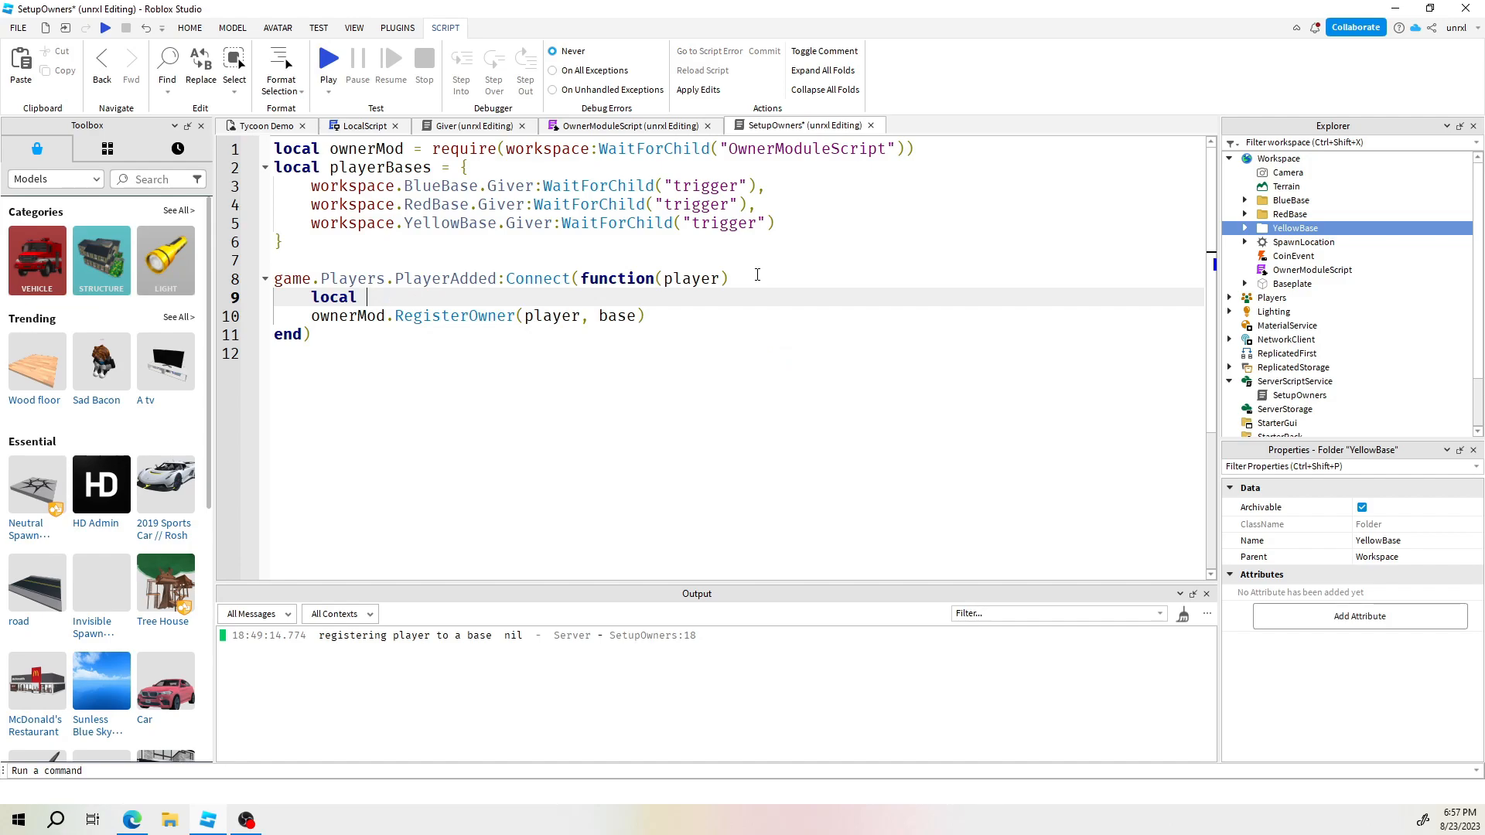
pyautogui.write('random')
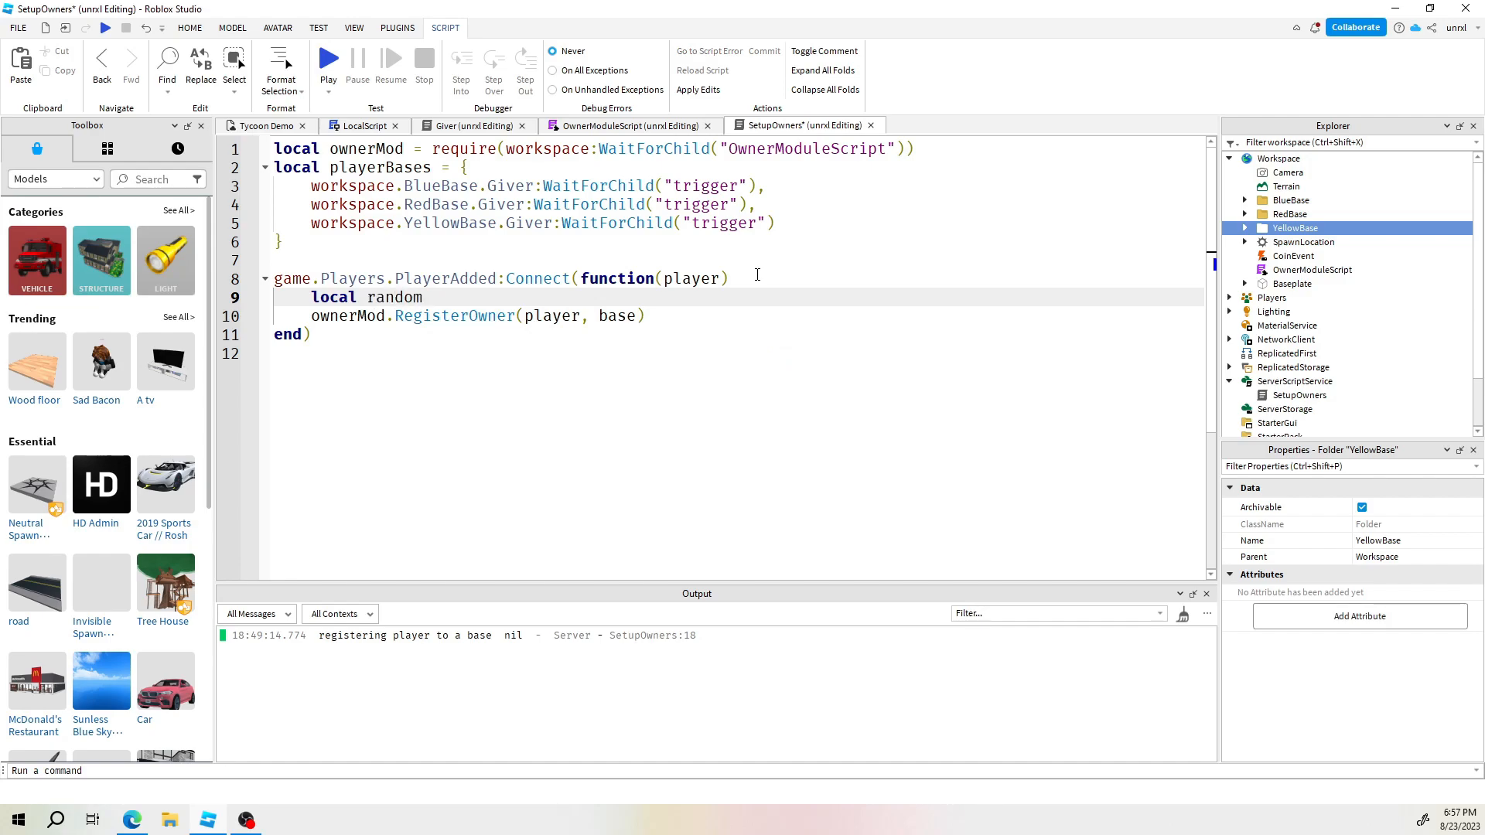
pyautogui.write('Num =')
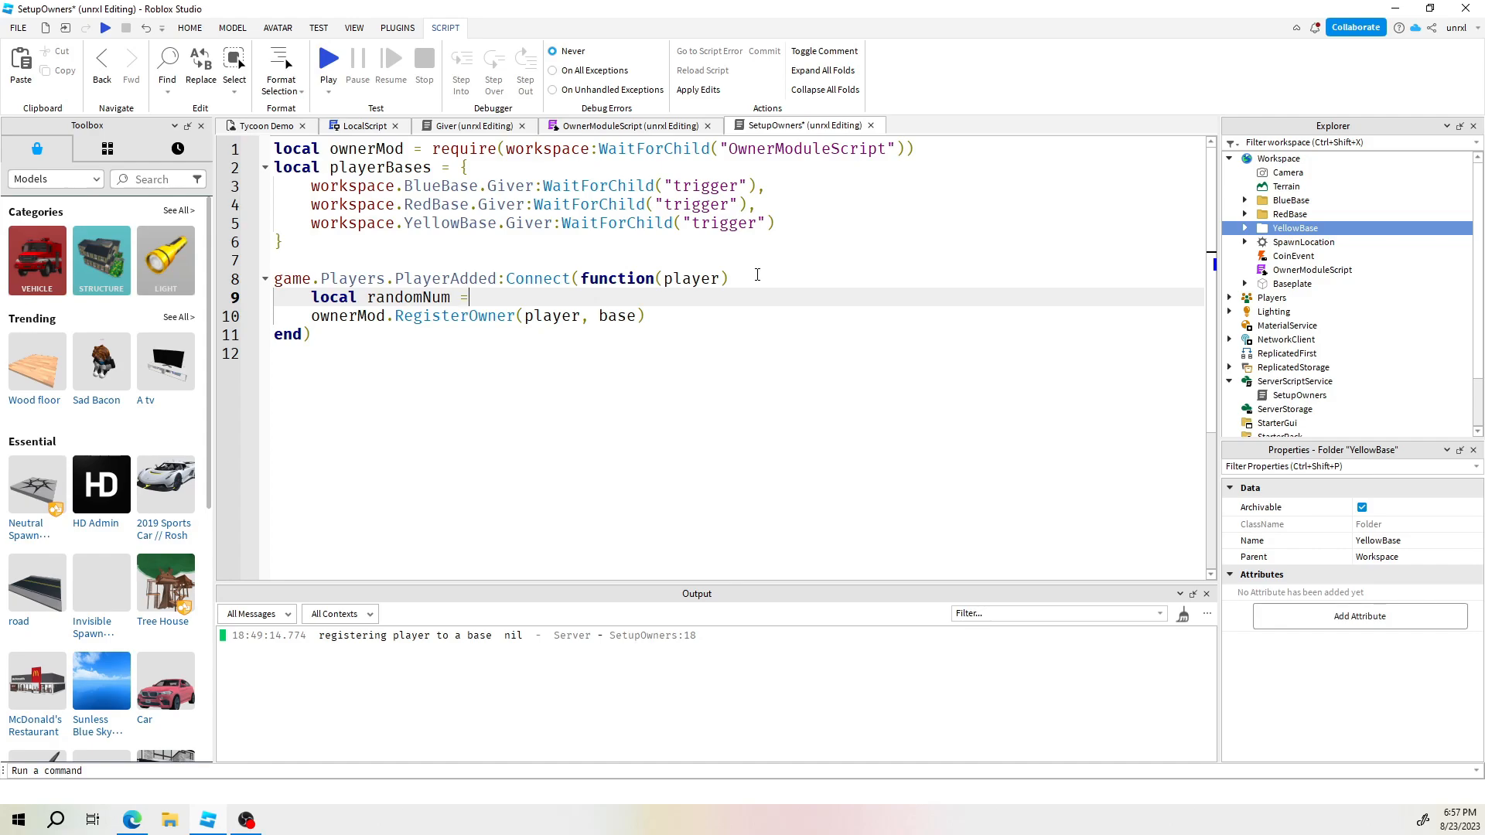
pyautogui.write('math')
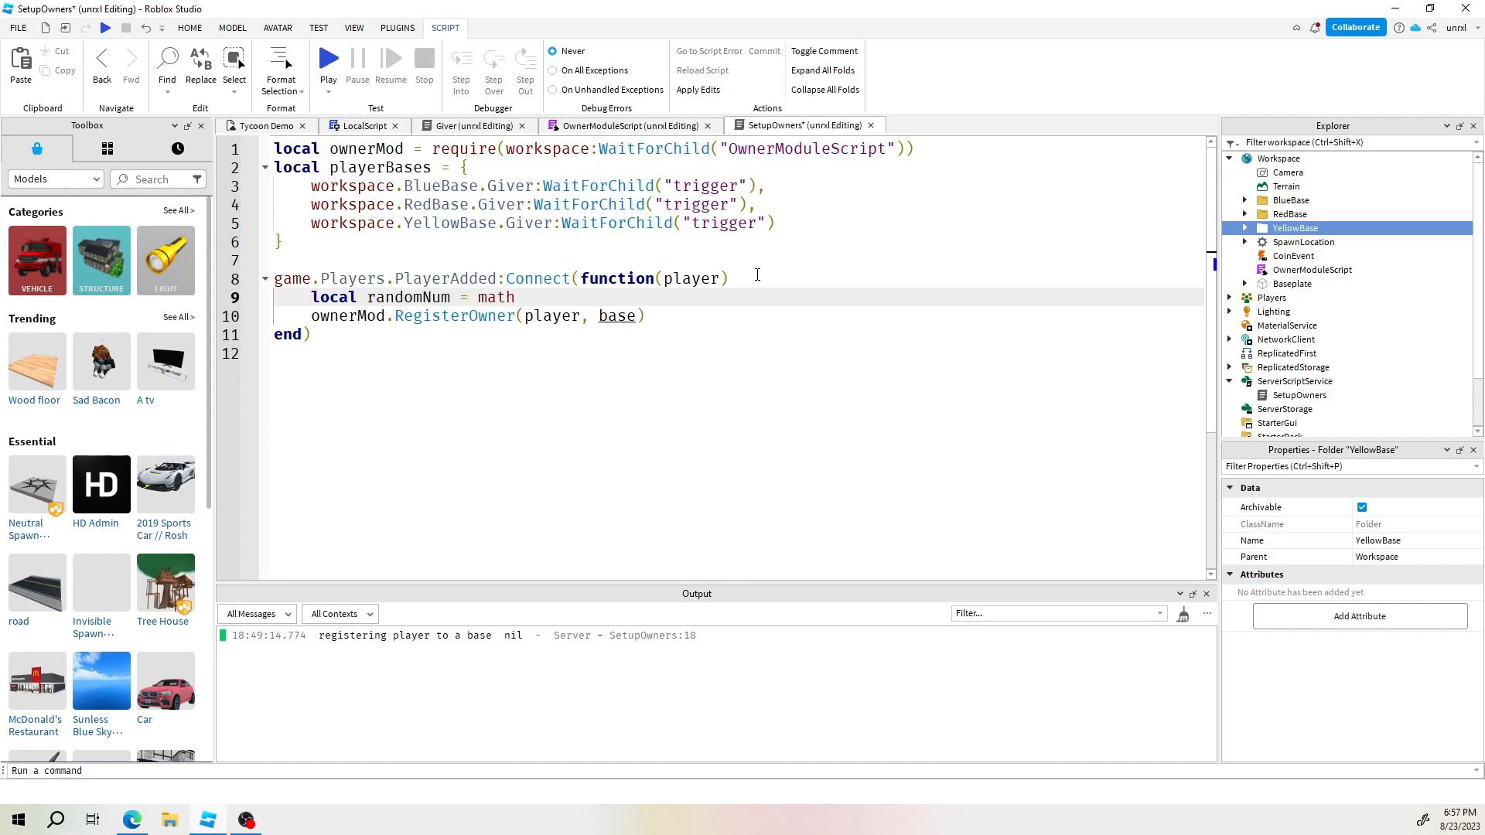
pyautogui.write('.random')
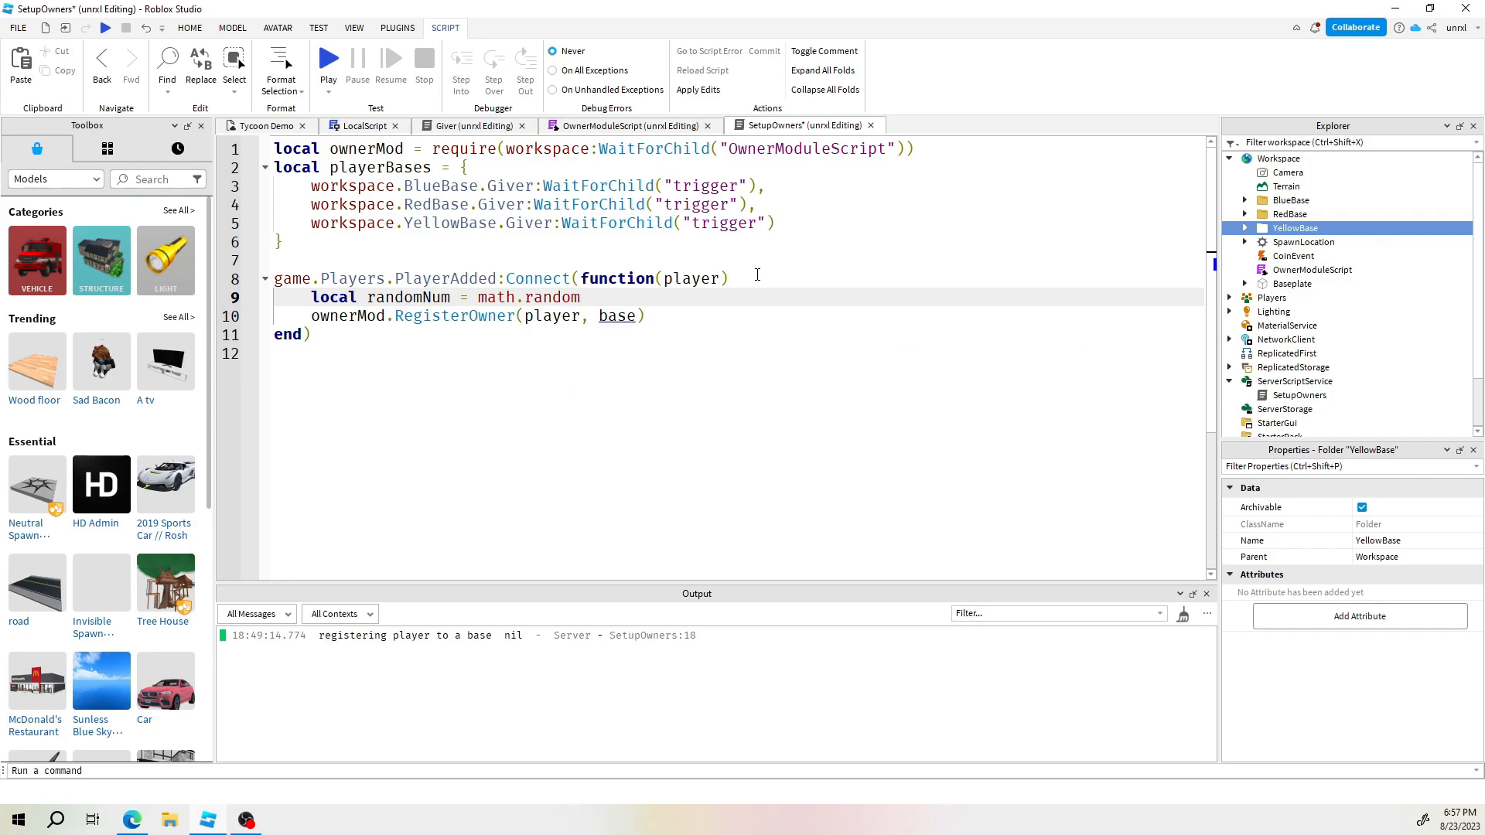
pyautogui.write('(')
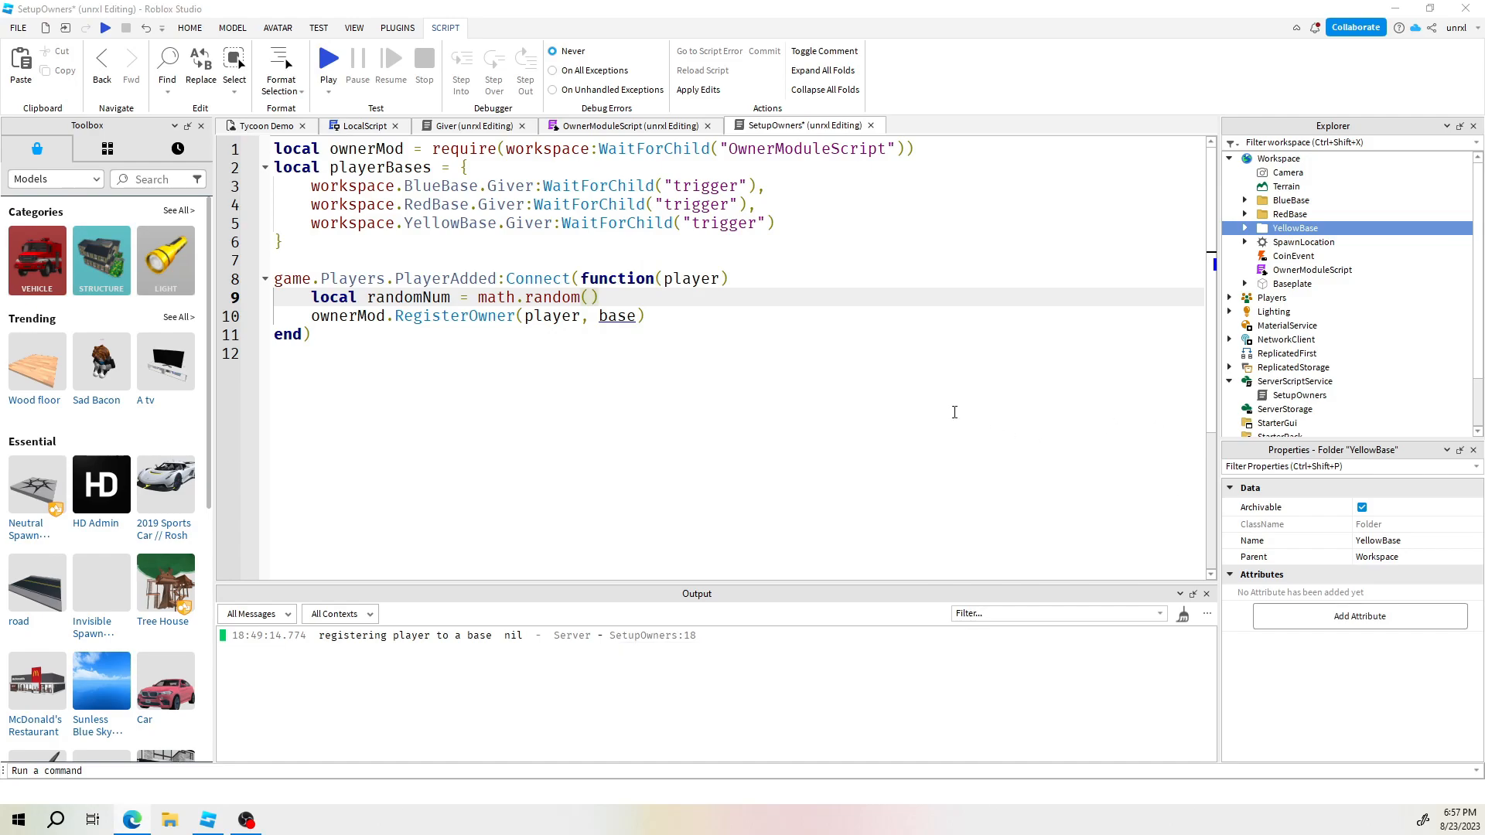
# Complete math.random(1, #playerBases), pass playerBases[randomNum] to RegisterOwner, and add a 'random base' print
pyautogui.write('1')
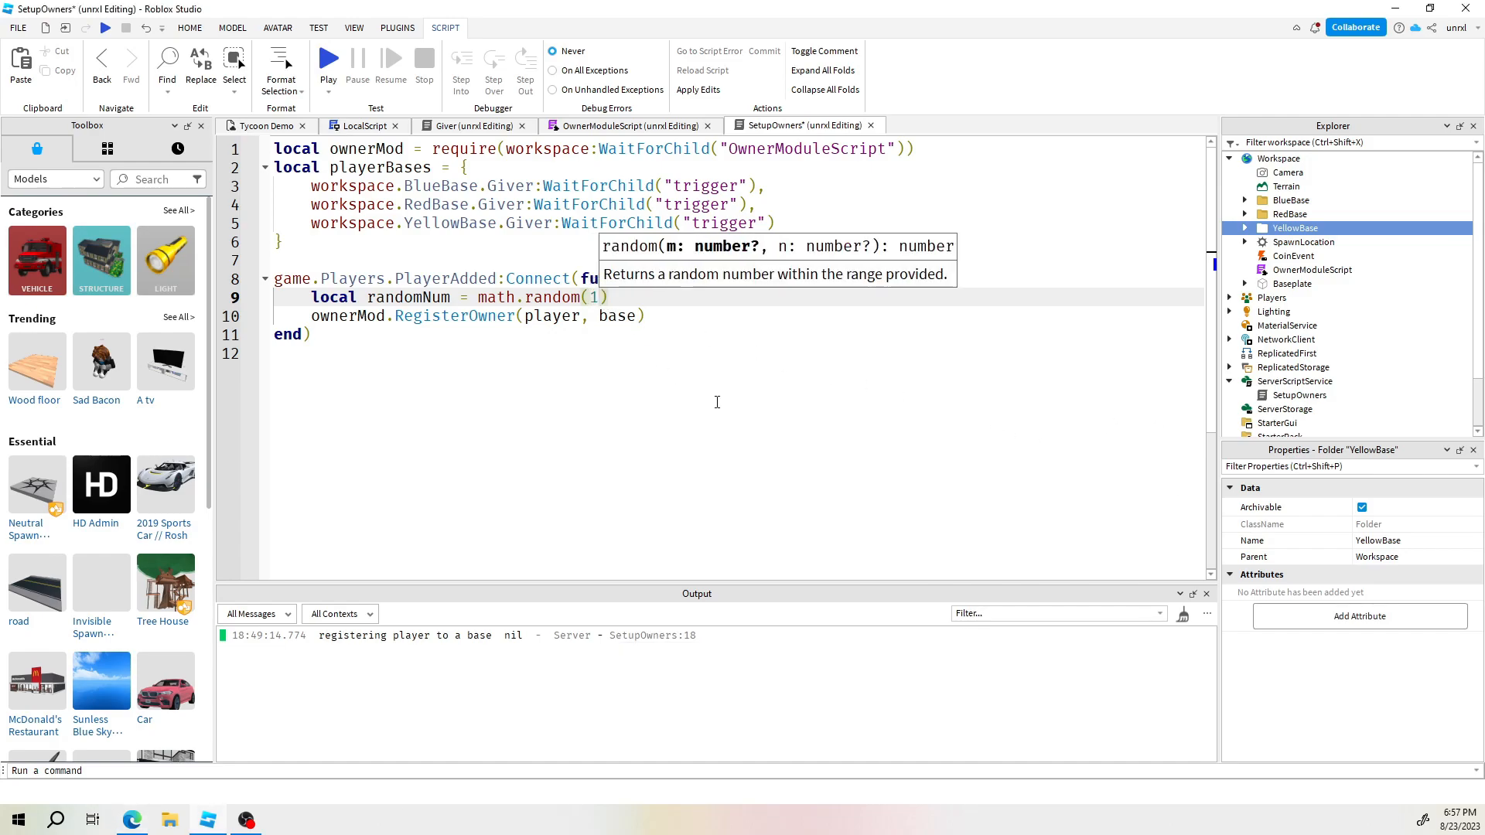
pyautogui.write(',')
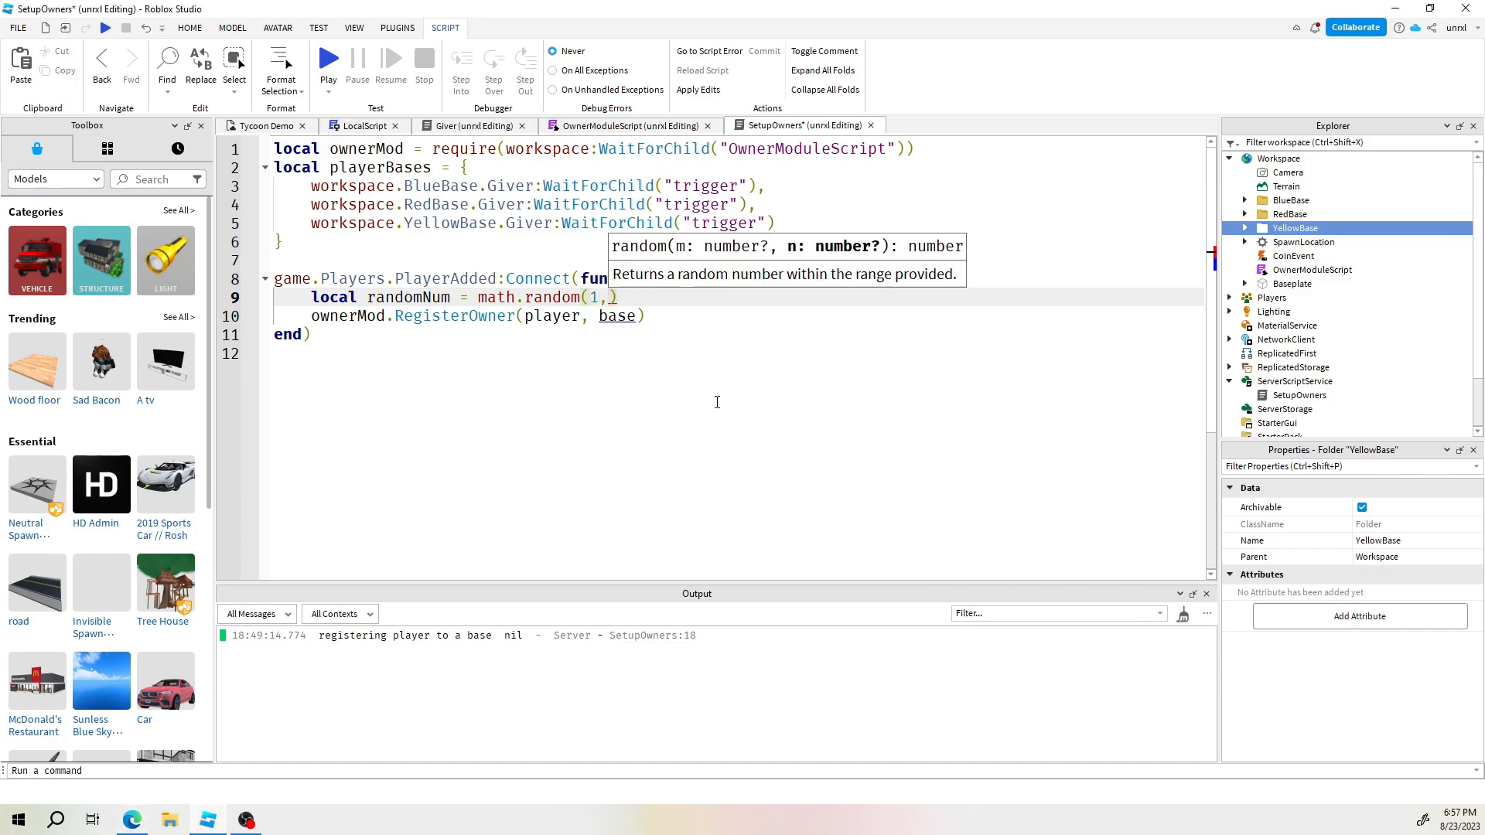
pyautogui.write('#')
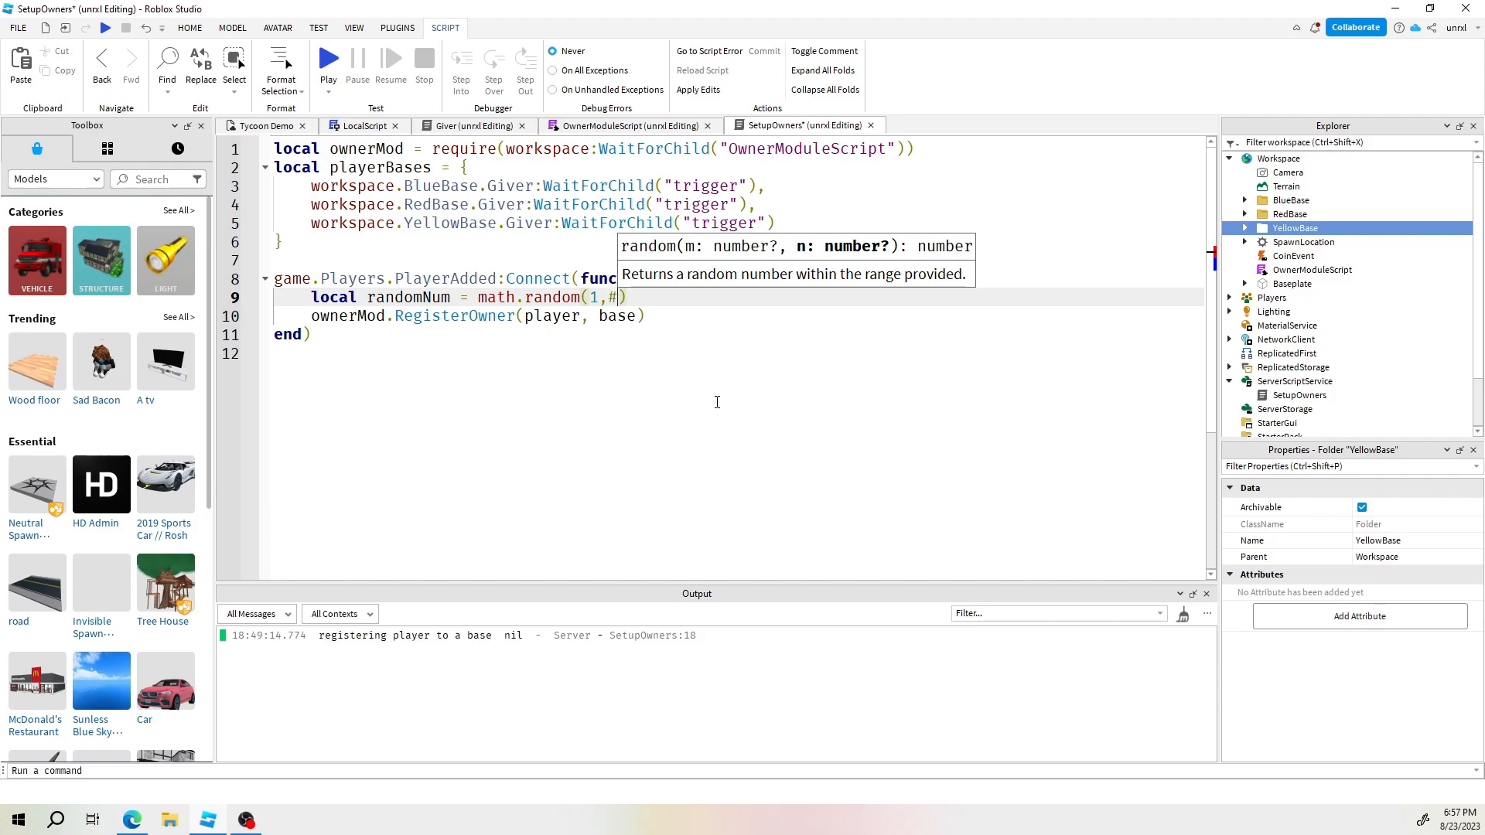
pyautogui.write('pla')
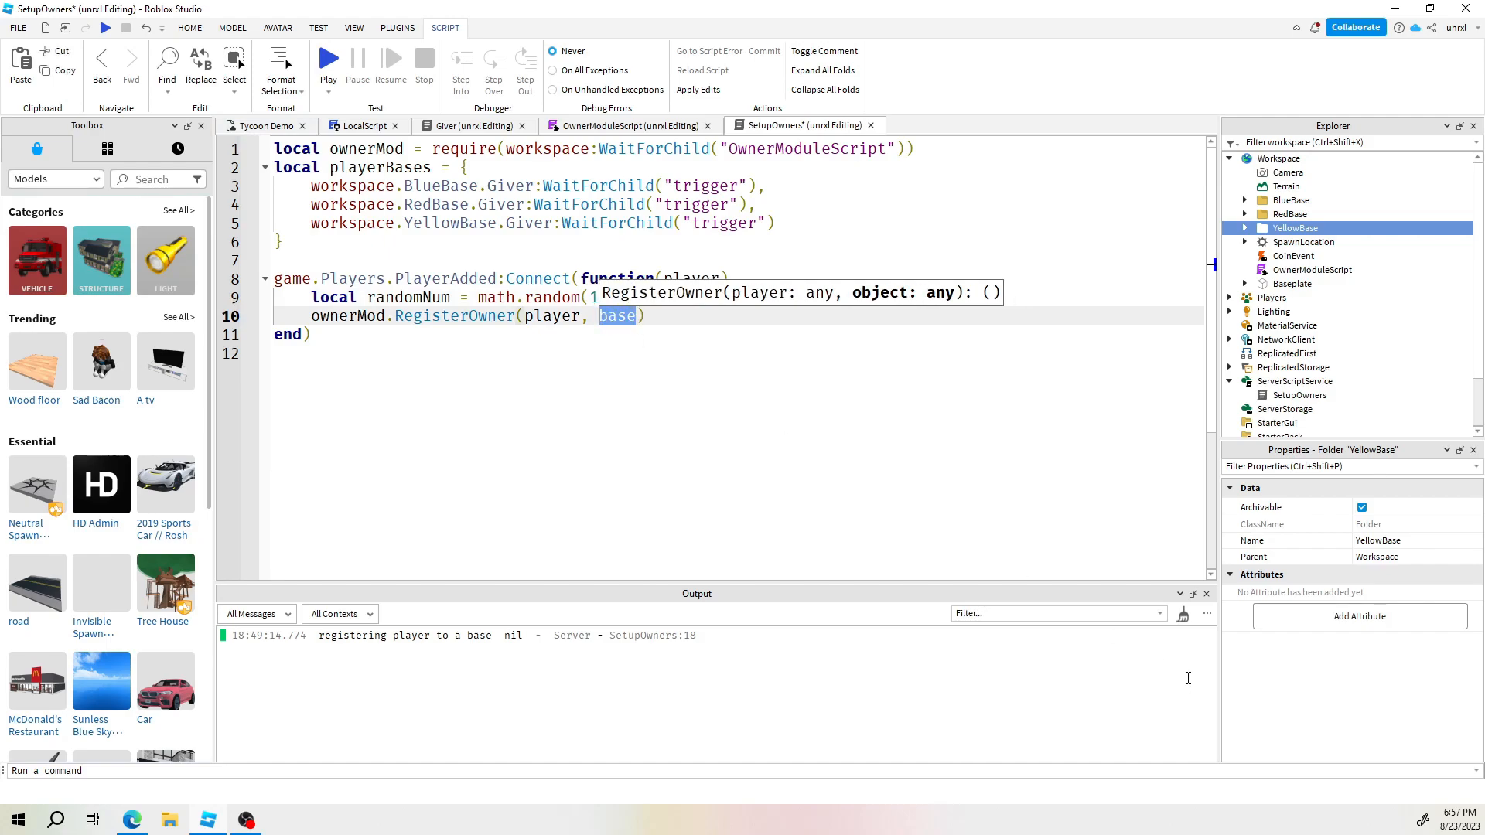
pyautogui.write('playerBases')
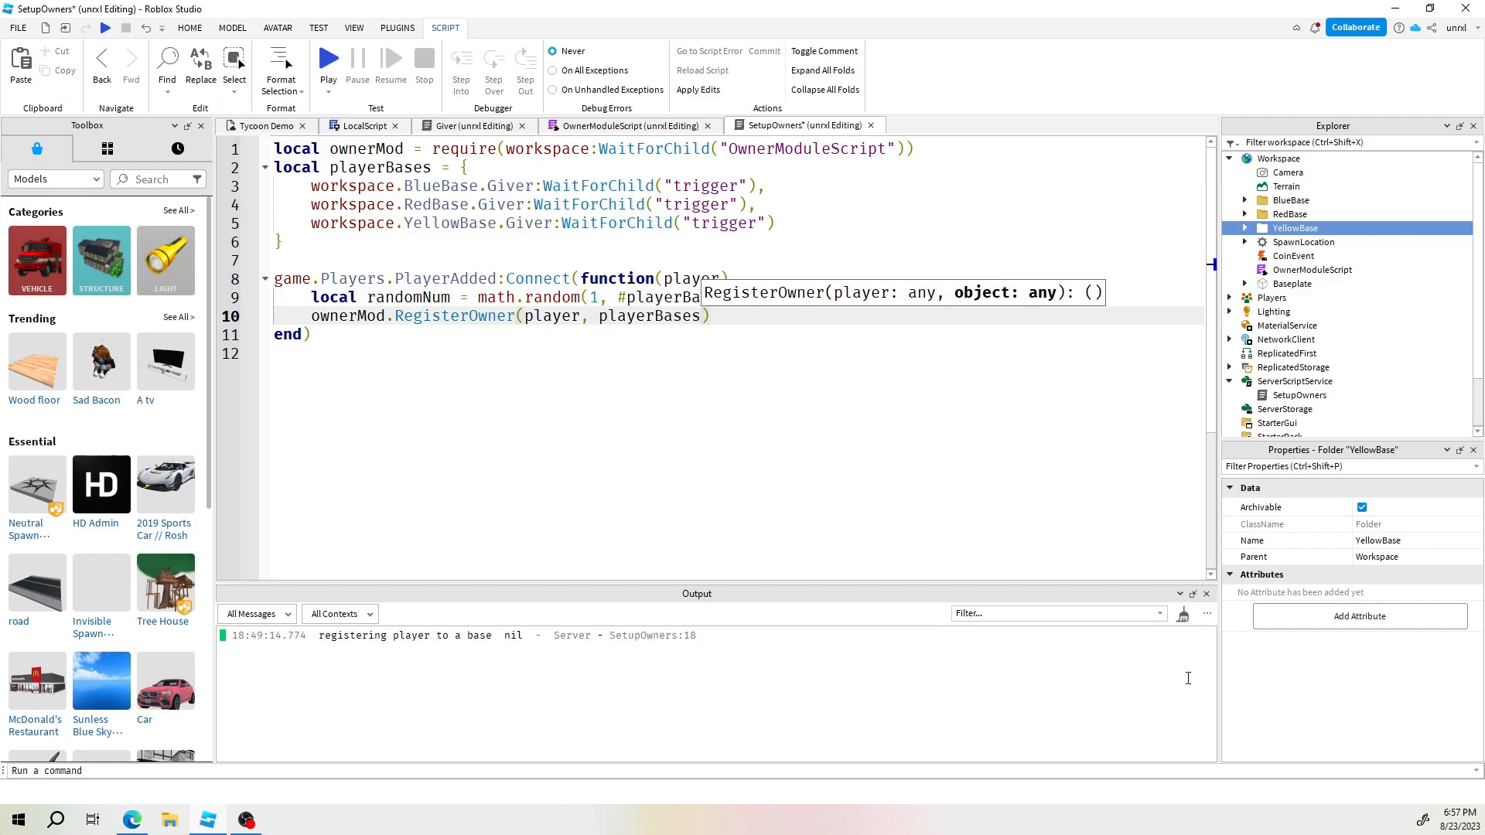
pyautogui.write('[]')
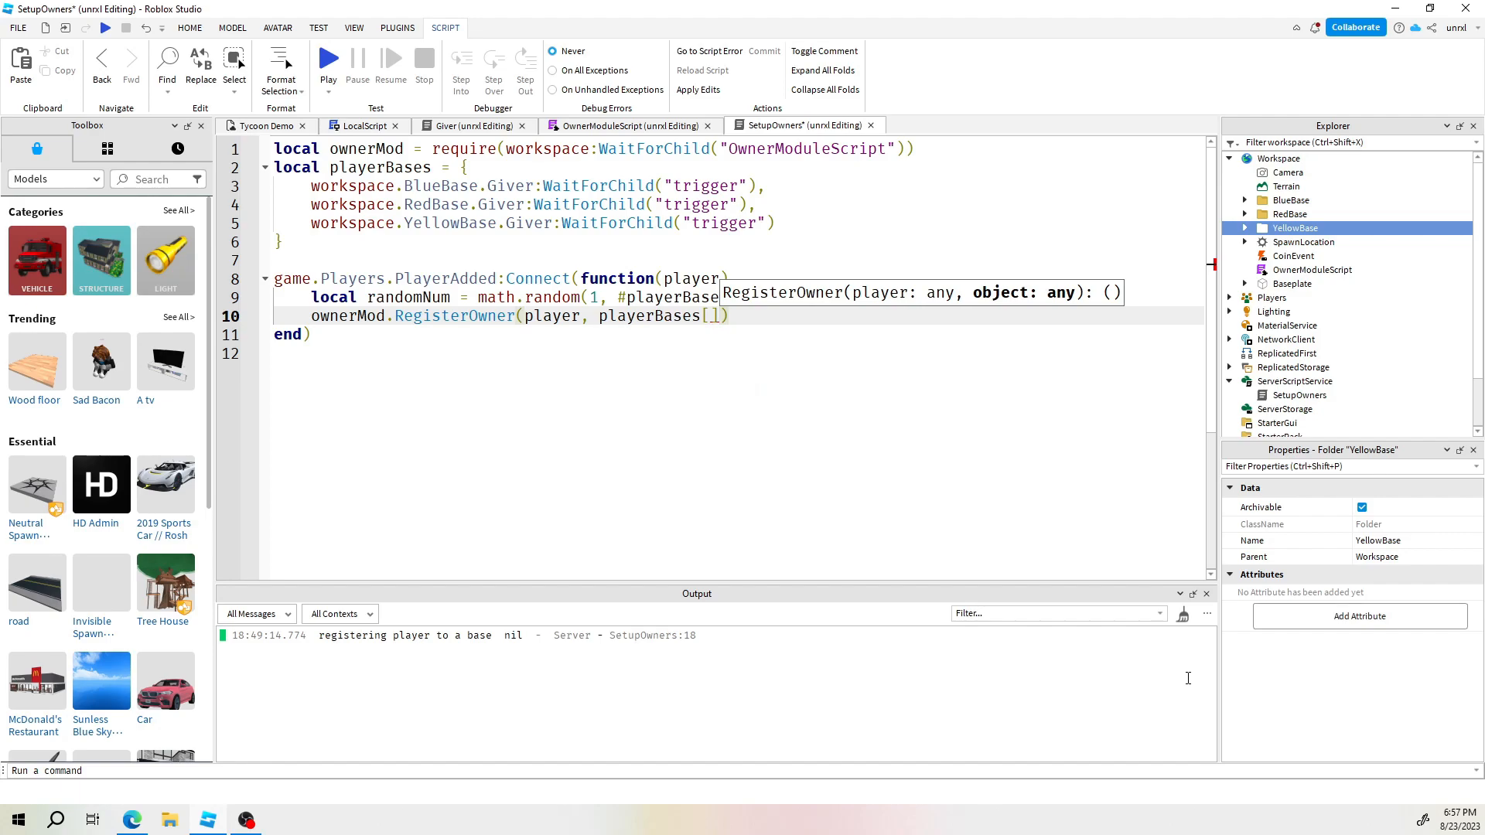
pyautogui.write('randomNum')
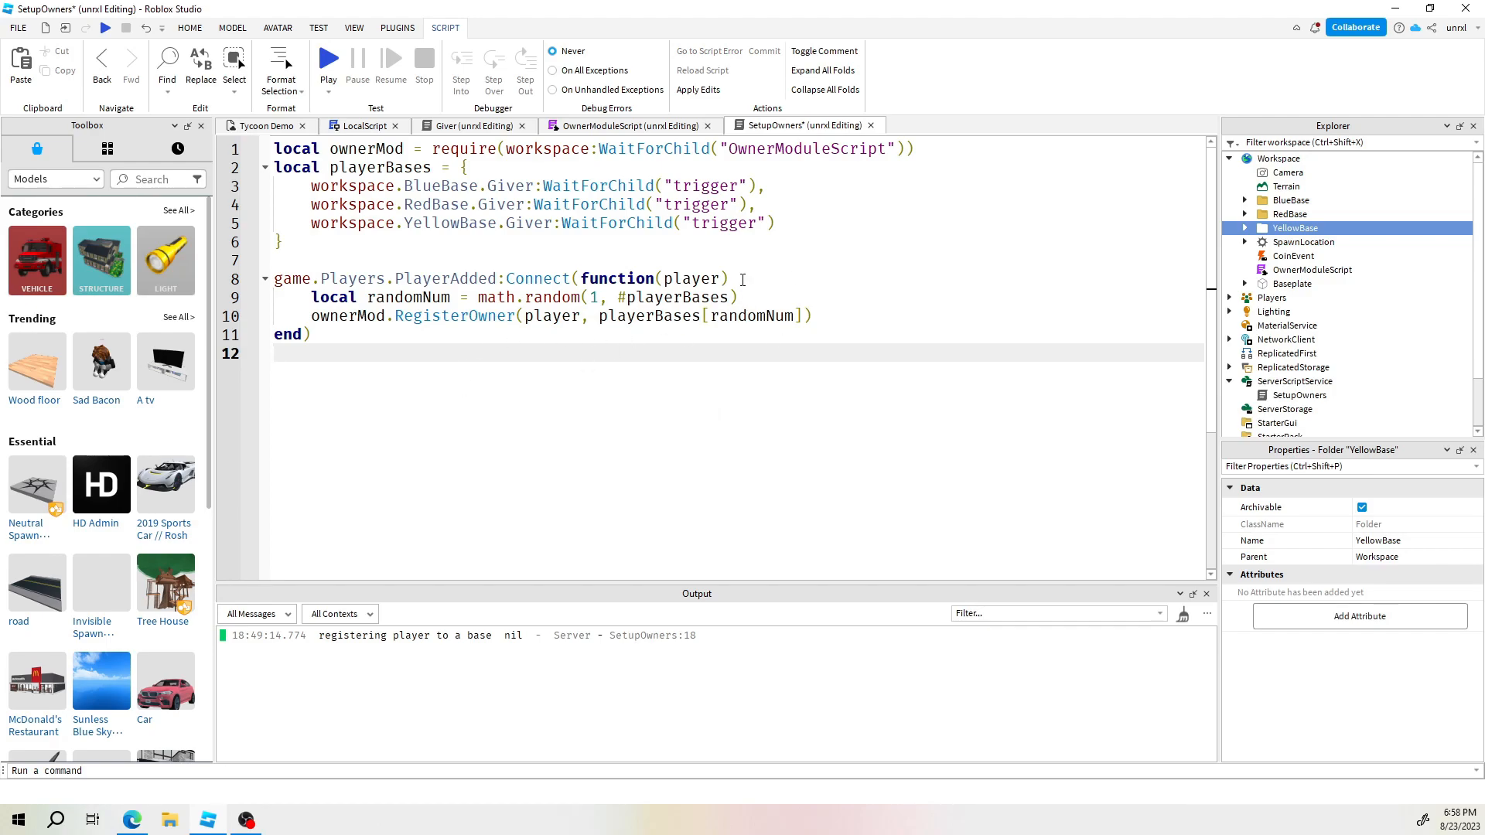
pyautogui.write('print("assiging')
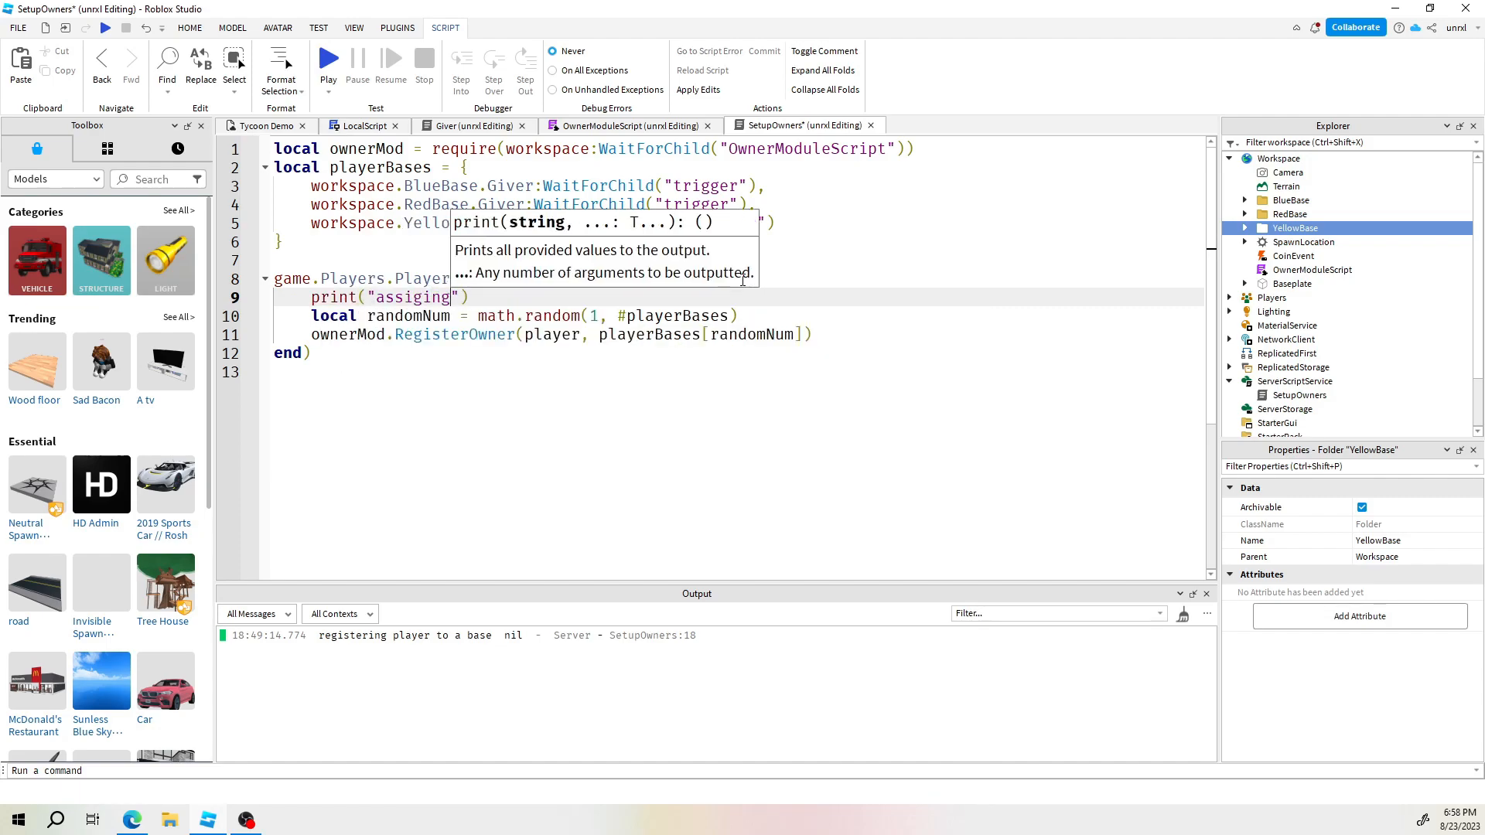
pyautogui.write('random base')
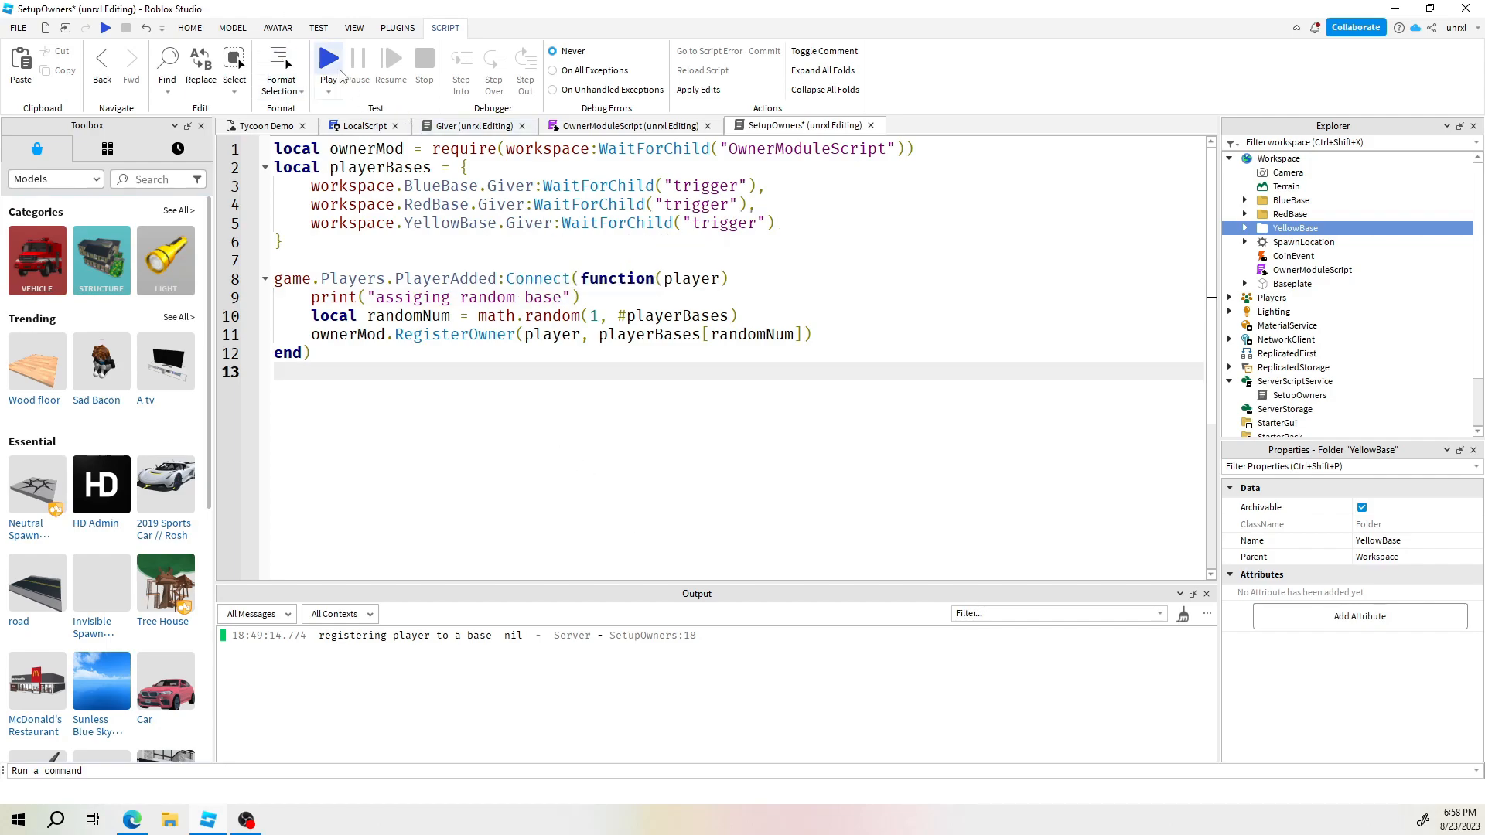
# Run a play test and confirm the output prints 'assiging random base'
pyautogui.click(328, 58)
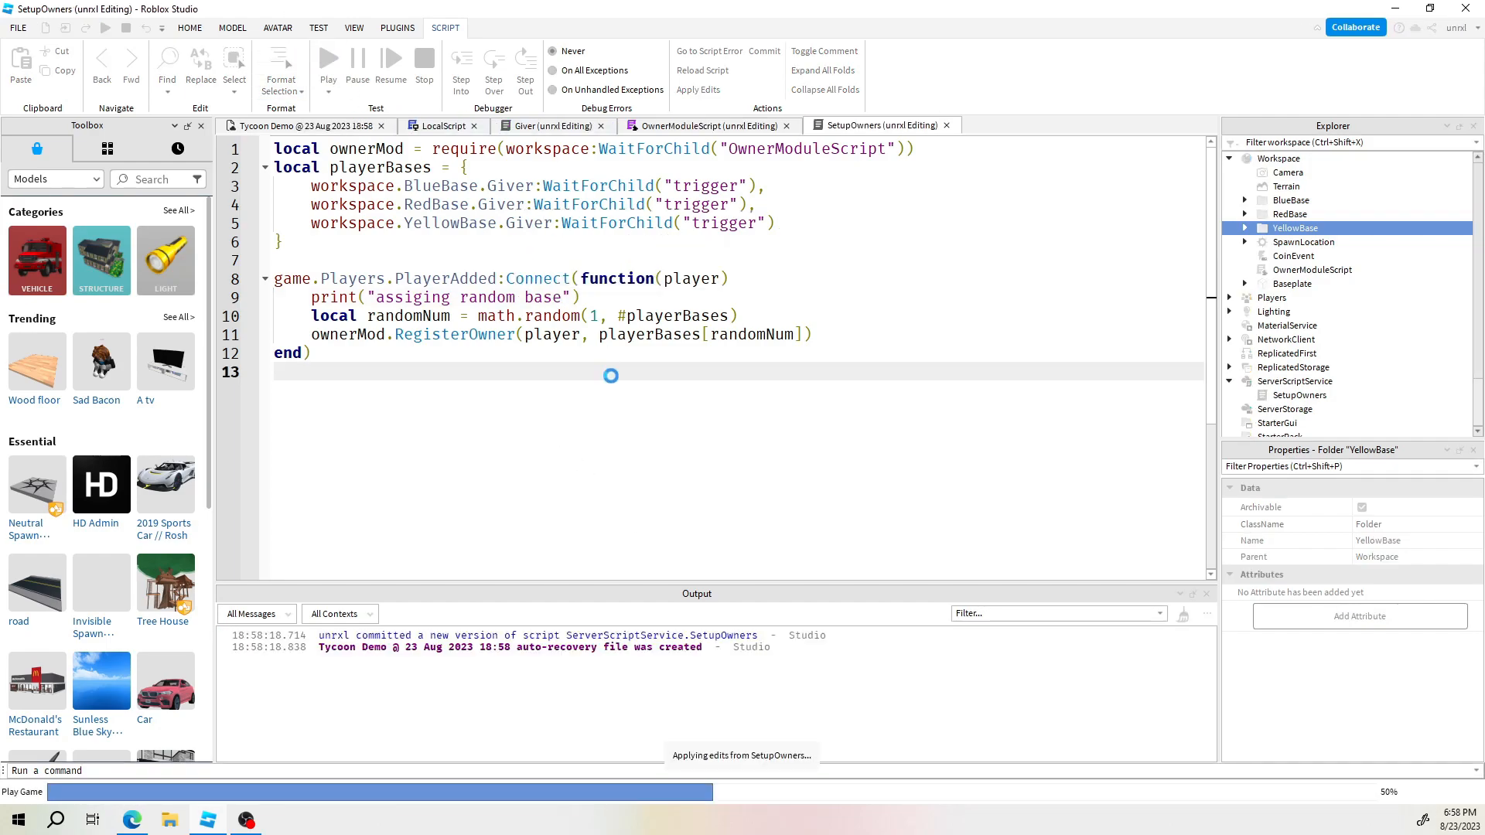
pyautogui.click(328, 59)
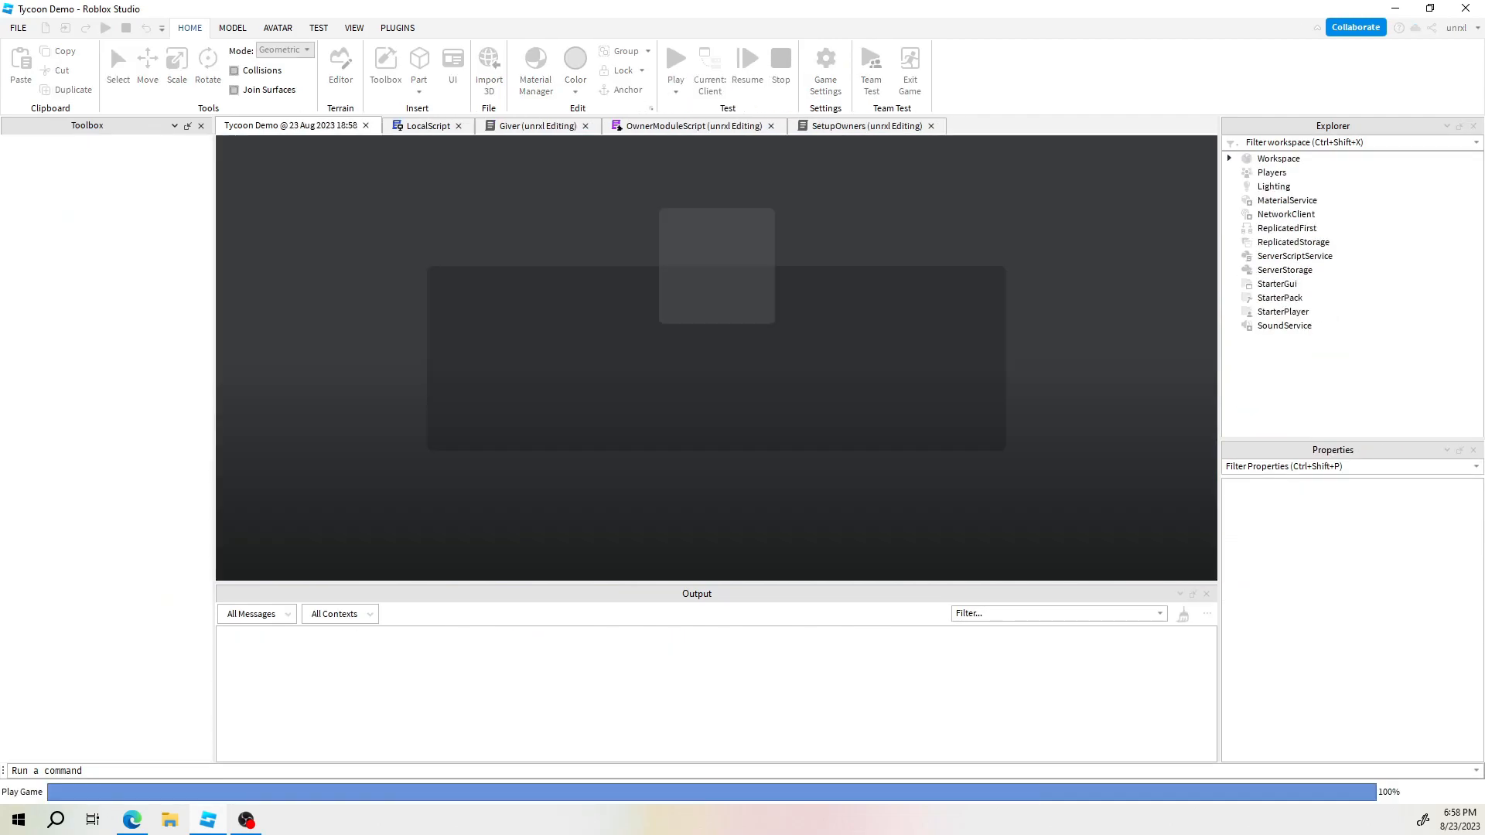
pyautogui.click(674, 58)
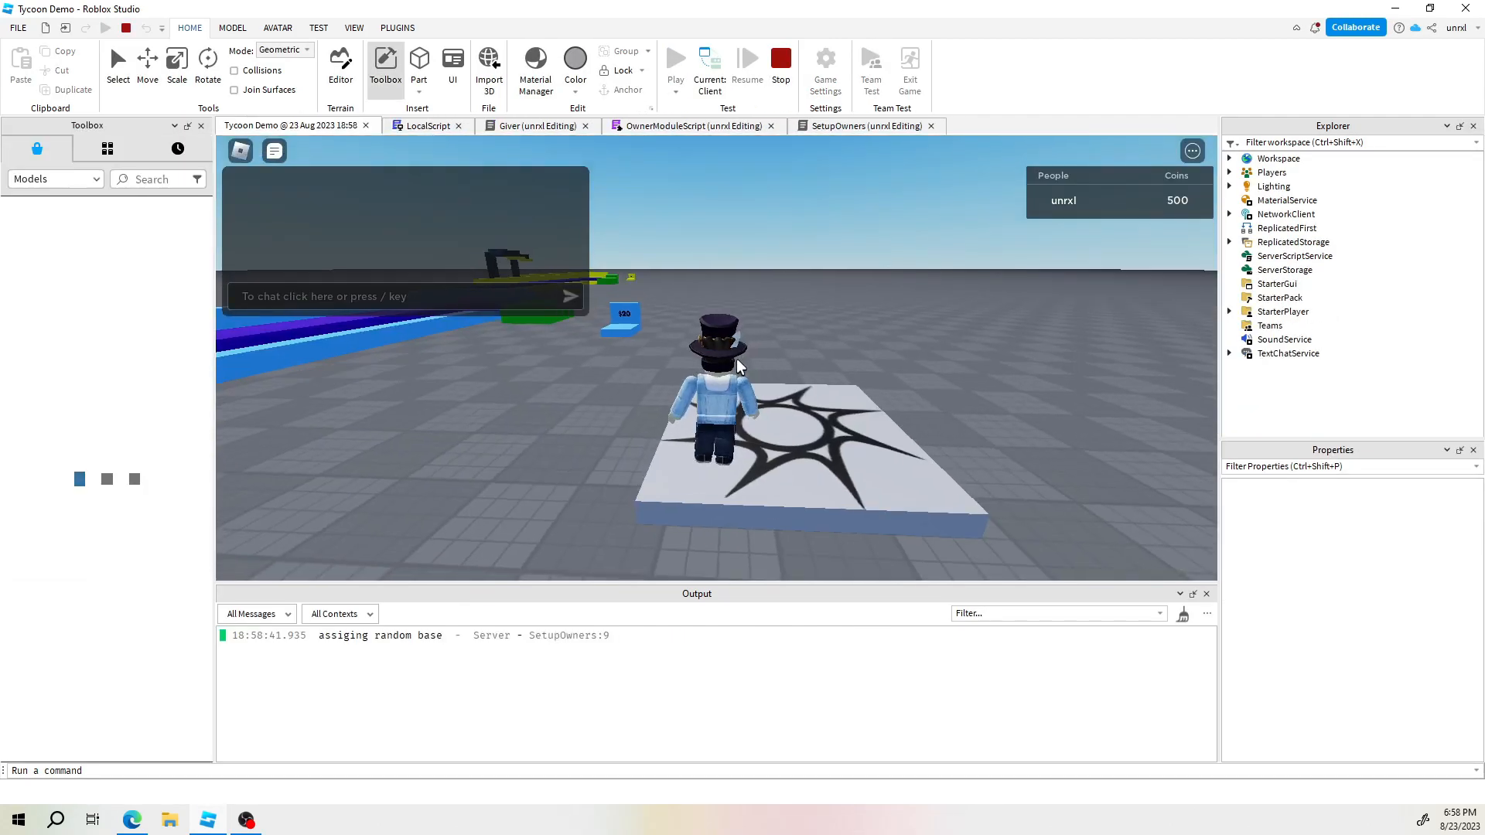